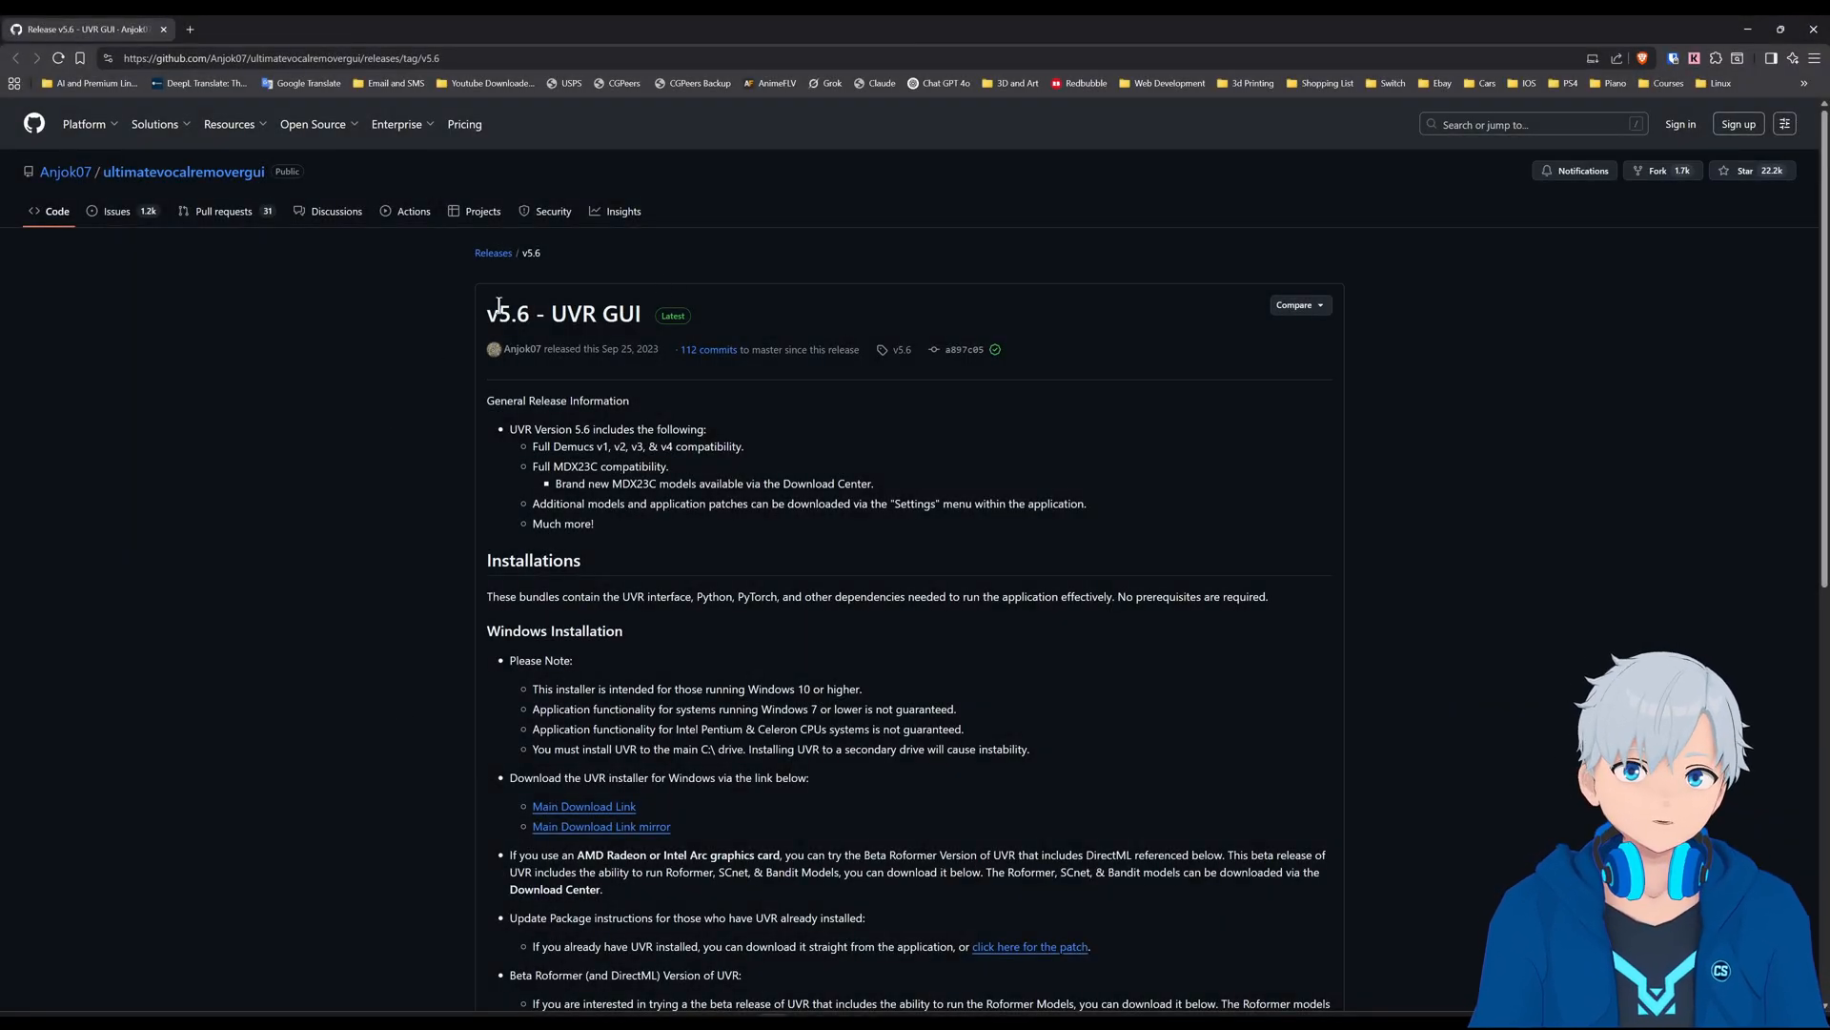
Scroll the v5.6 release page down to Assets and find UVR_1_15_25_22_30_BETA_full.exe
scroll(down, 3)
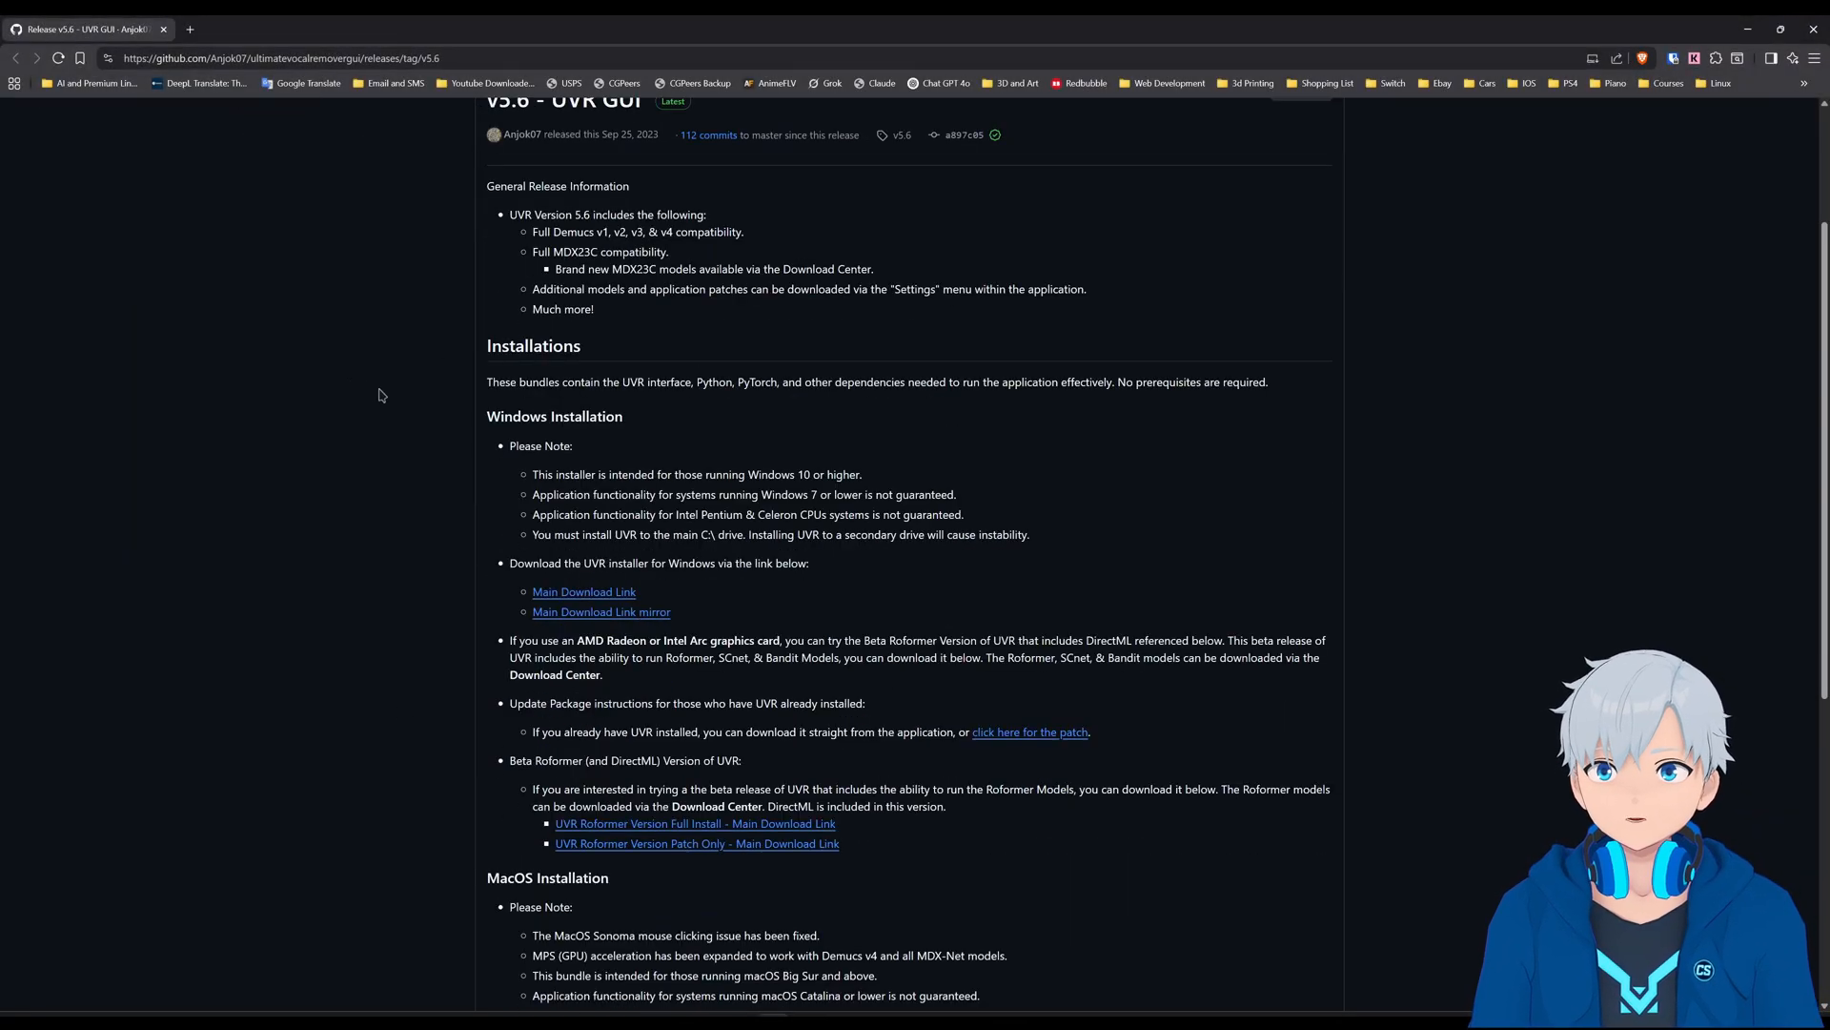
mouse_move(584, 592)
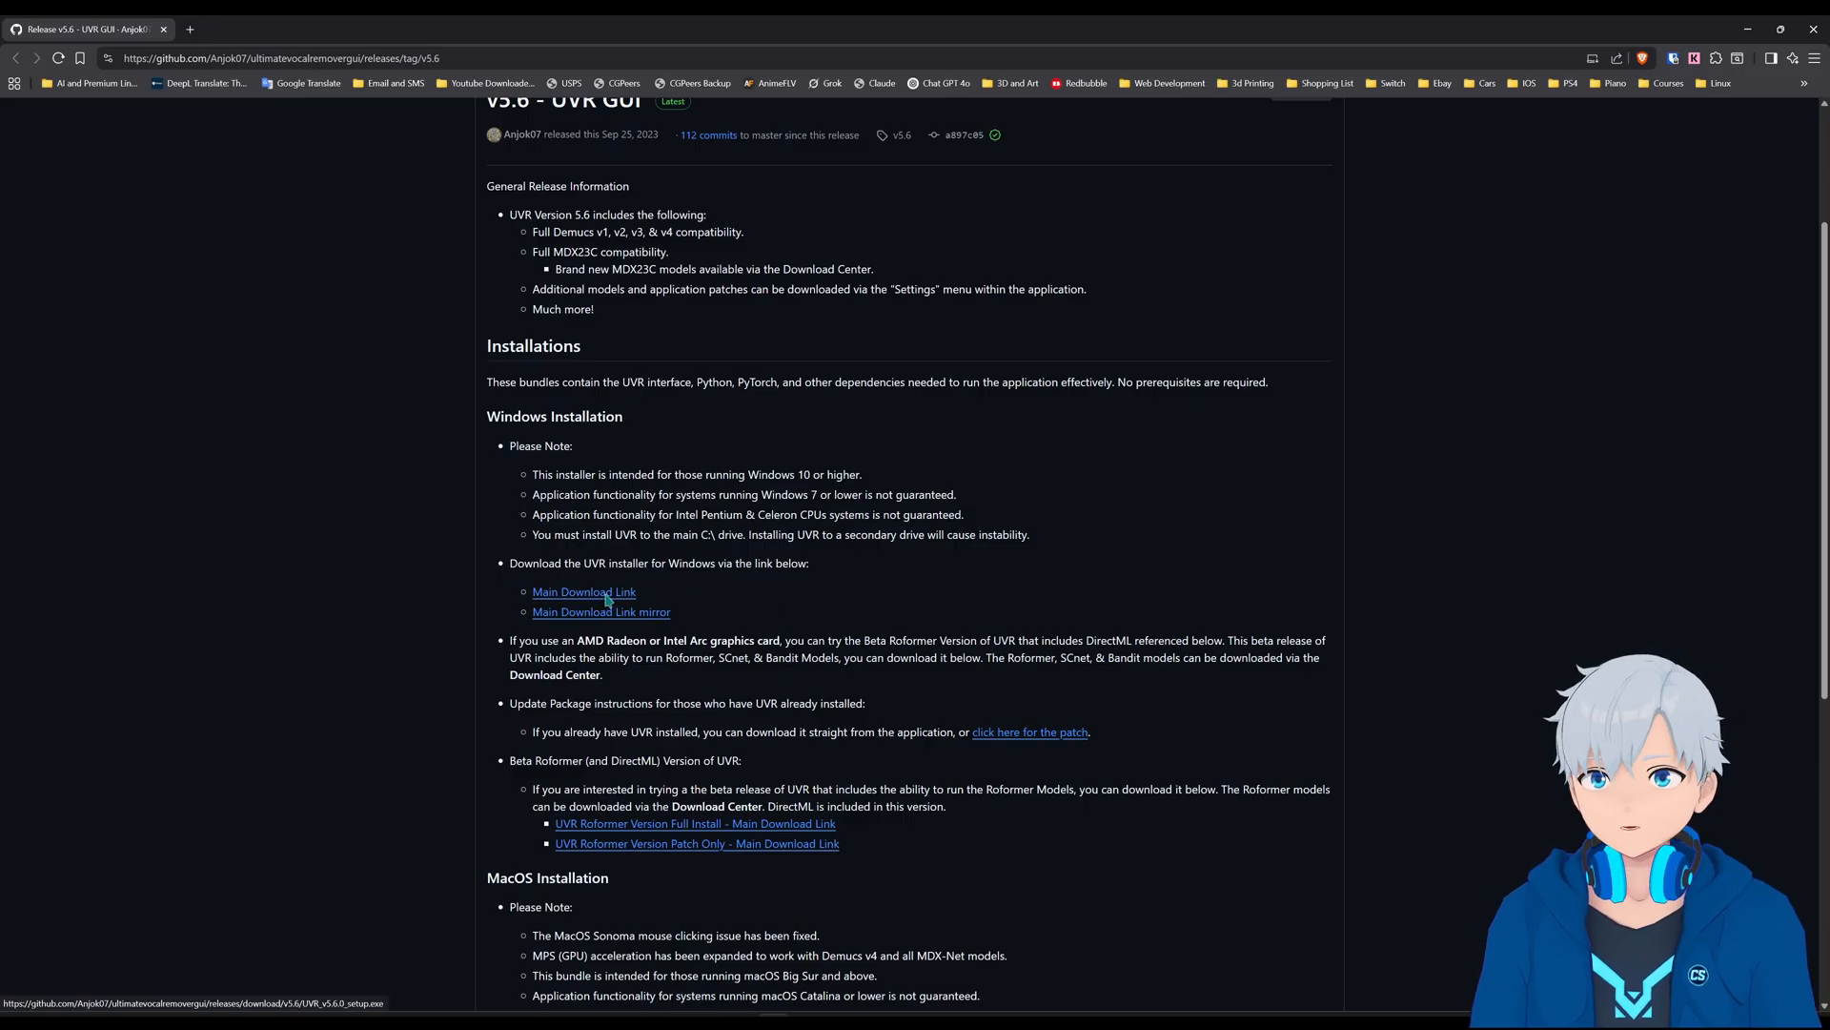
mouse_move(671, 594)
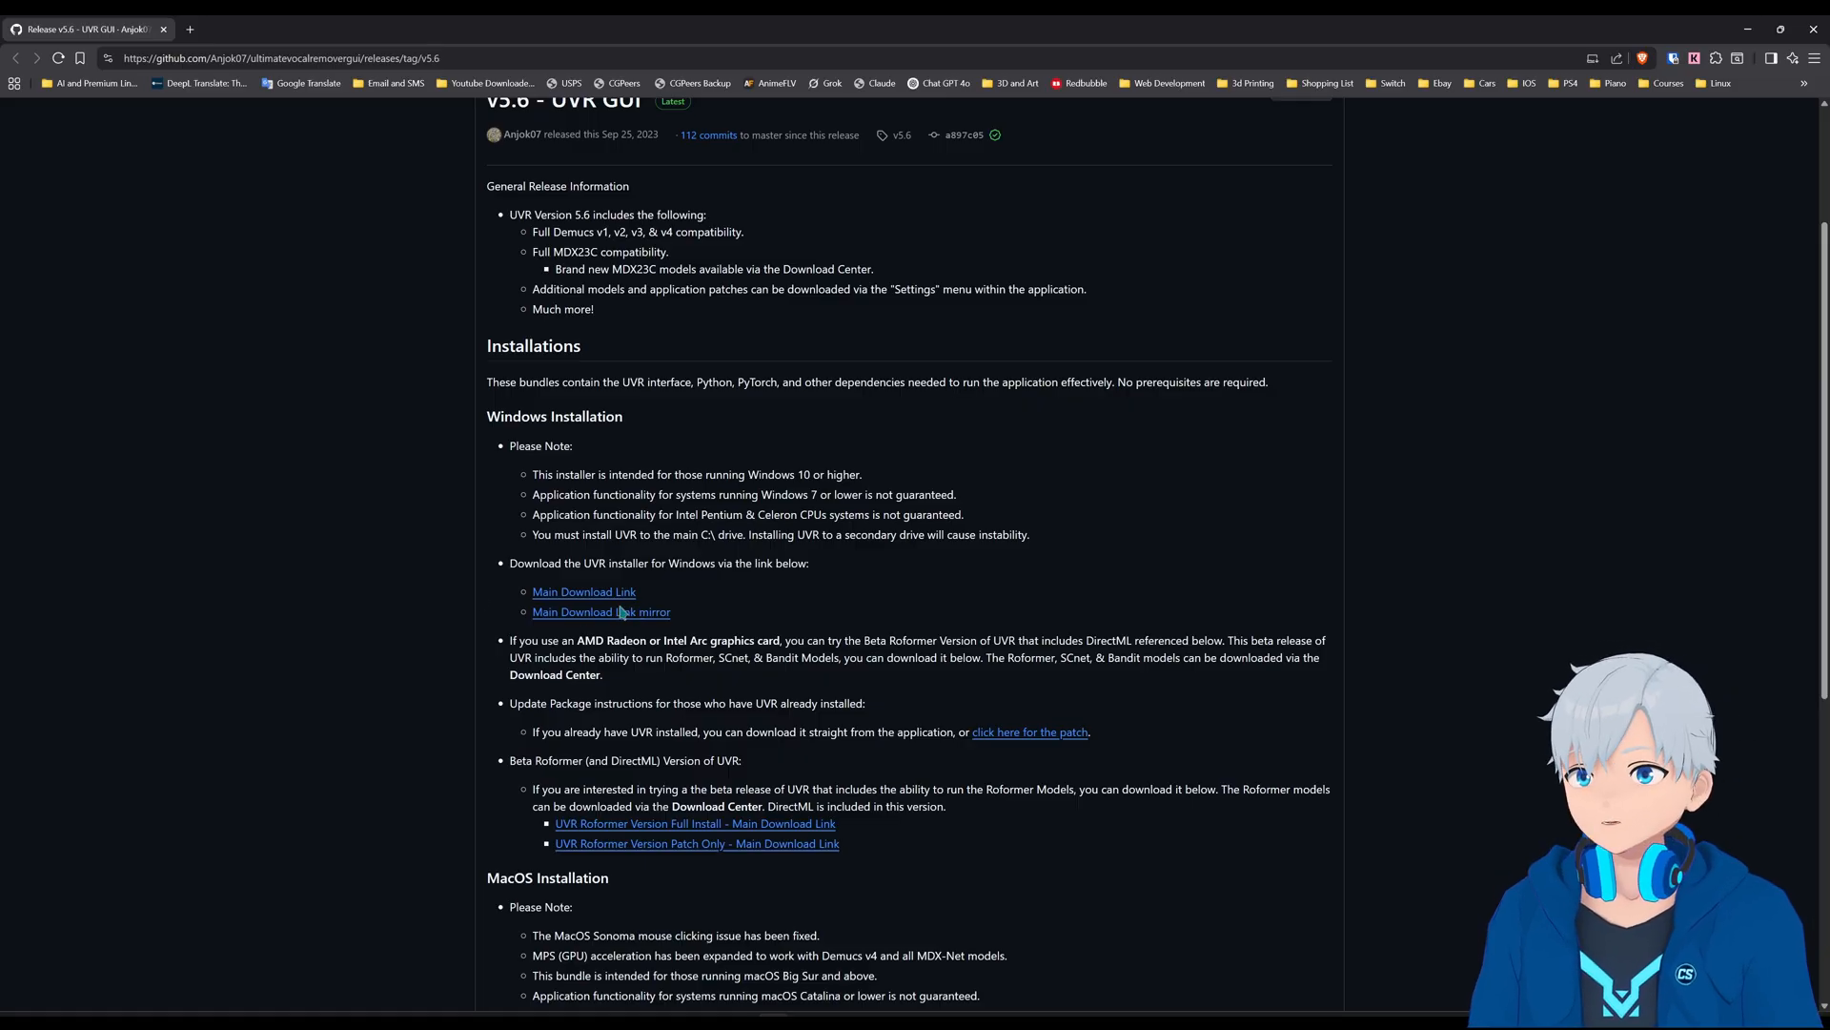
mouse_move(547, 612)
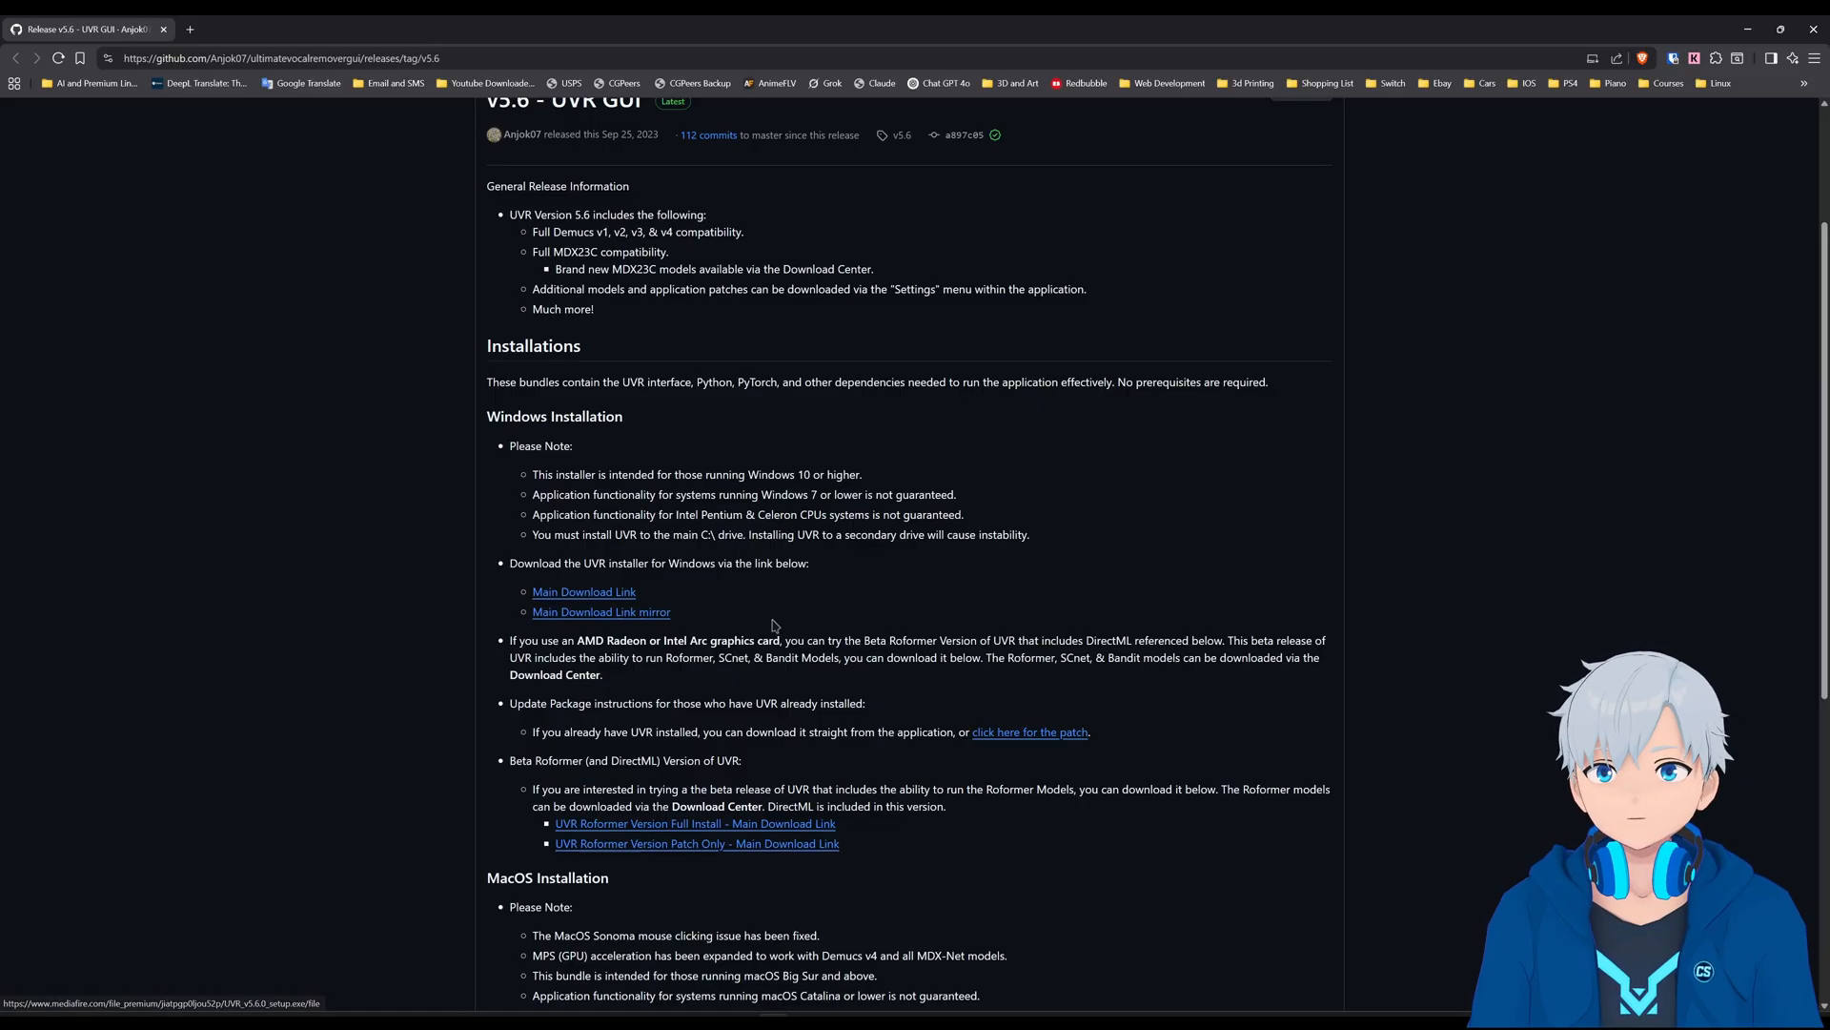
scroll(down, 3)
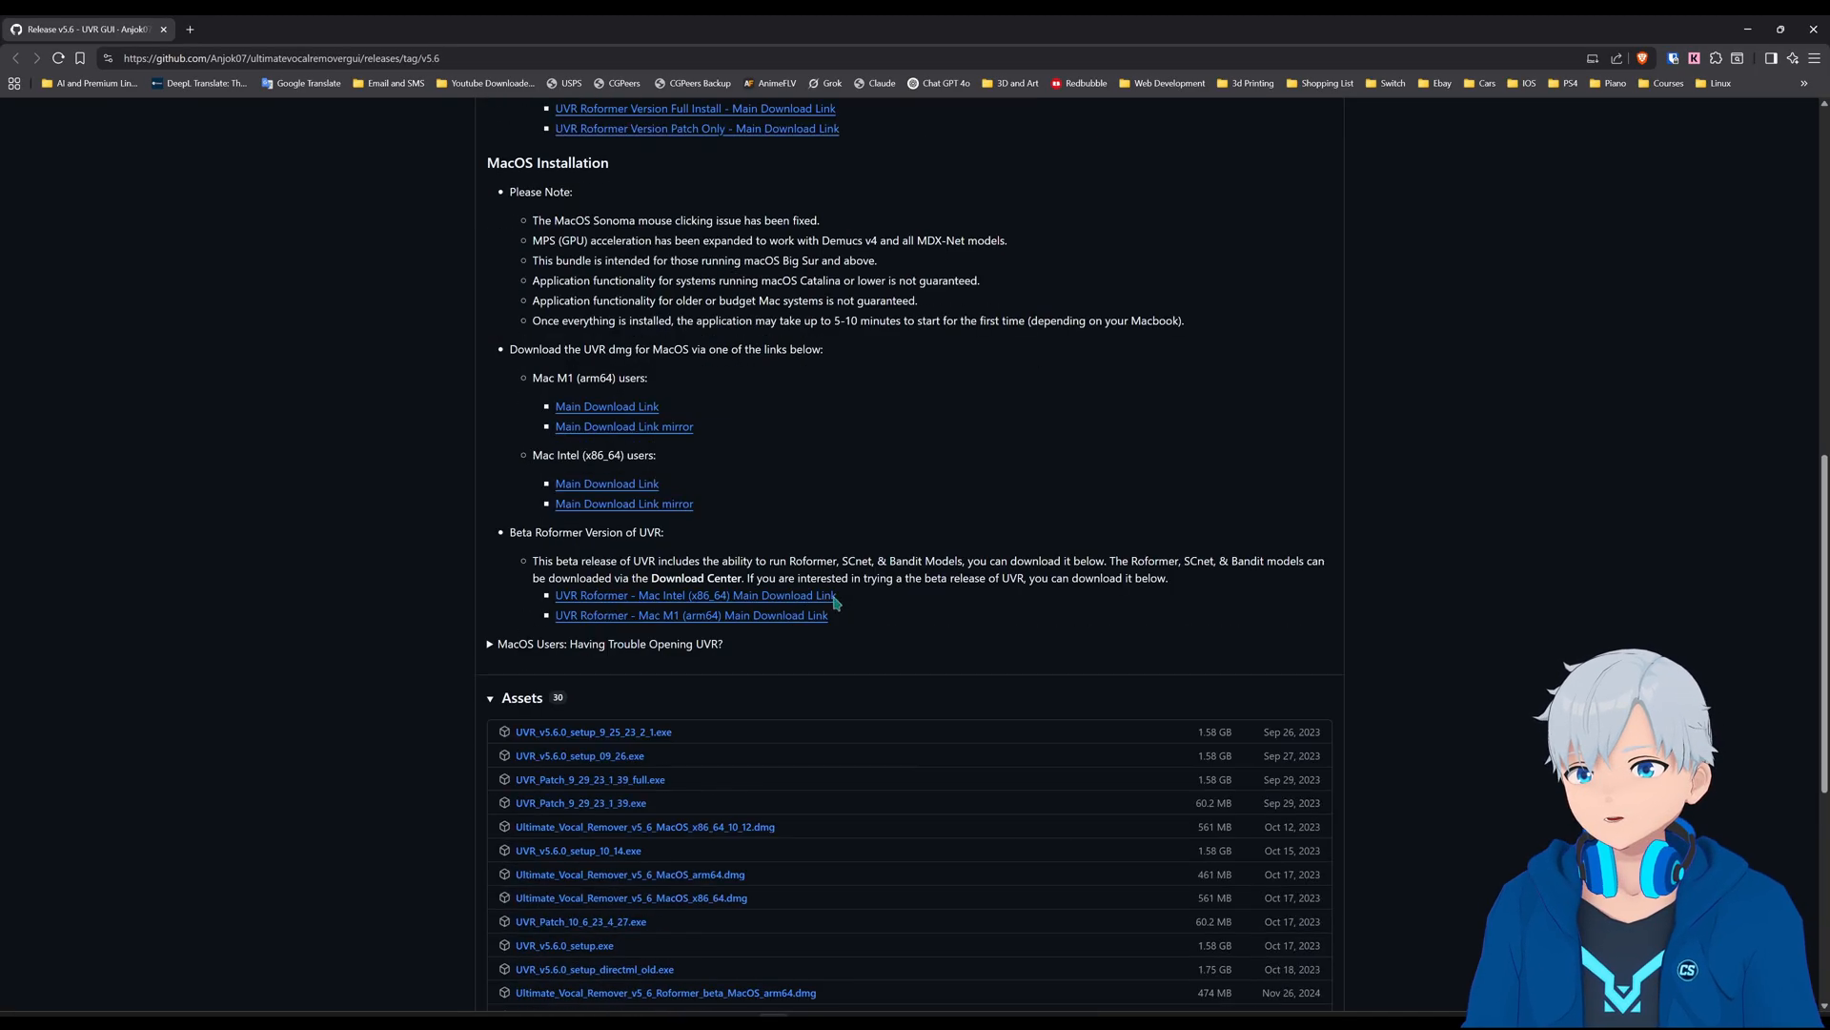
scroll(down, 3)
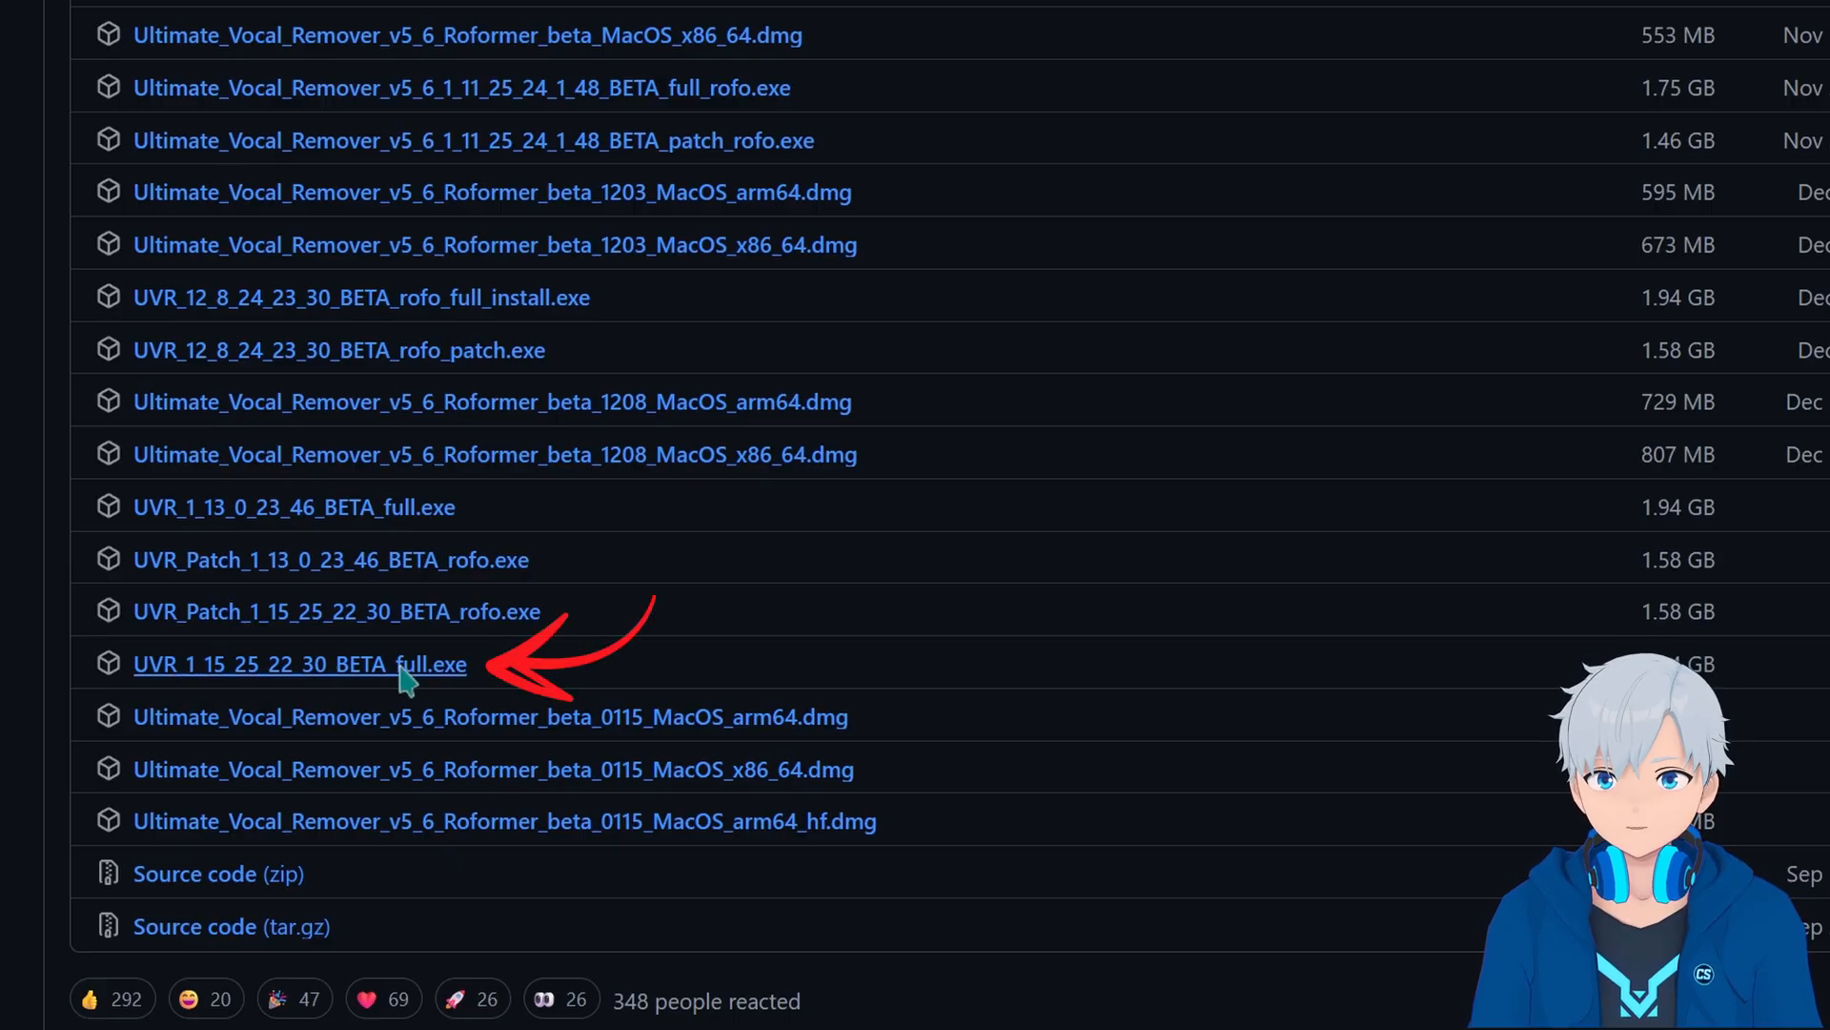
scroll(up, 3)
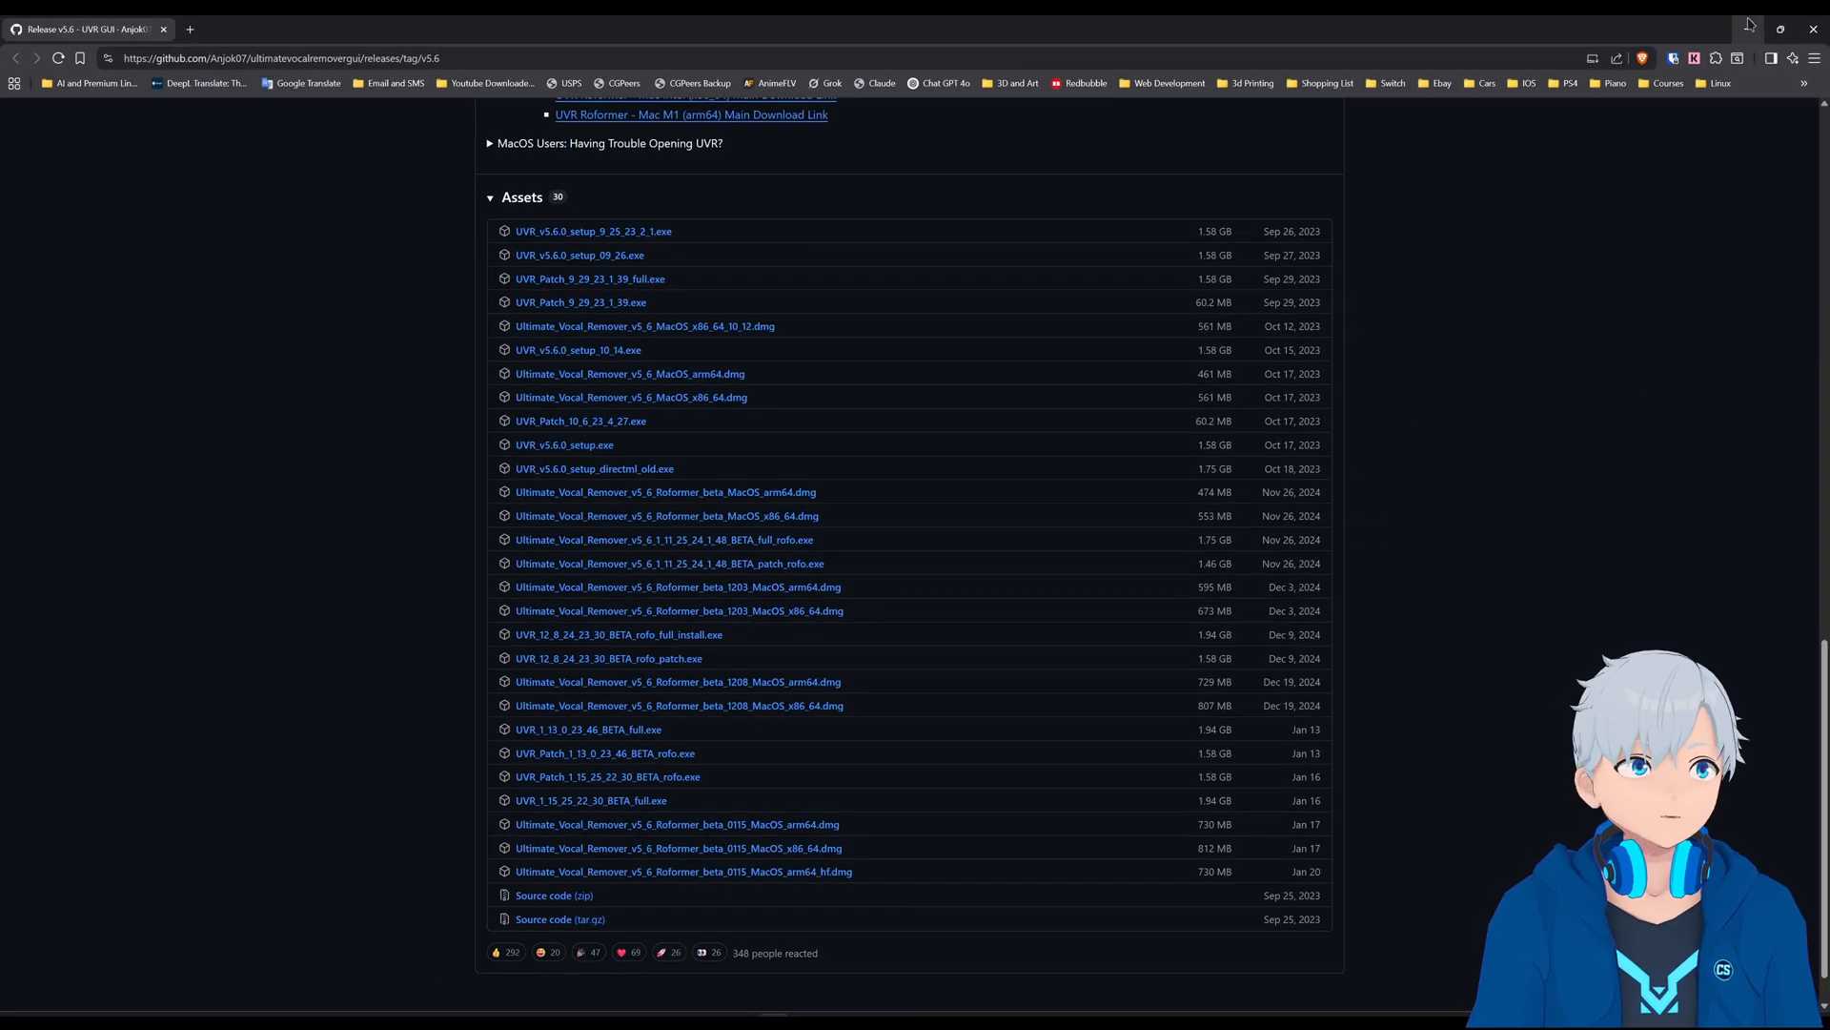
Run the UVR installer, accept the license, keep the default folder, and add a desktop shortcut
click(1780, 28)
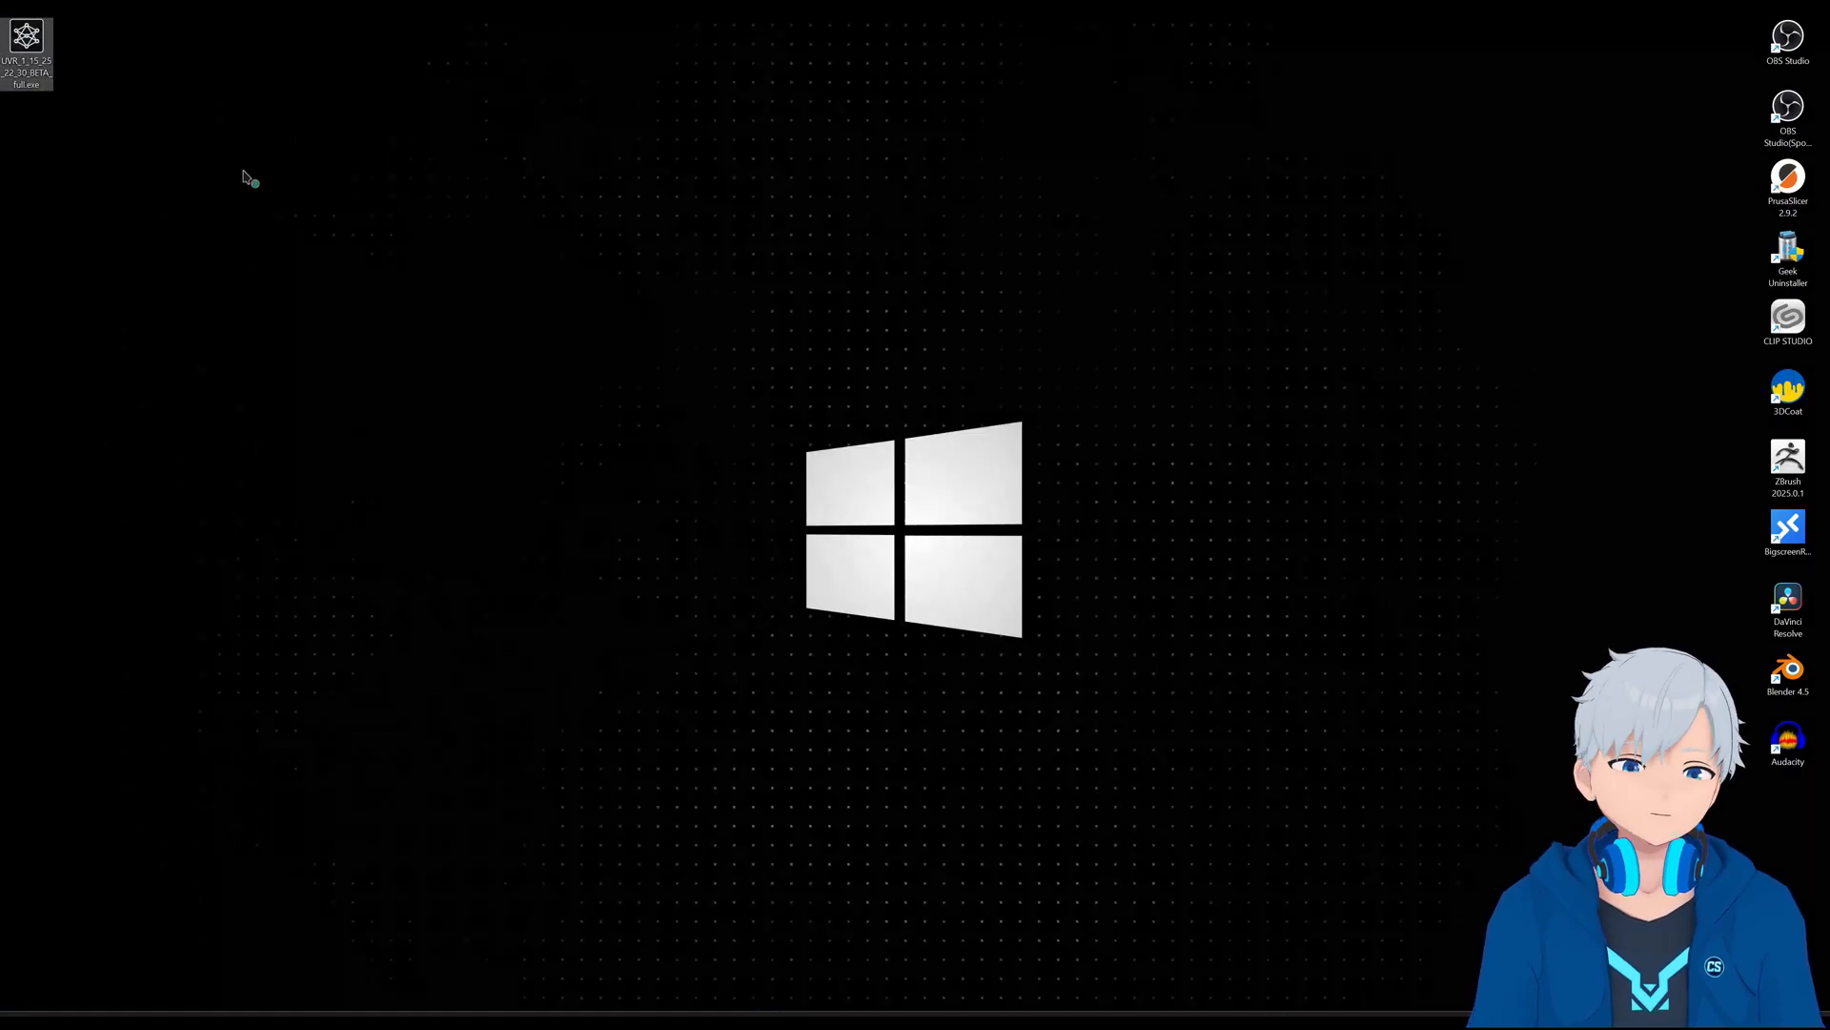
double_click(26, 43)
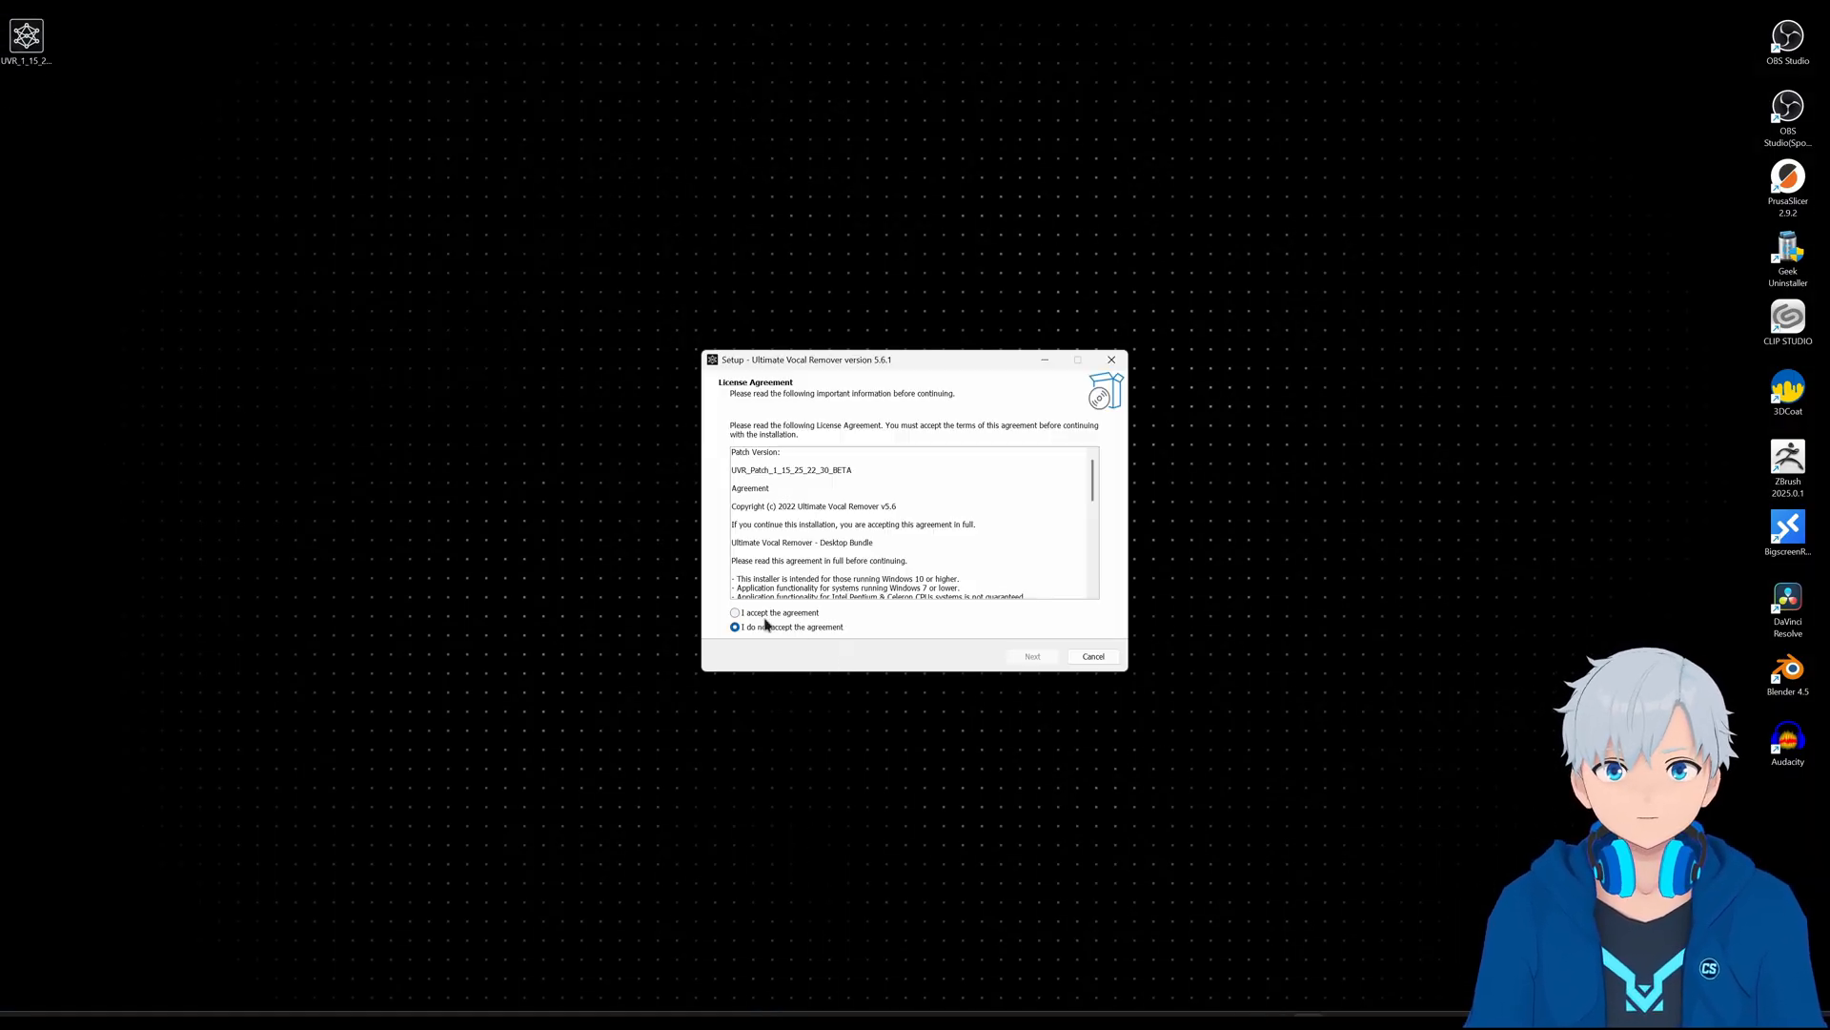
click(735, 613)
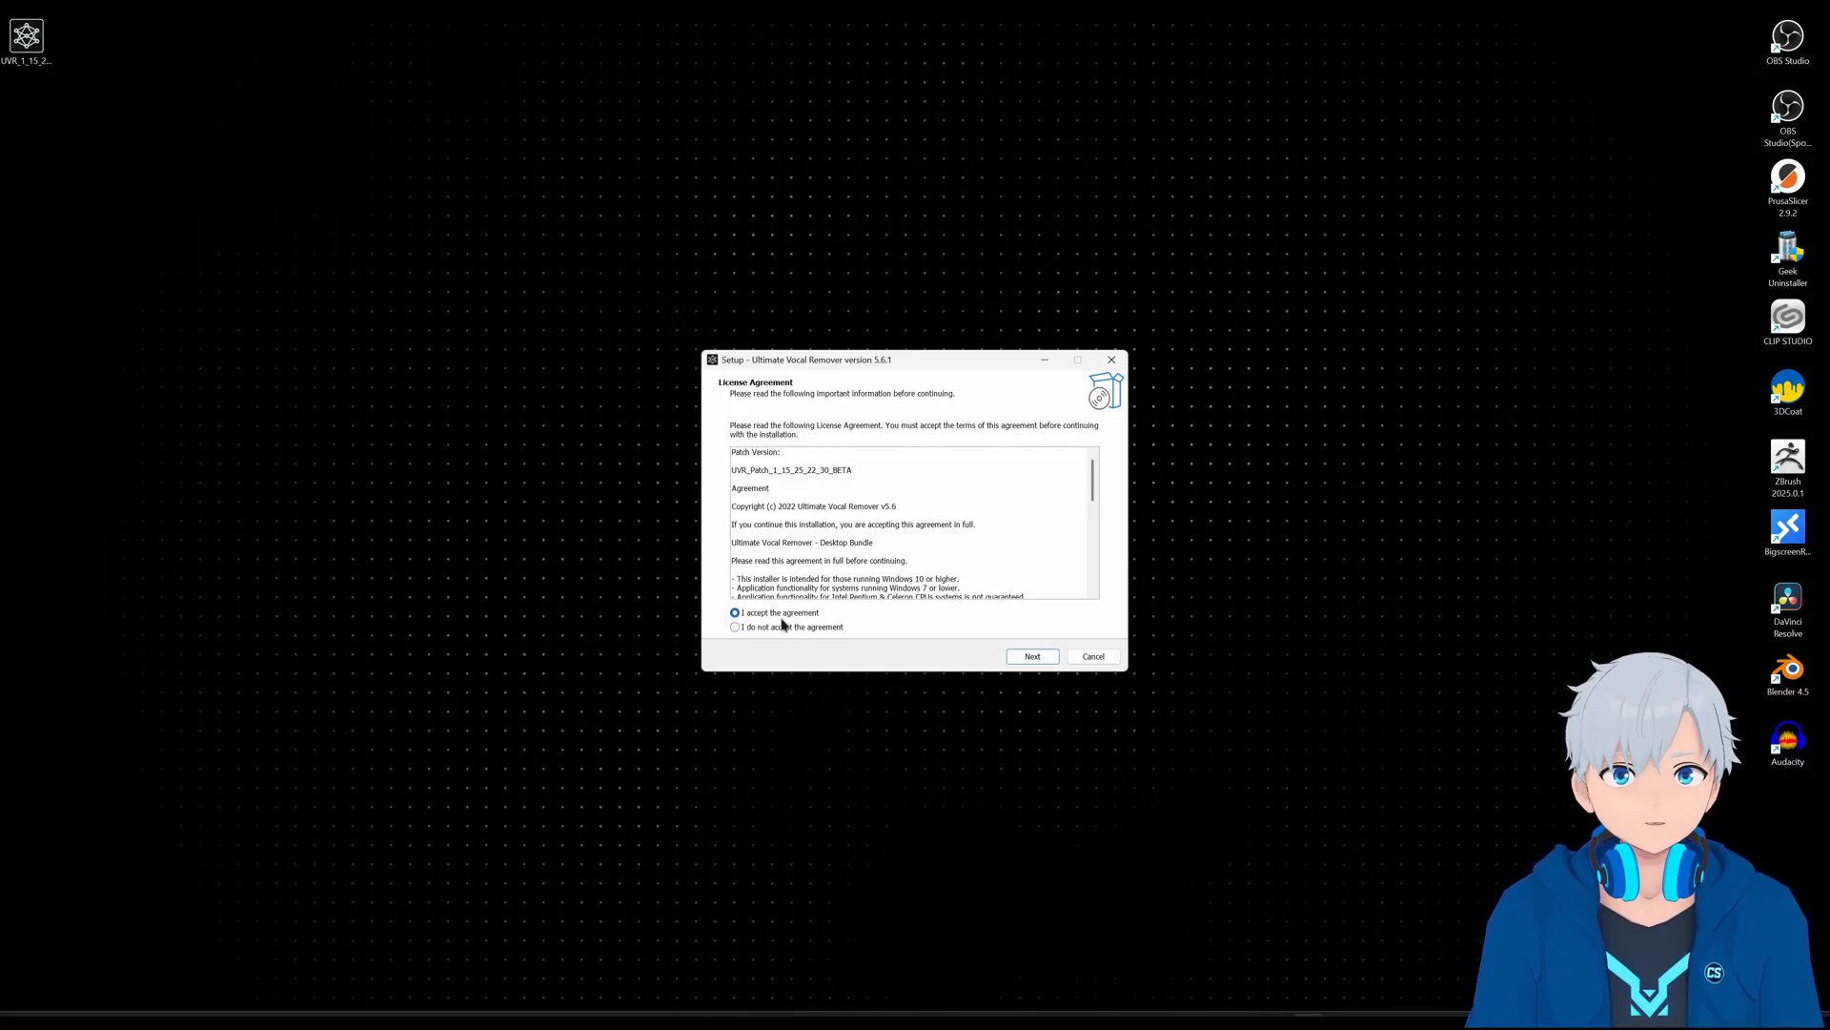
click(1031, 655)
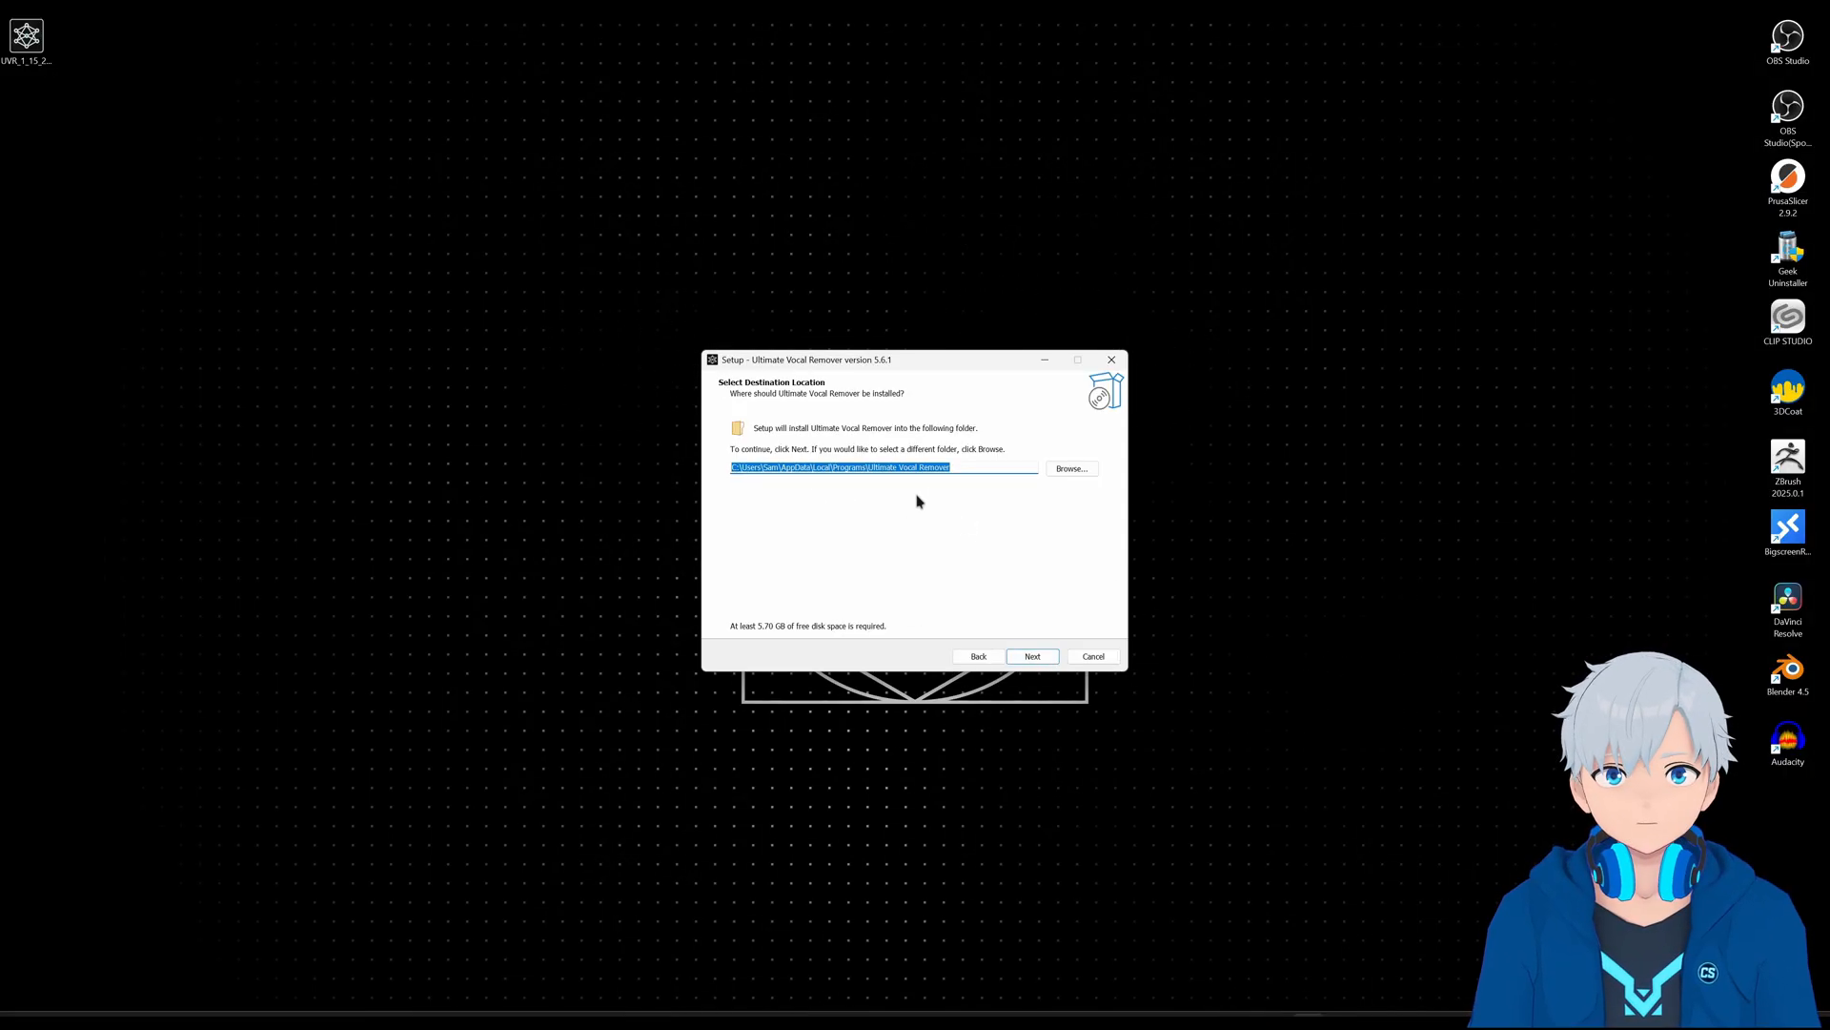
click(1031, 655)
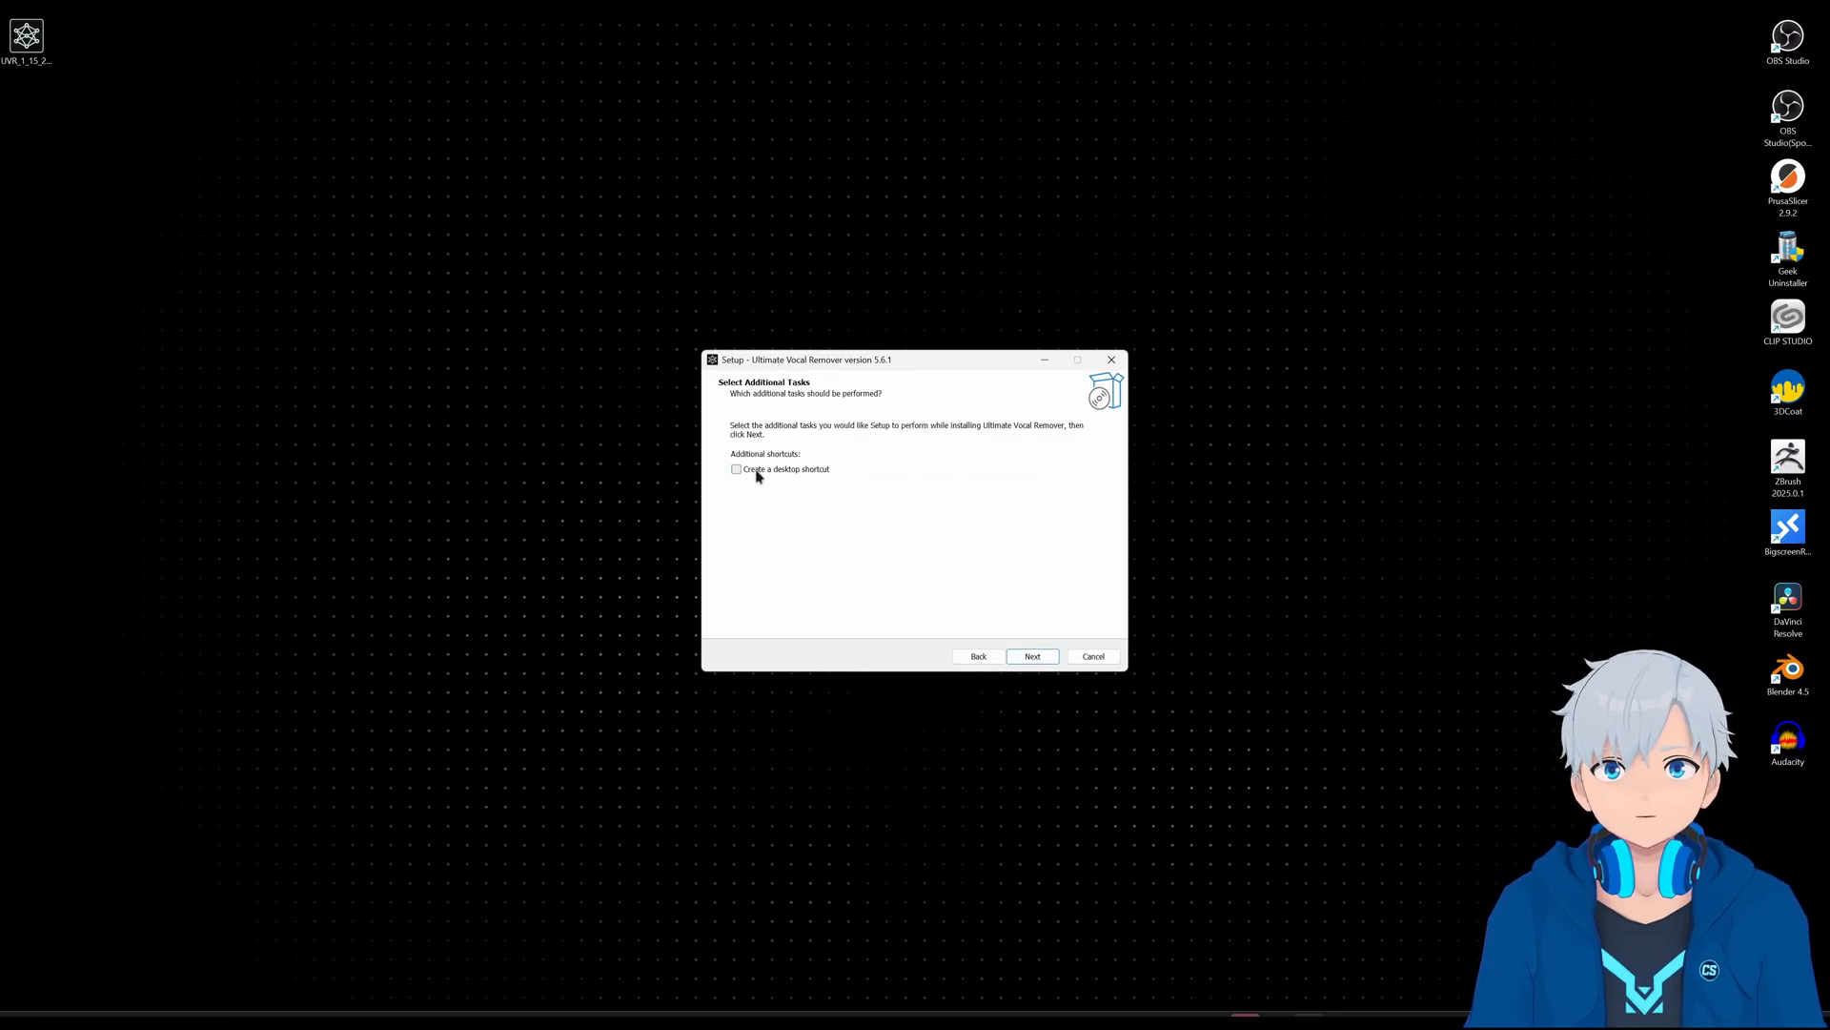
click(735, 468)
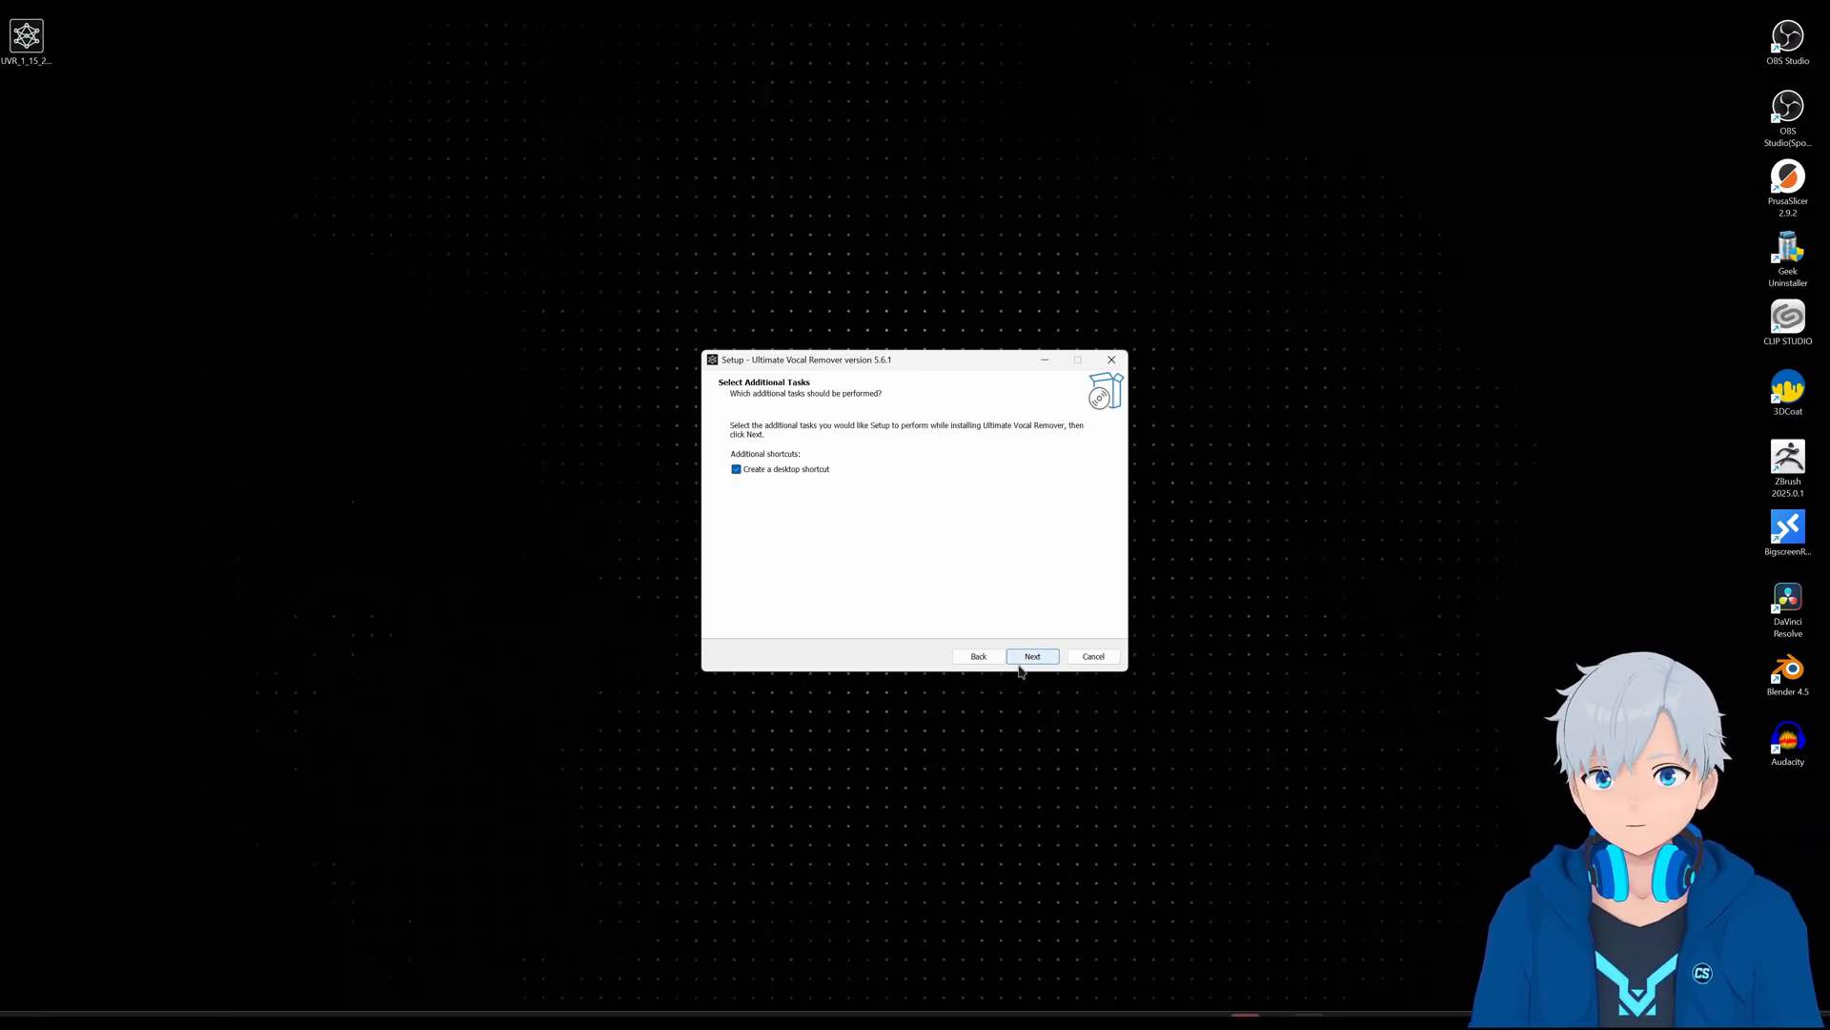
click(1032, 655)
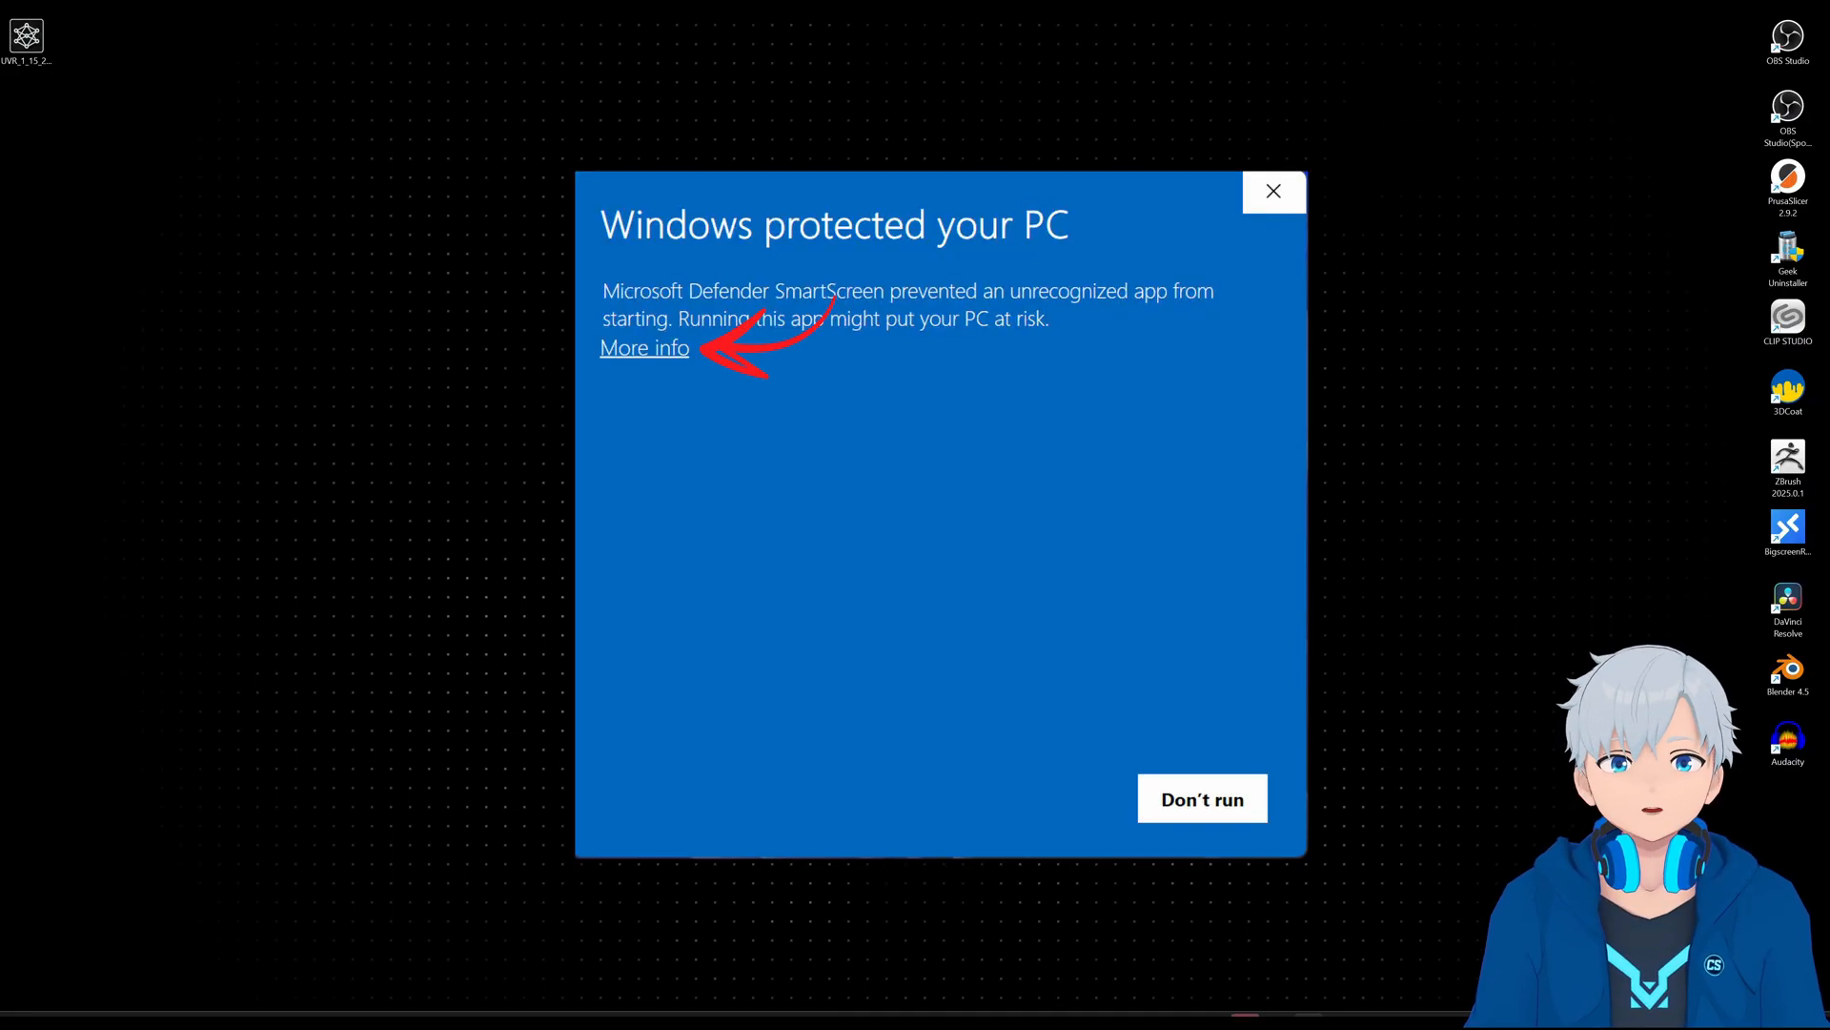
Bypass the SmartScreen warning via More info and Run anyway so installation completes
click(643, 347)
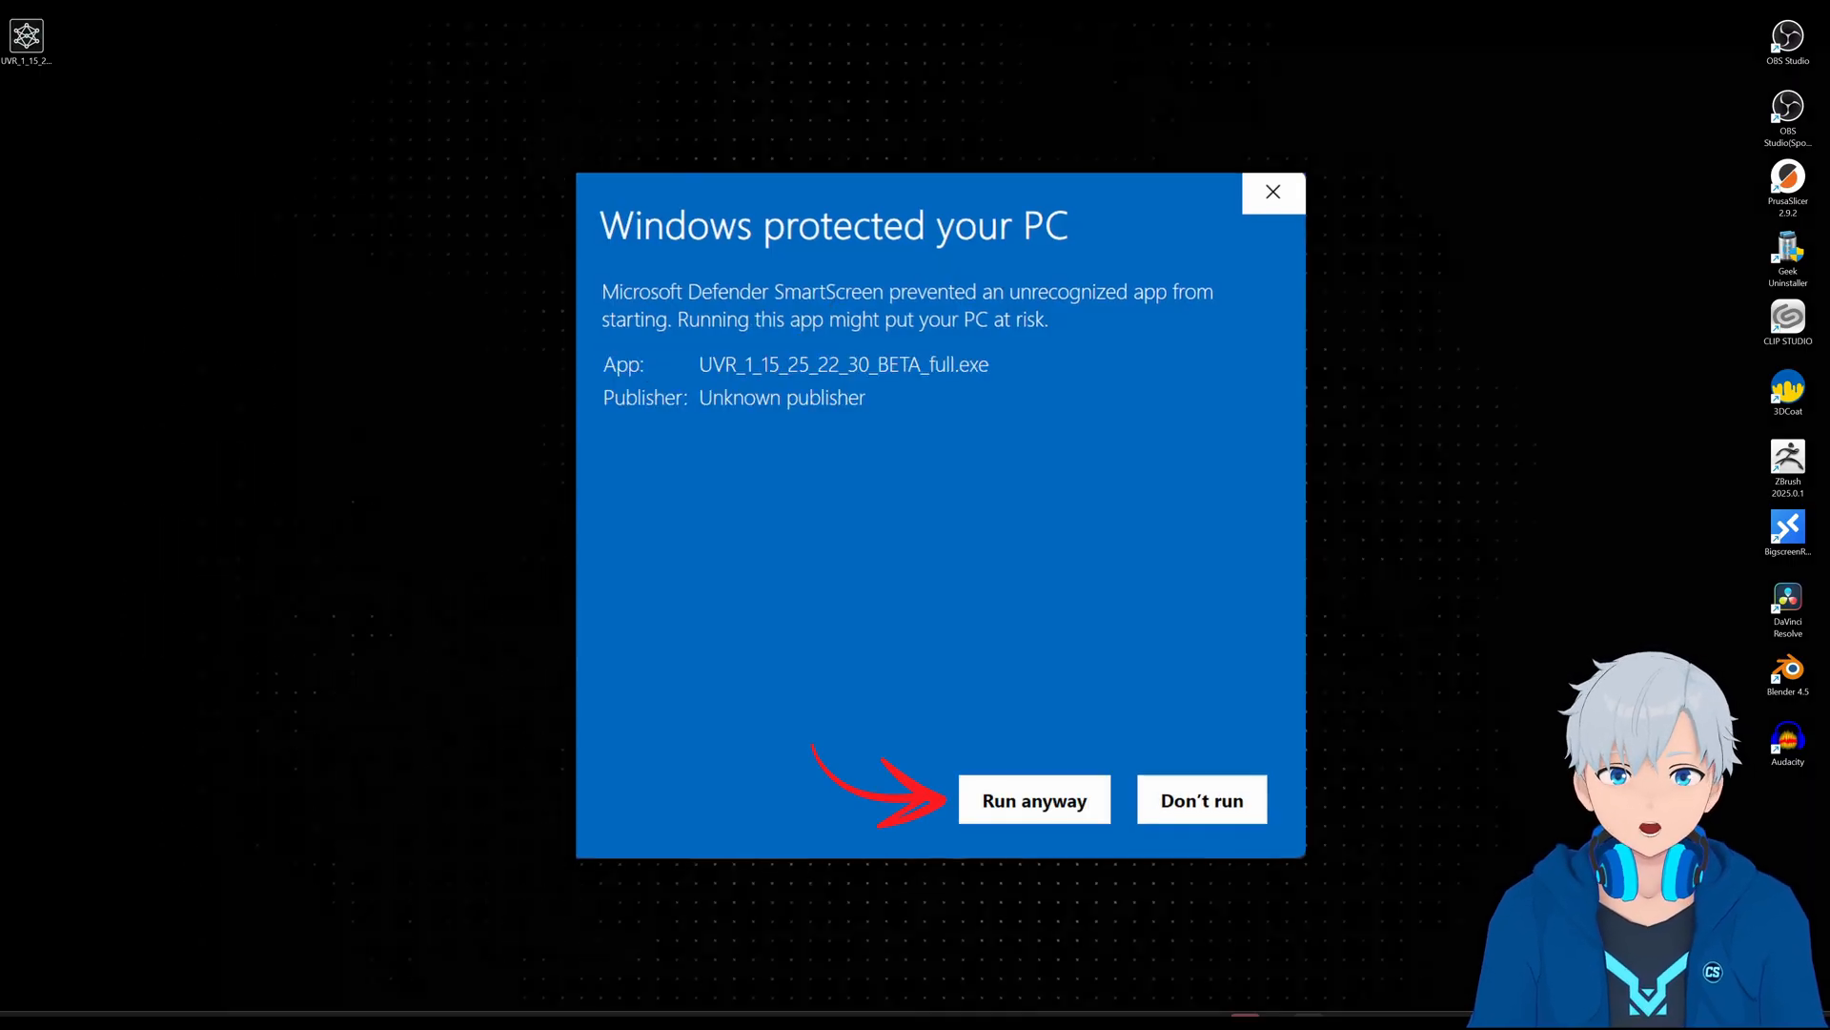
click(1034, 800)
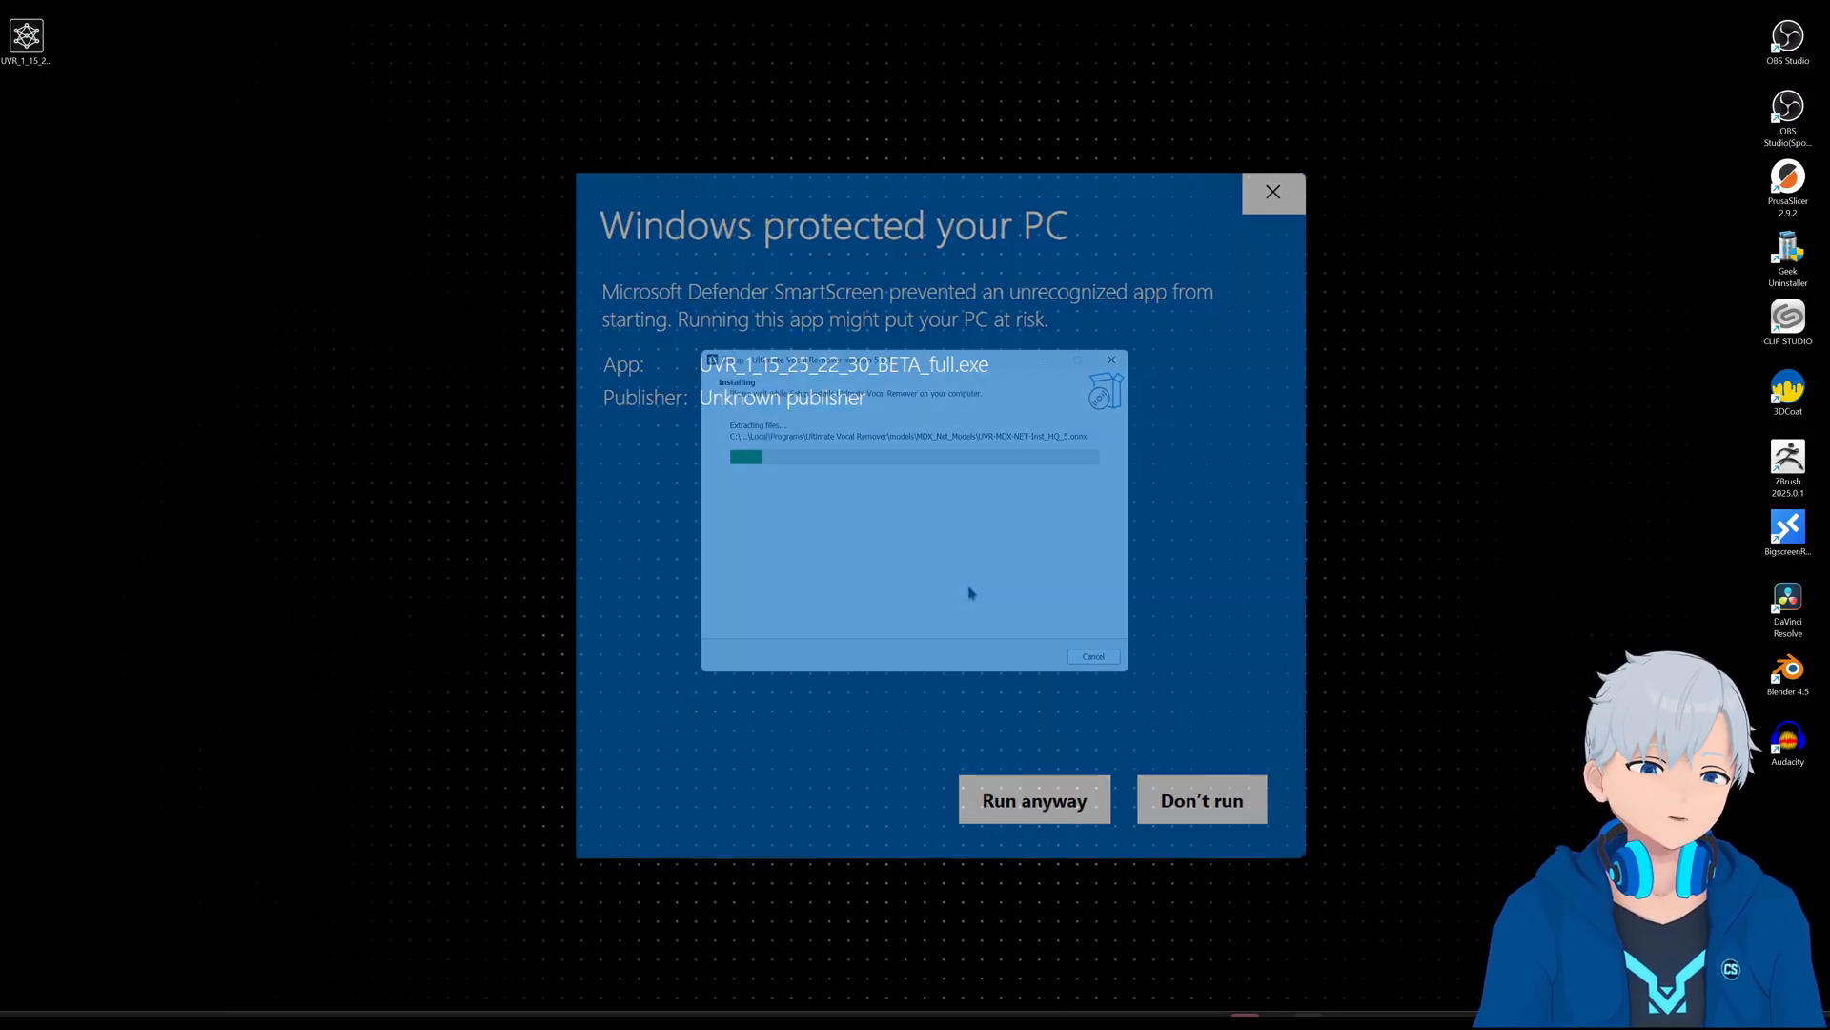
click(1031, 800)
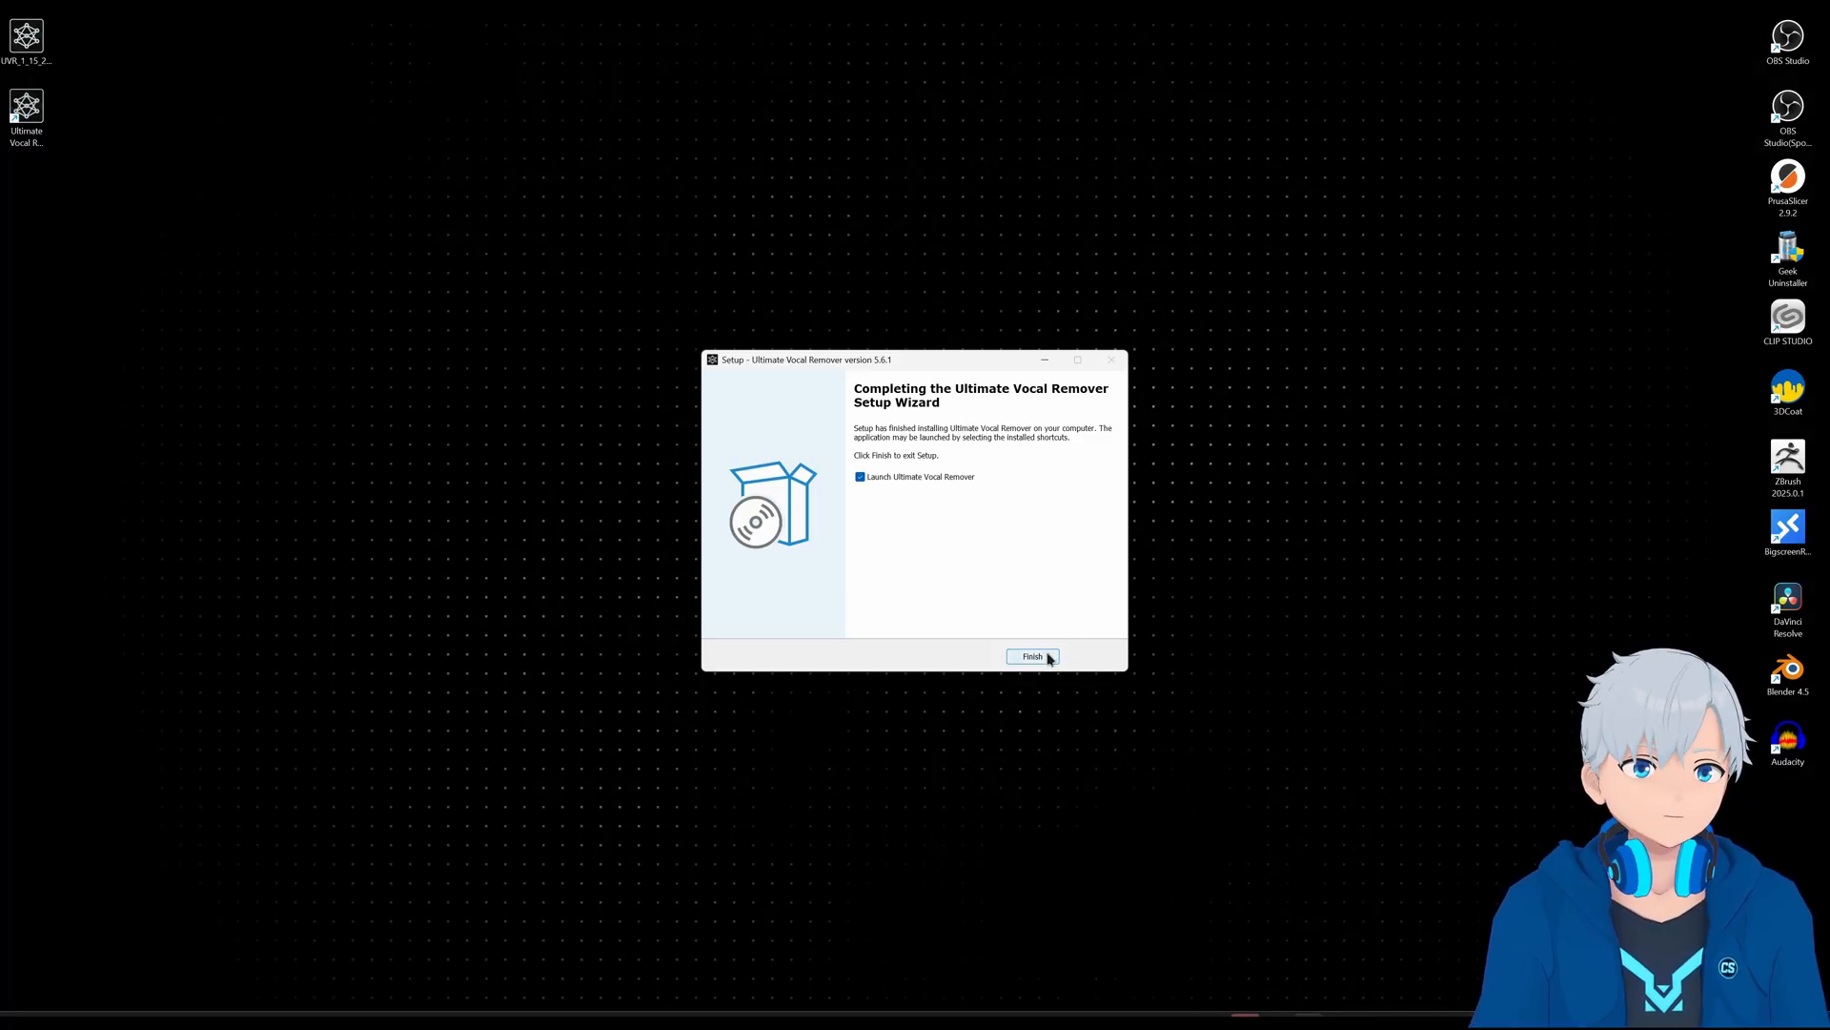
Finish setup to launch UVR and pick the Desktop as the output folder
click(1032, 655)
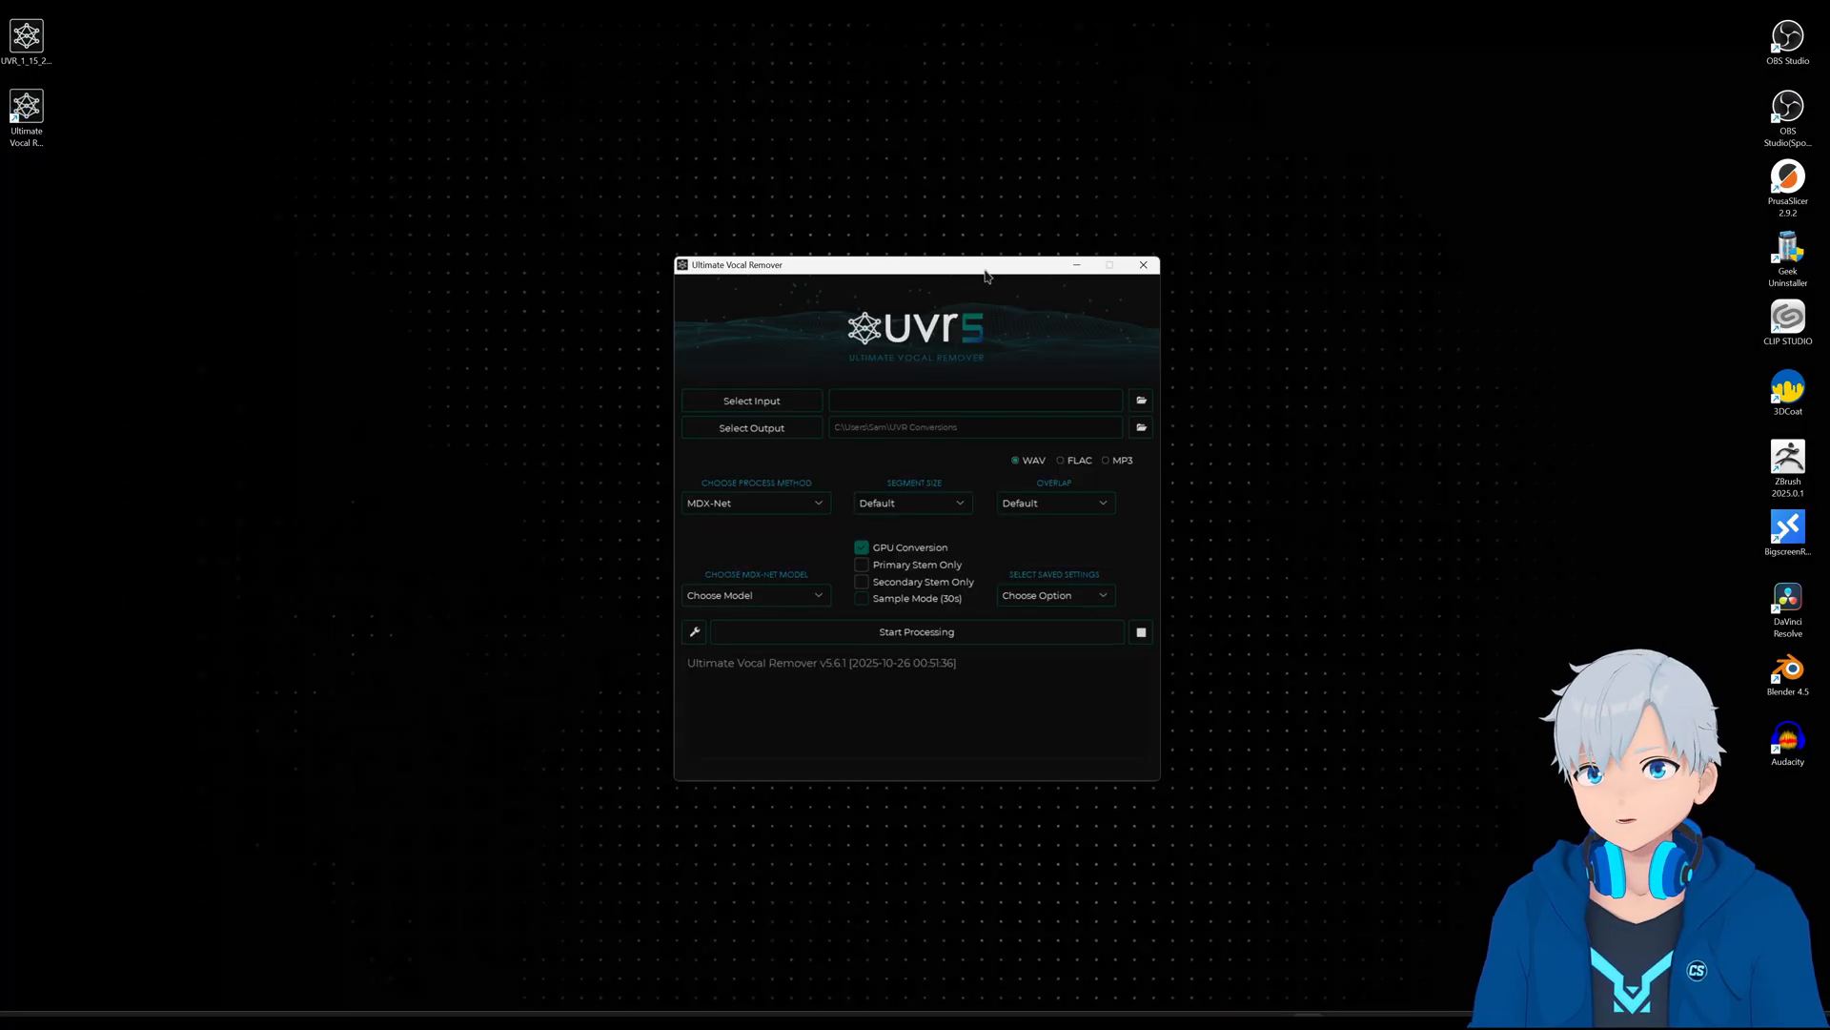
mouse_move(752, 400)
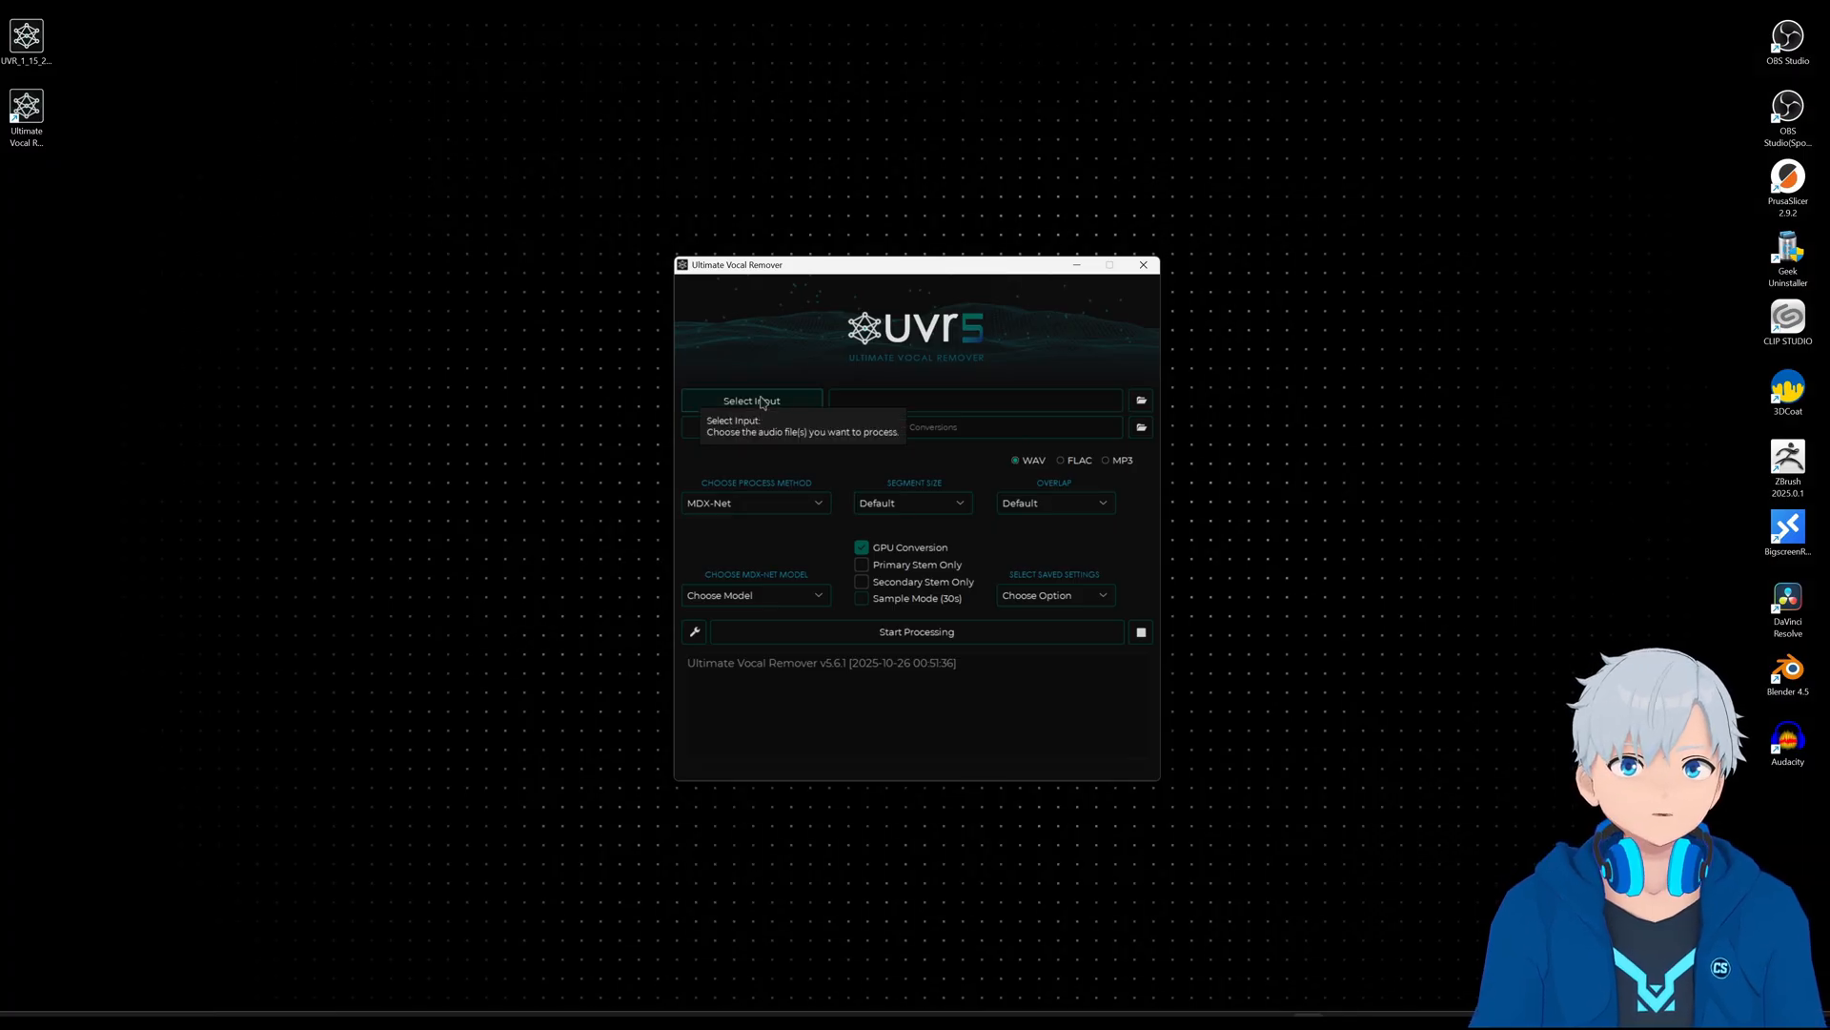
mouse_move(821, 345)
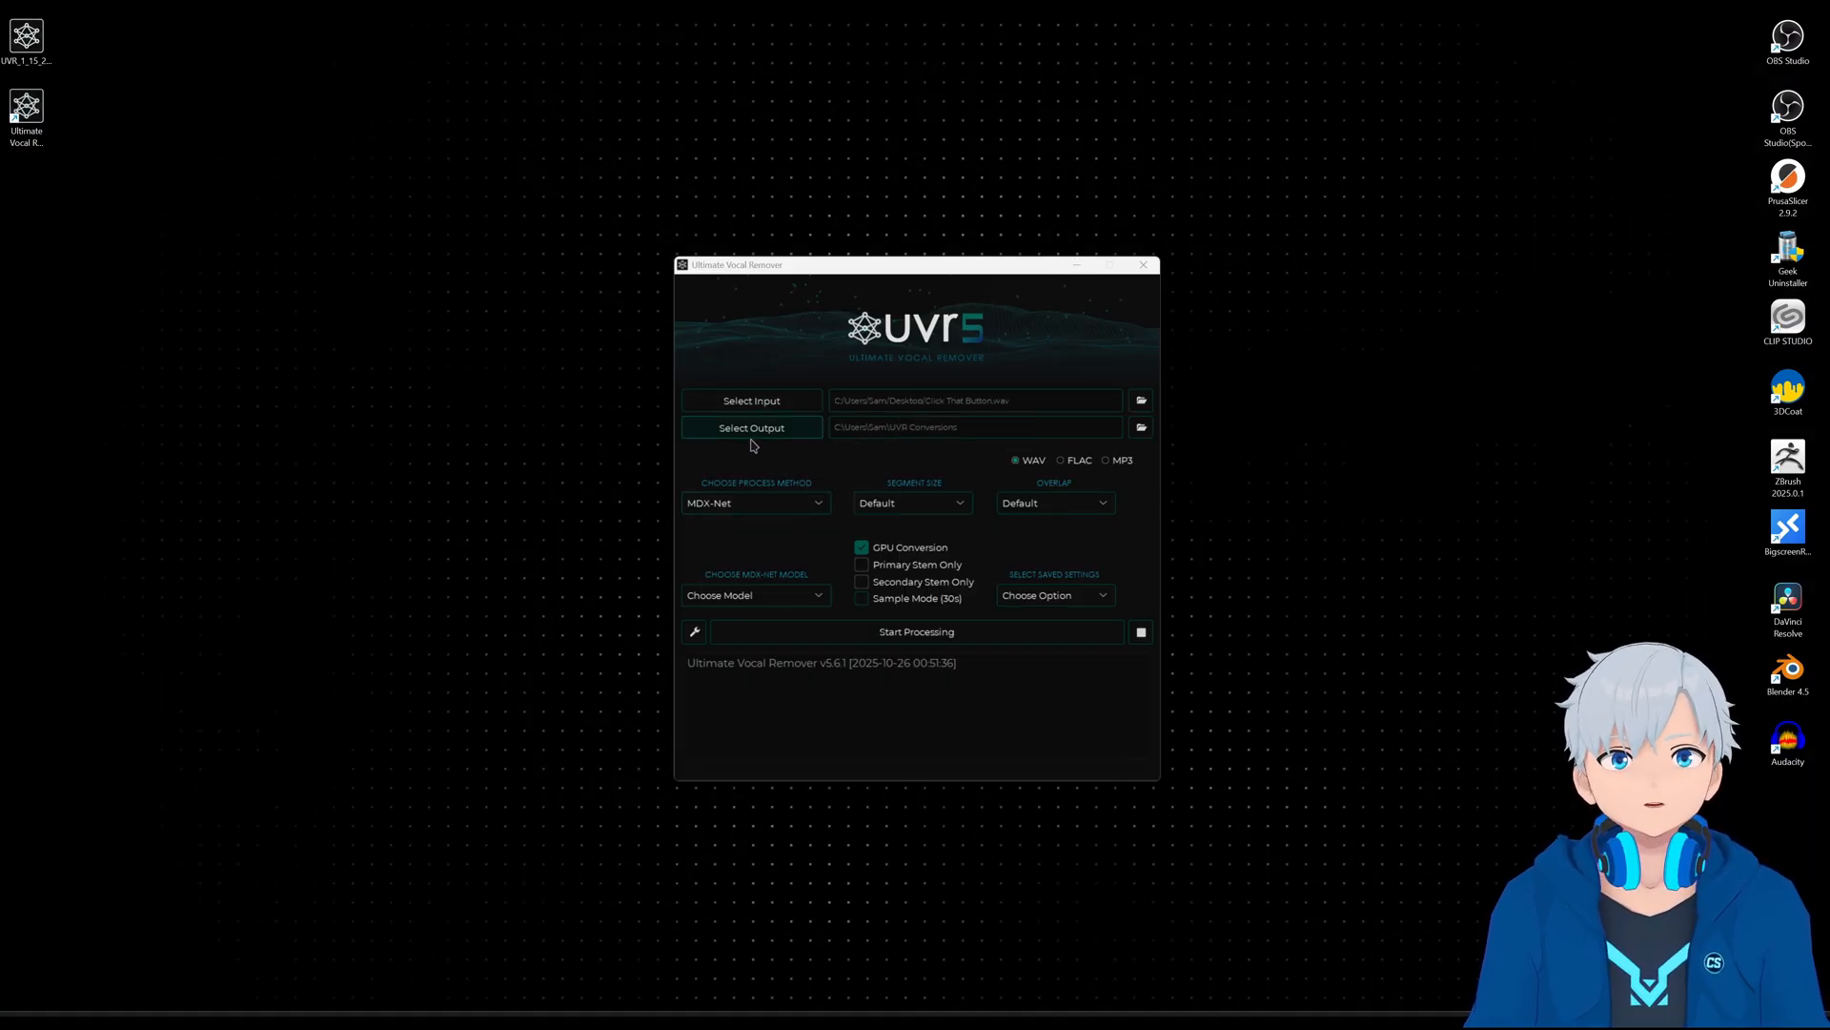
mouse_move(752, 427)
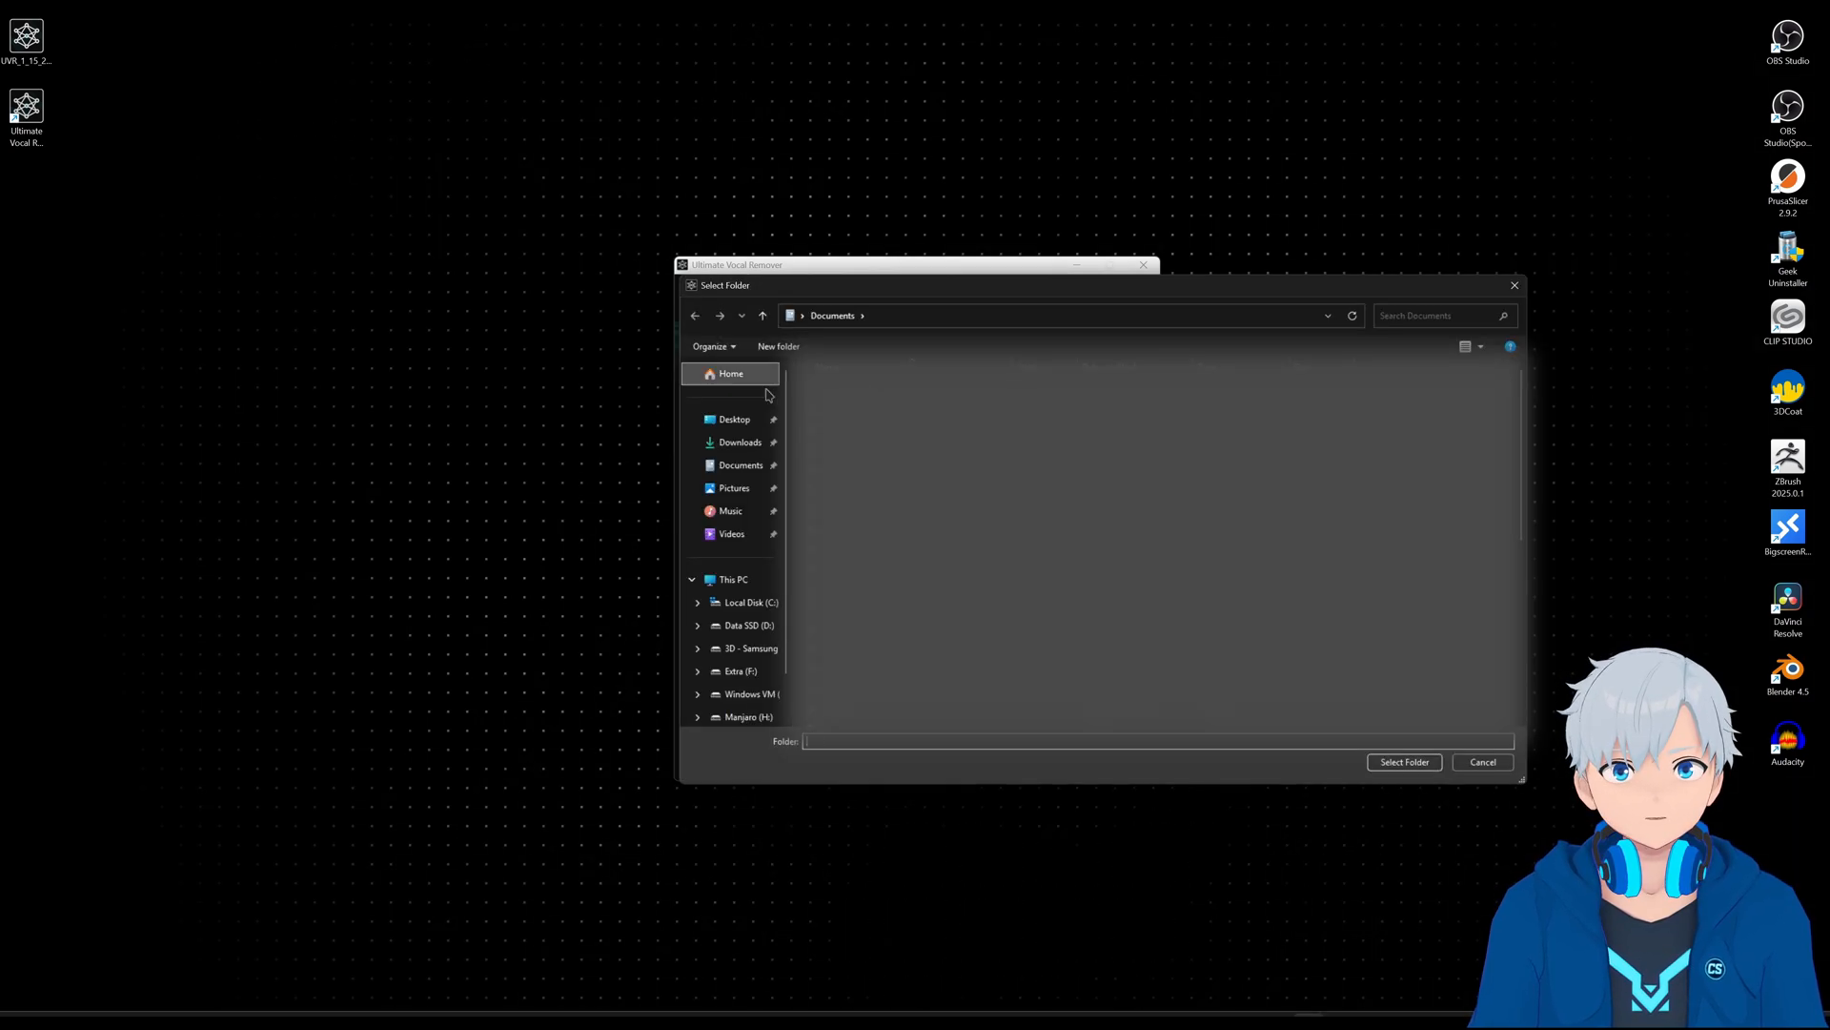
click(1404, 761)
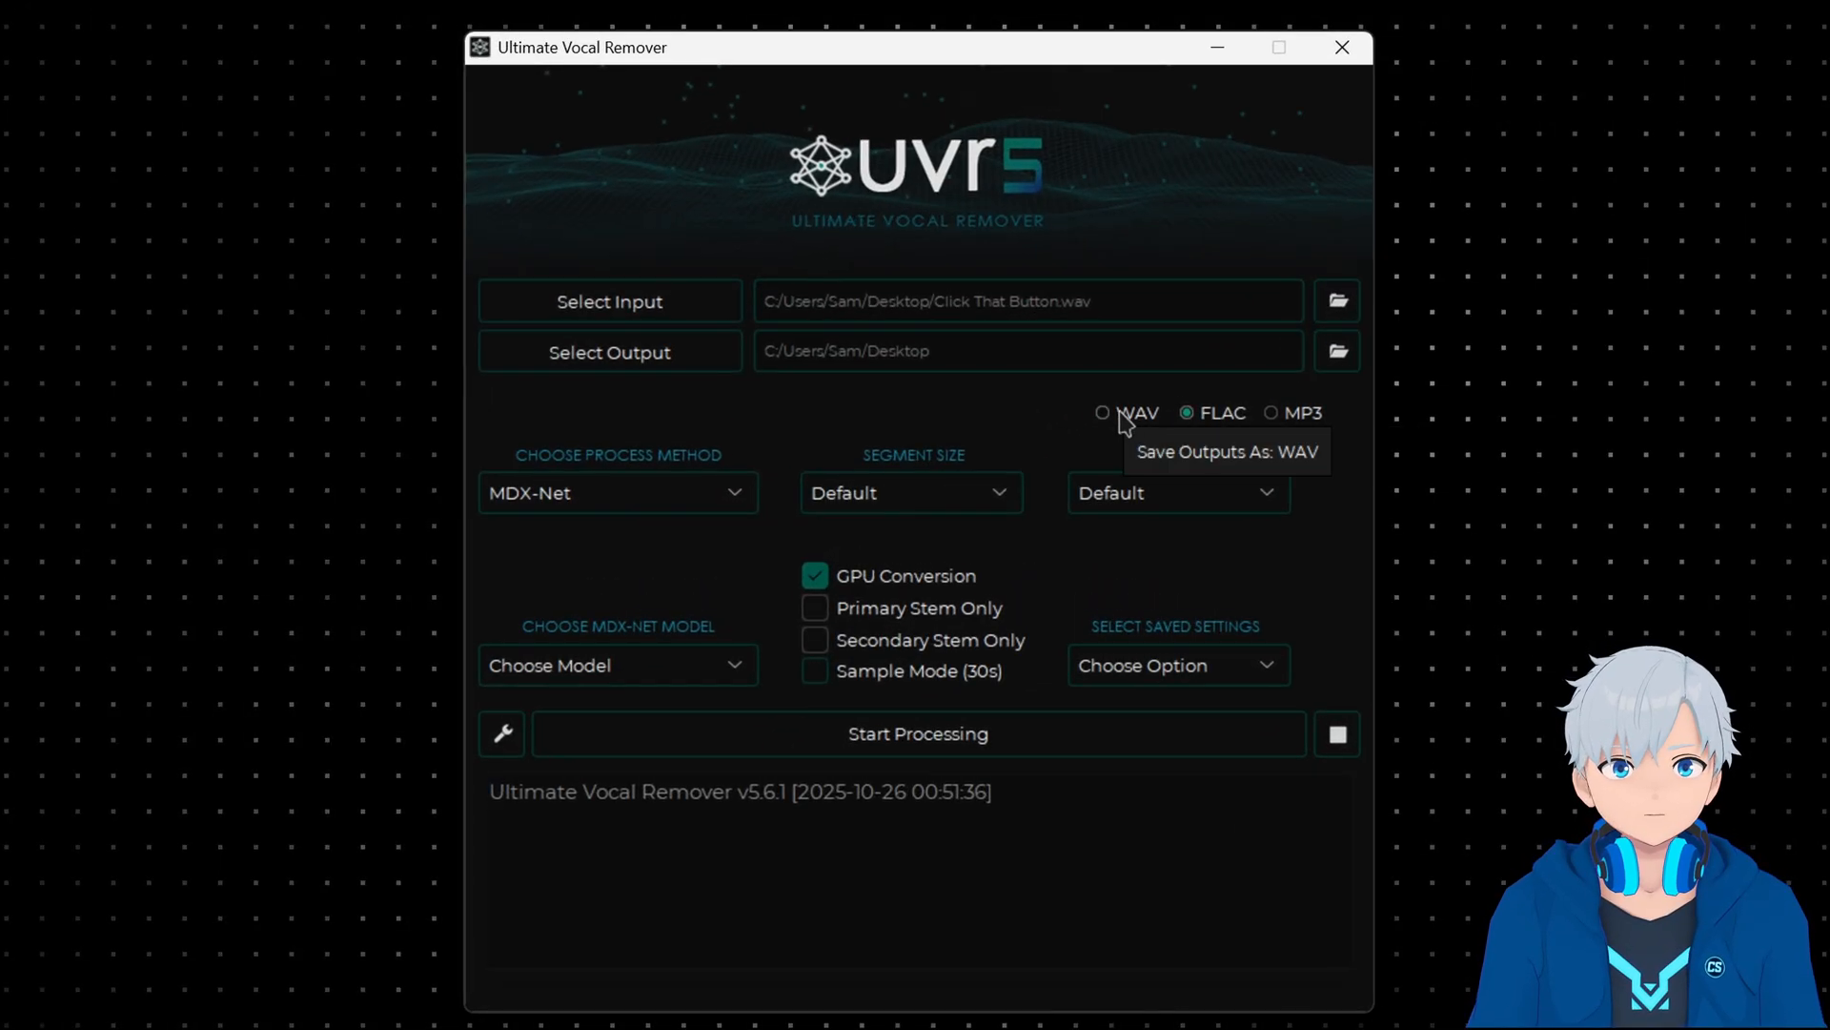
mouse_move(1328, 411)
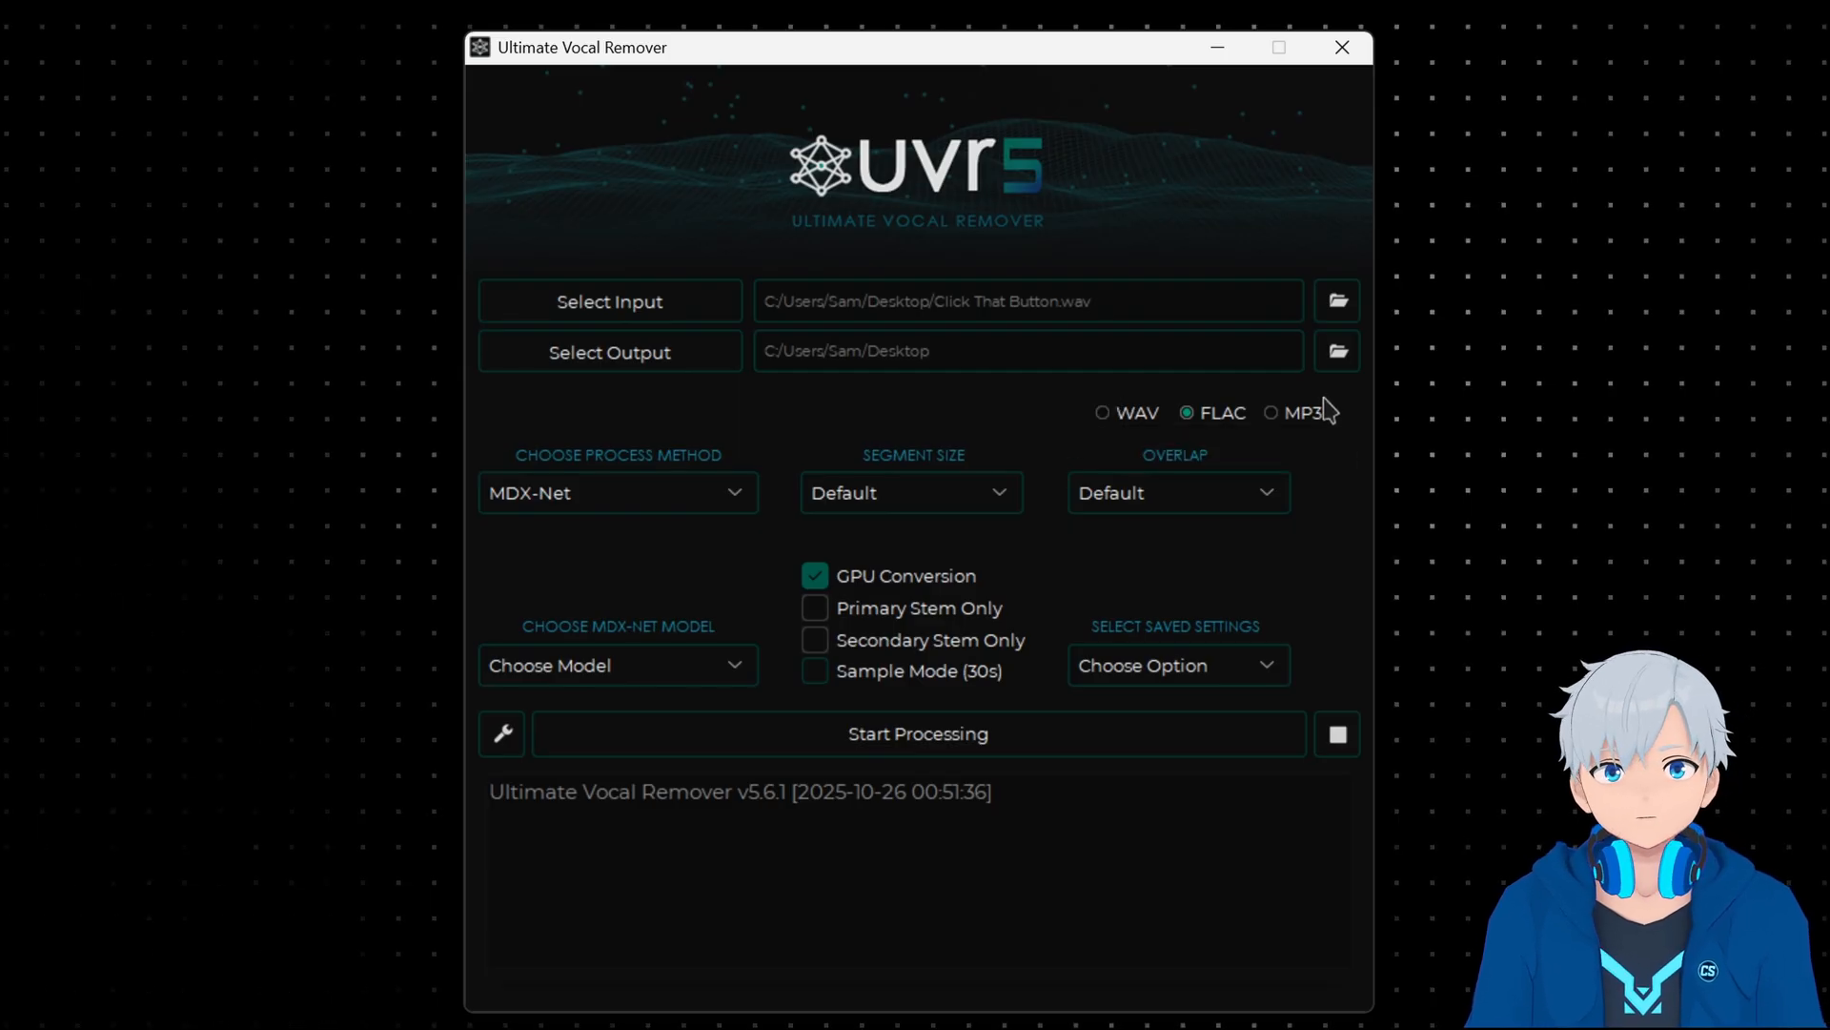
mouse_move(1009, 441)
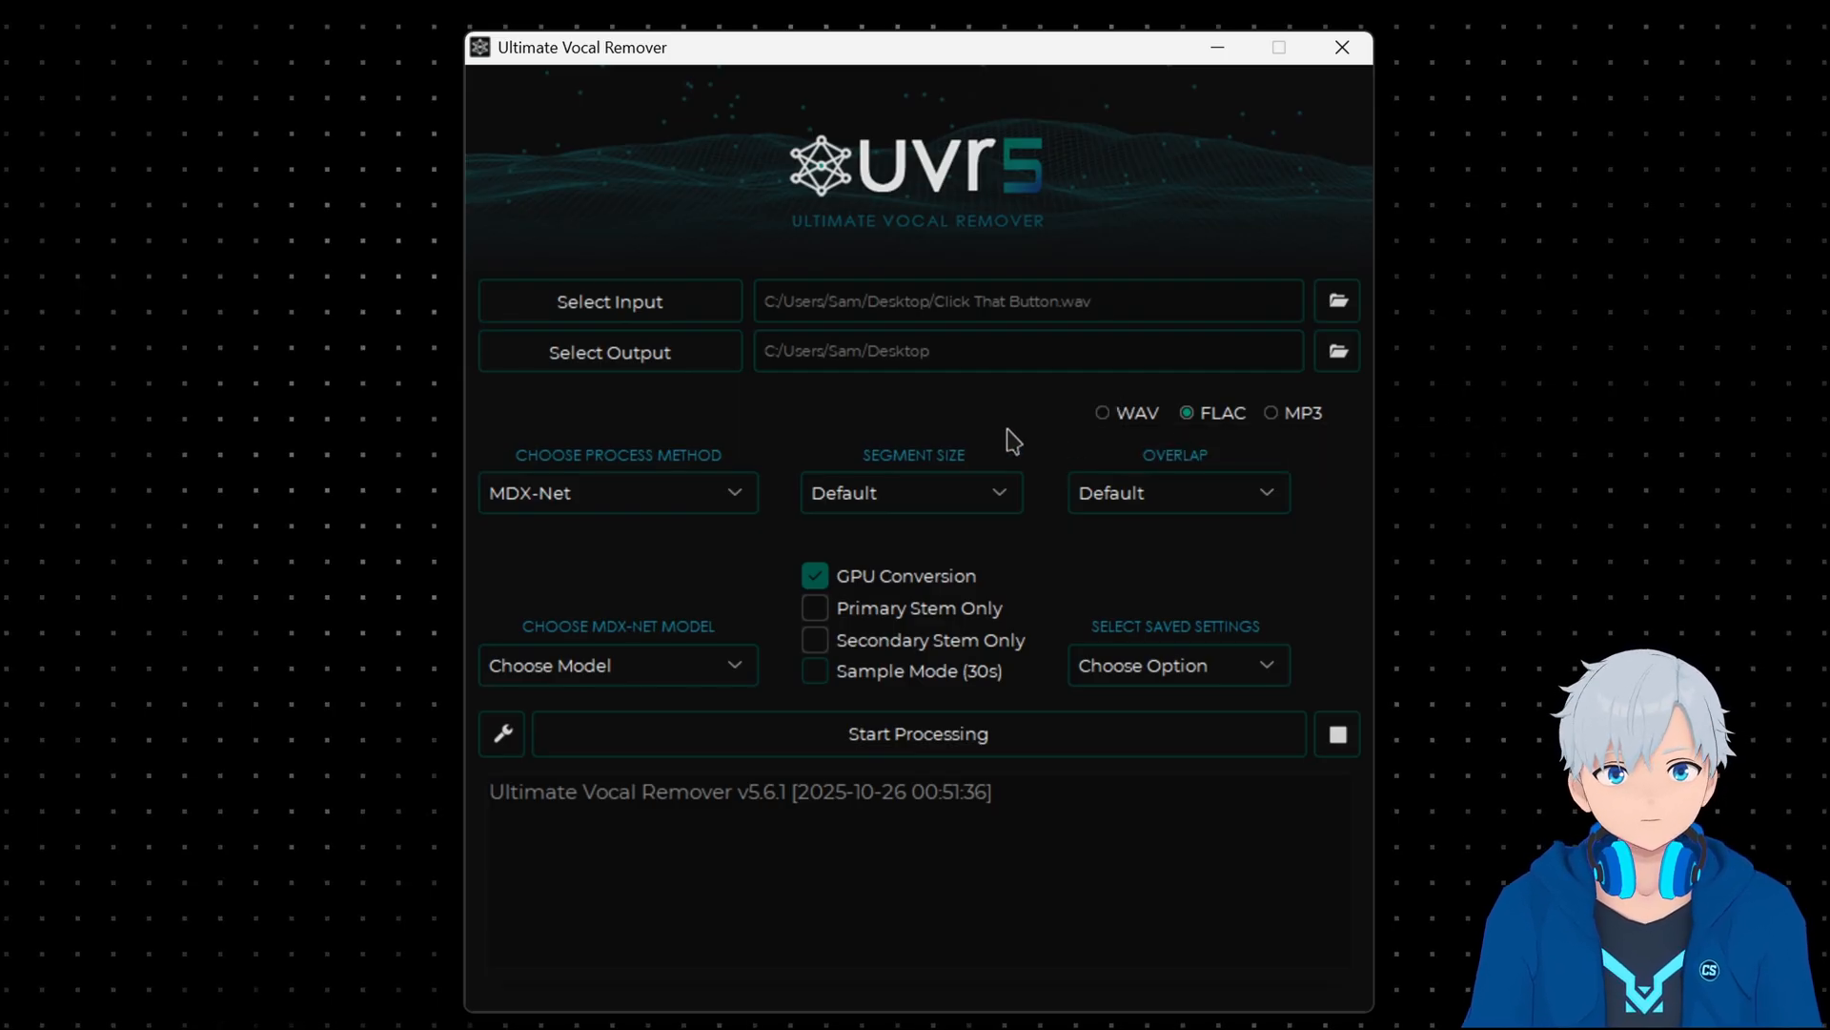
mouse_move(1189, 439)
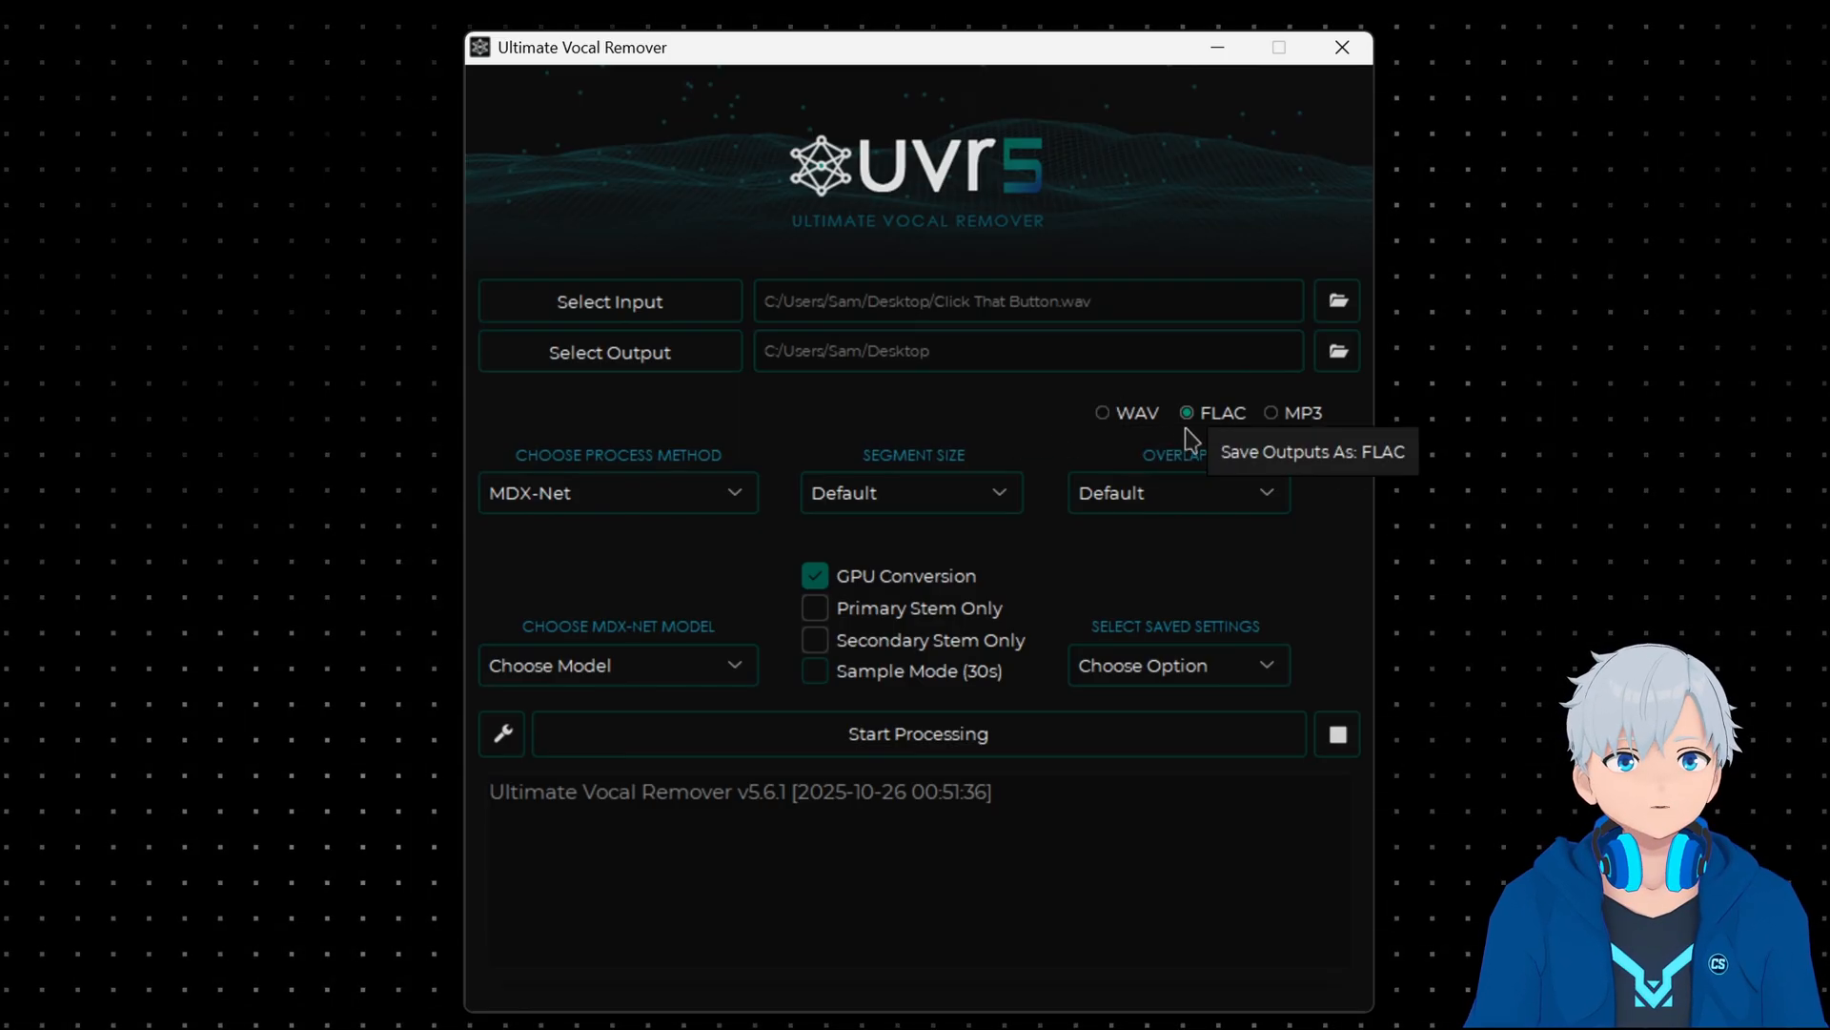
mouse_move(646, 502)
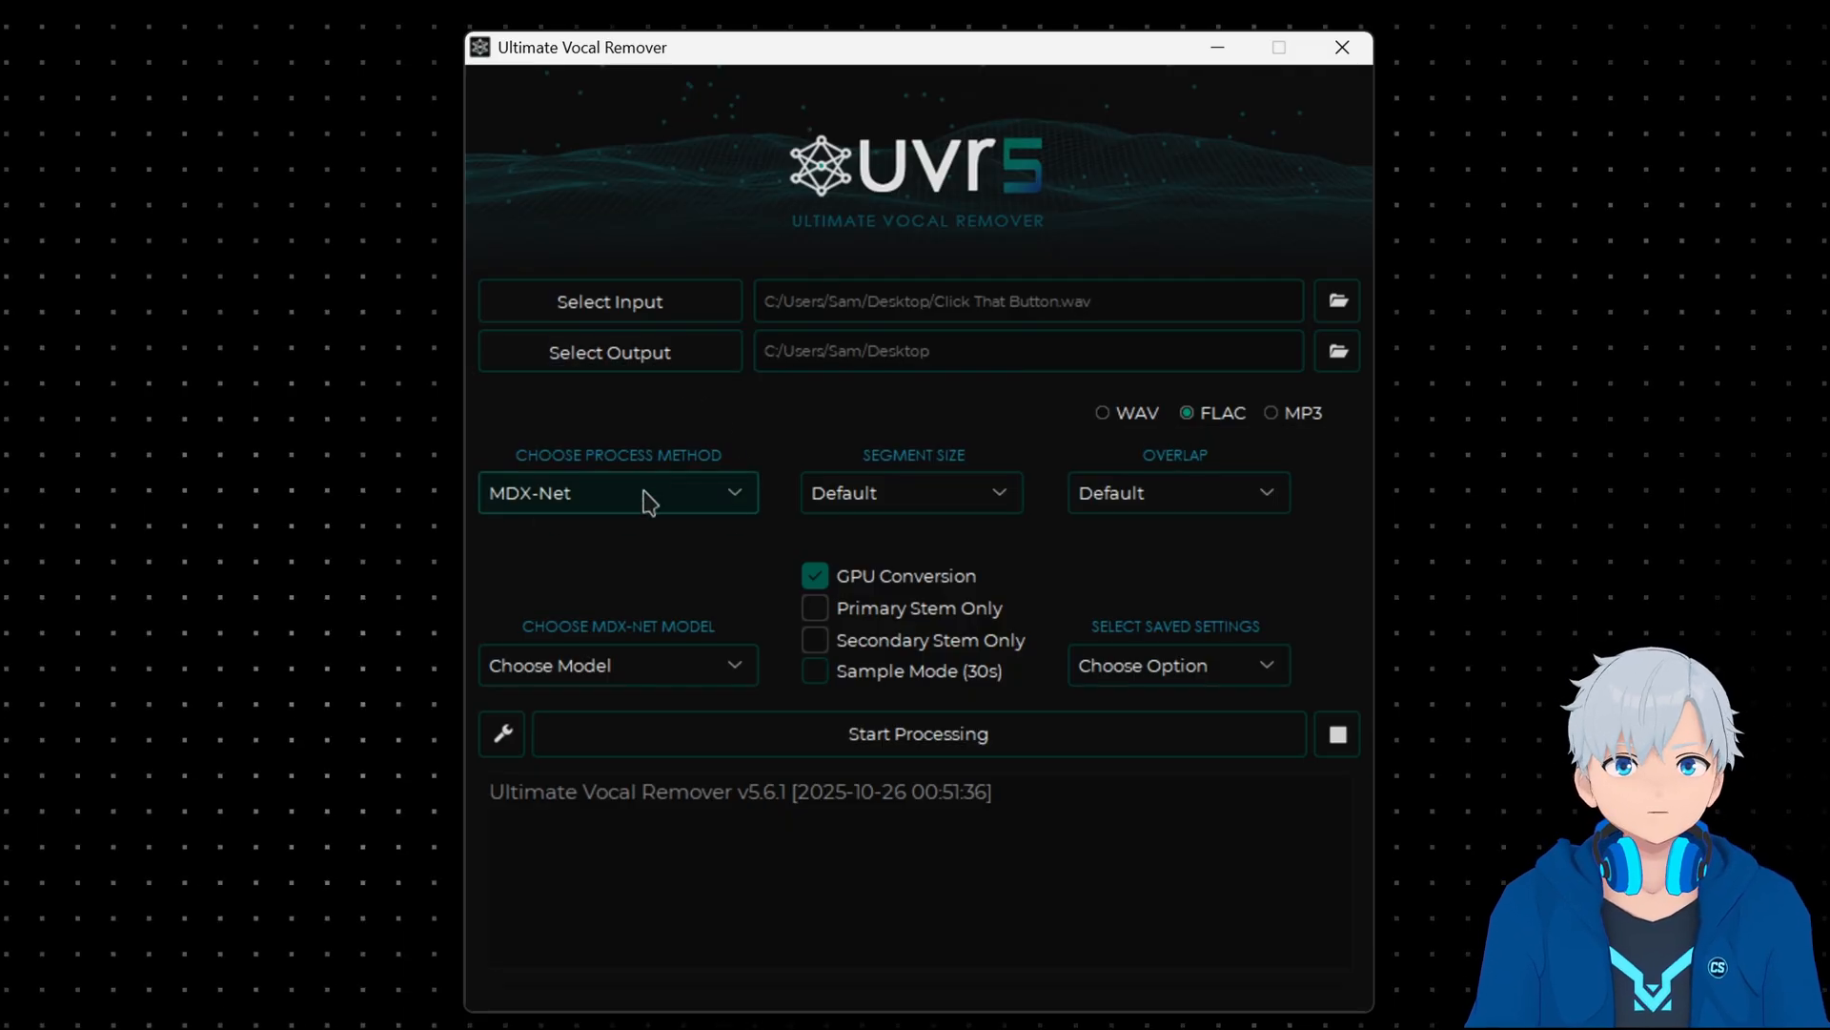
mouse_move(665, 502)
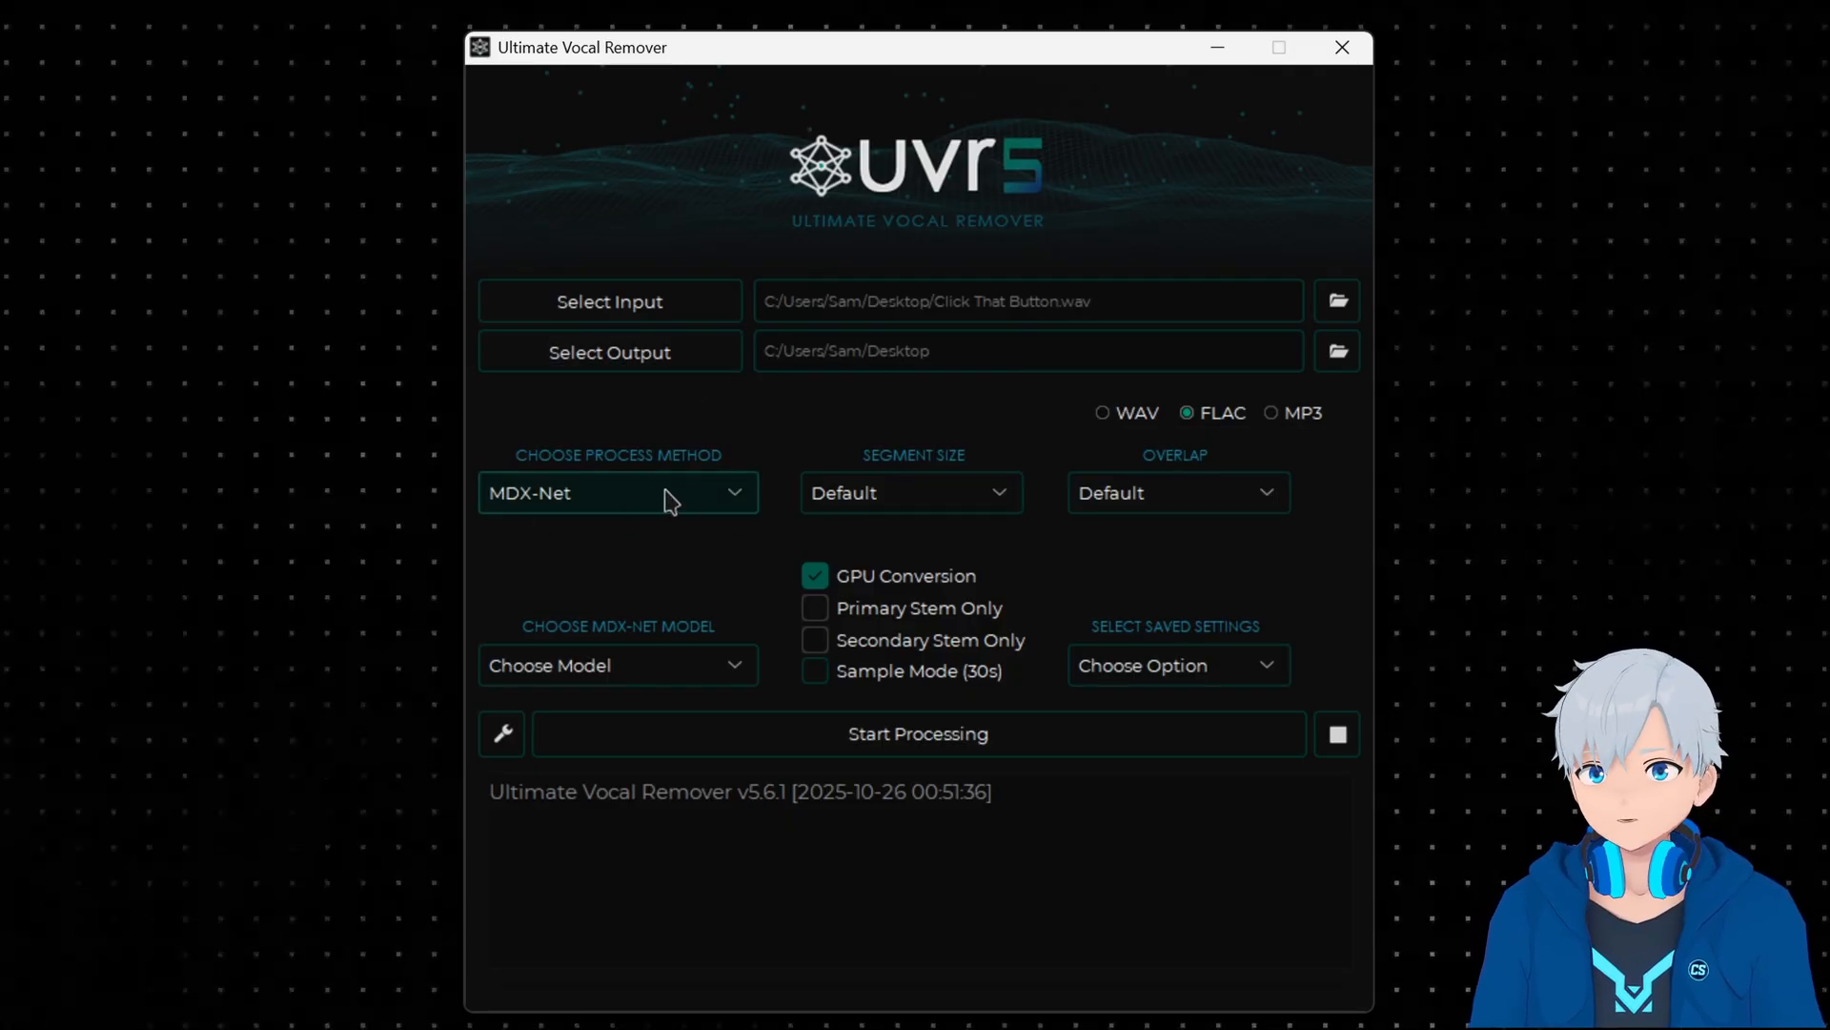
Select MDX-Net from the Choose Process Method dropdown
click(617, 492)
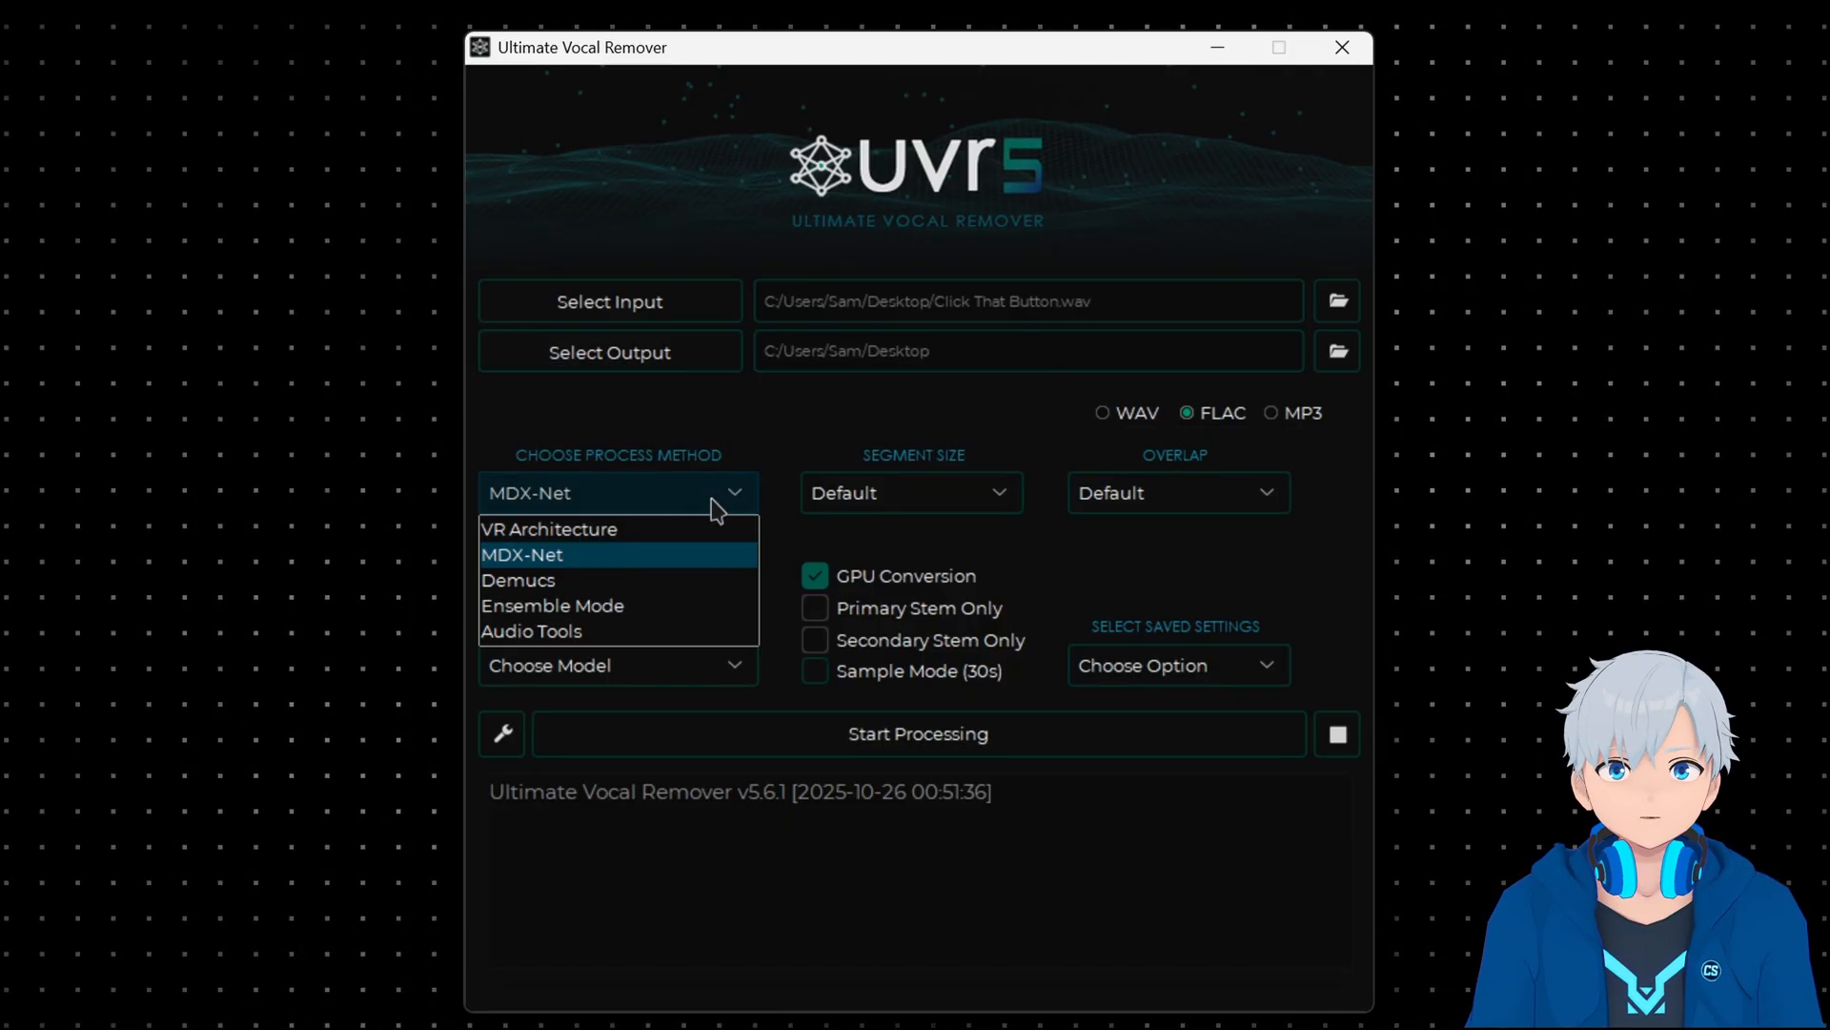
mouse_move(613, 574)
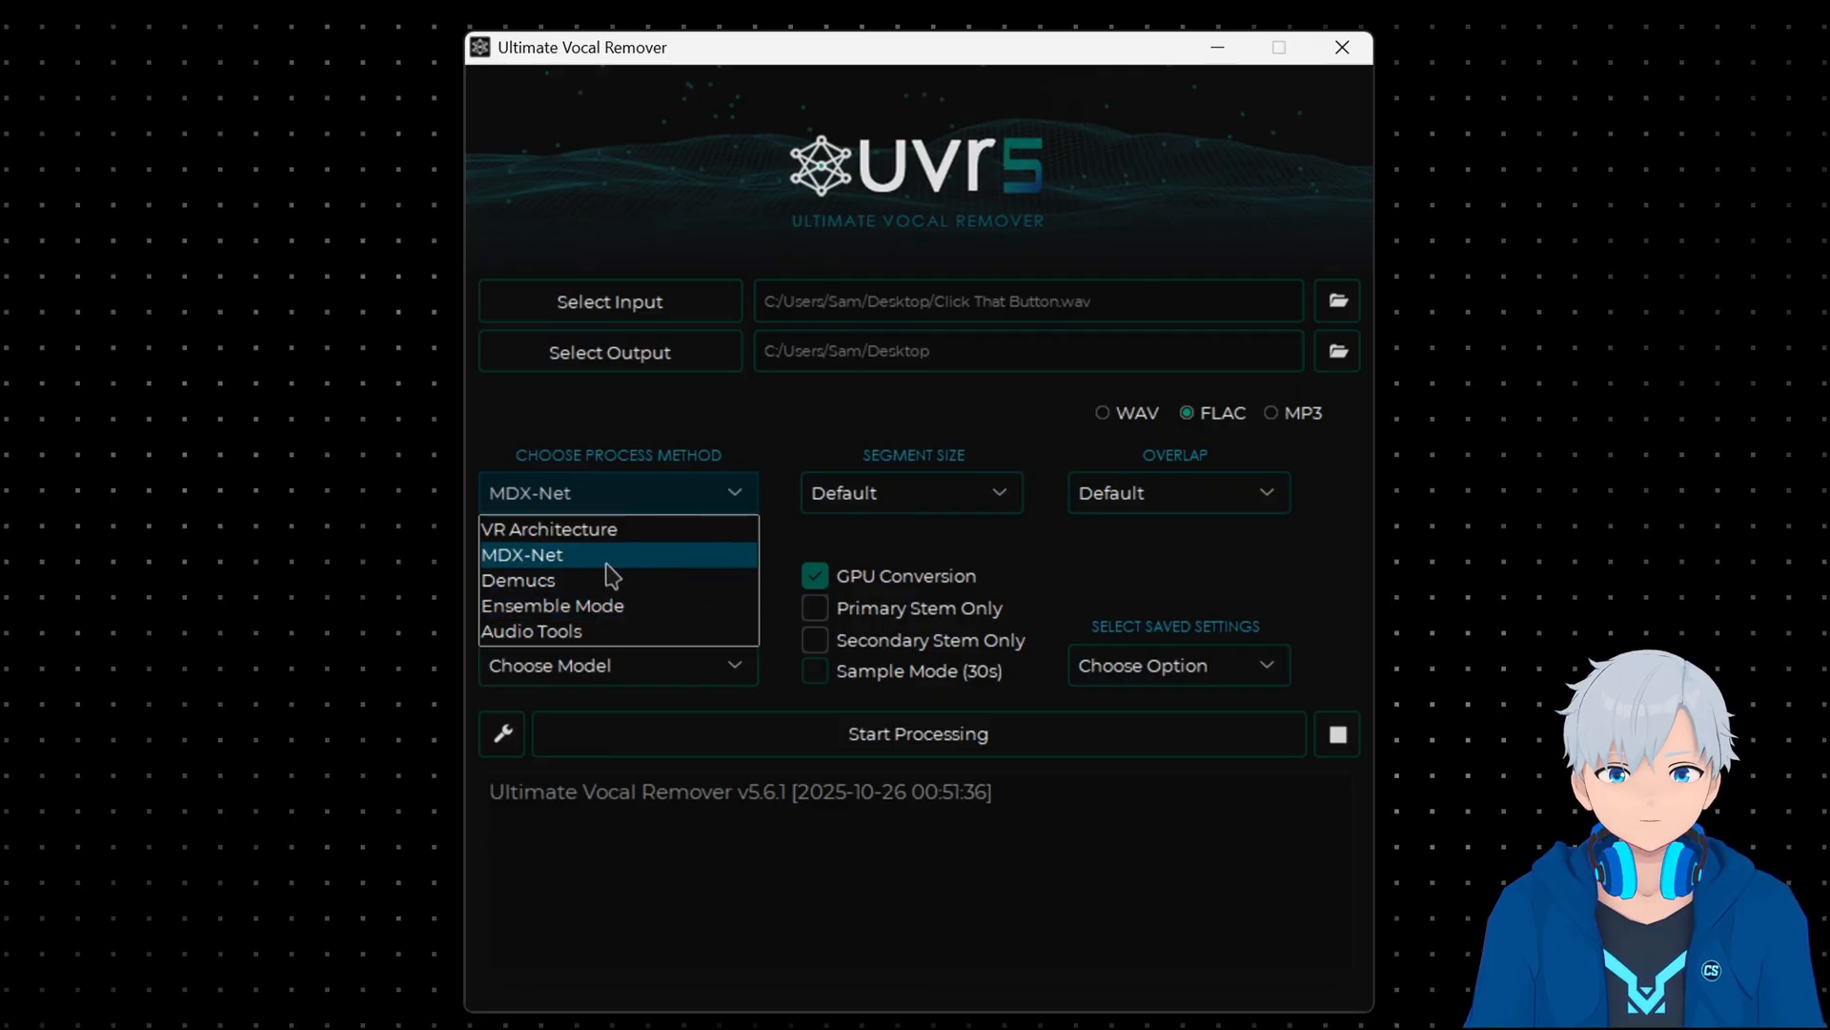
click(522, 553)
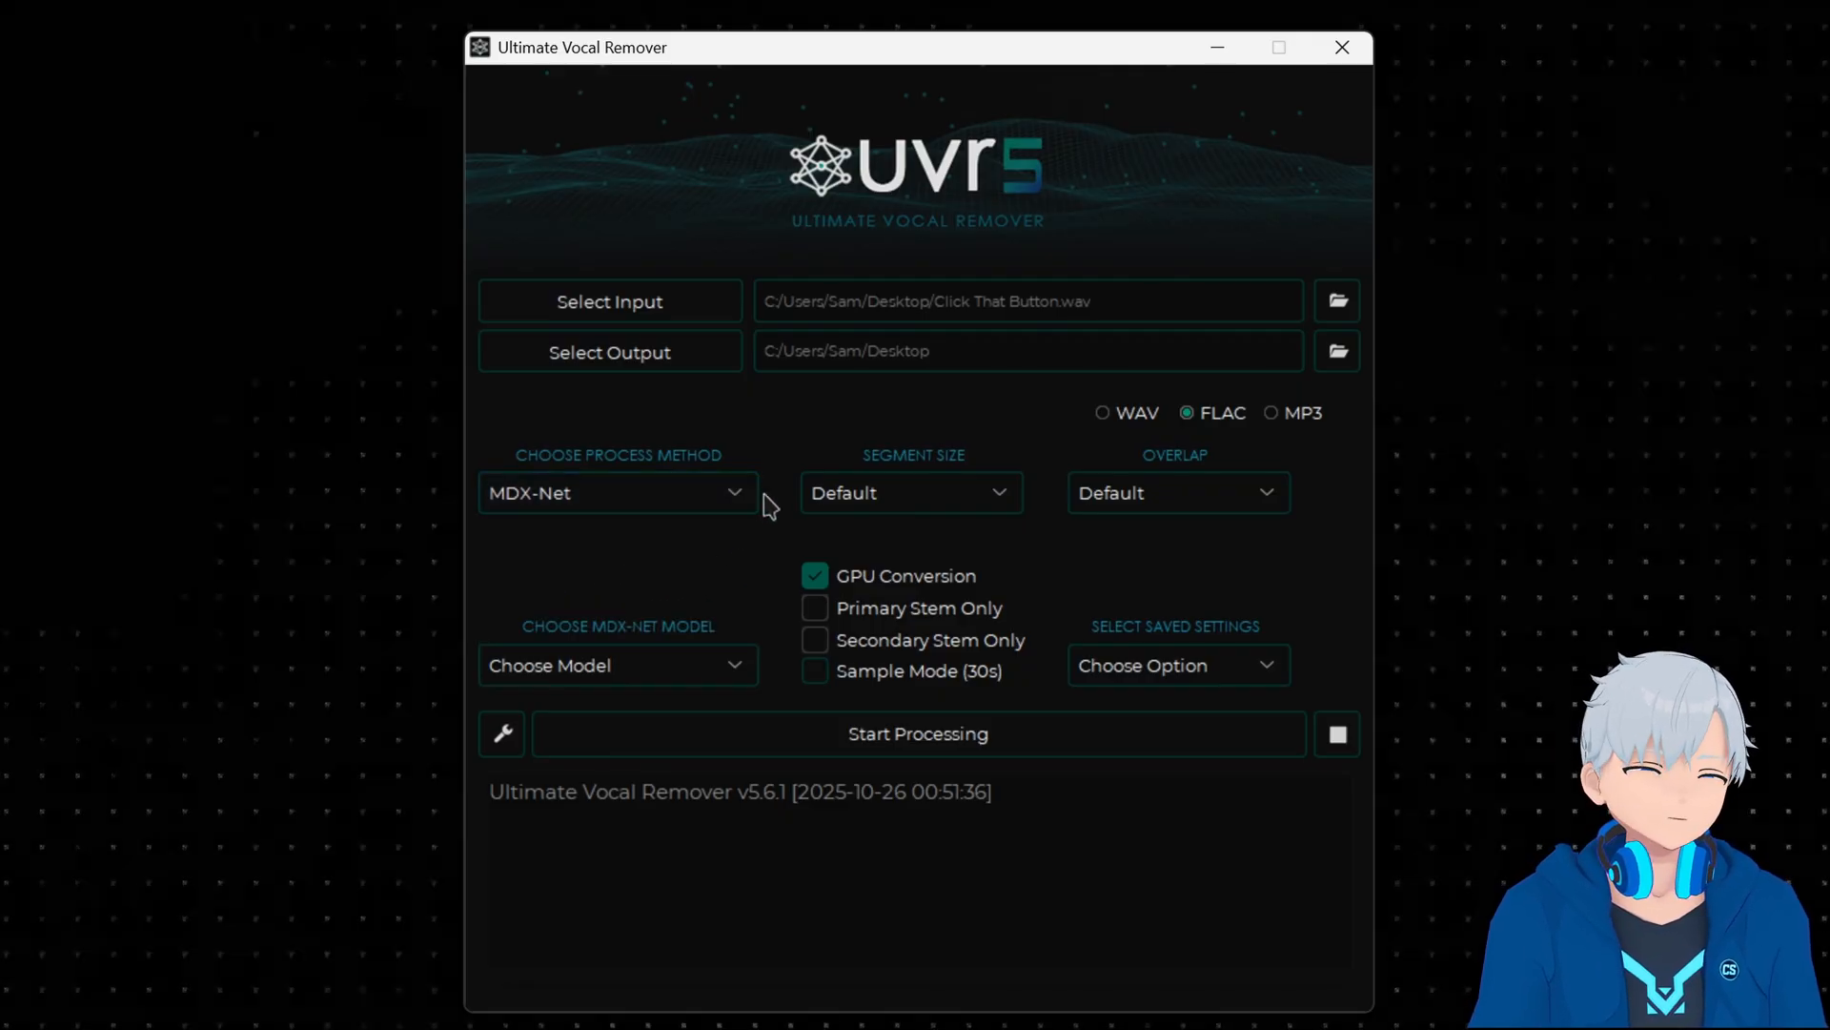
mouse_move(618, 421)
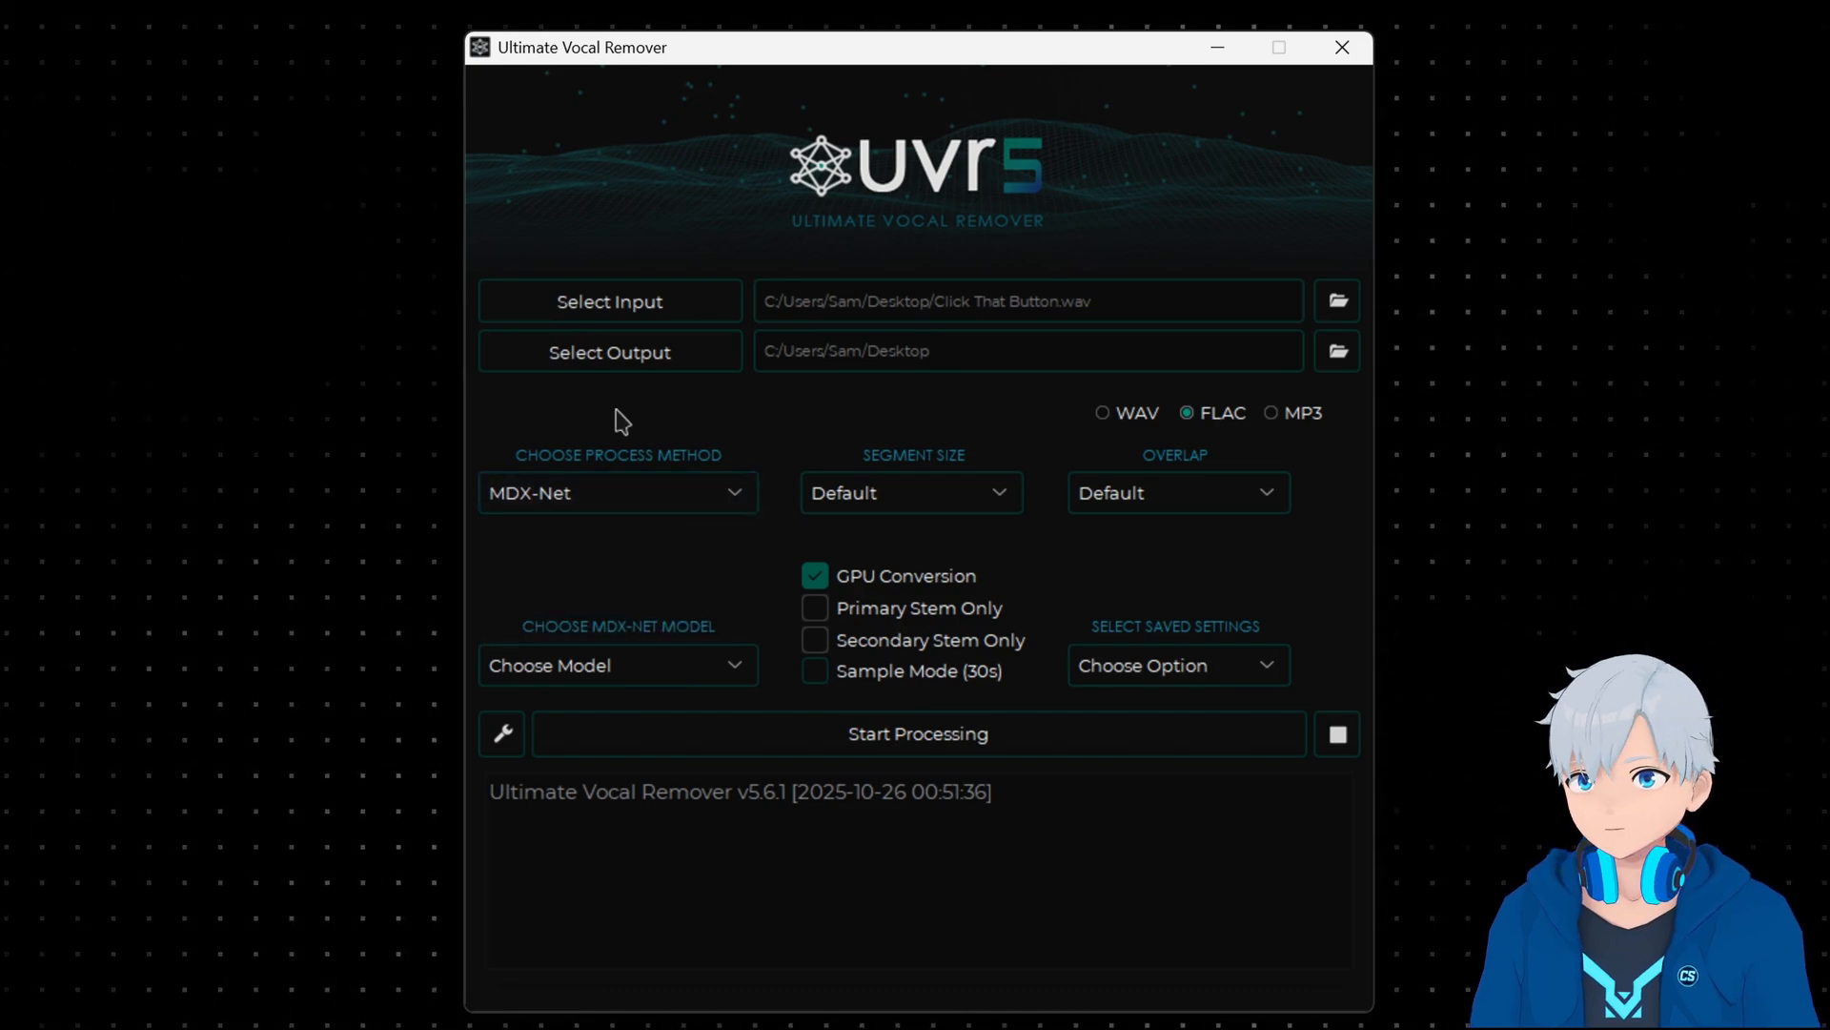
mouse_move(1047, 451)
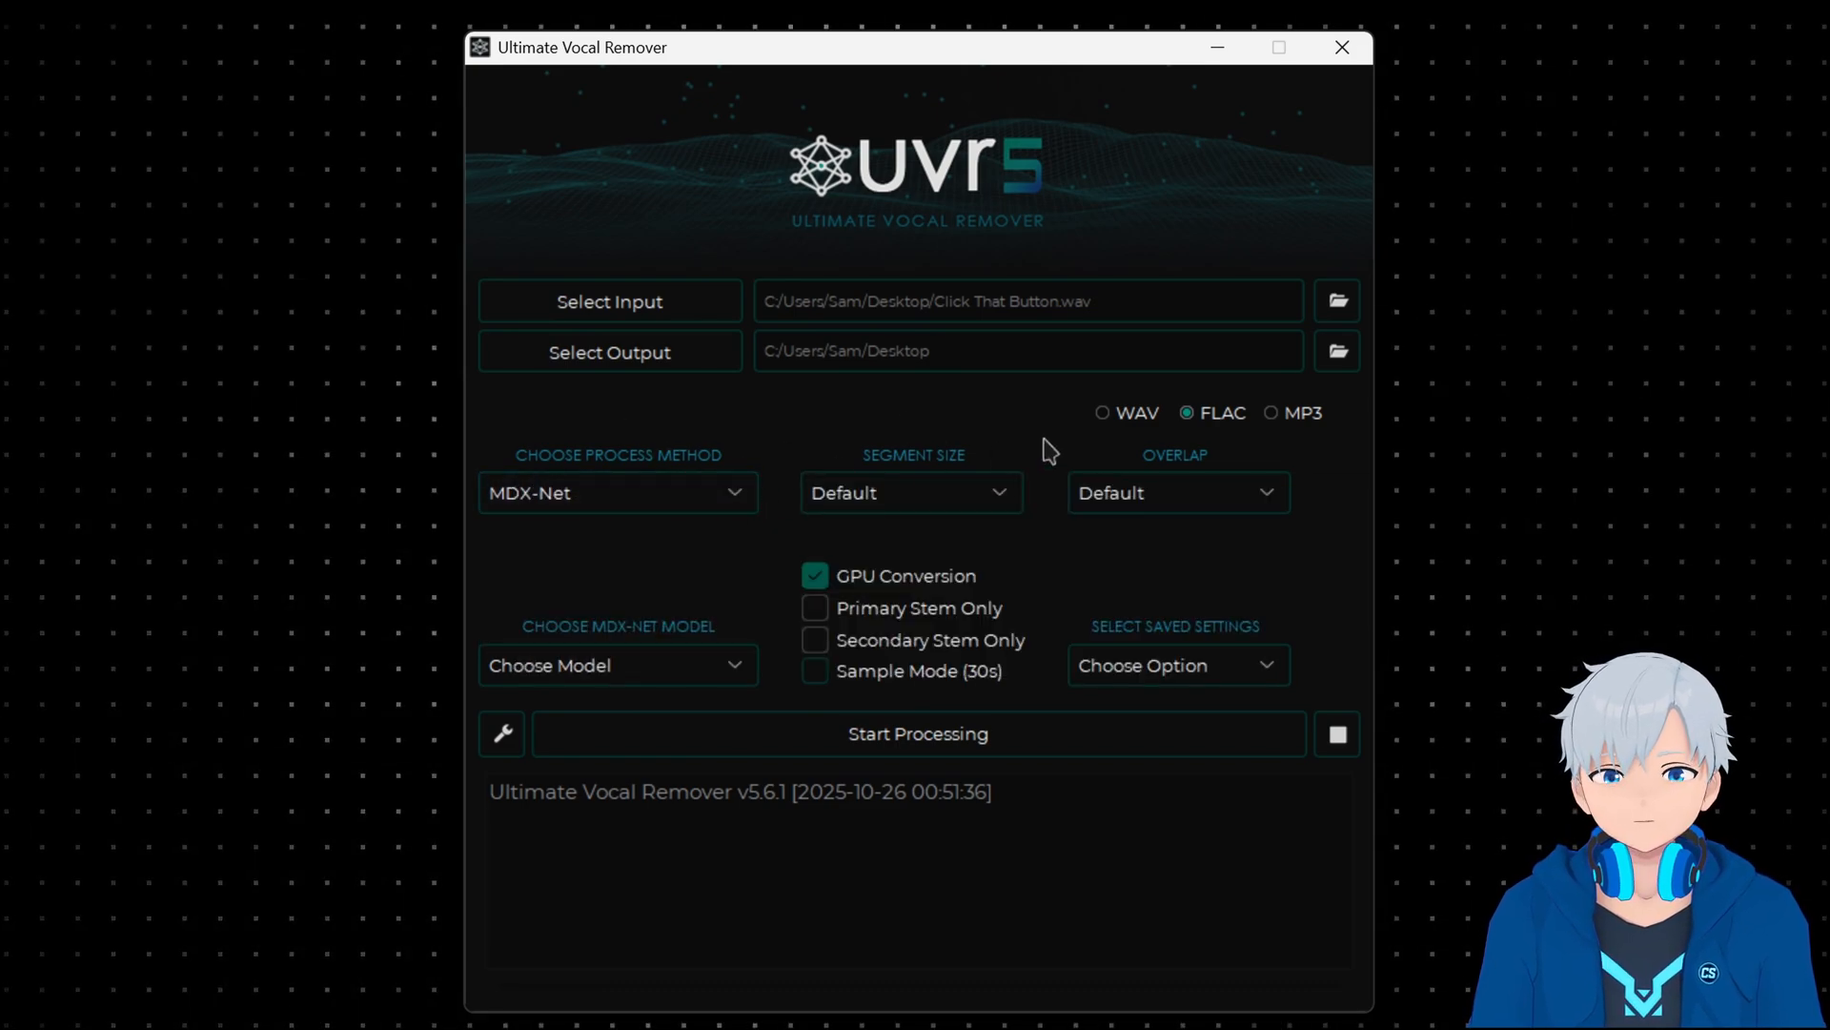
Change the Segment Size dropdown from Default to 2048
click(909, 492)
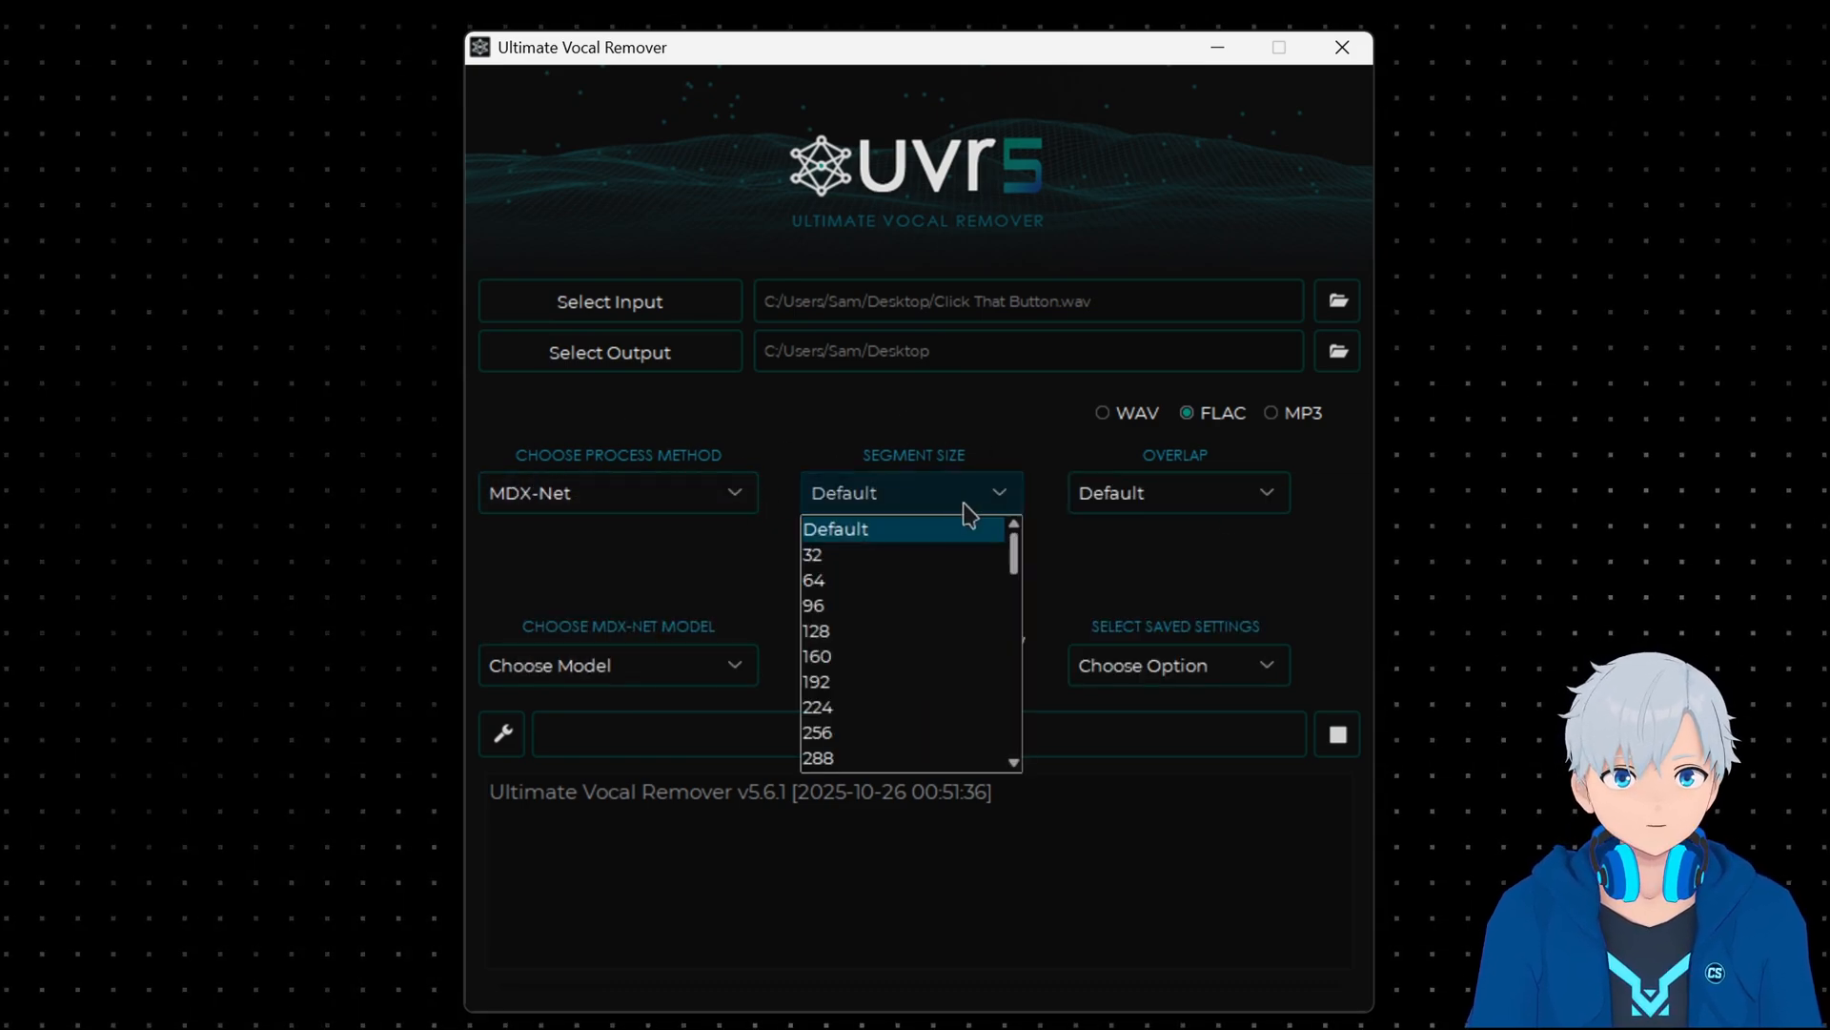
scroll(down, 3)
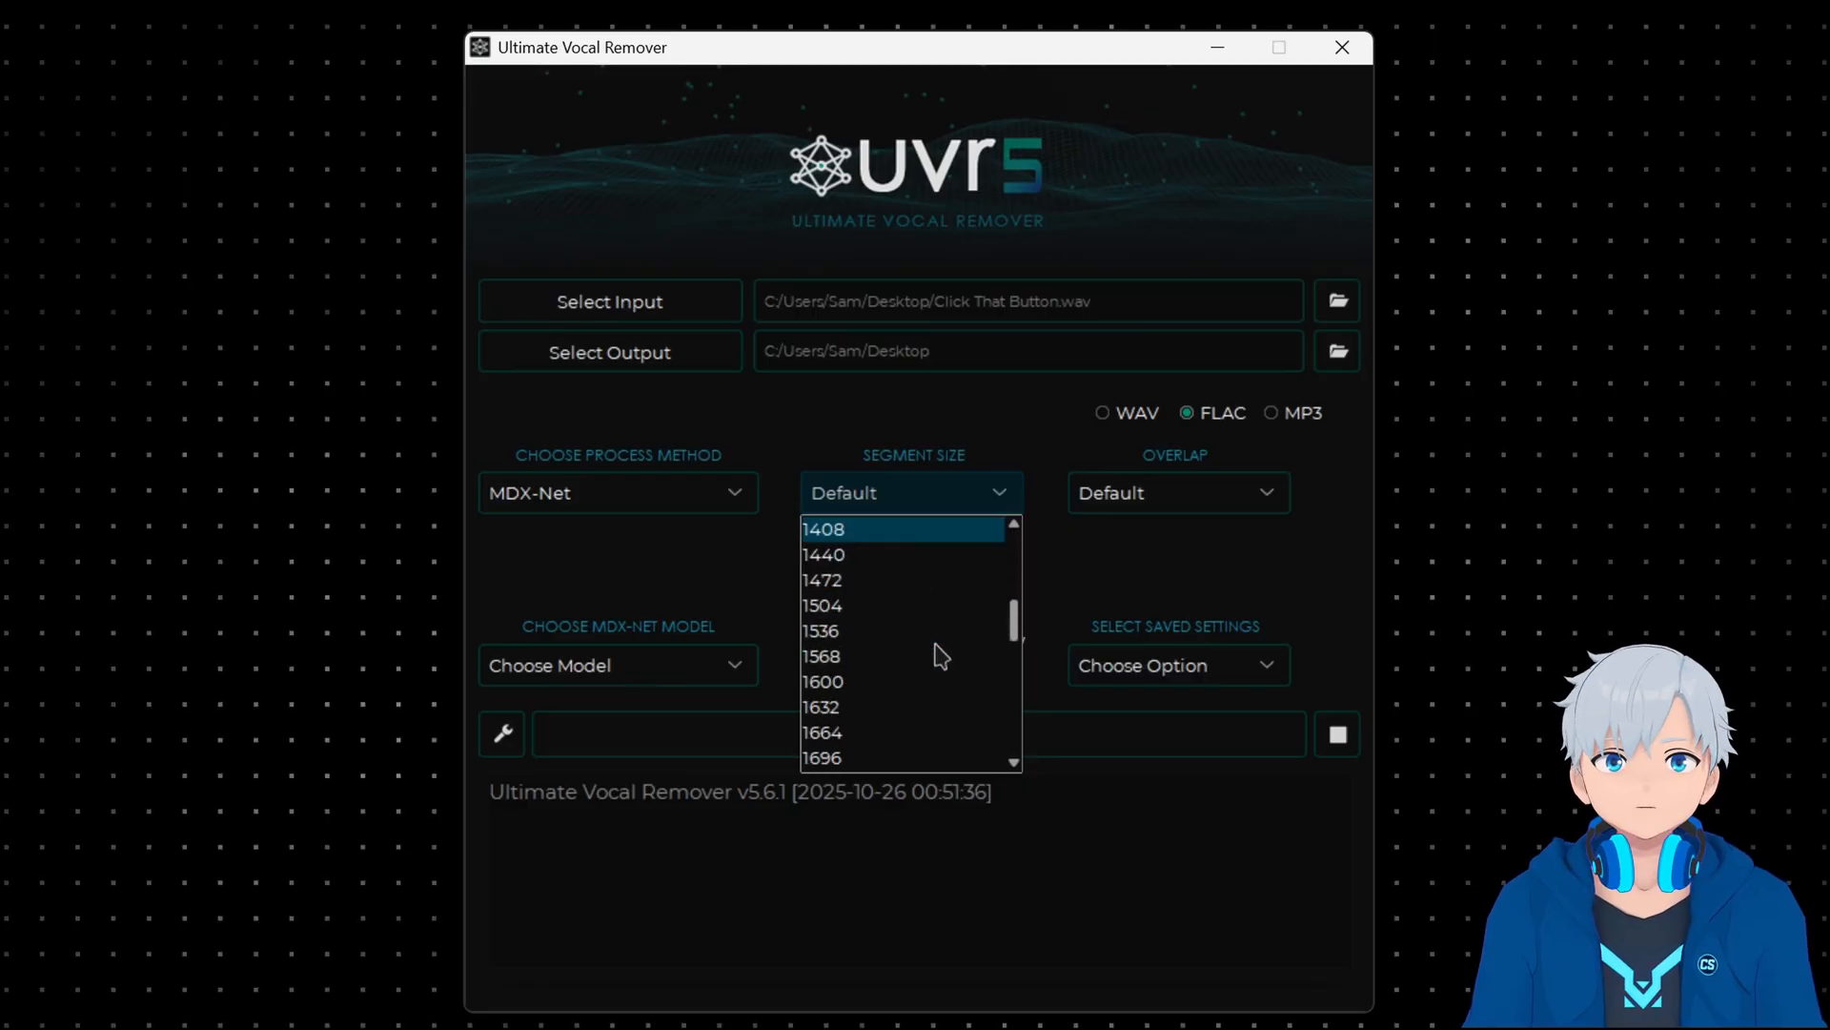
scroll(down, 3)
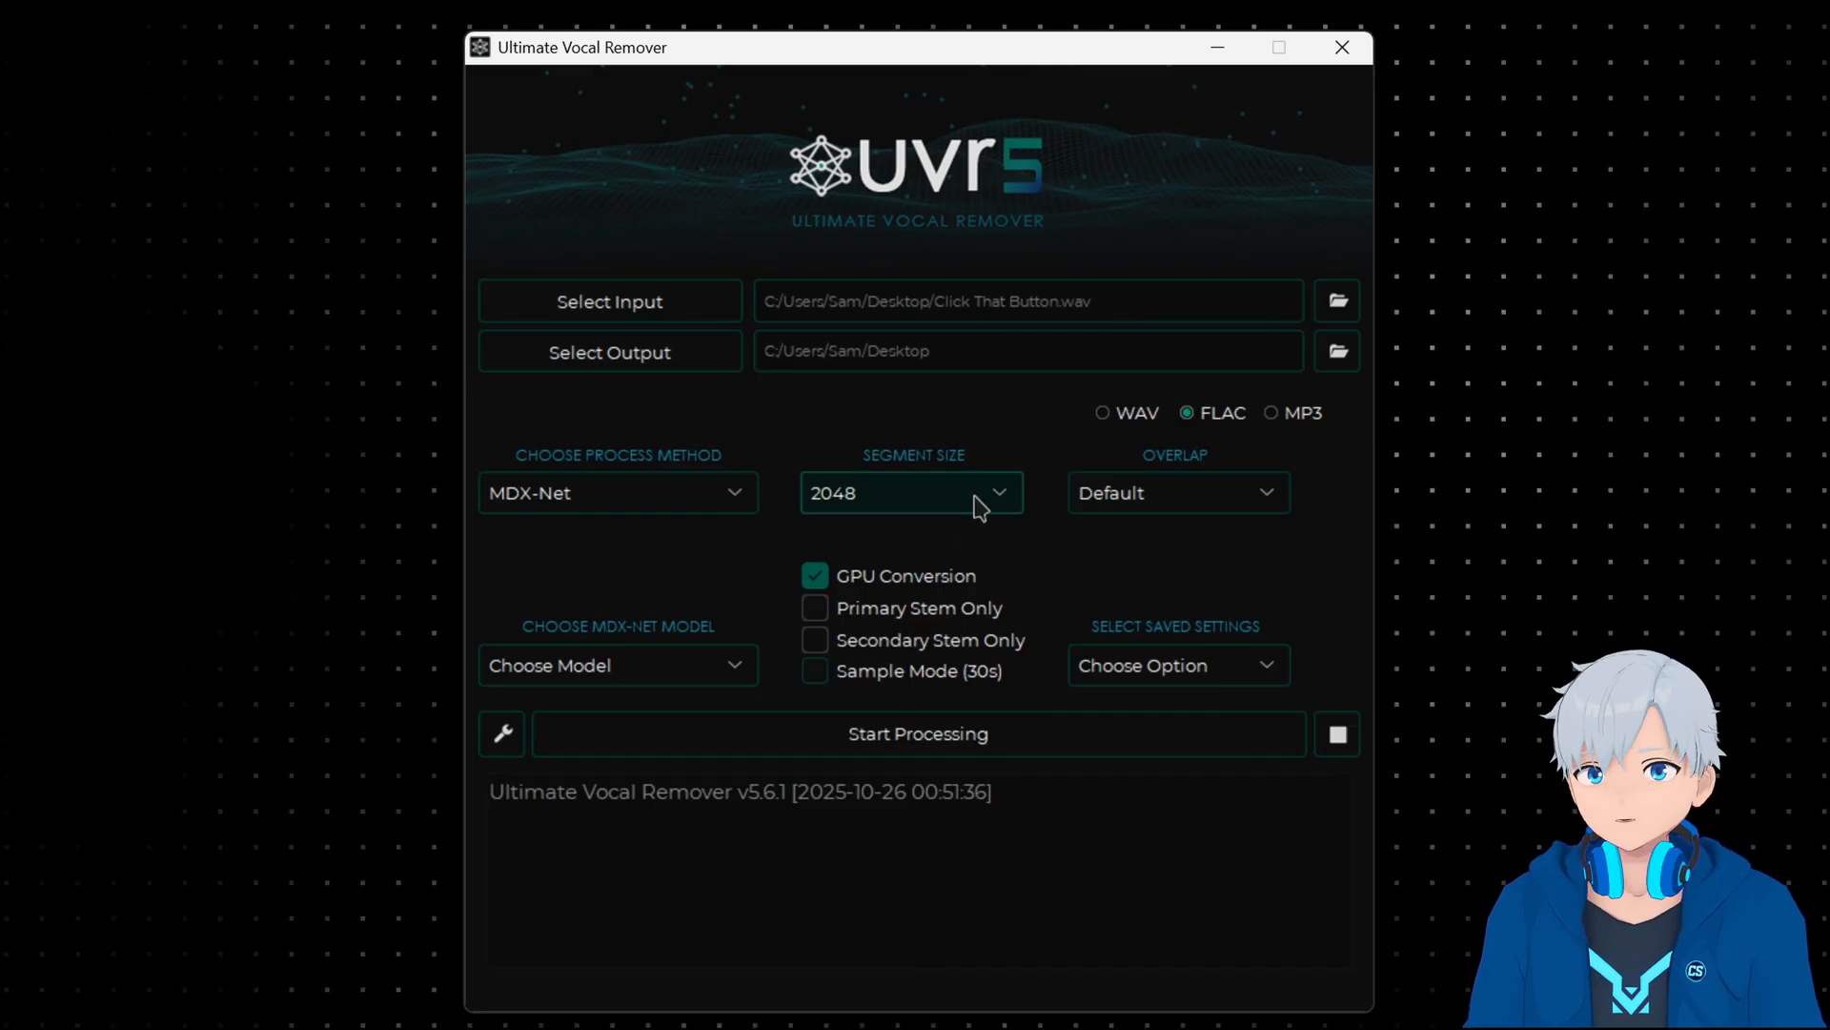
mouse_move(943, 555)
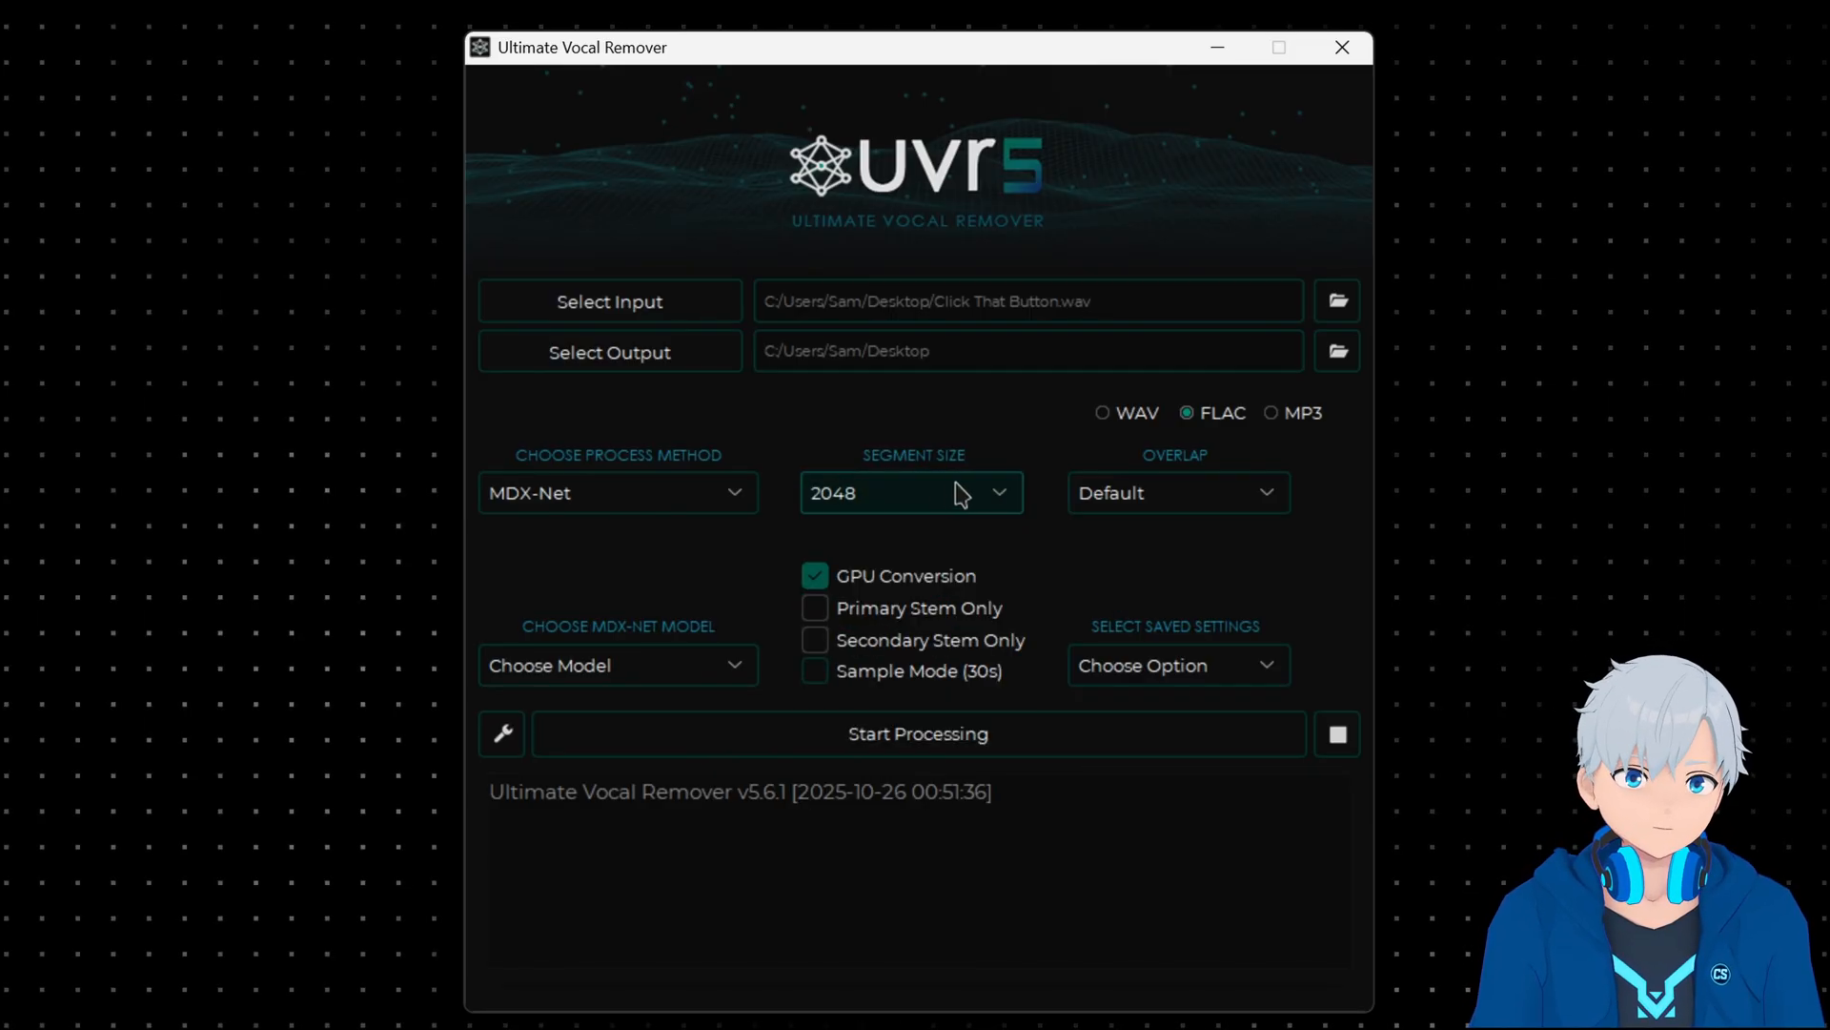
mouse_move(1010, 545)
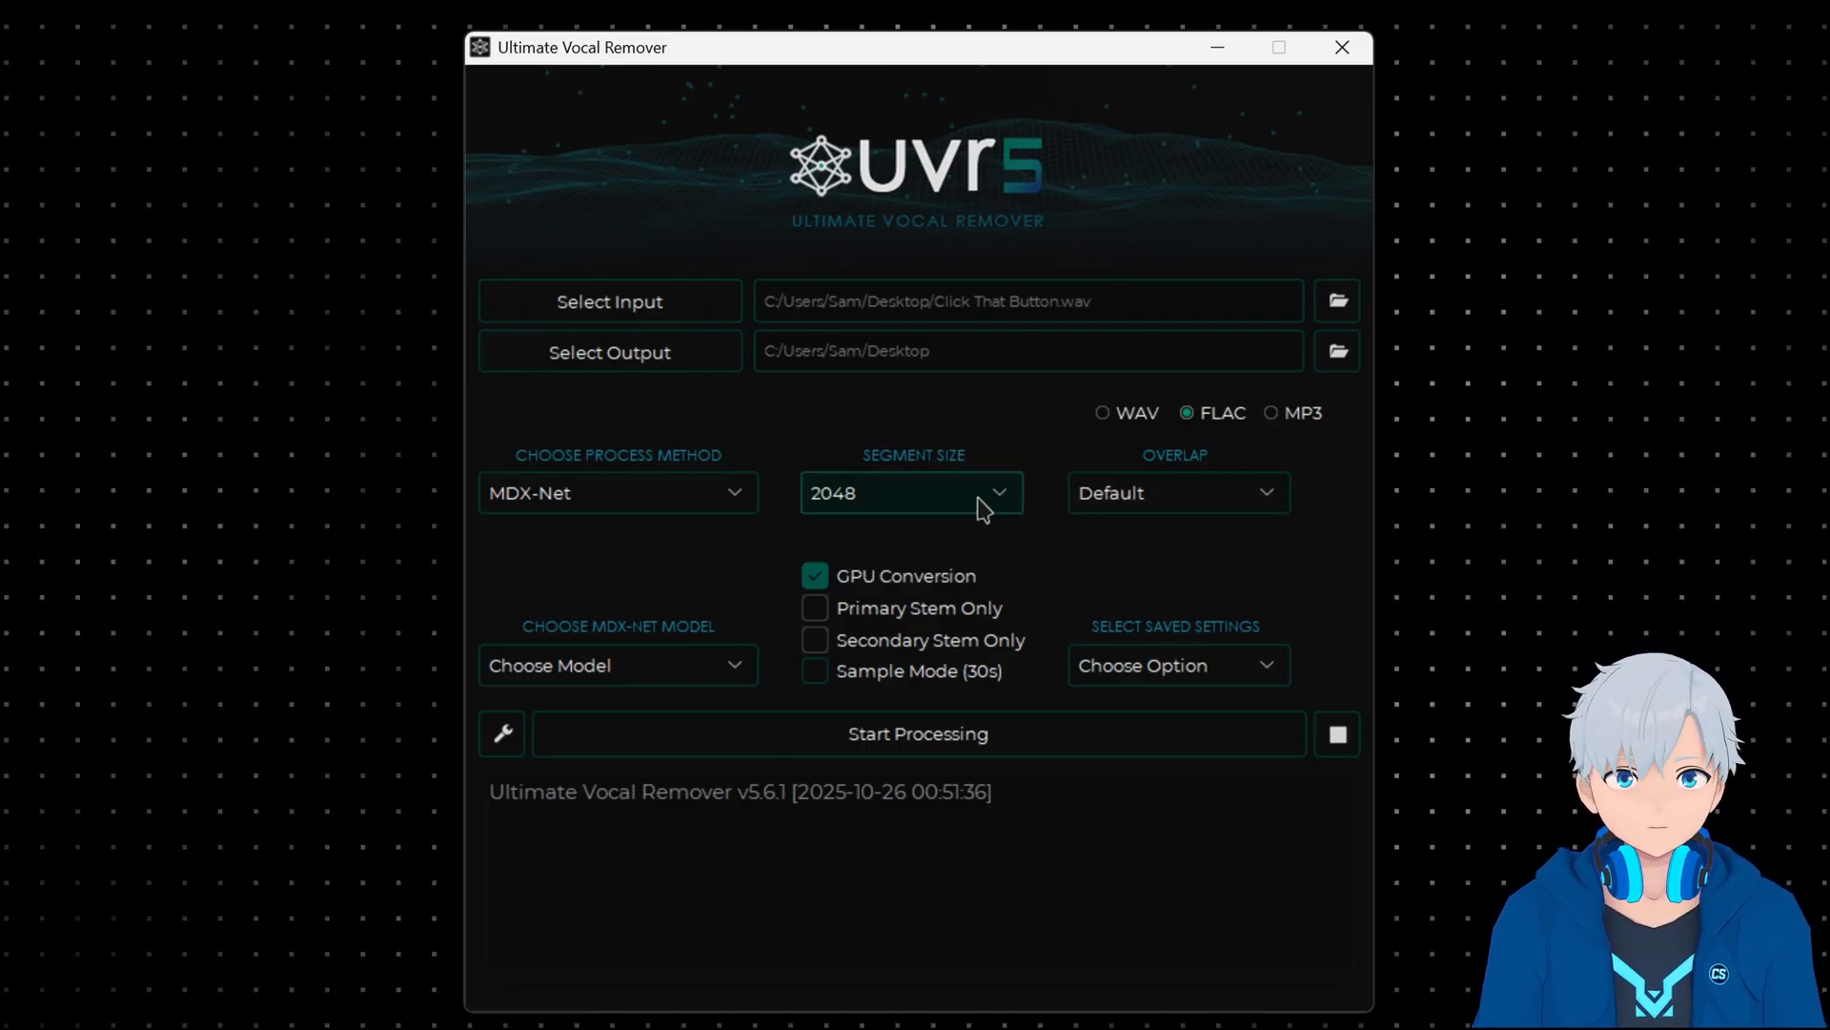
mouse_move(1025, 503)
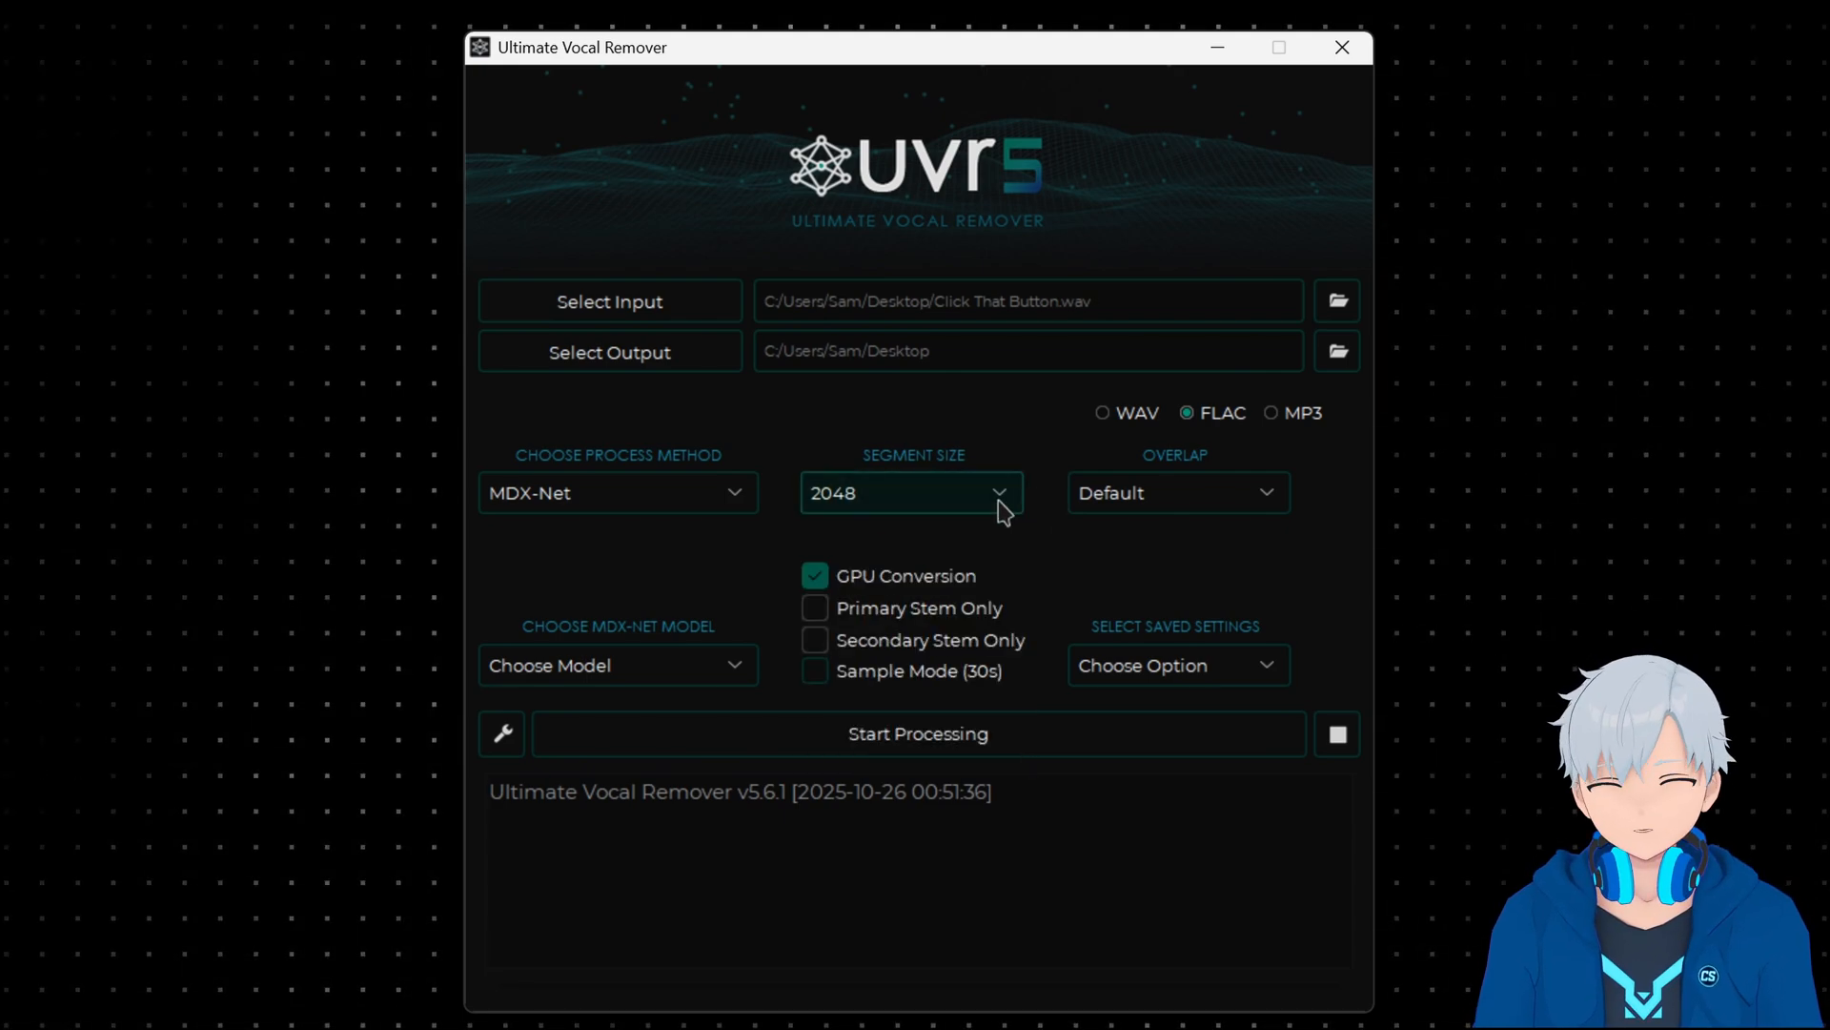
mouse_move(1086, 492)
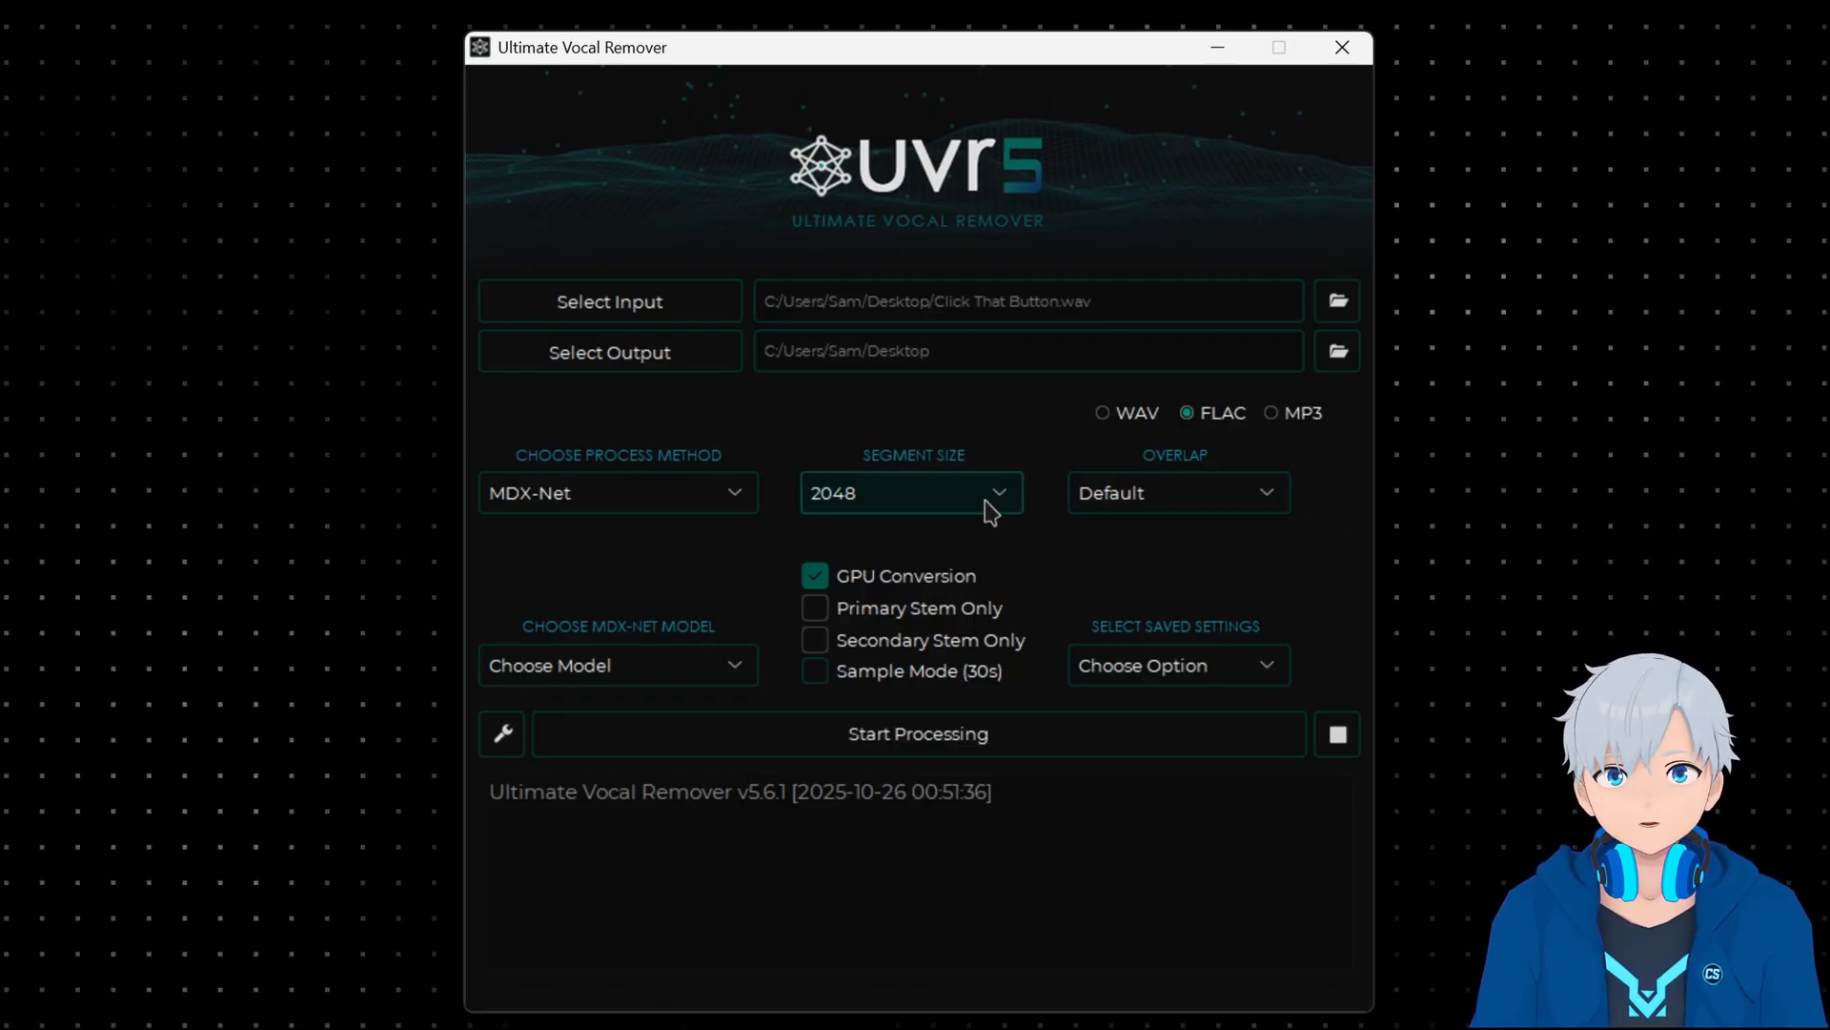
mouse_move(1028, 504)
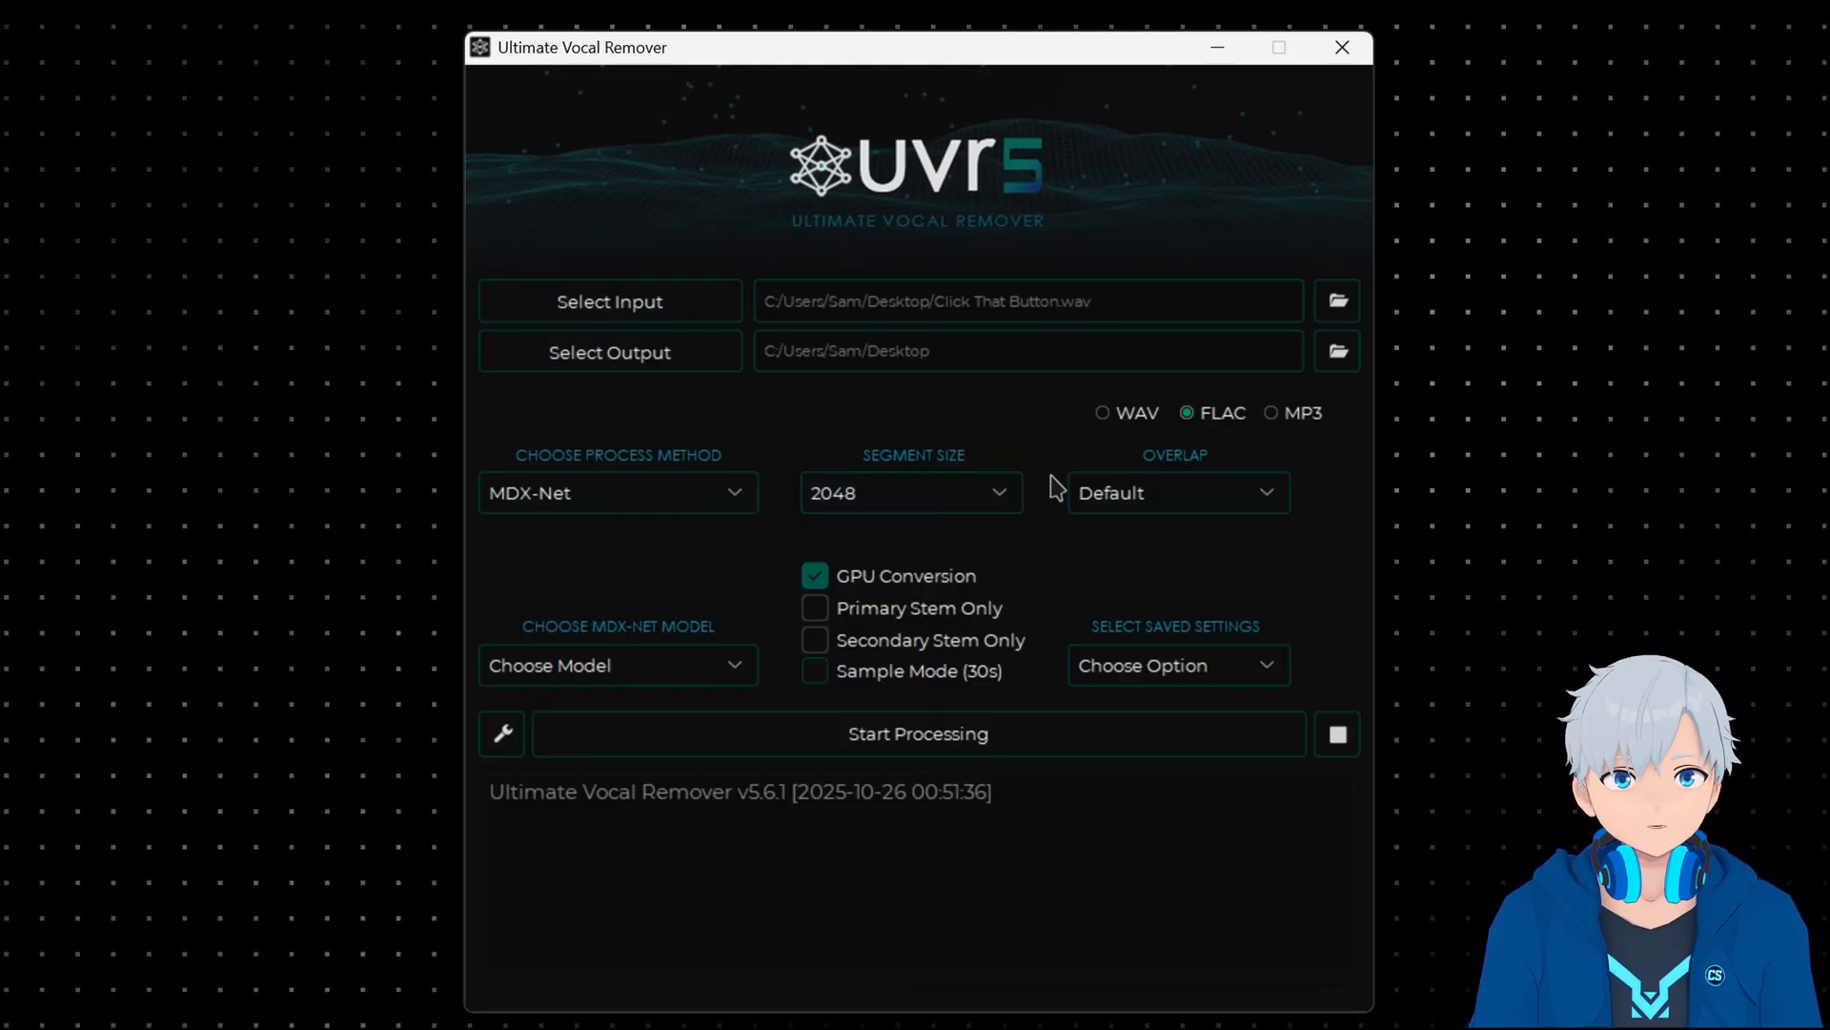
mouse_move(1191, 577)
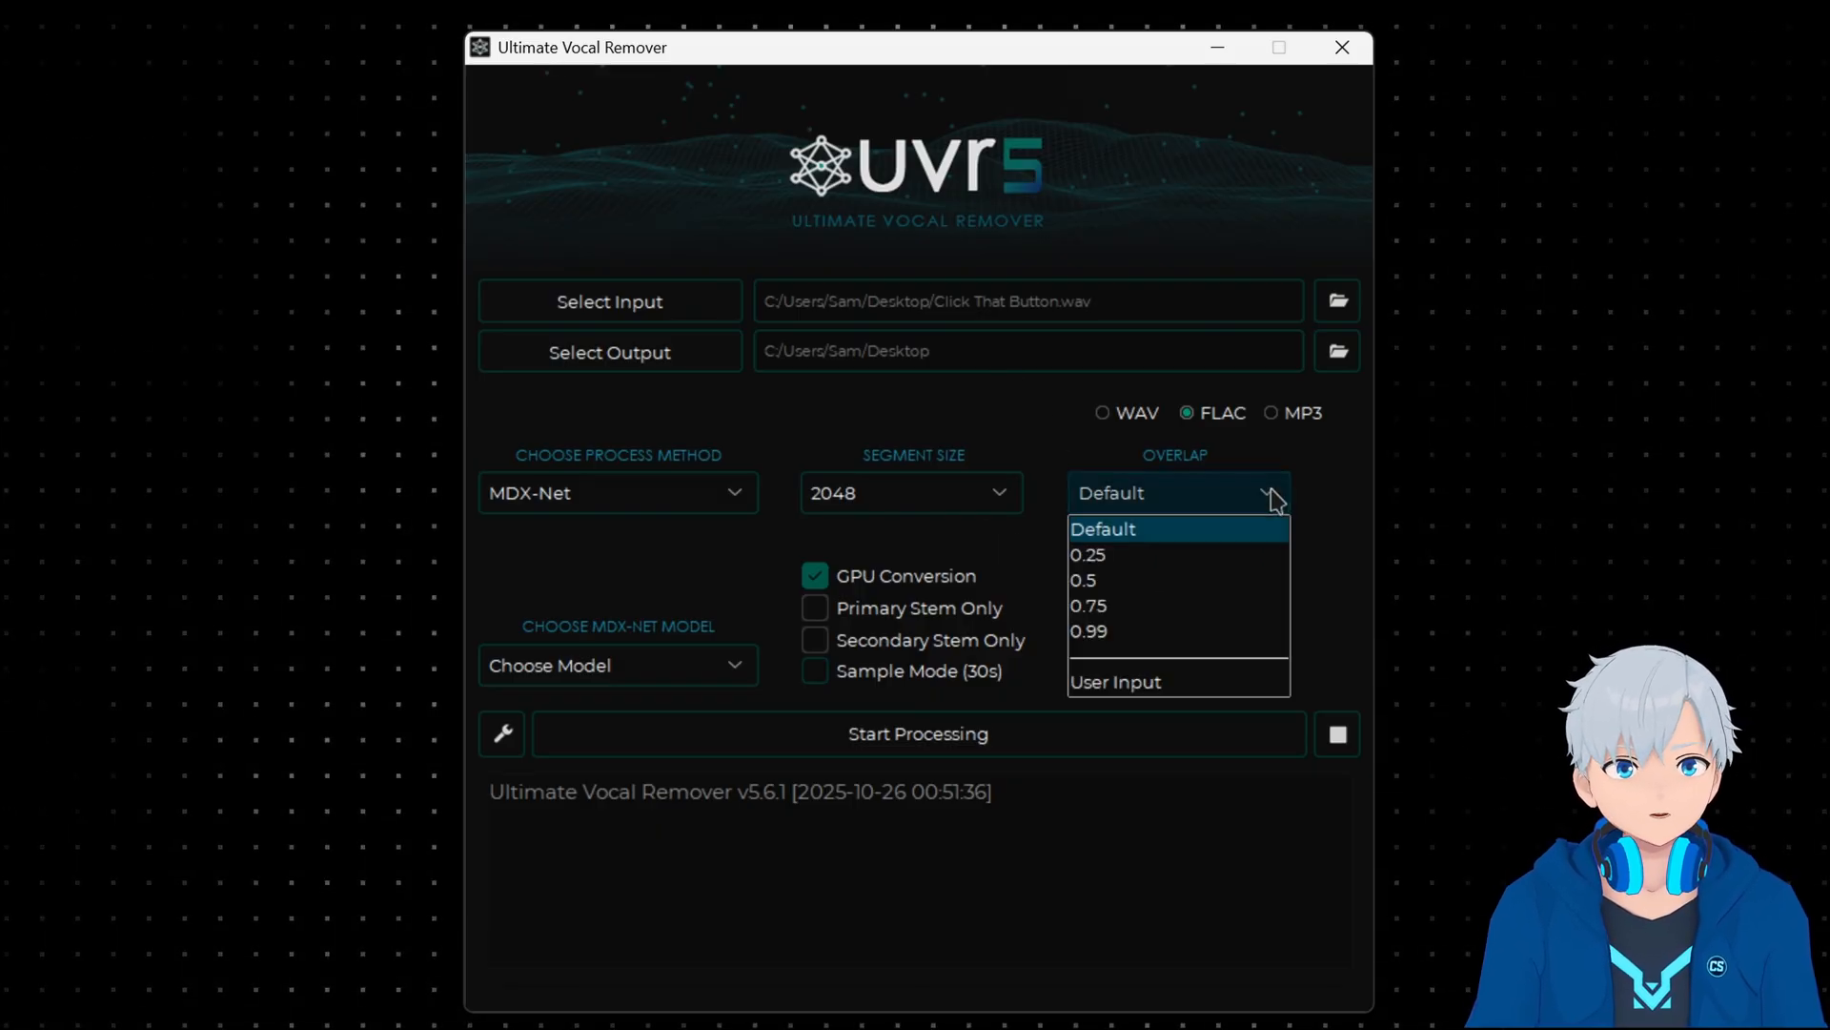
mouse_move(1133, 631)
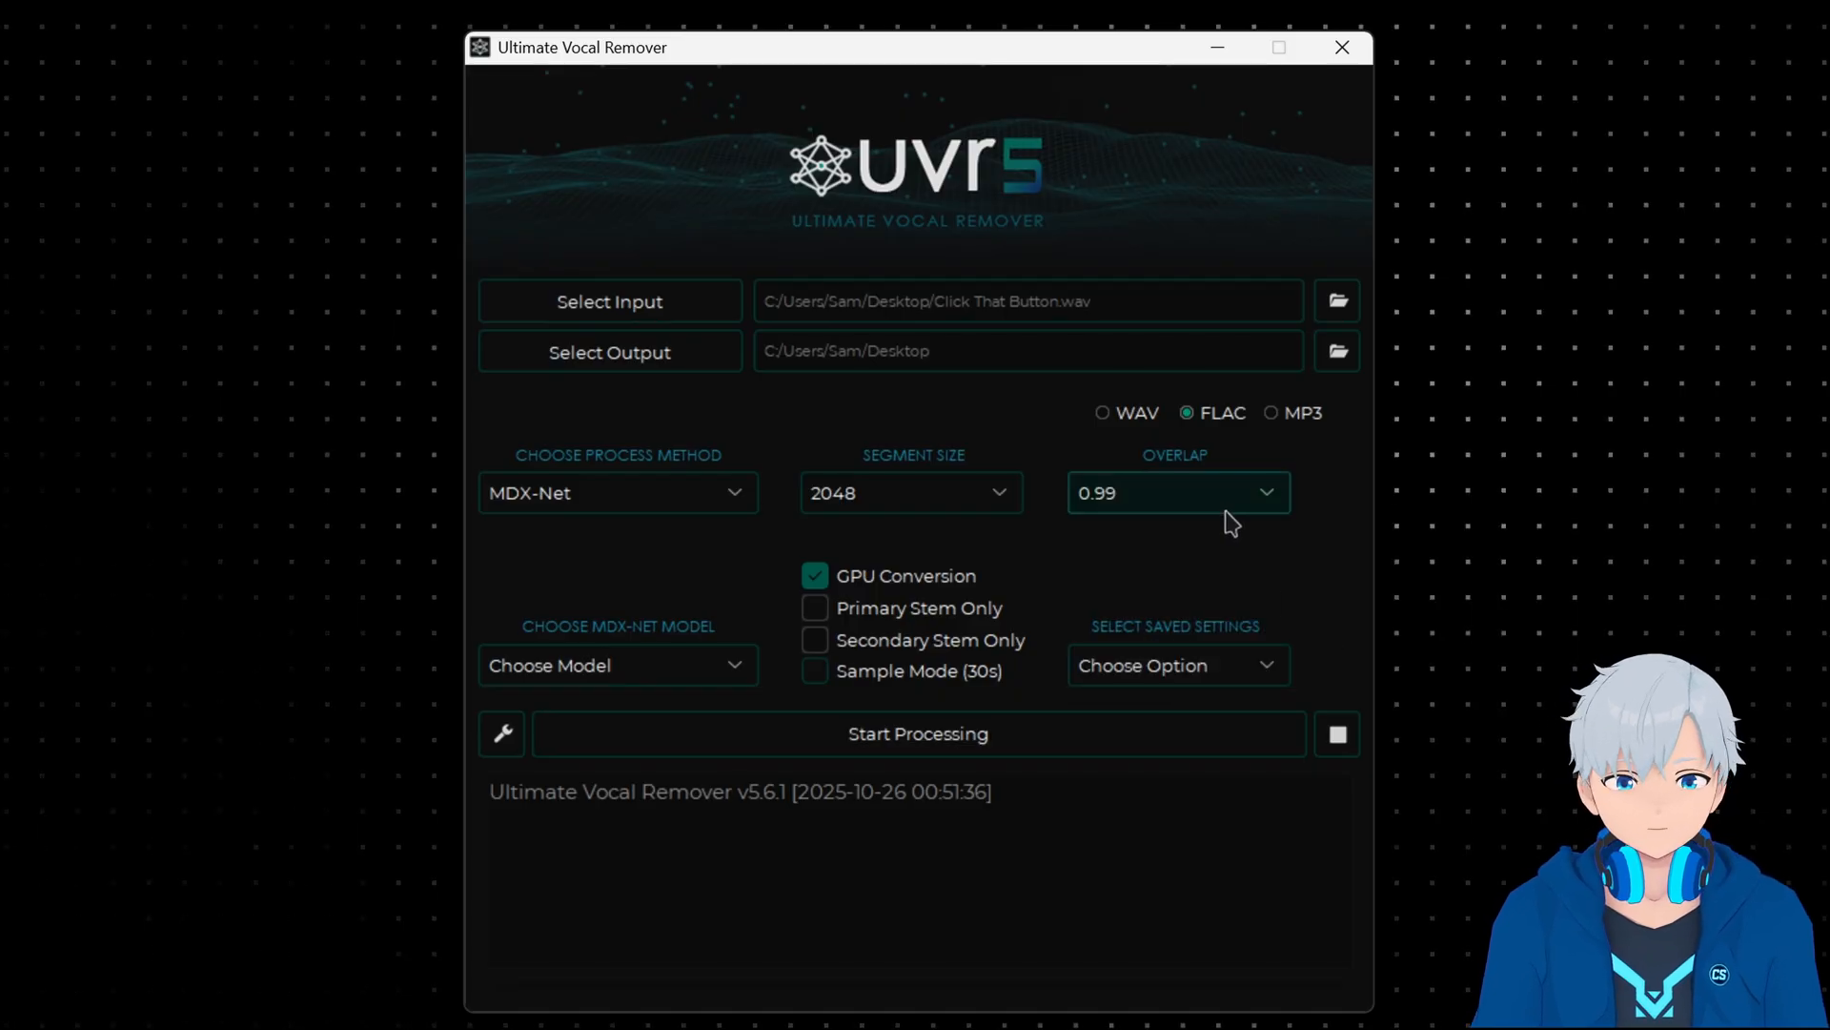
Pick 0.99 in the Overlap dropdown instead of Default
click(1174, 492)
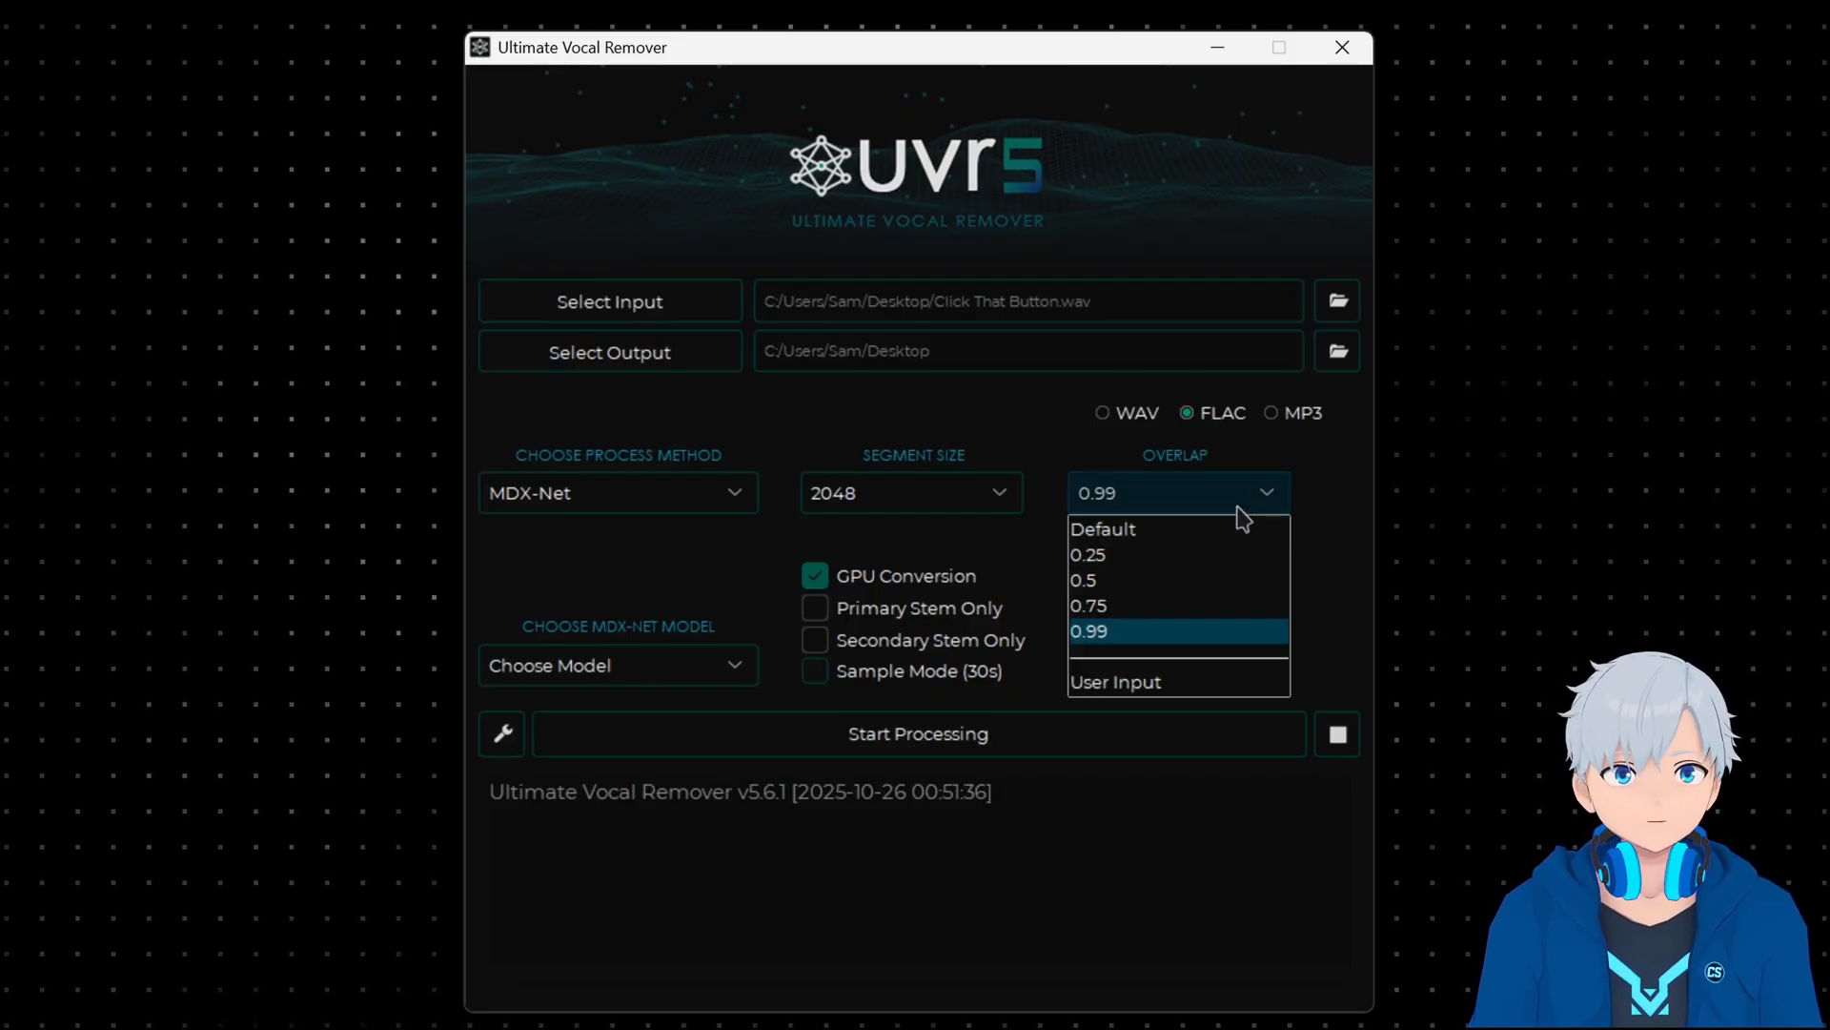
mouse_move(1232, 516)
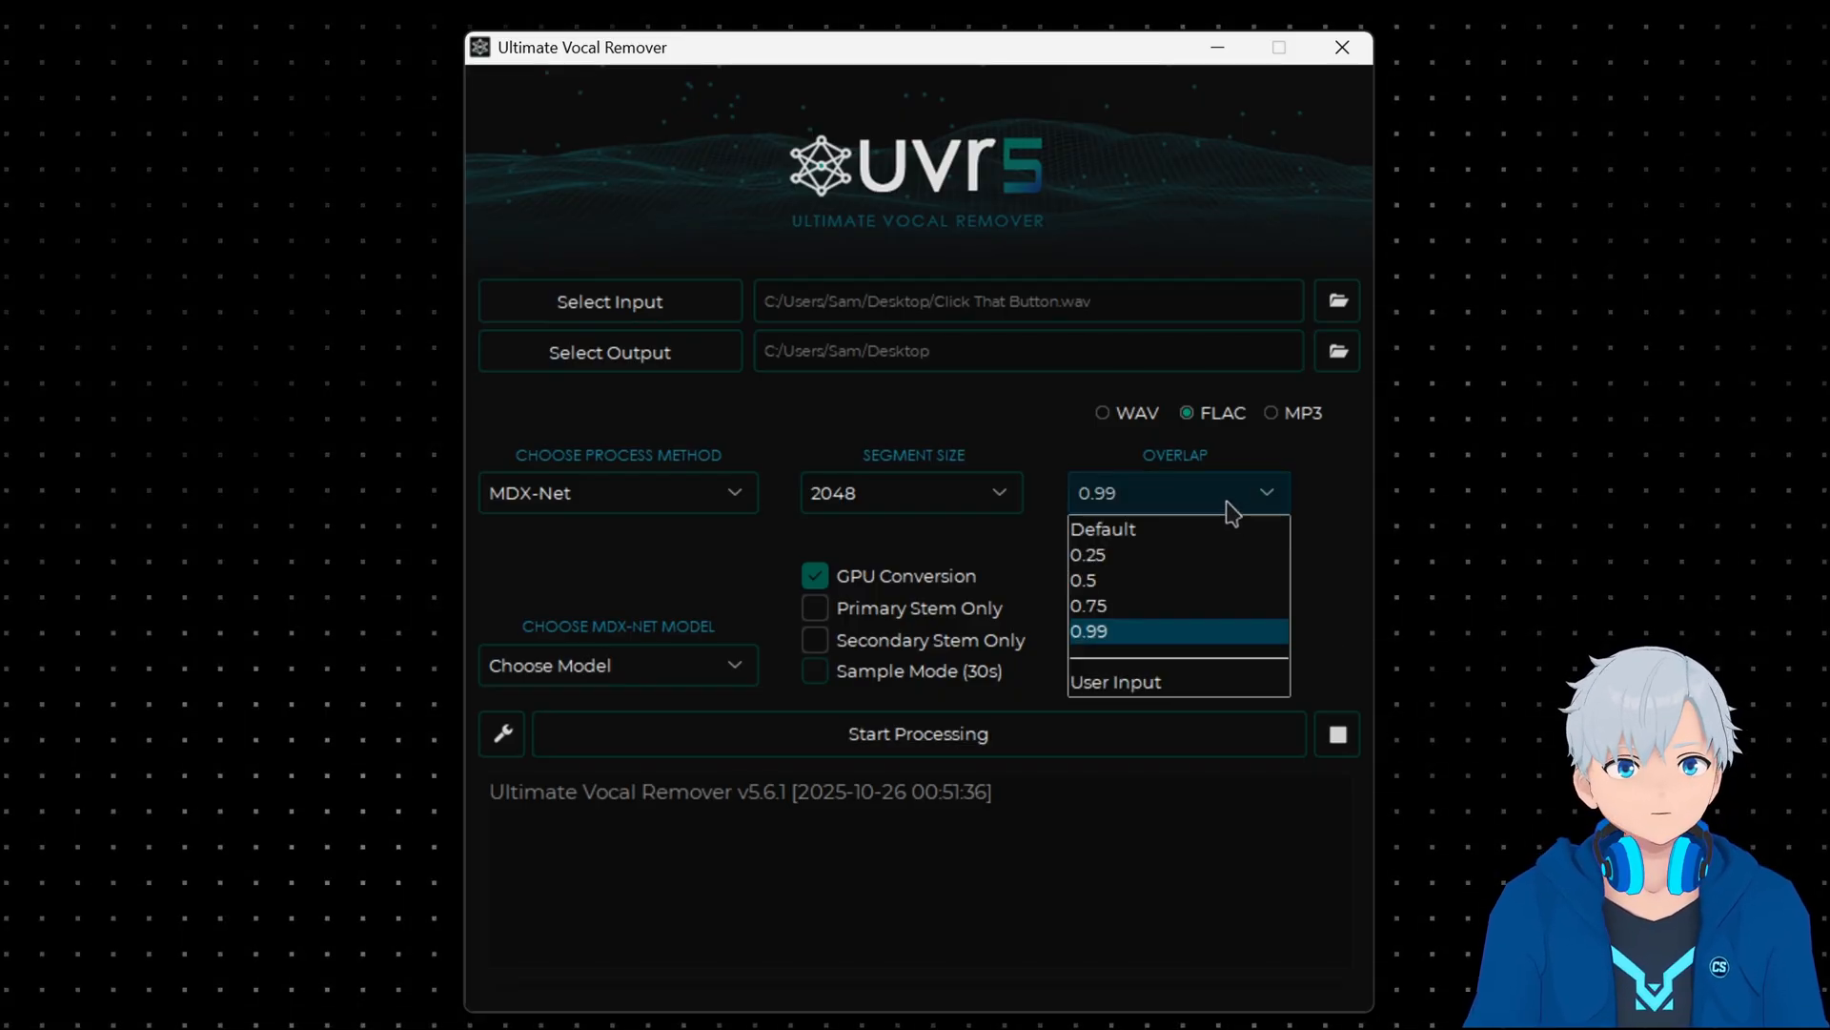
mouse_move(1189, 604)
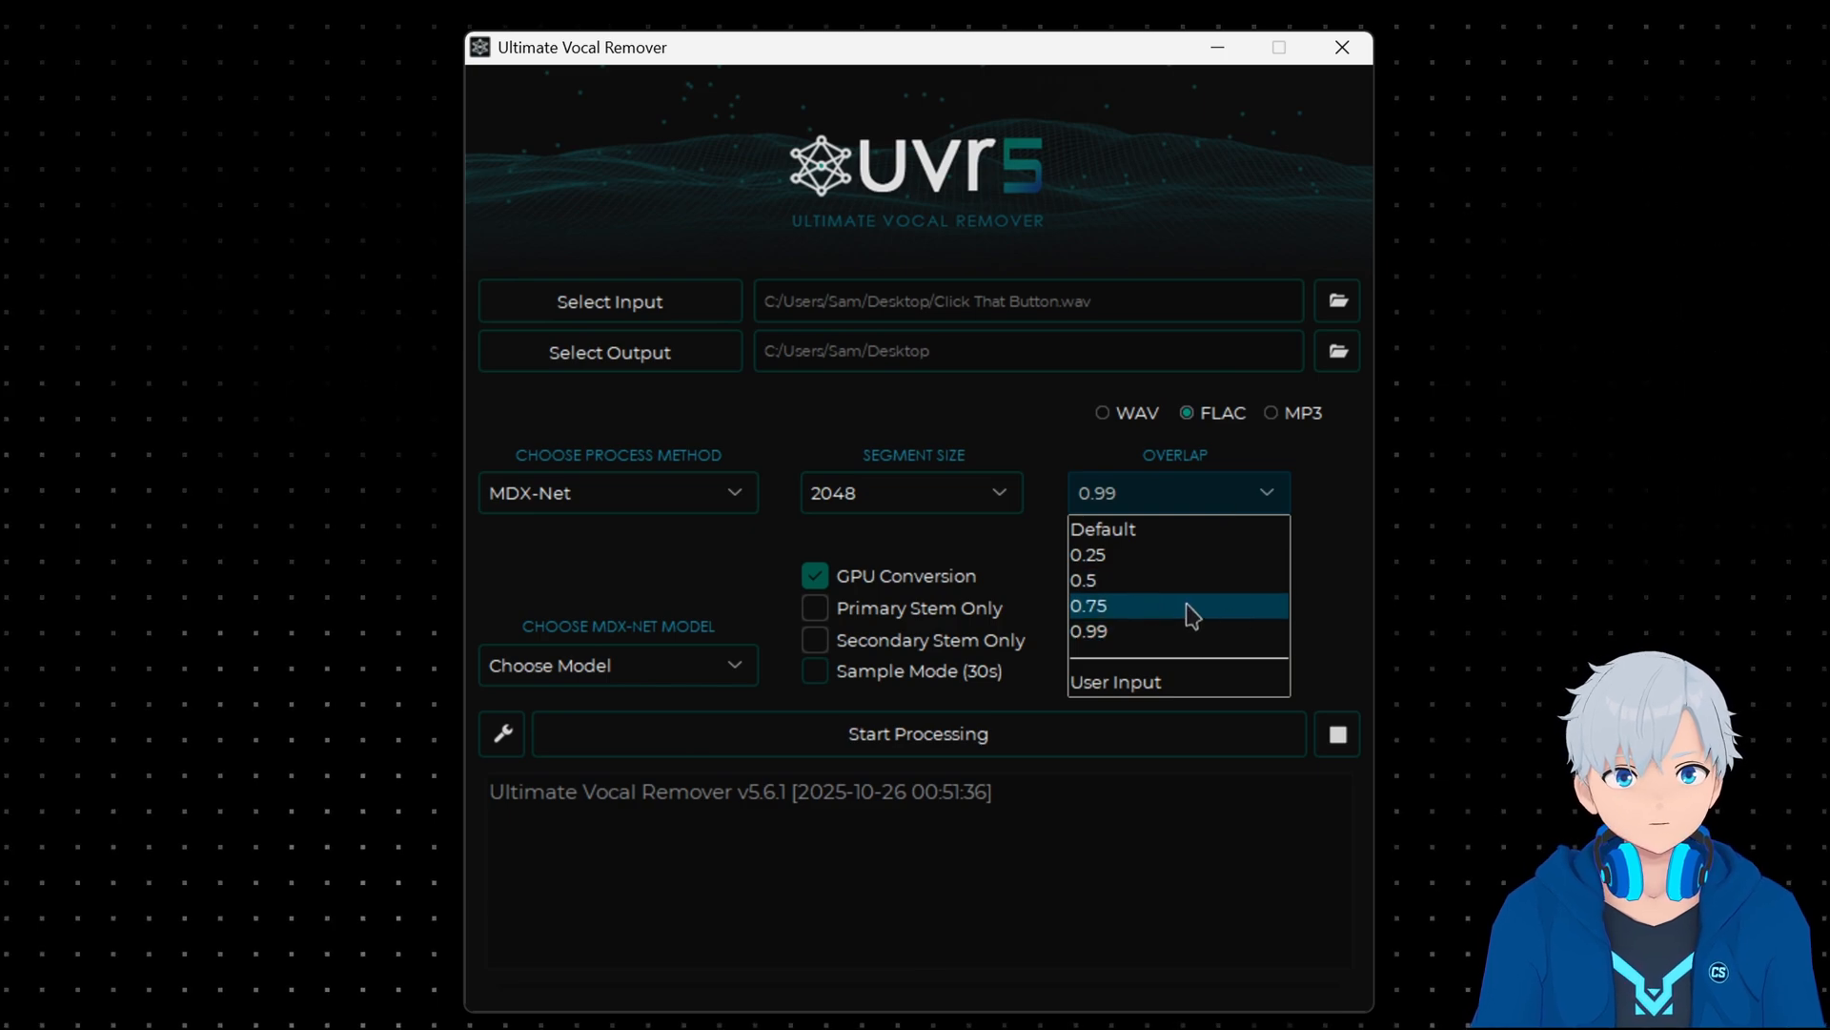
mouse_move(1111, 624)
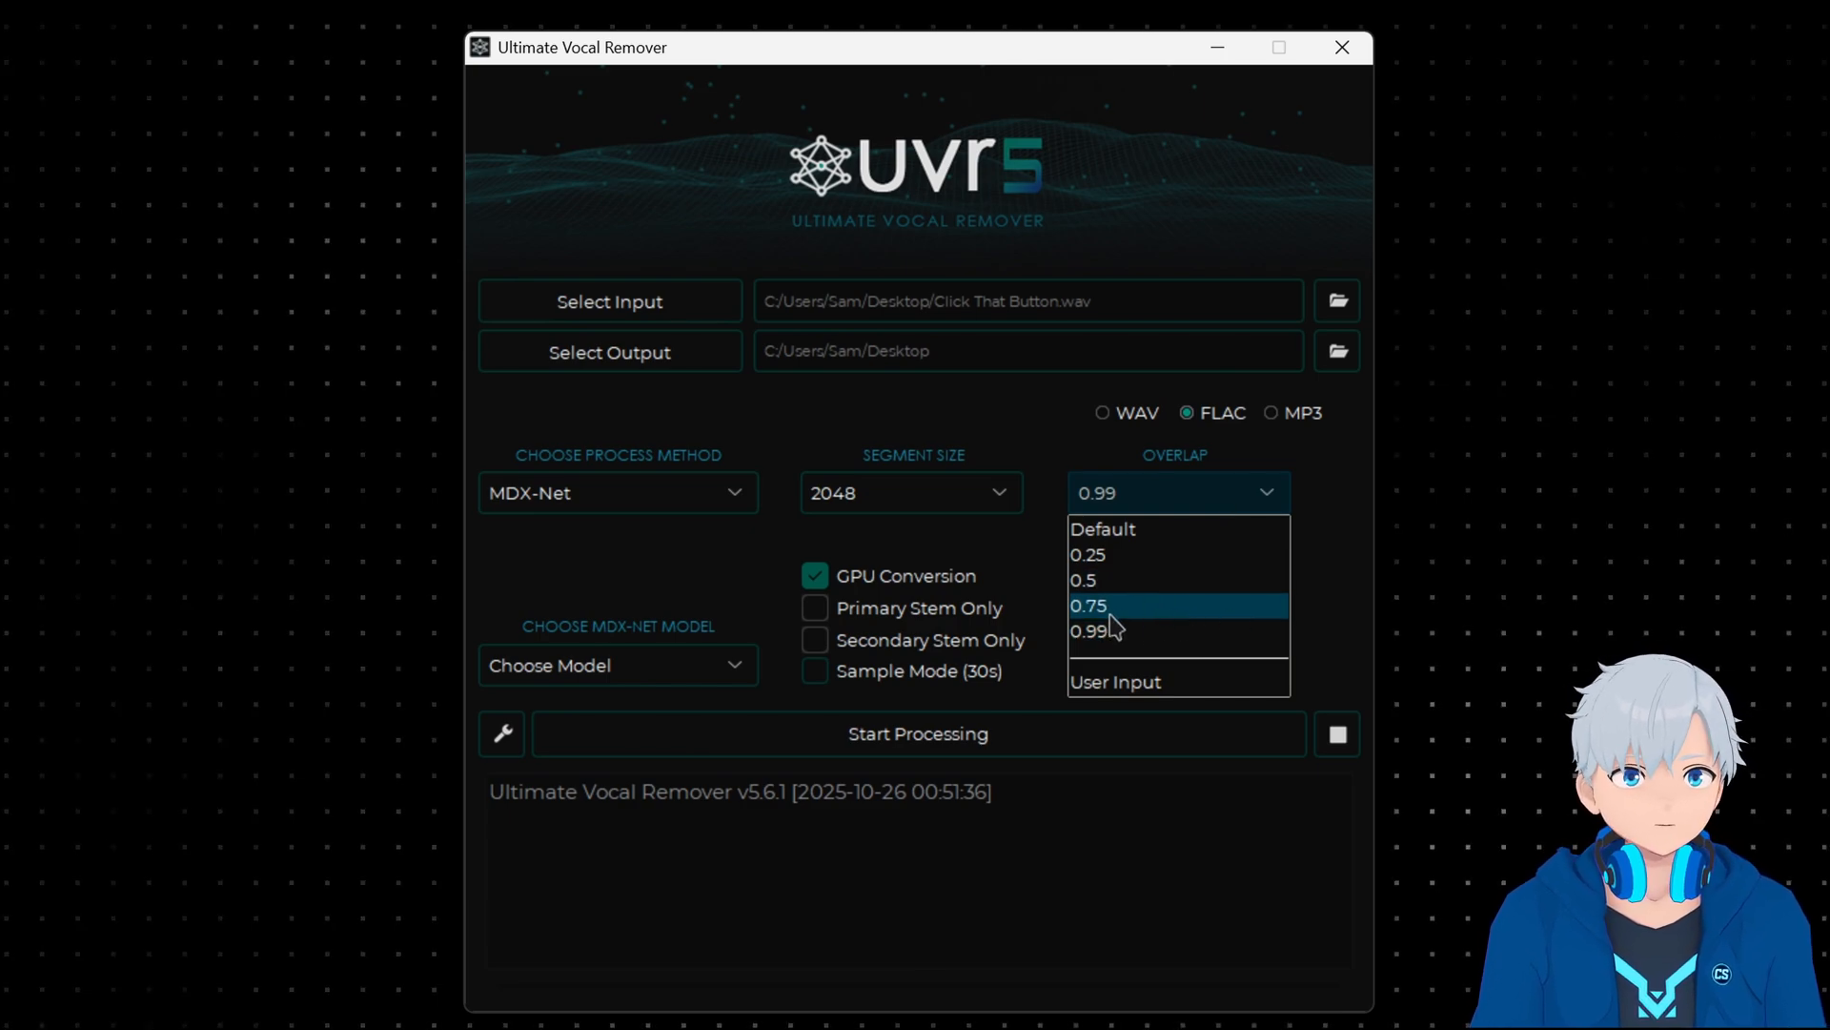
click(1091, 630)
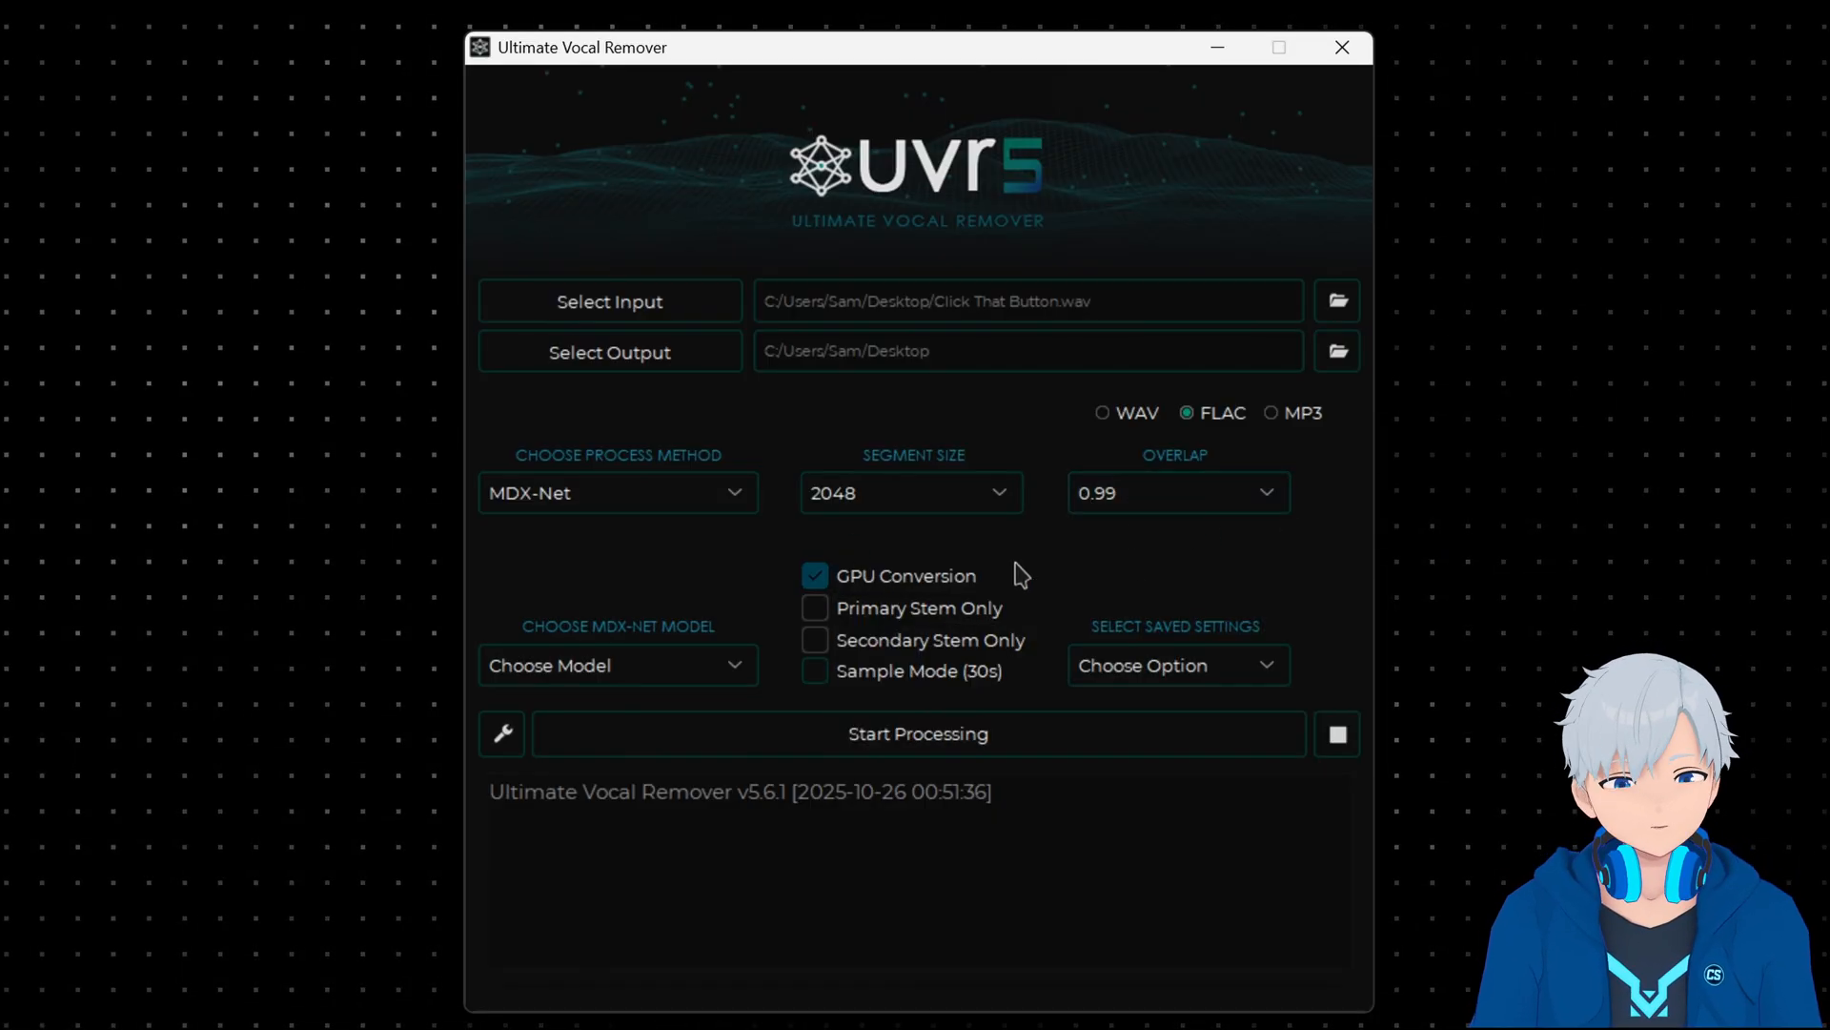
mouse_move(921, 587)
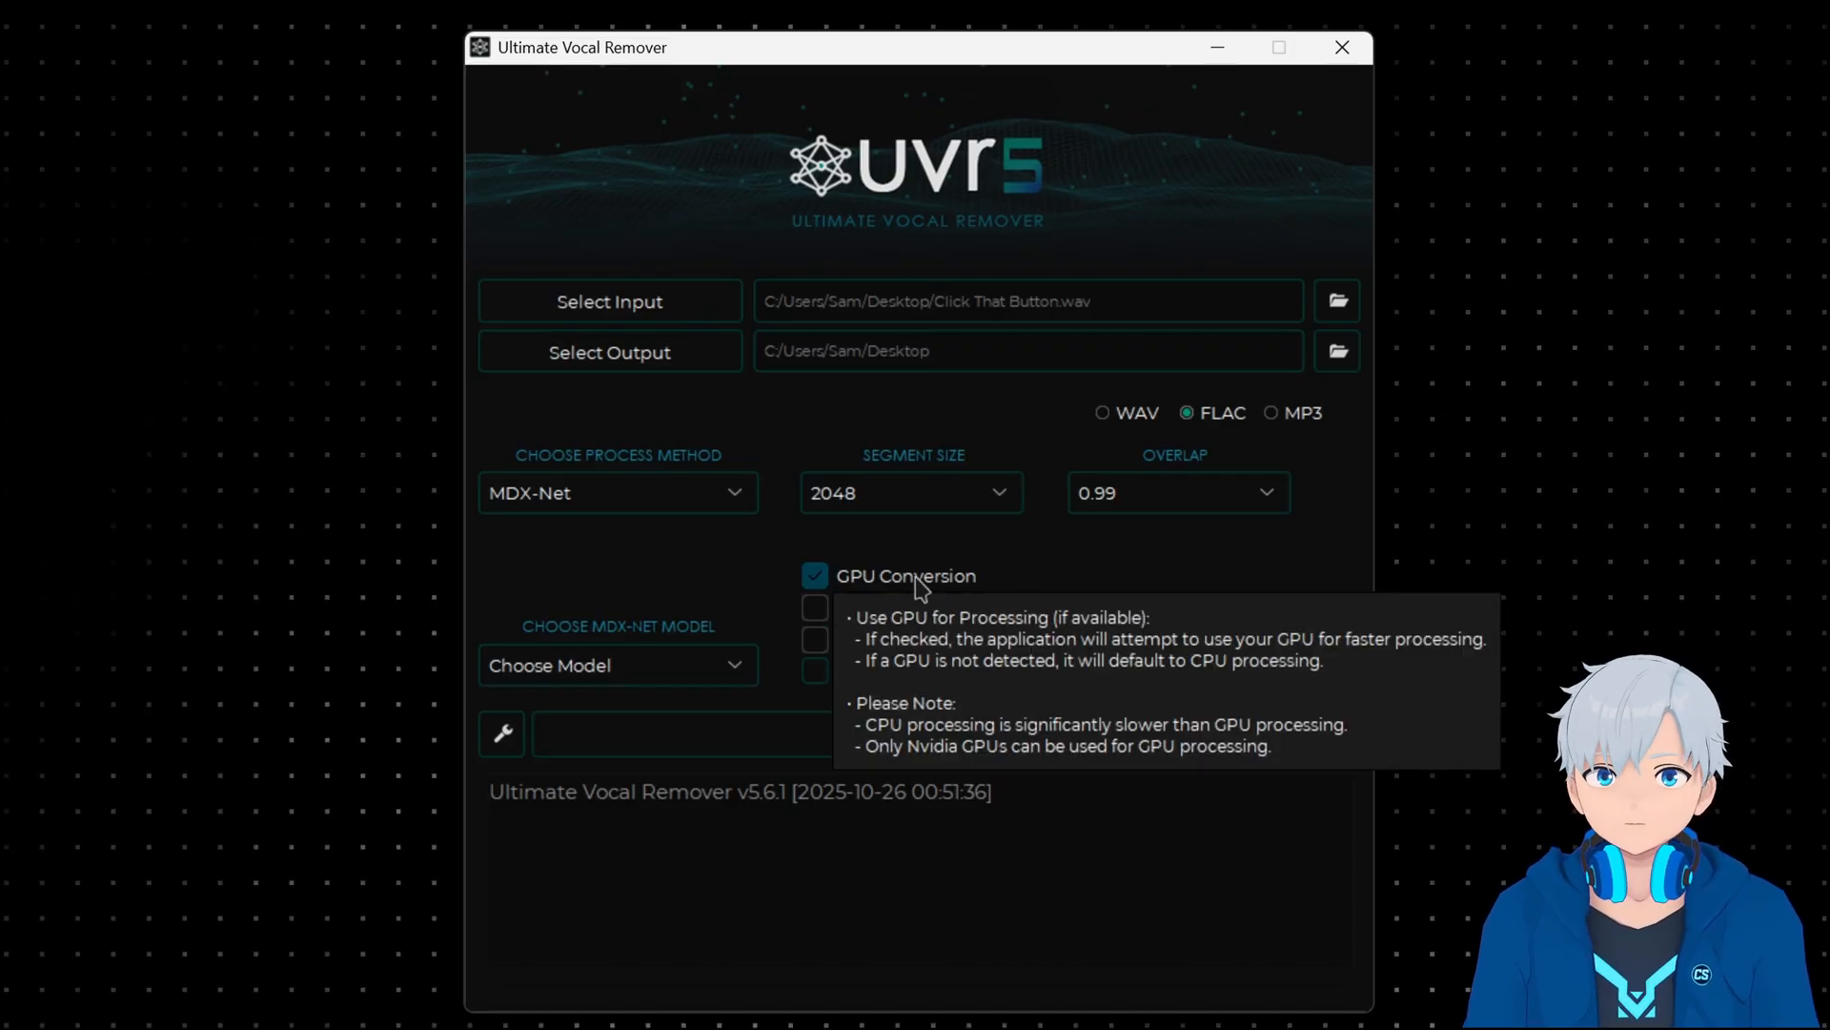
mouse_move(942, 595)
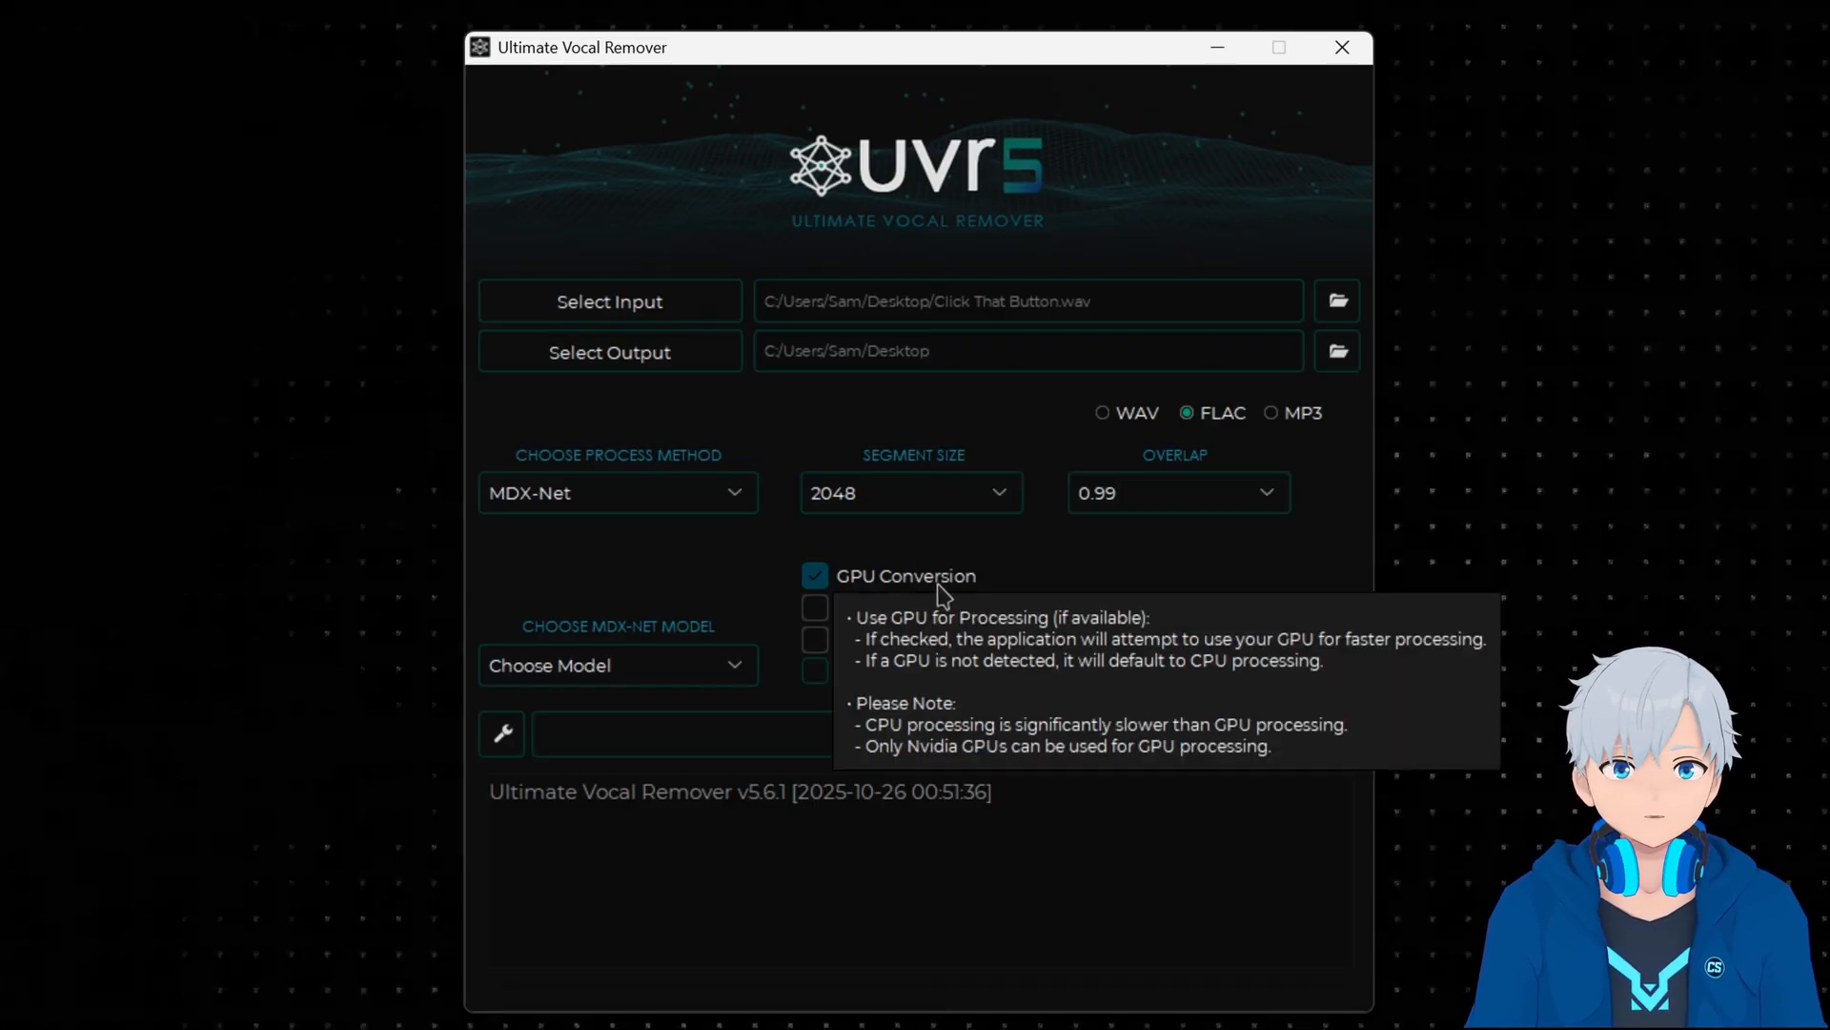
mouse_move(1070, 586)
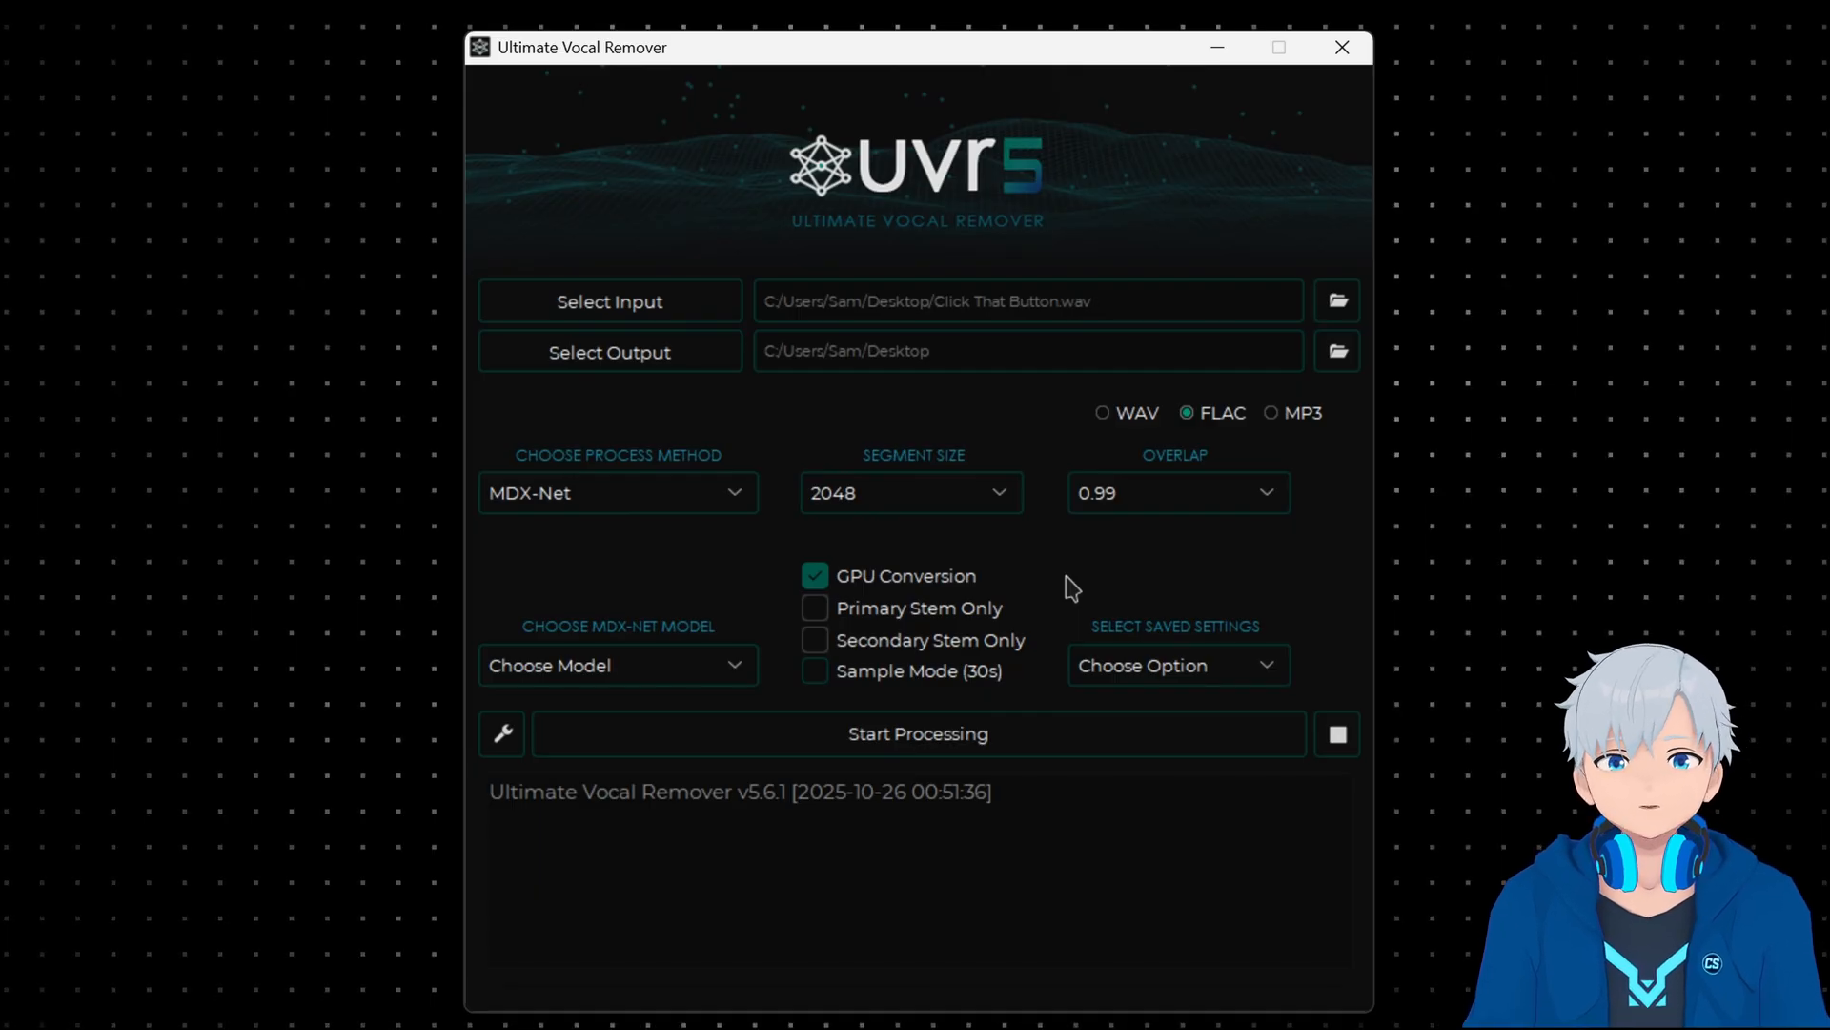
mouse_move(695, 677)
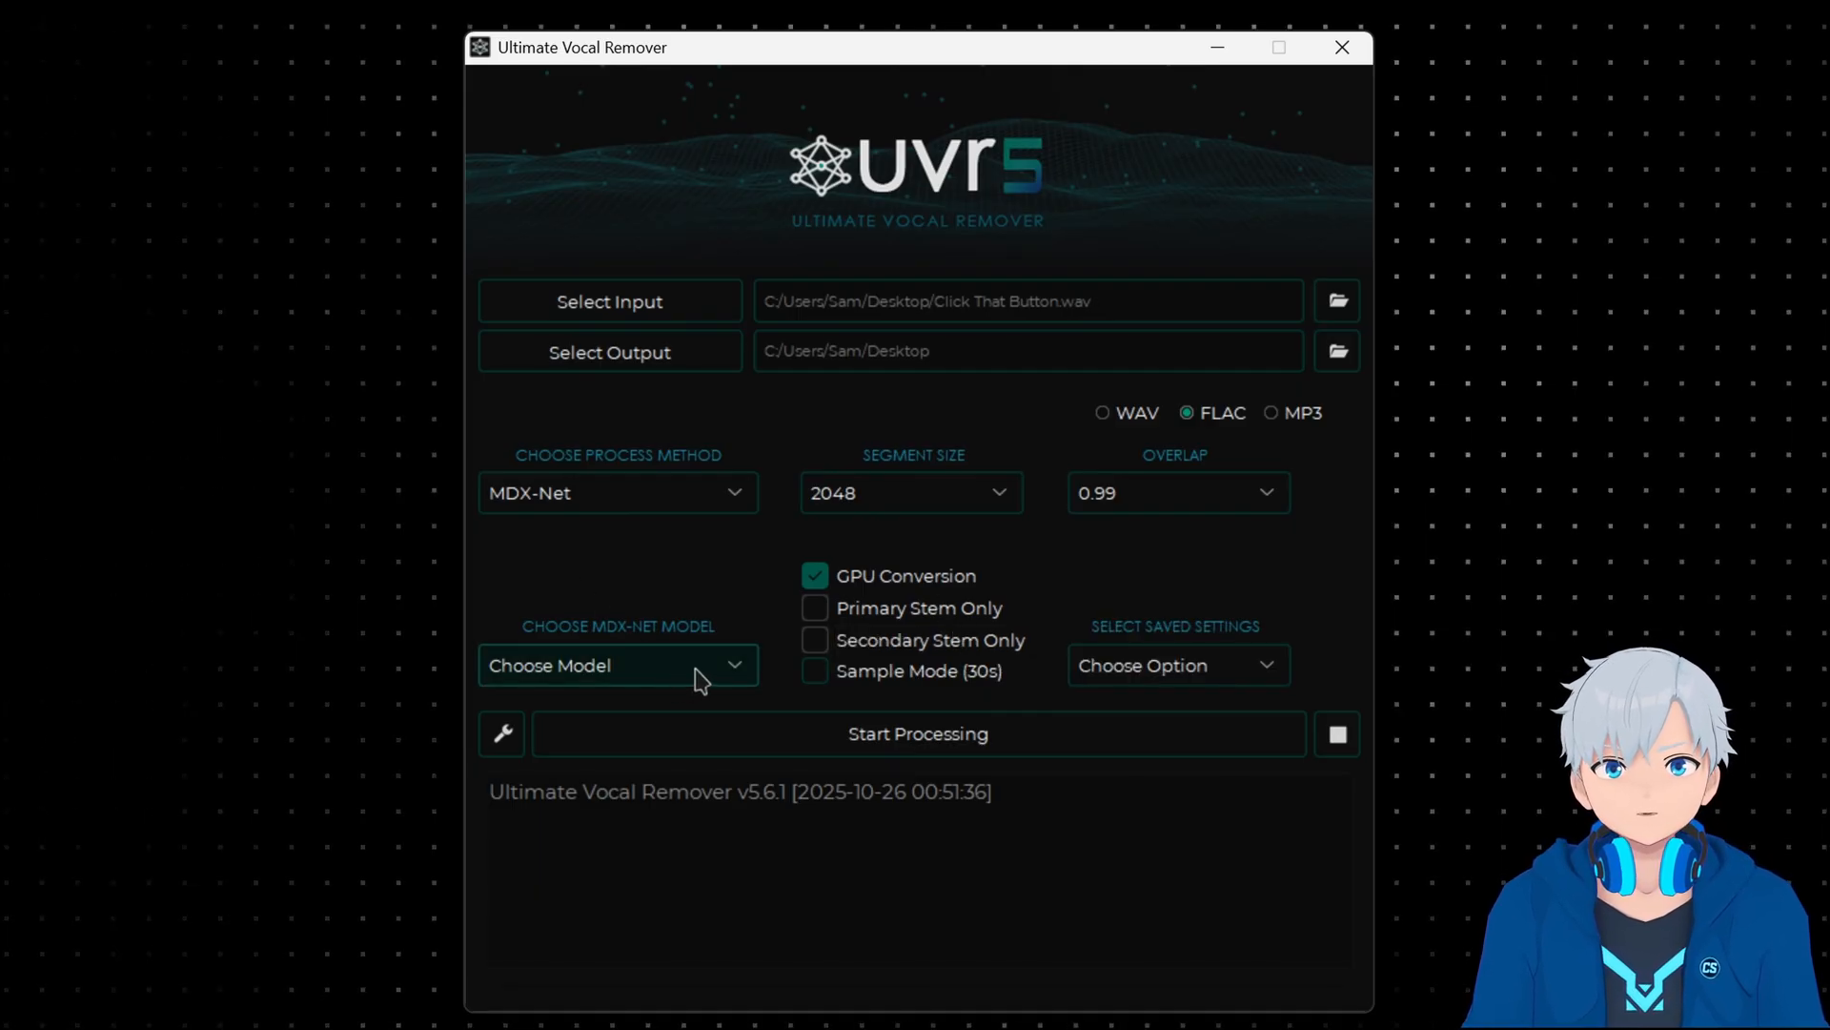
Choose UVR-MDX-NET Inst HQ 5 from the MDX-Net model list
click(617, 665)
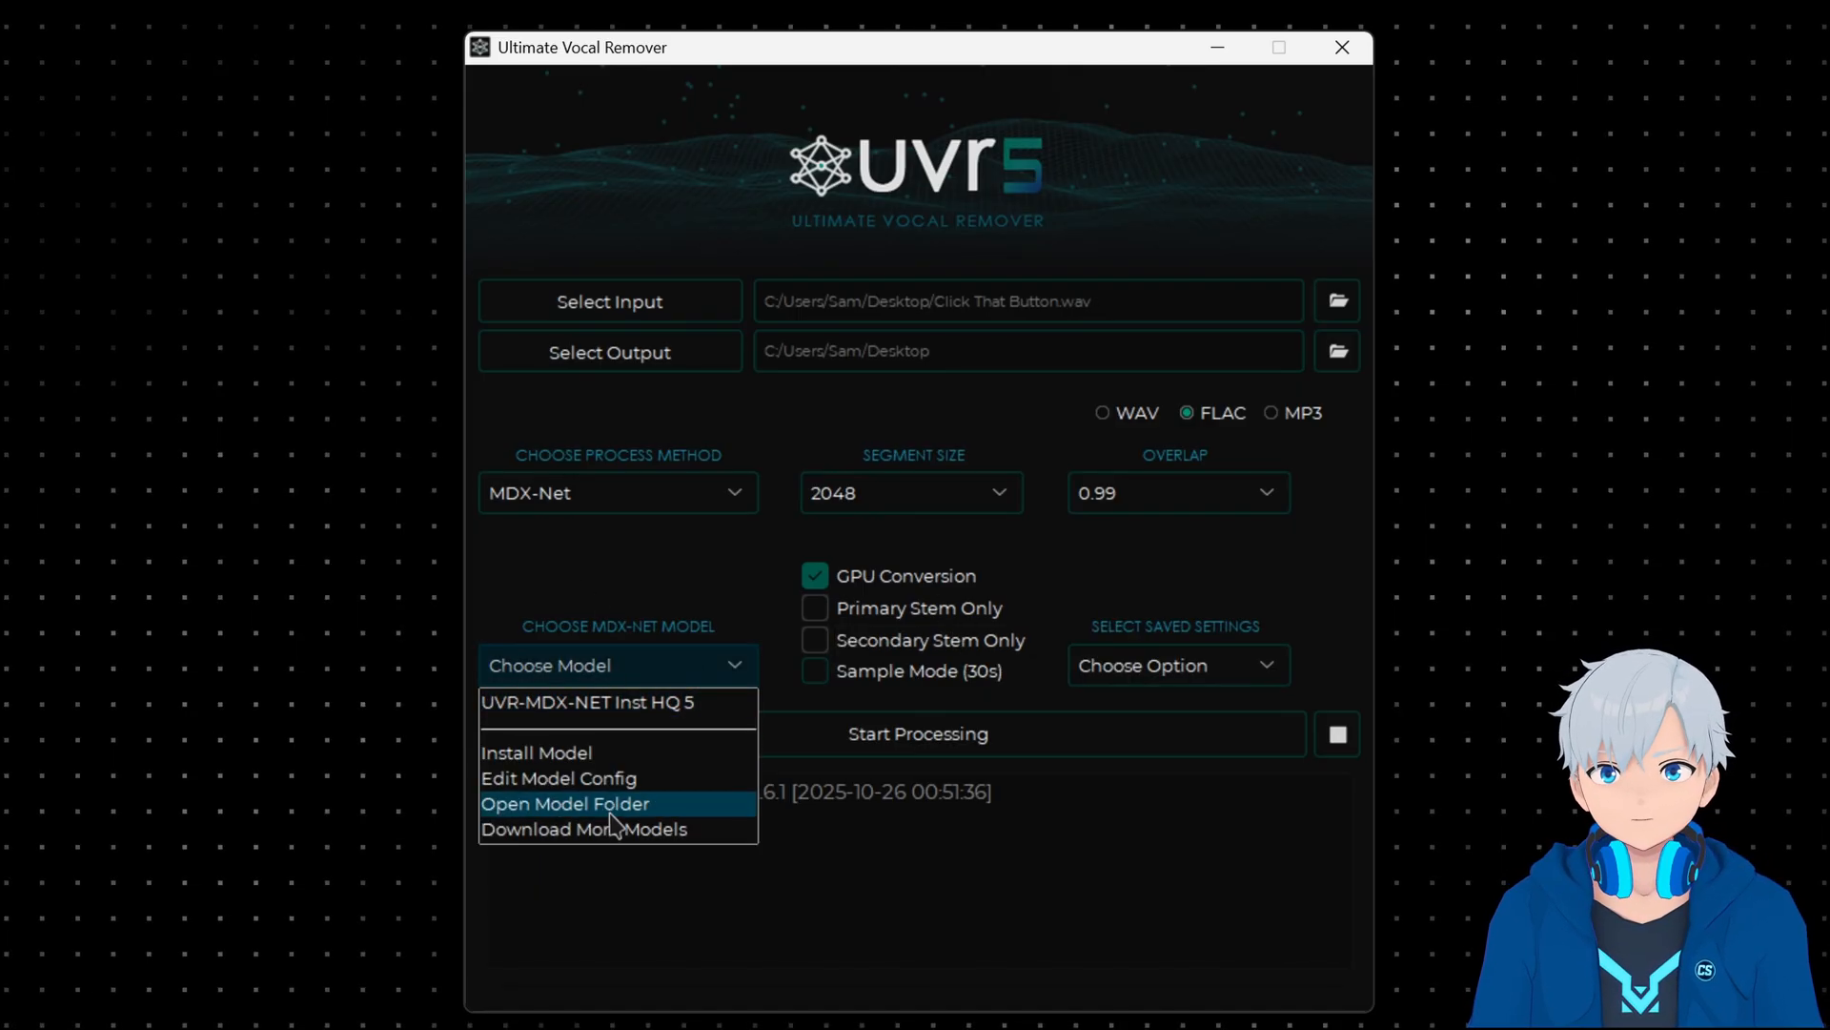
mouse_move(683, 701)
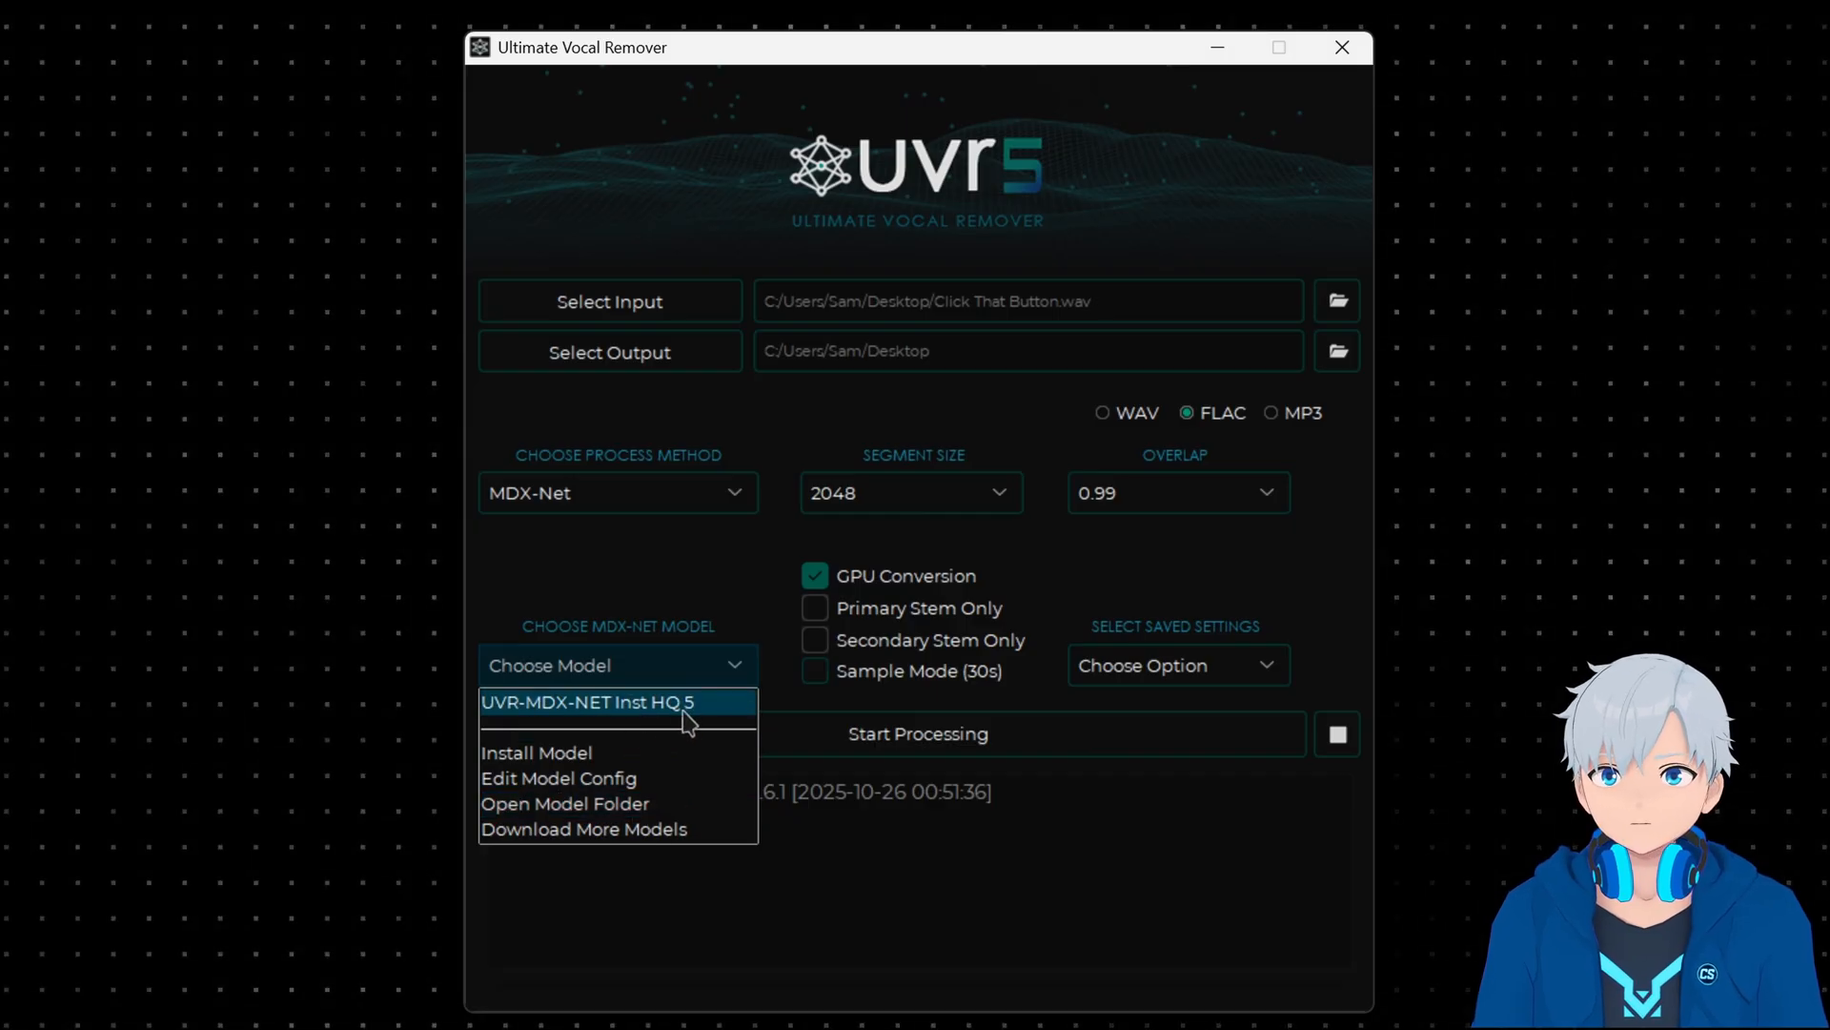
mouse_move(624, 753)
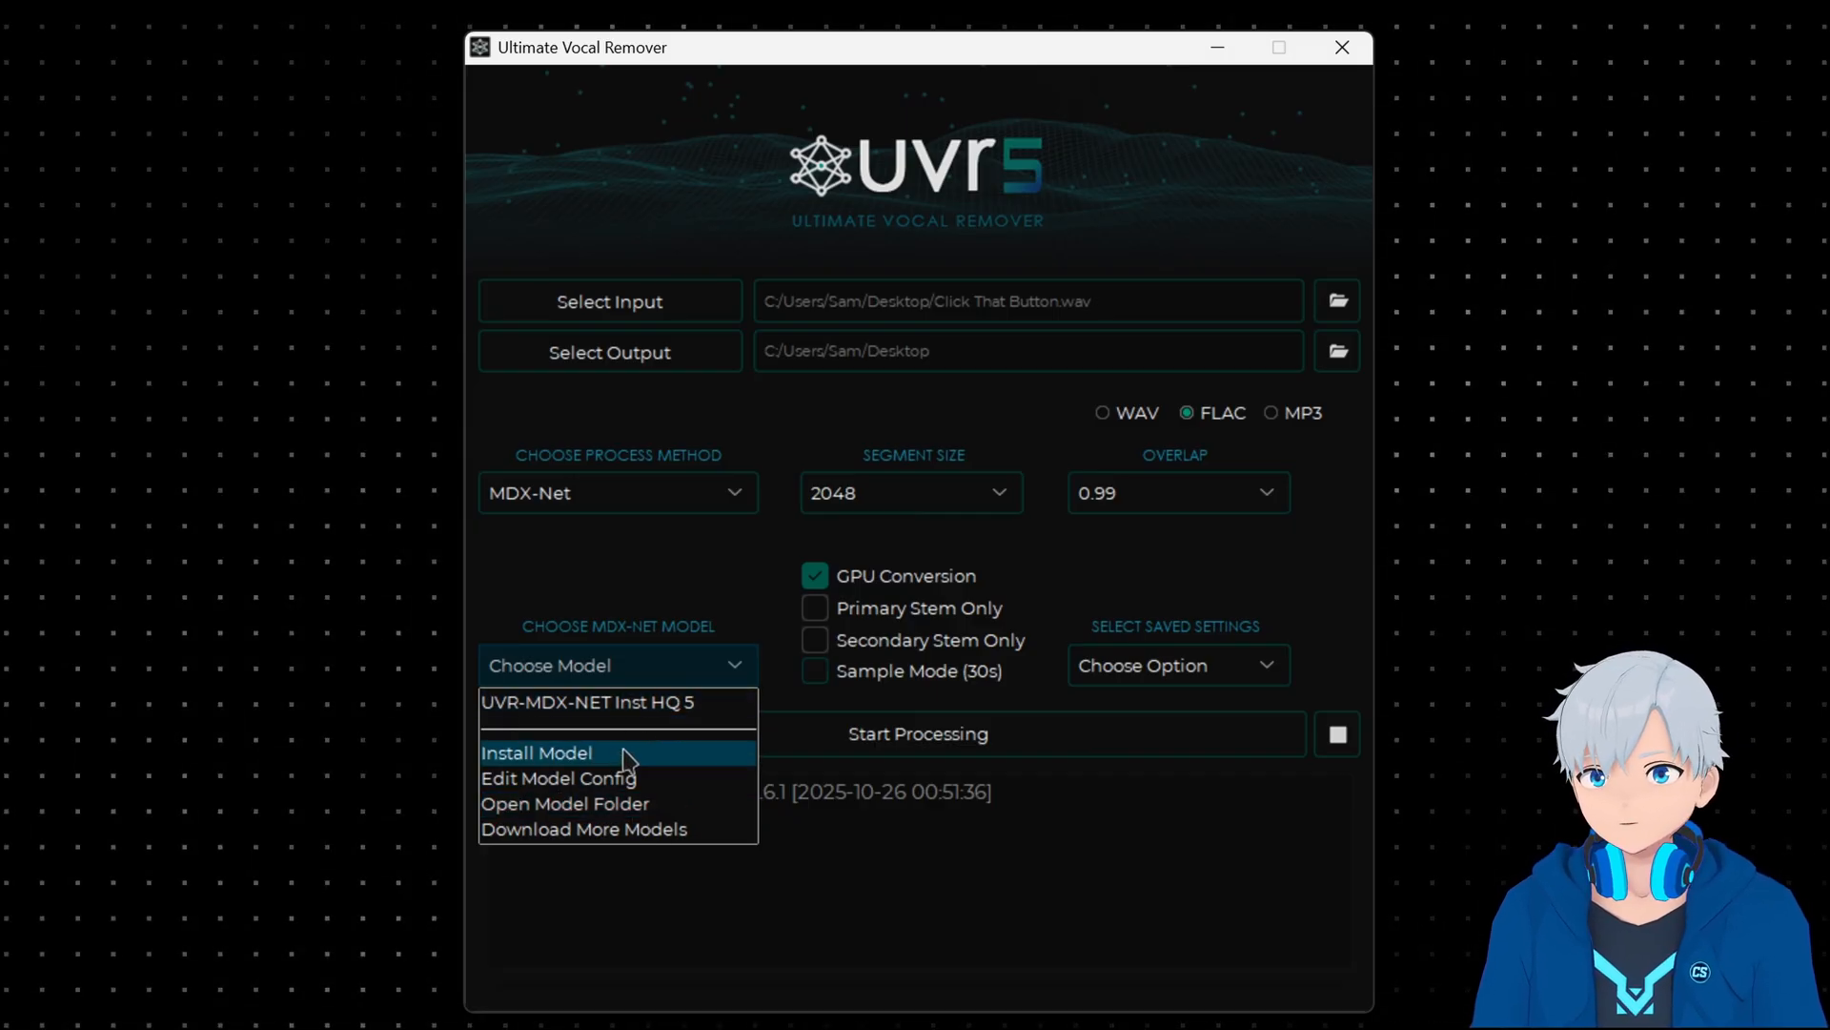
mouse_move(604, 776)
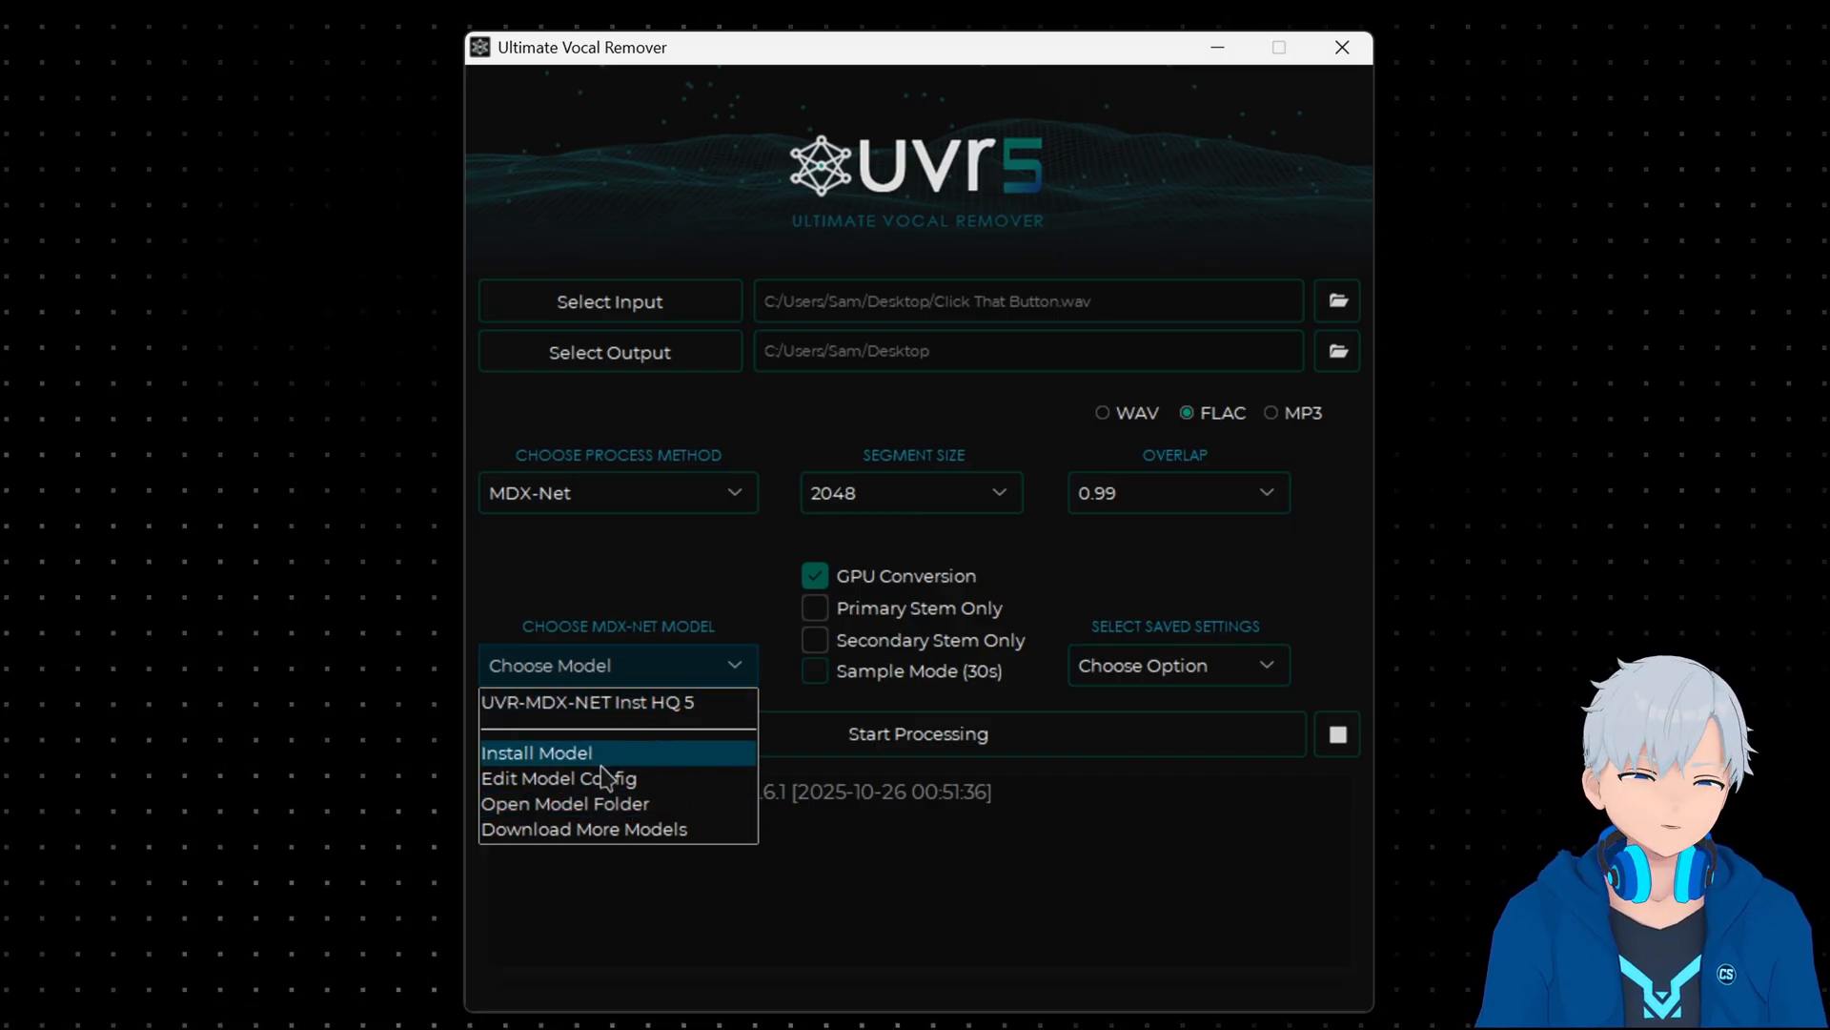
mouse_move(671, 702)
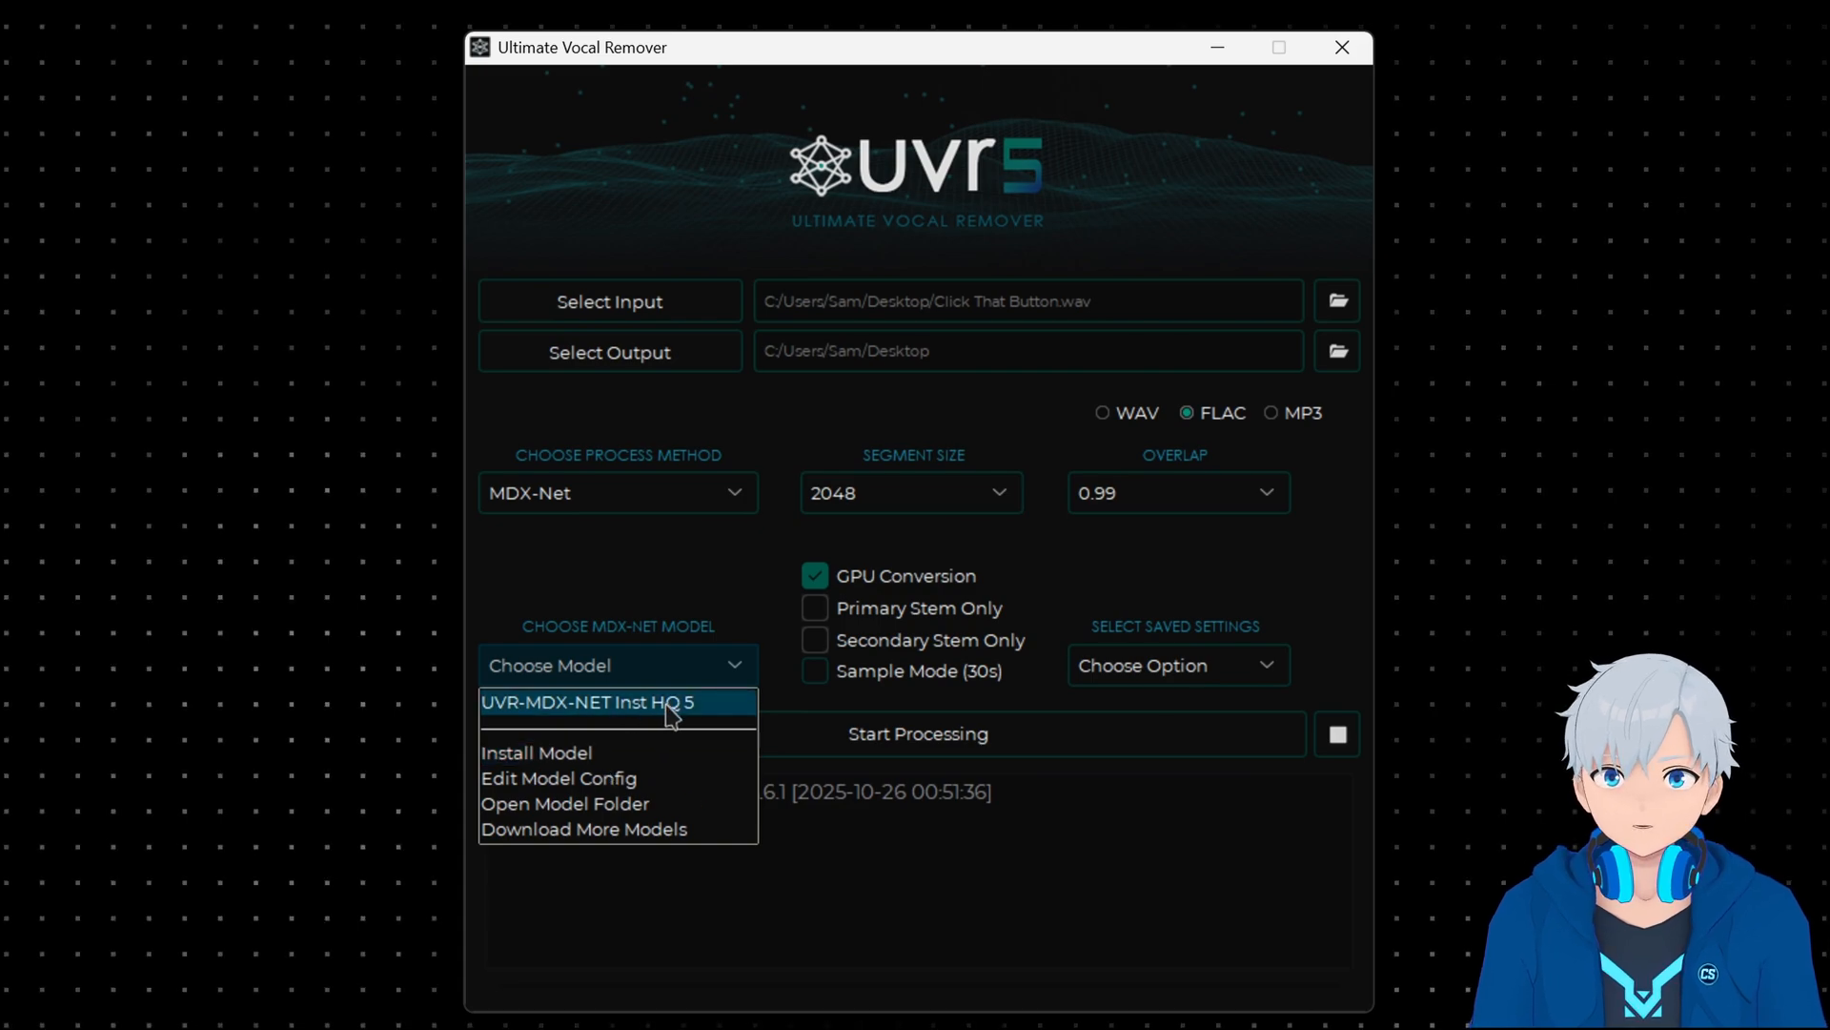
click(591, 702)
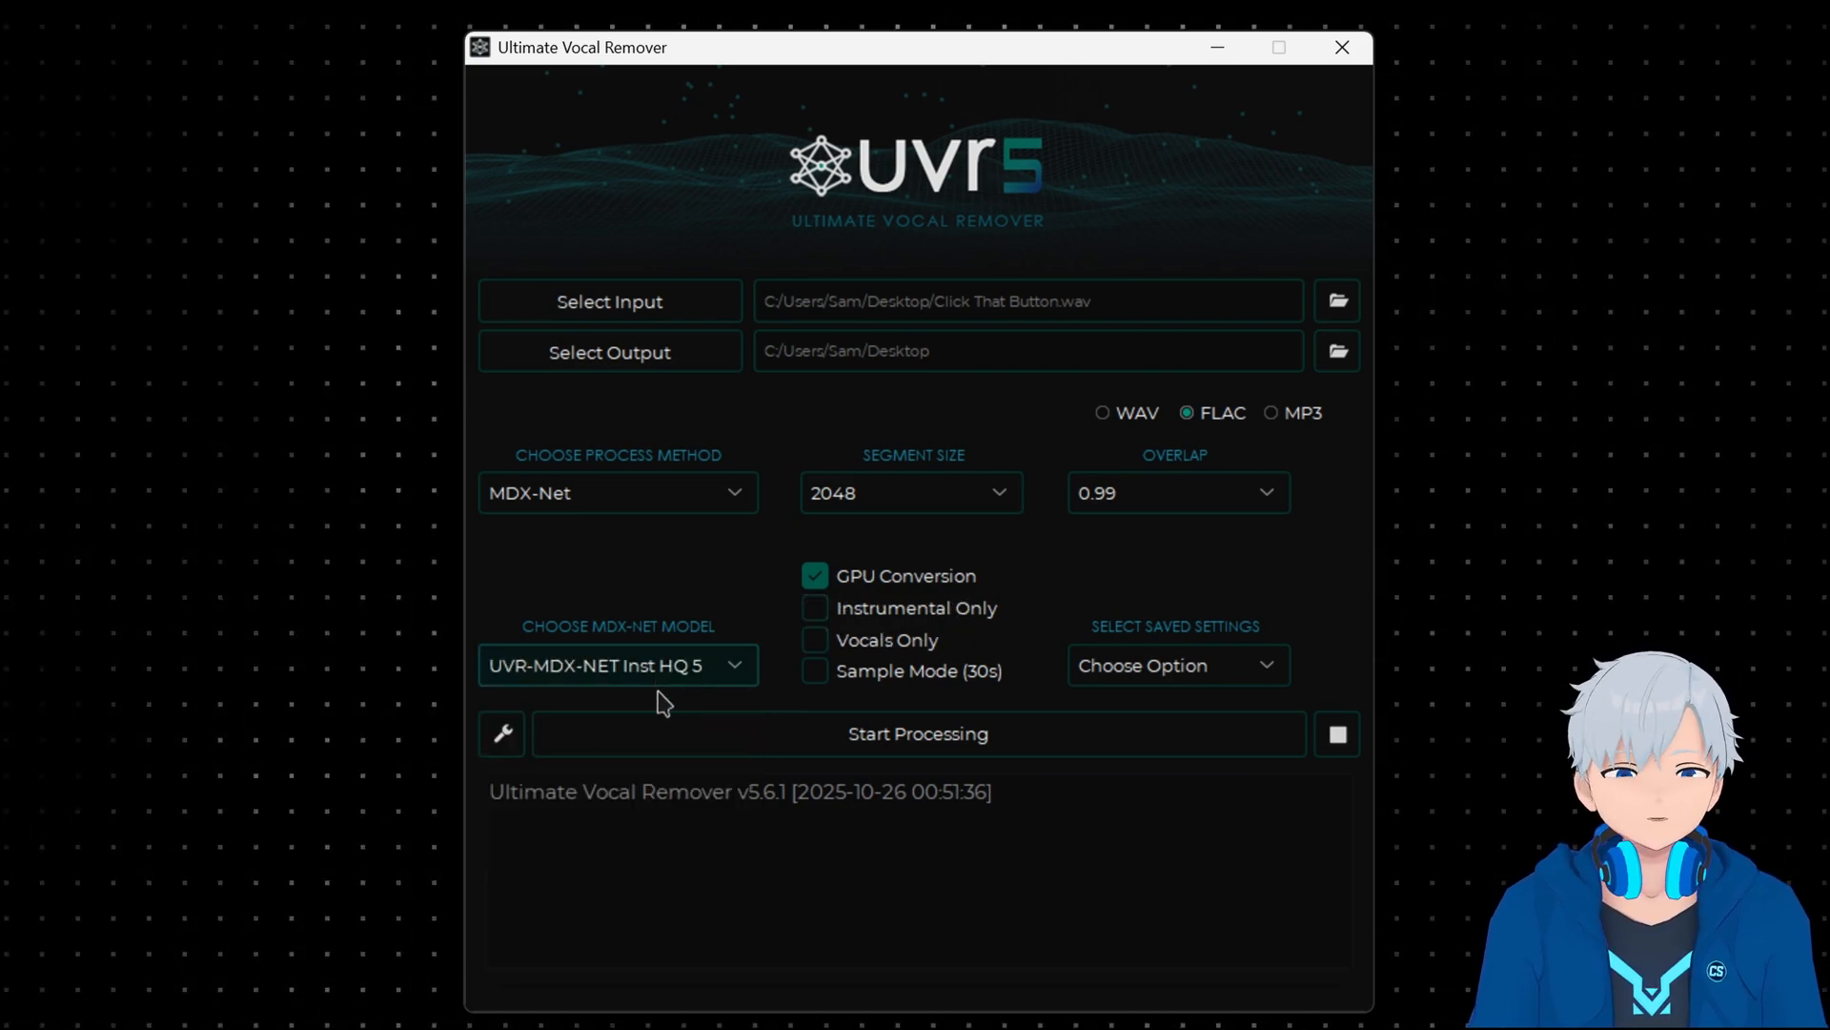
mouse_move(741, 701)
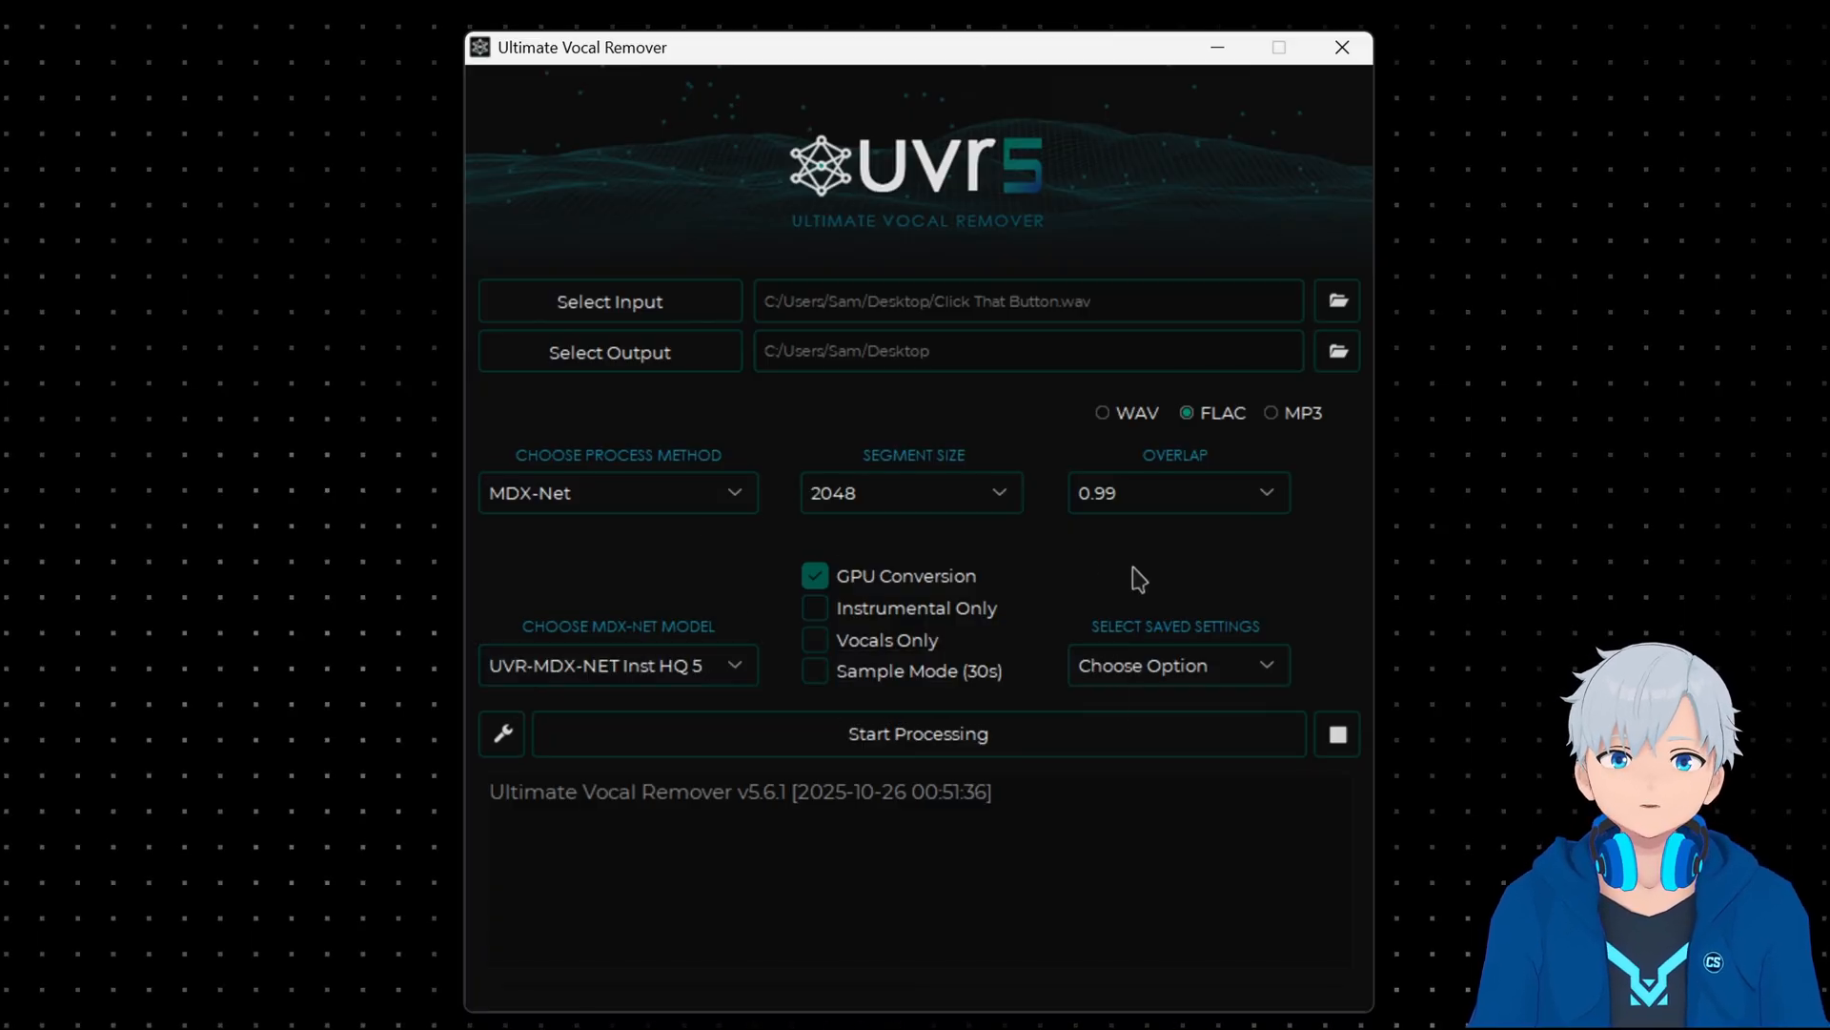
mouse_move(1123, 577)
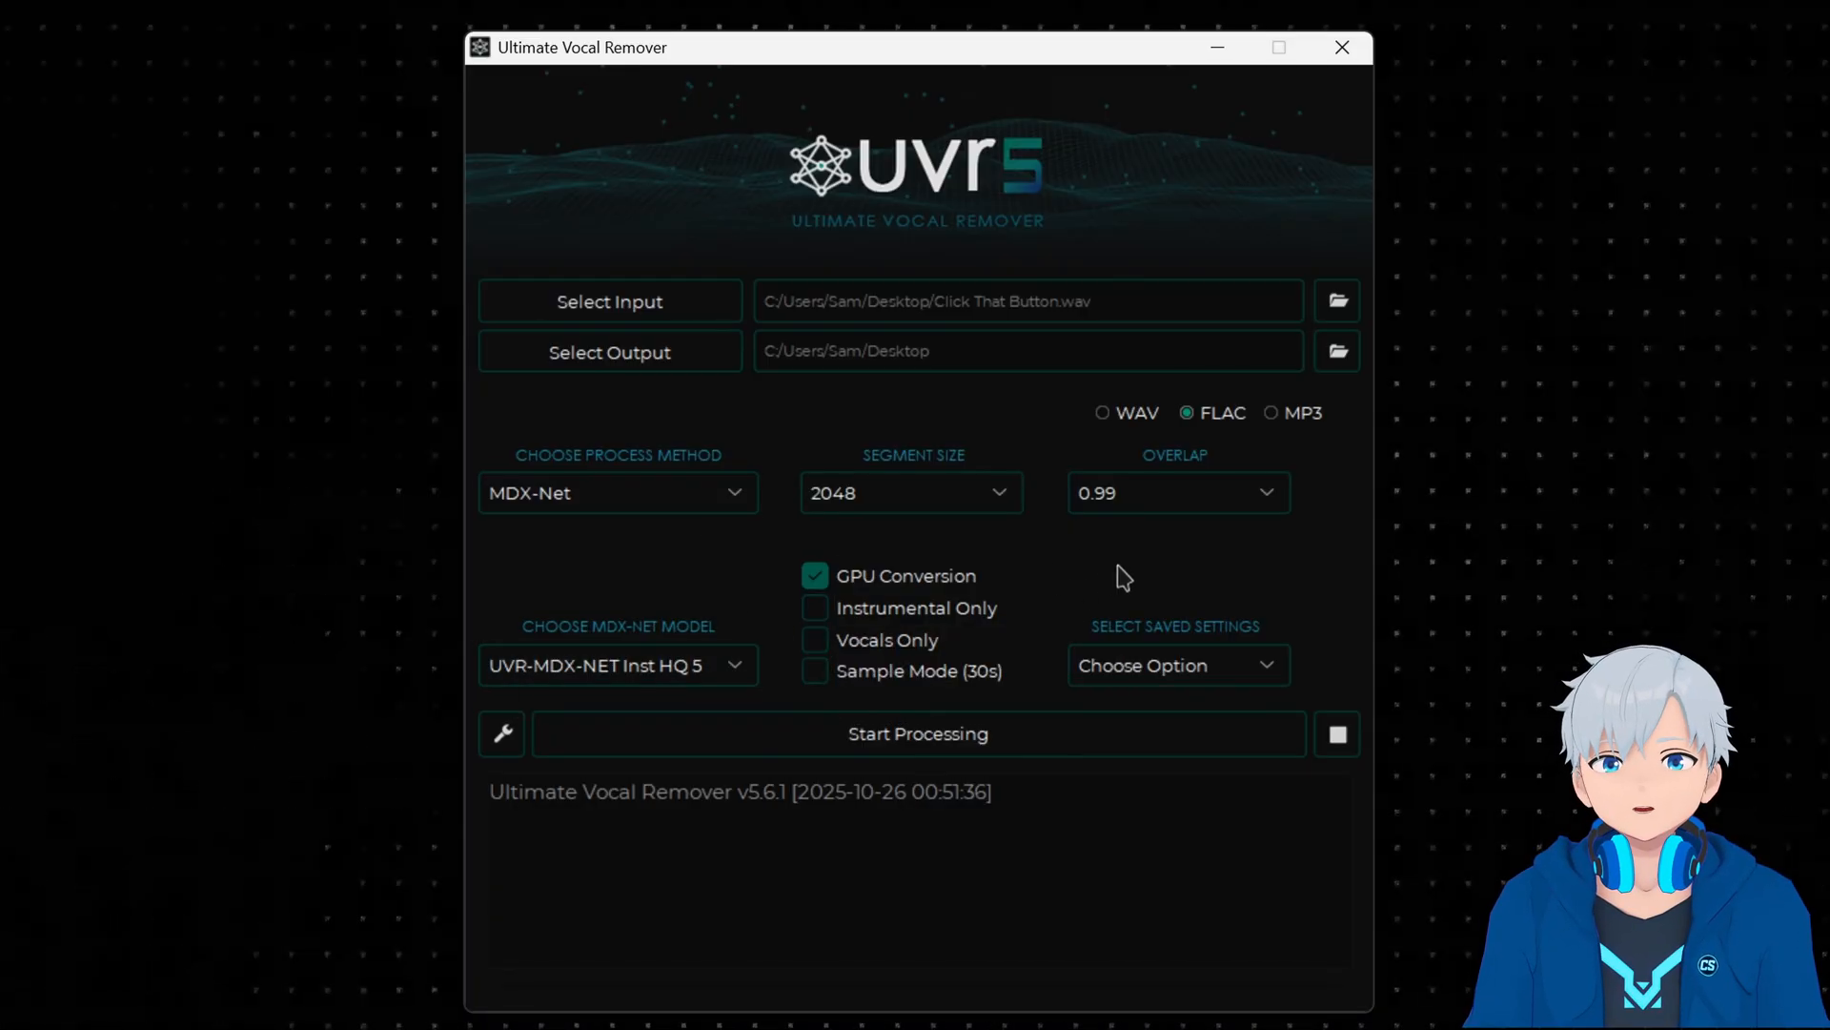
mouse_move(919, 607)
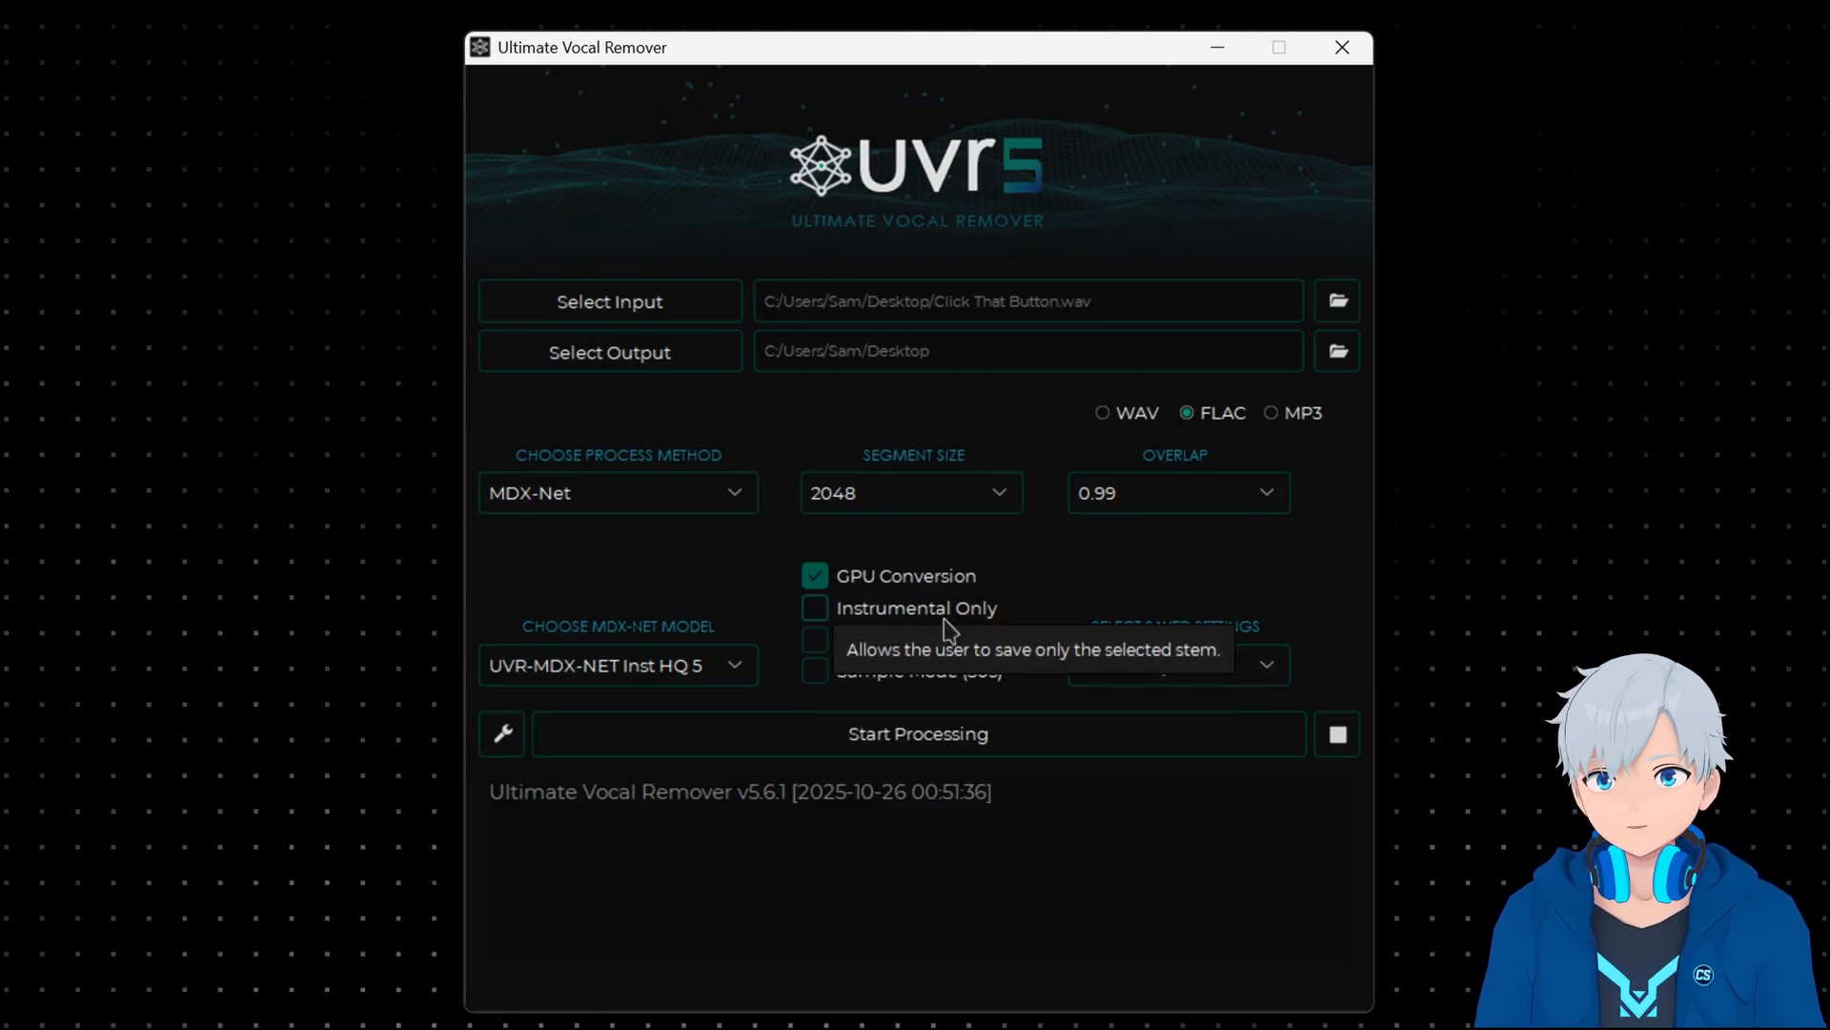
mouse_move(1057, 613)
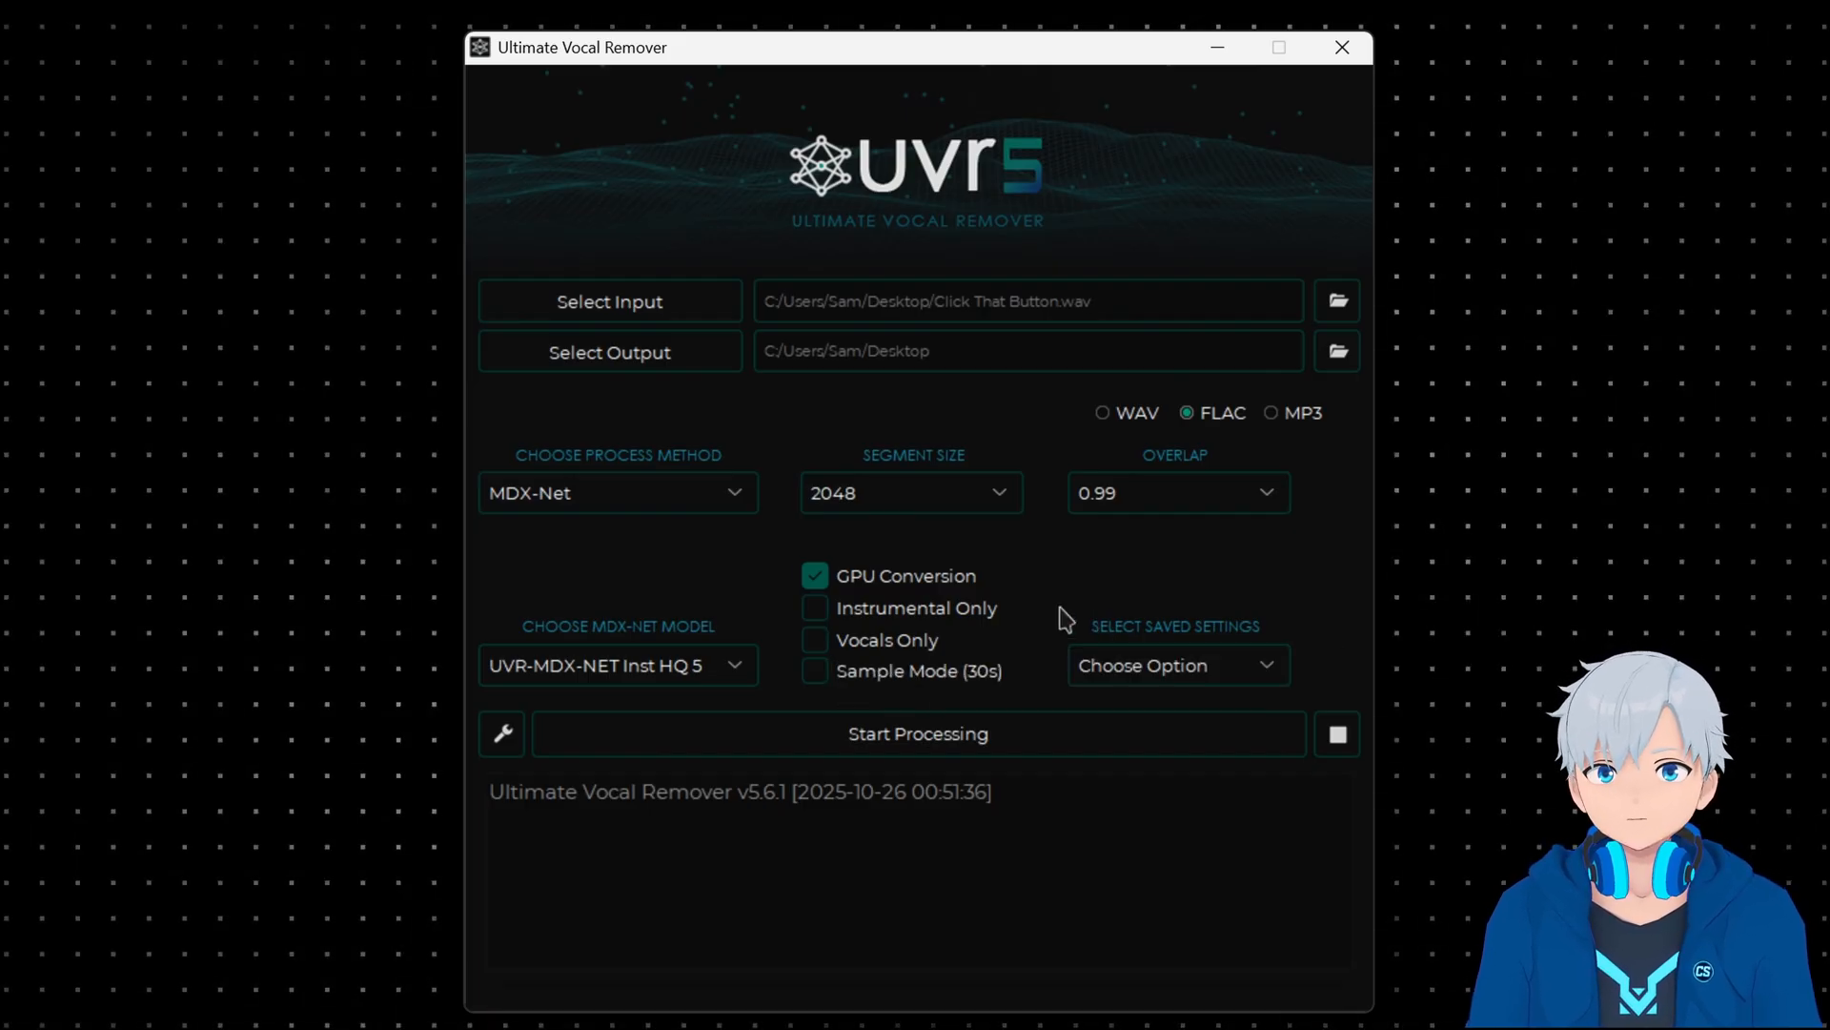
mouse_move(869, 695)
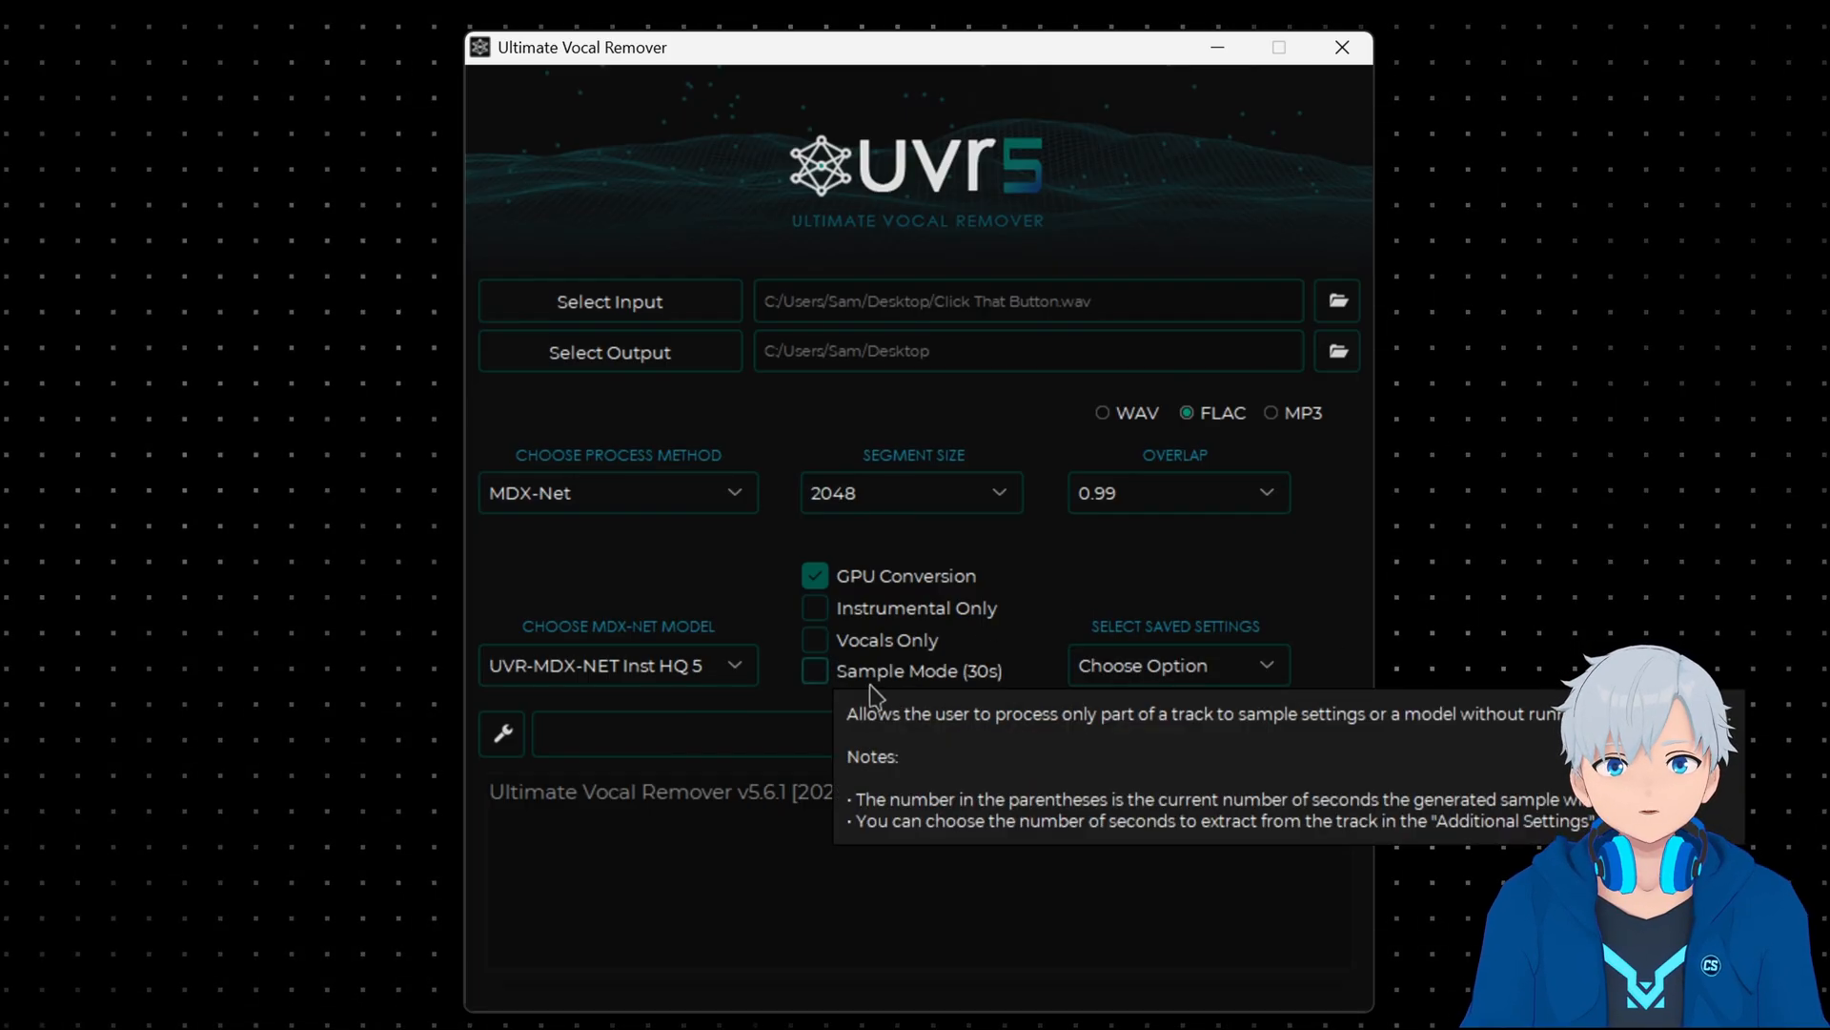
mouse_move(974, 701)
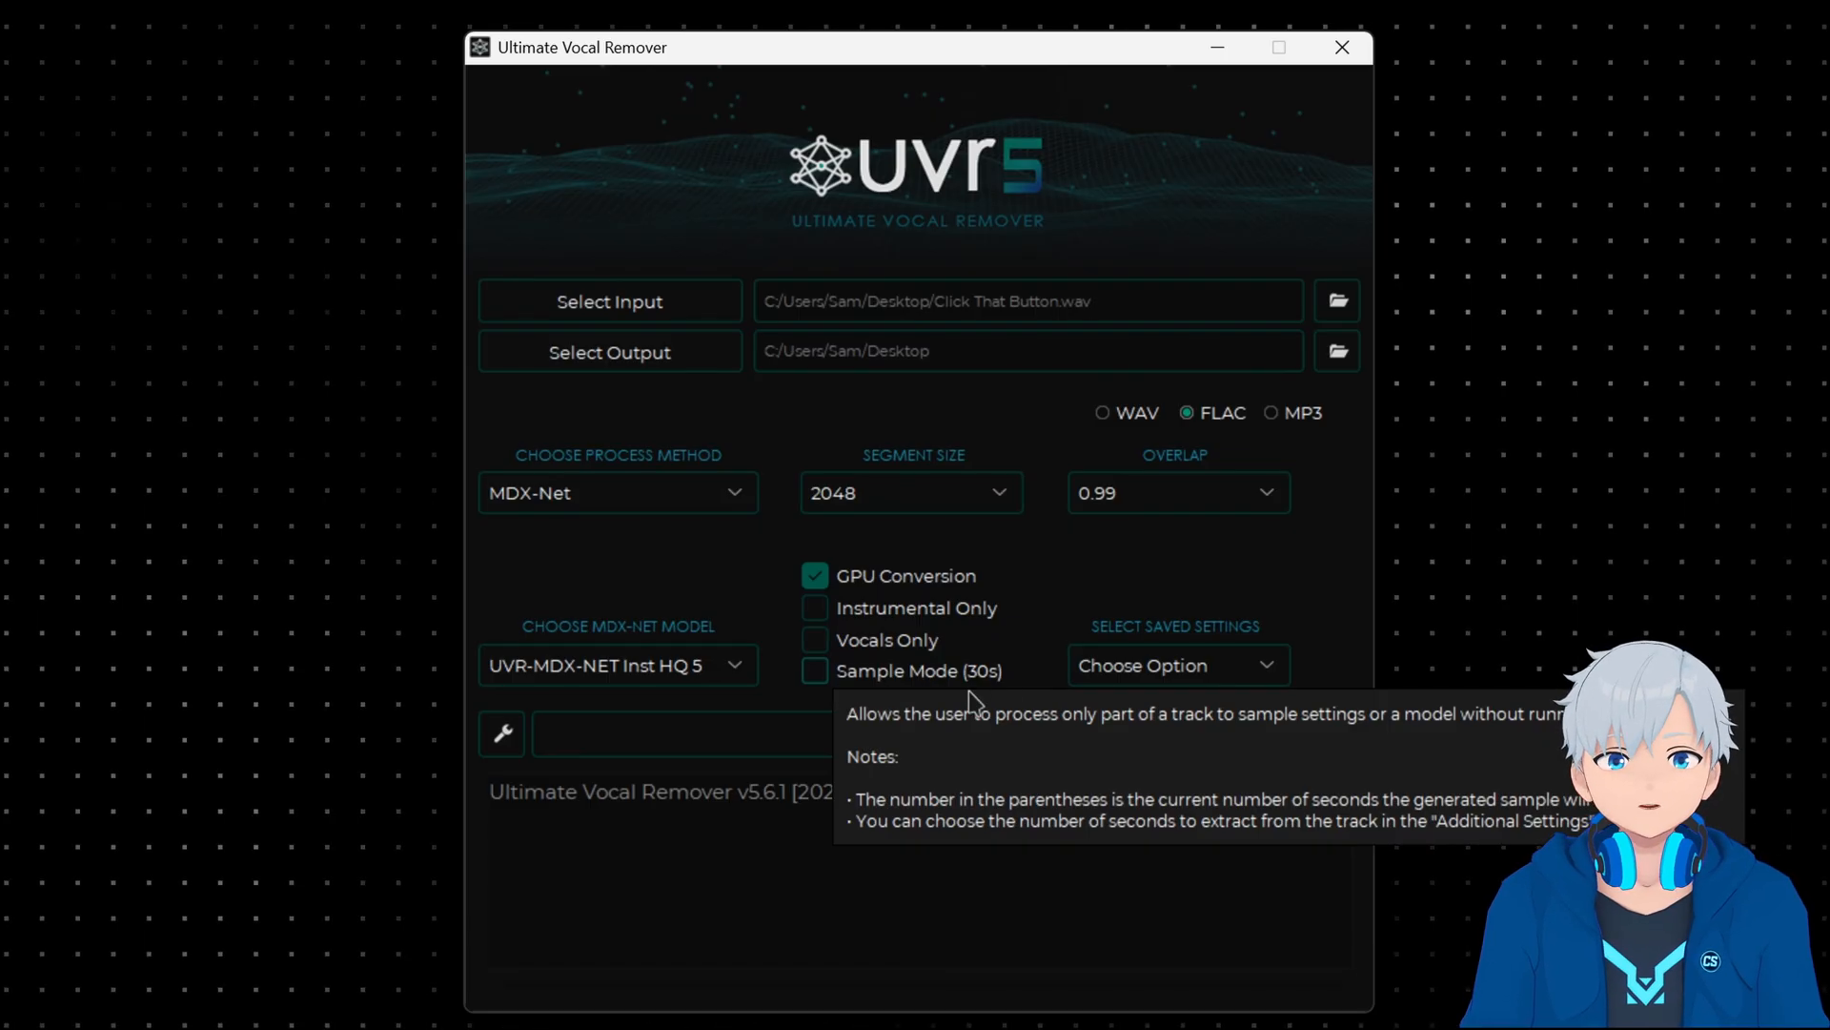
mouse_move(1042, 636)
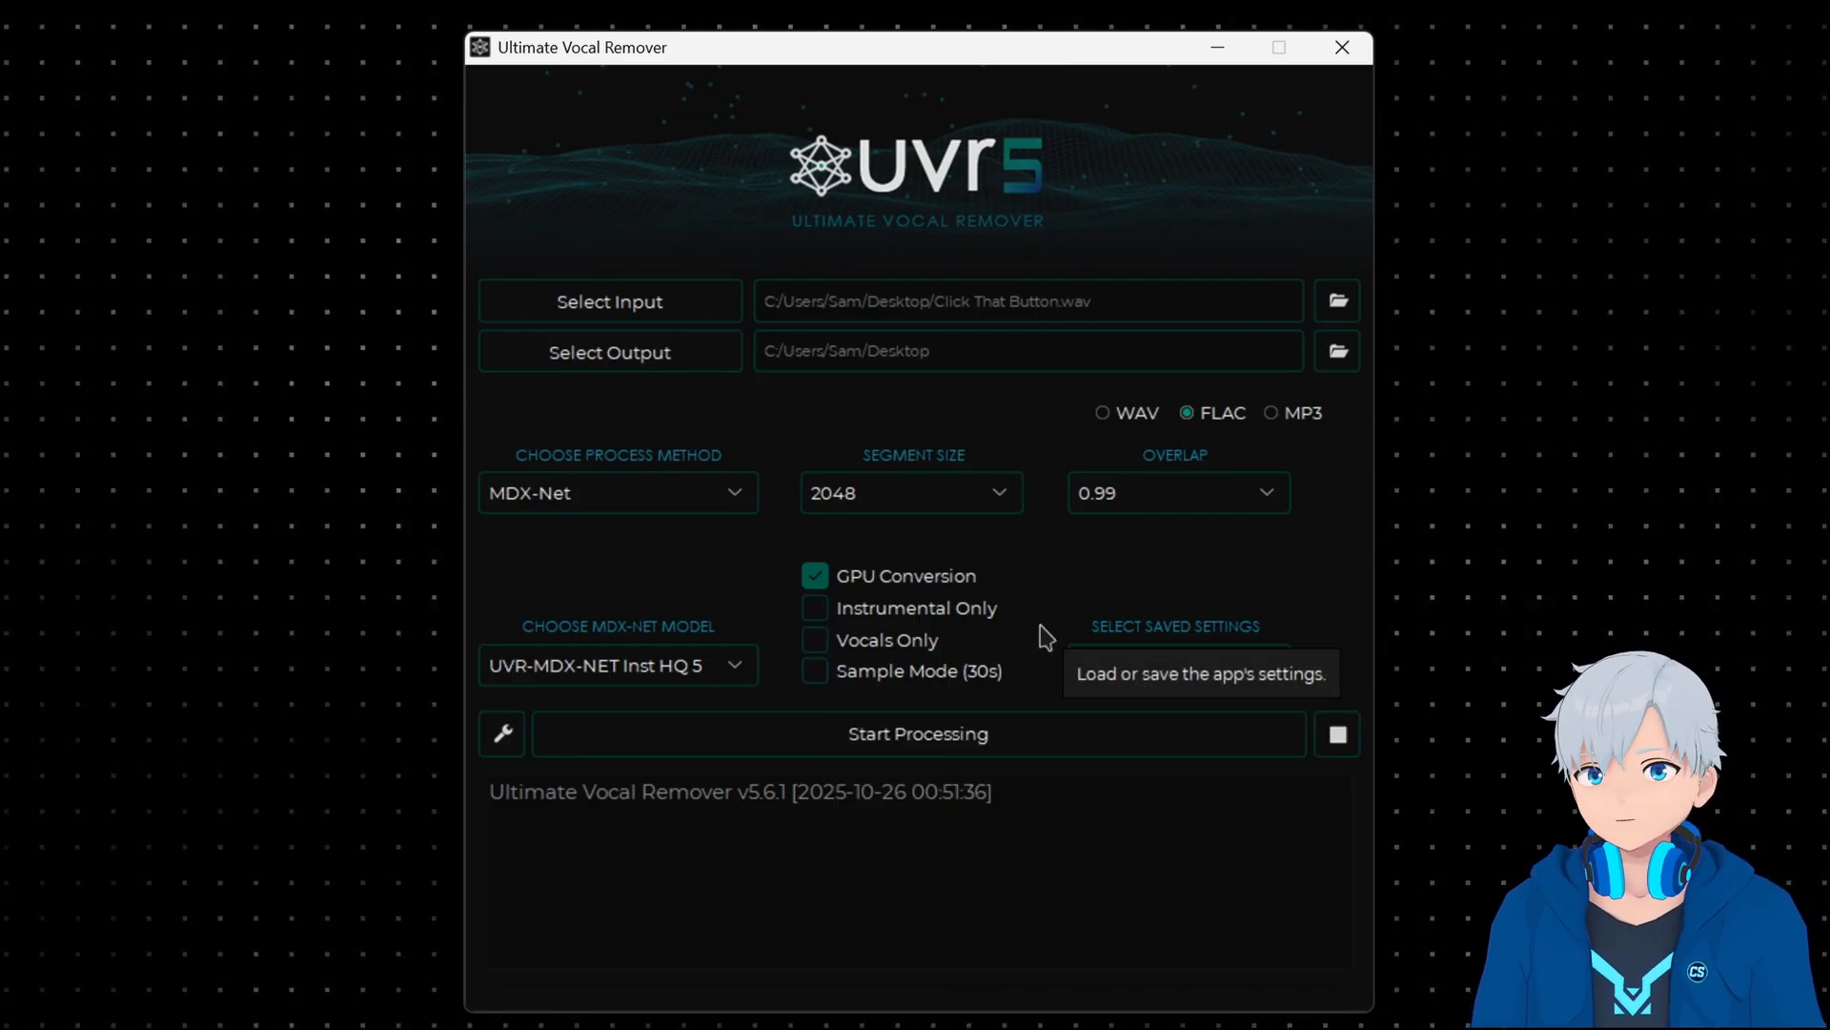
mouse_move(1080, 576)
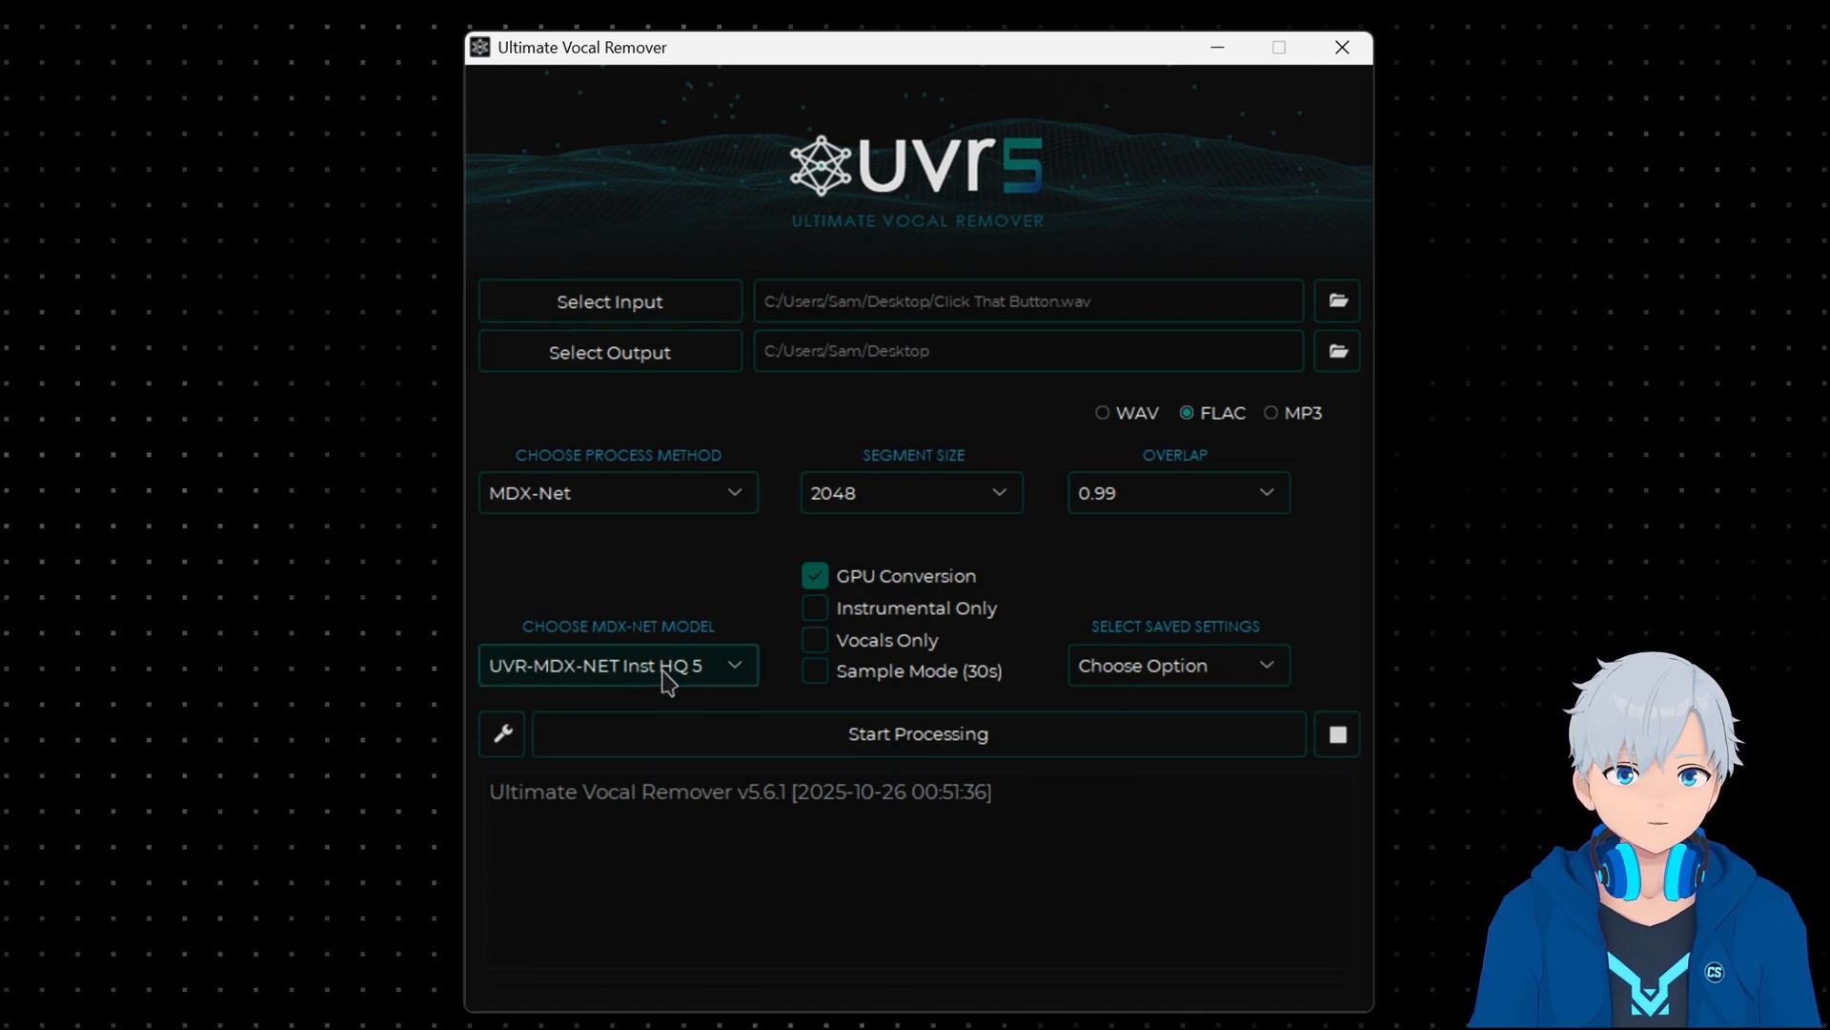
mouse_move(1153, 587)
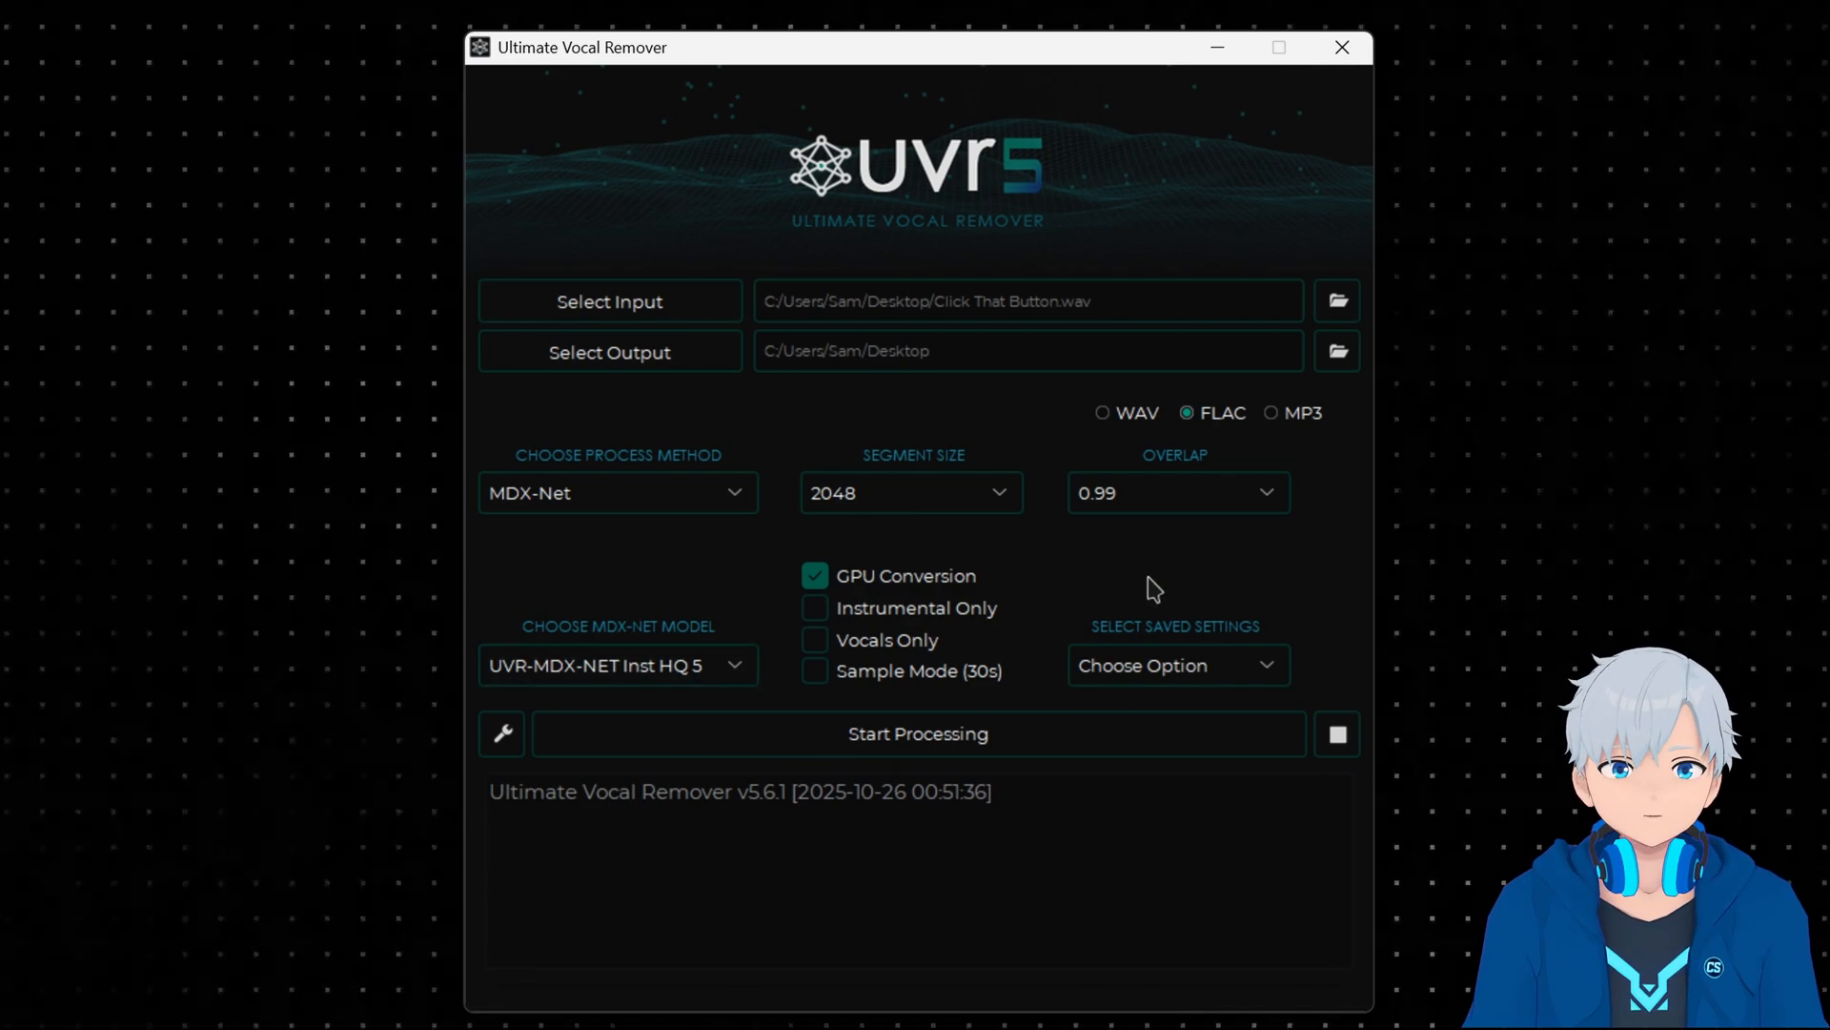
mouse_move(994, 677)
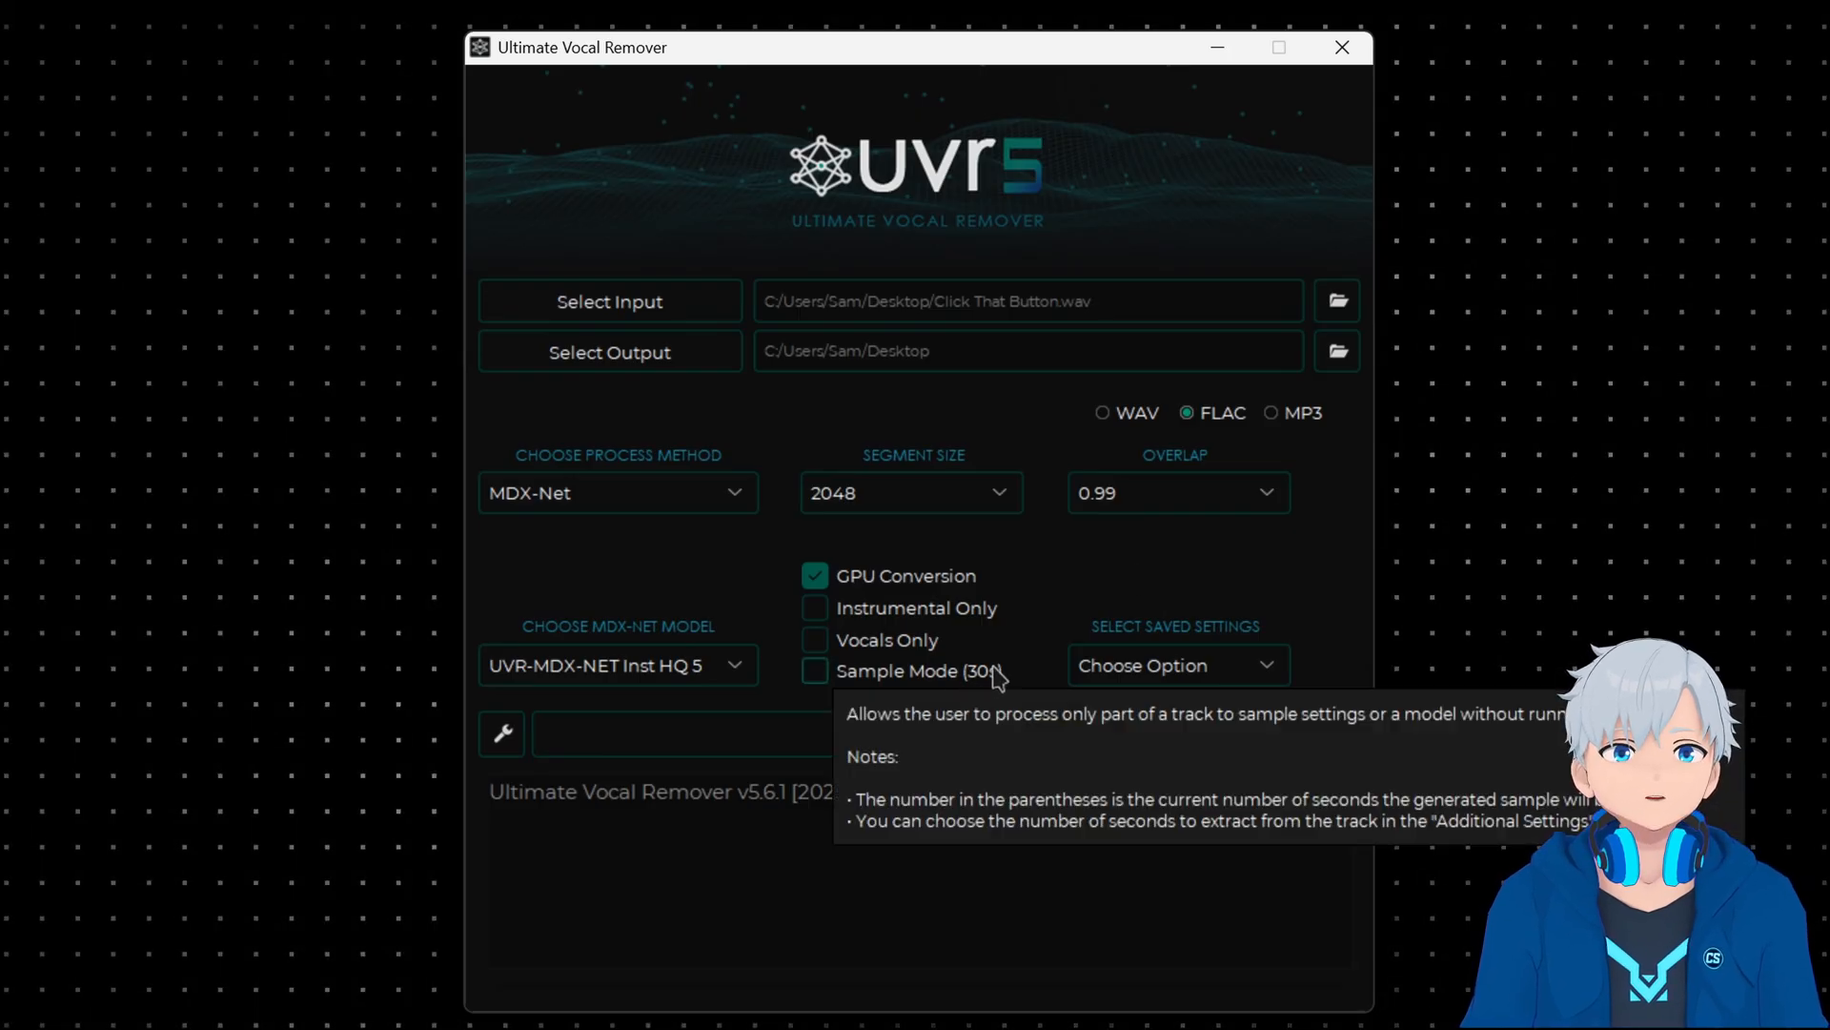
mouse_move(1123, 587)
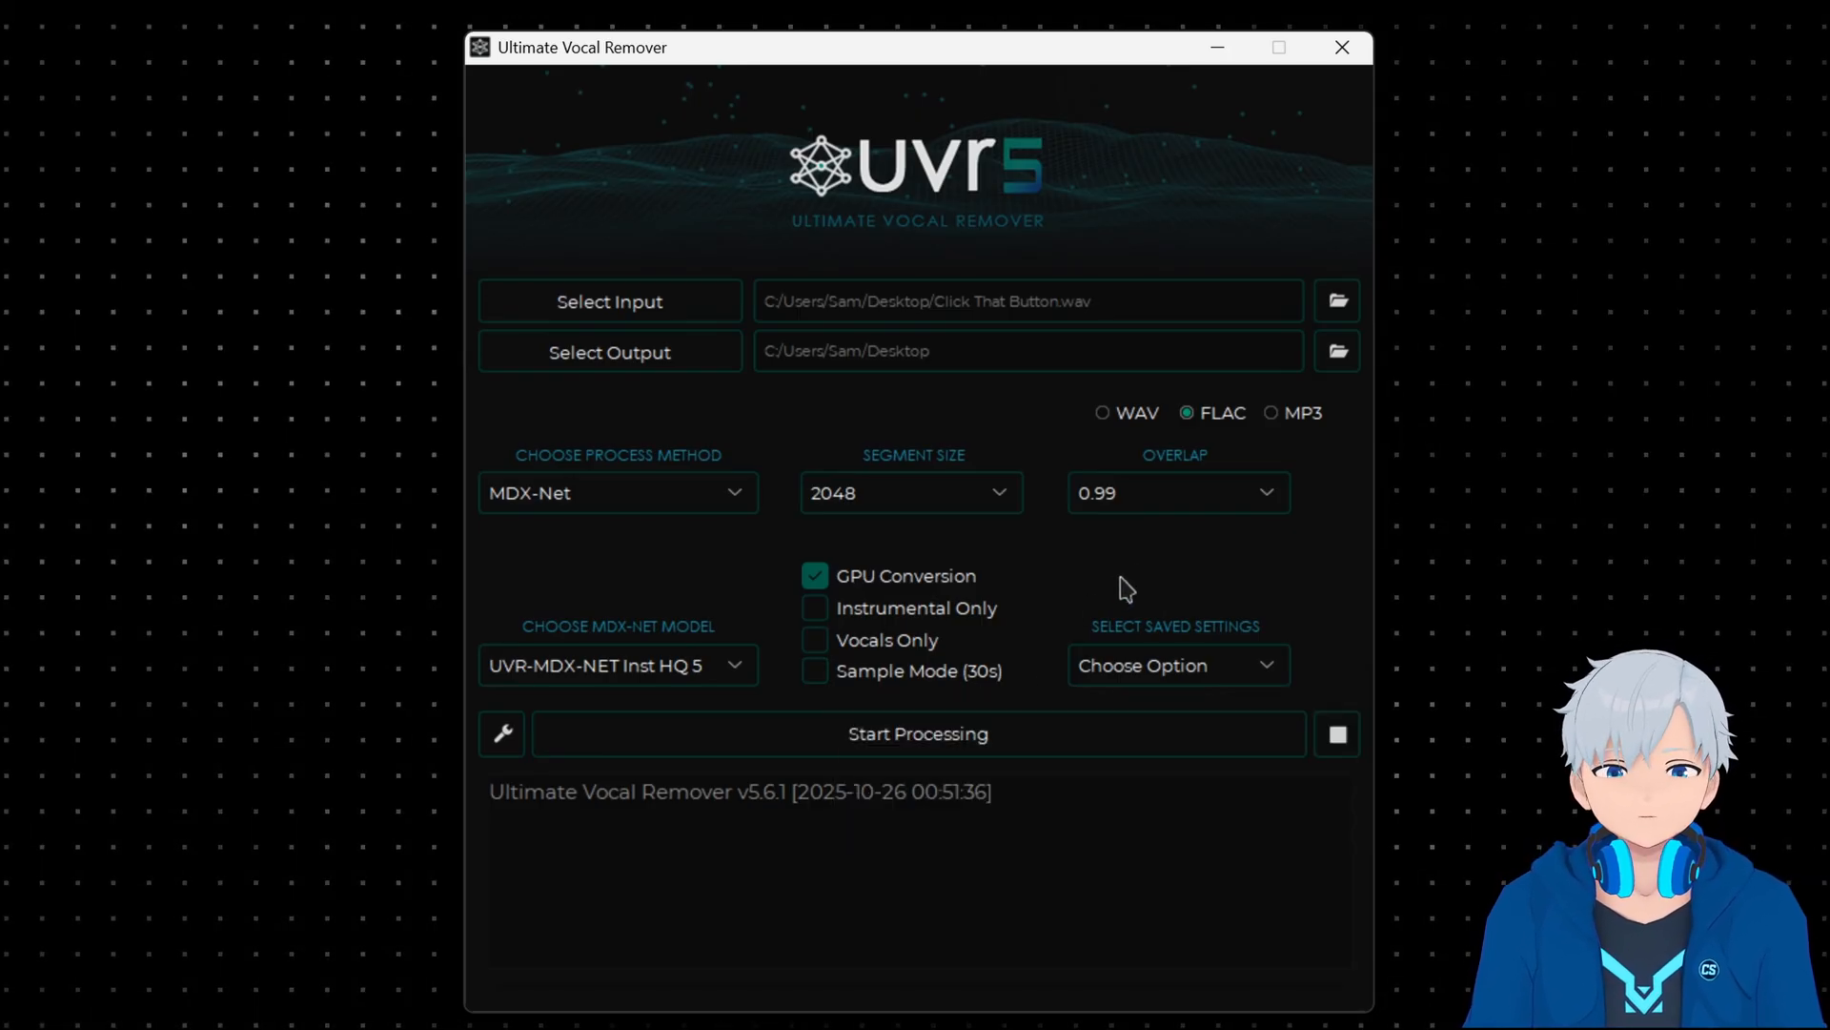
Save the current separation settings as a preset named 'test'
click(1177, 664)
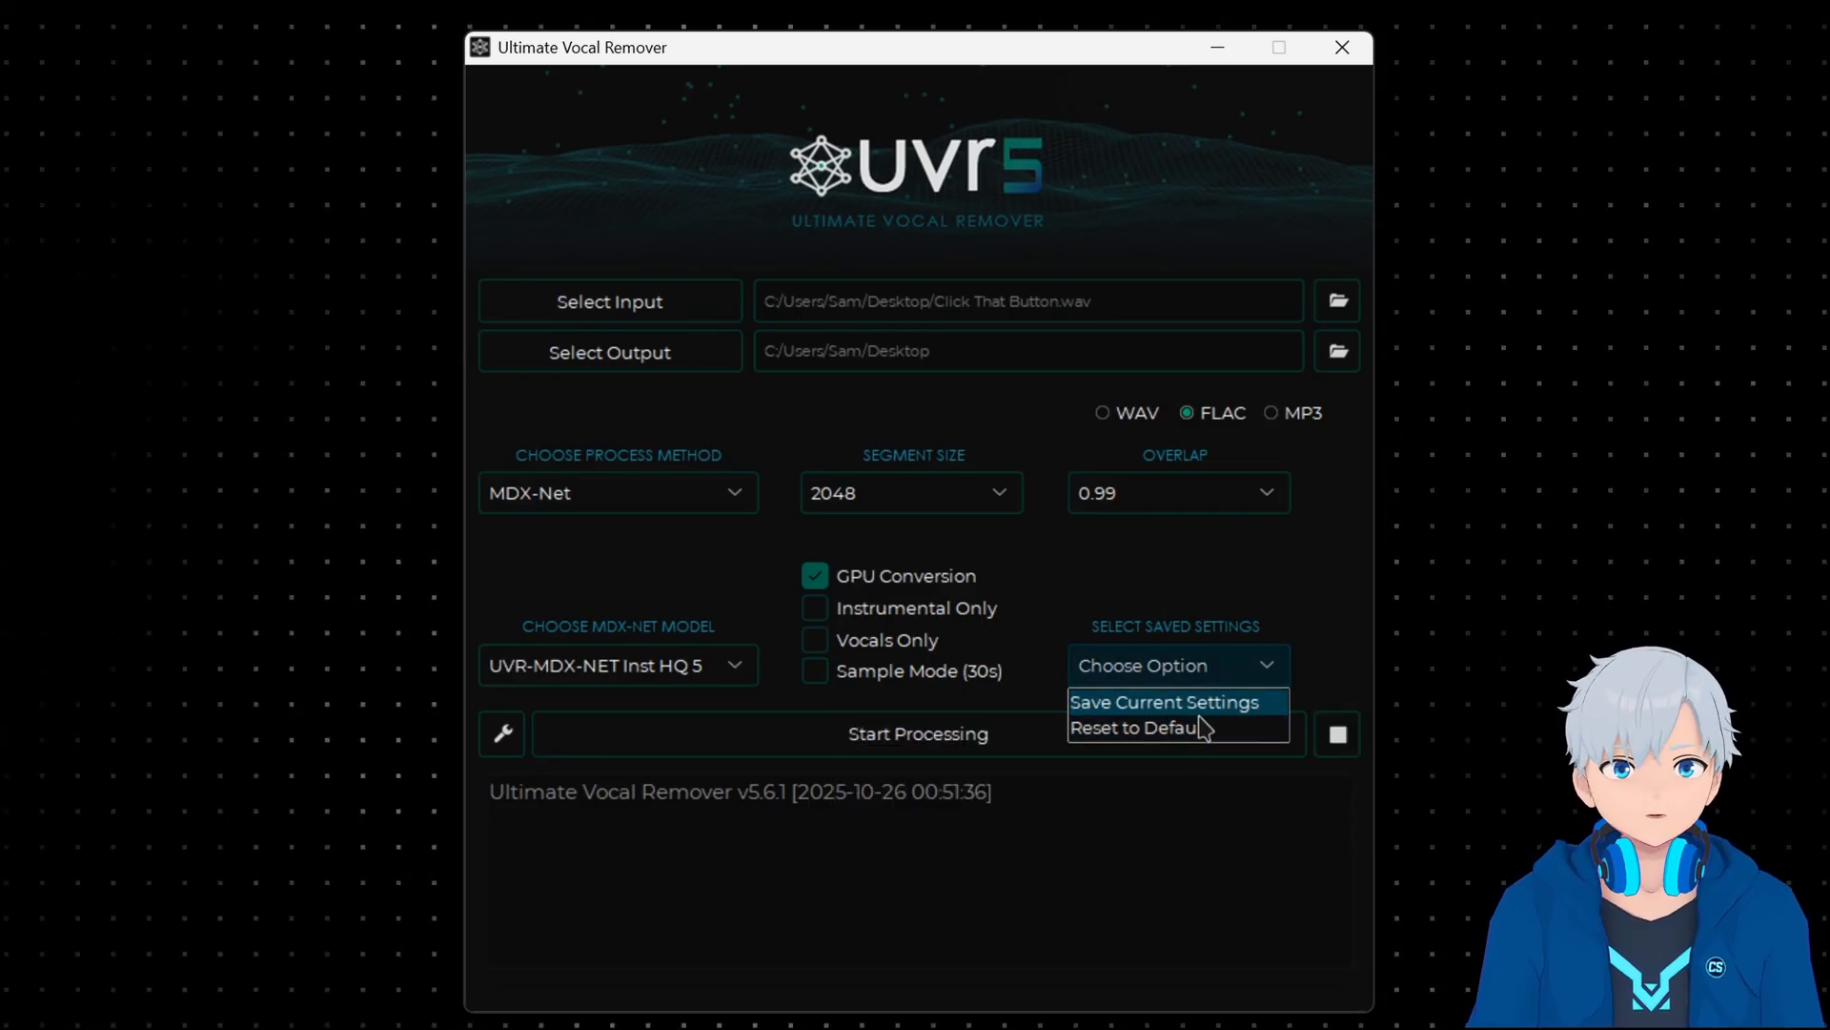
click(1164, 702)
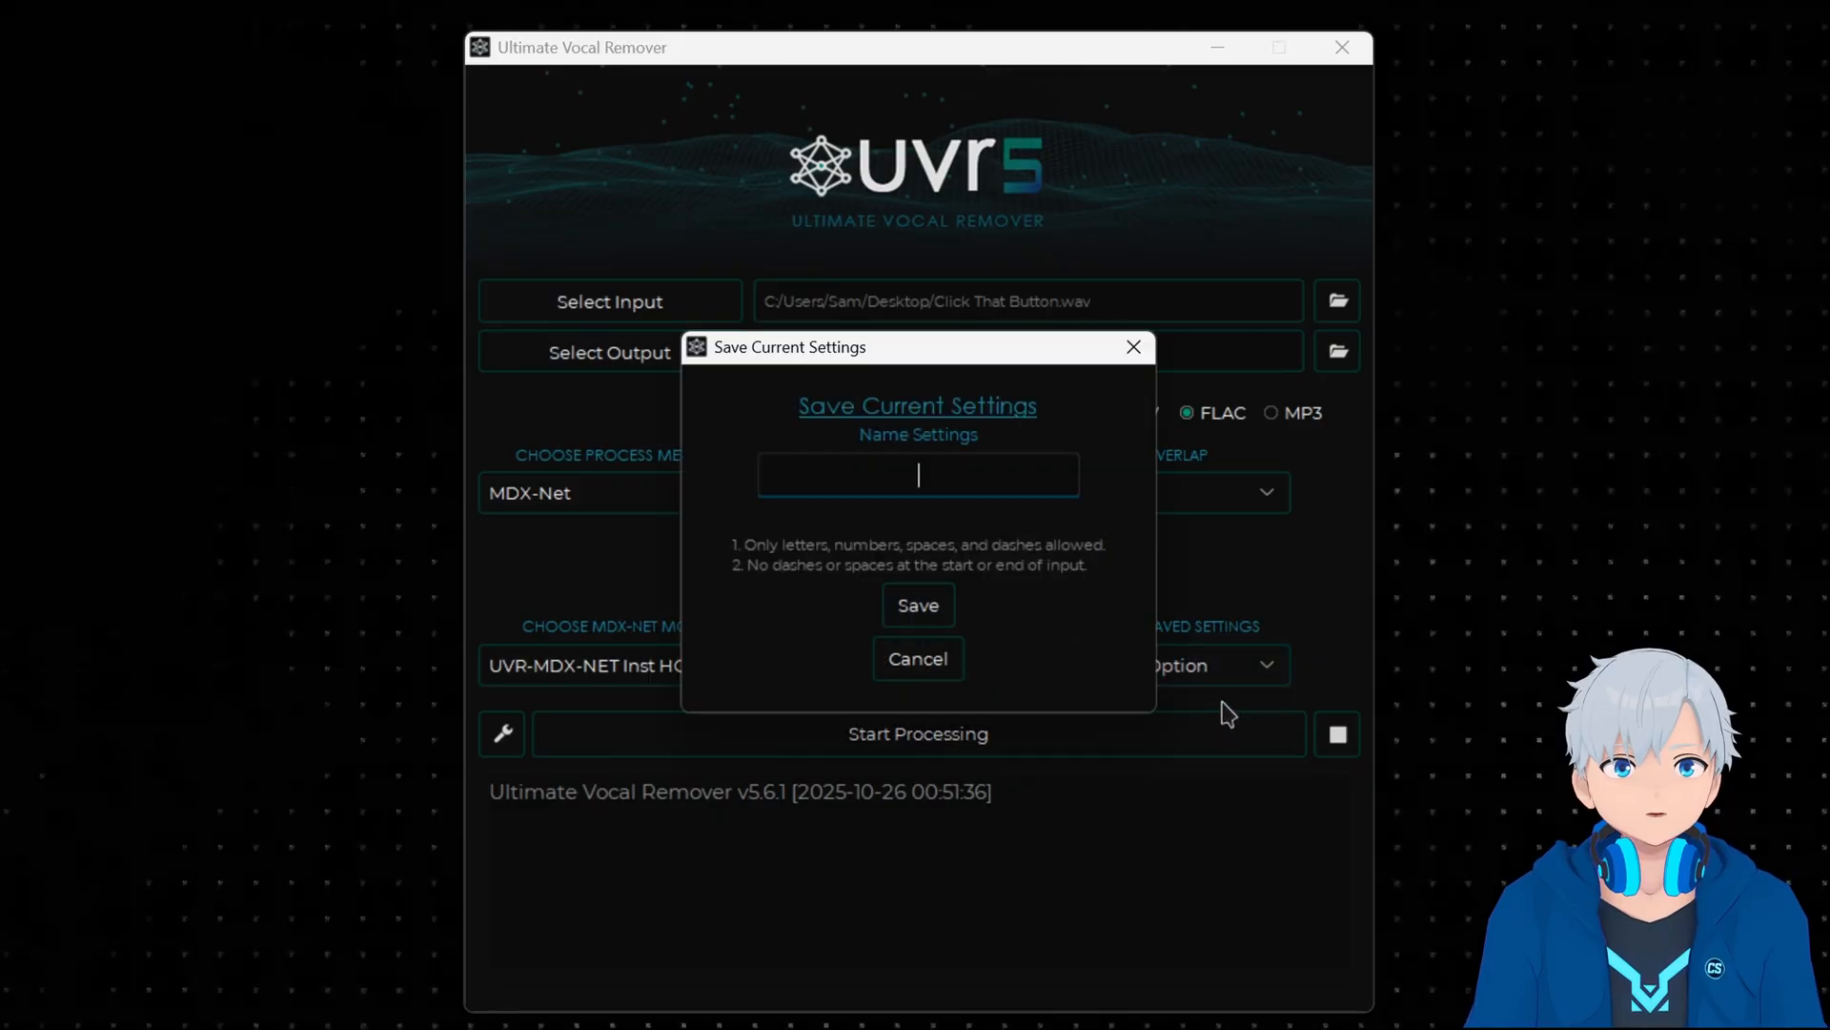
text(te)
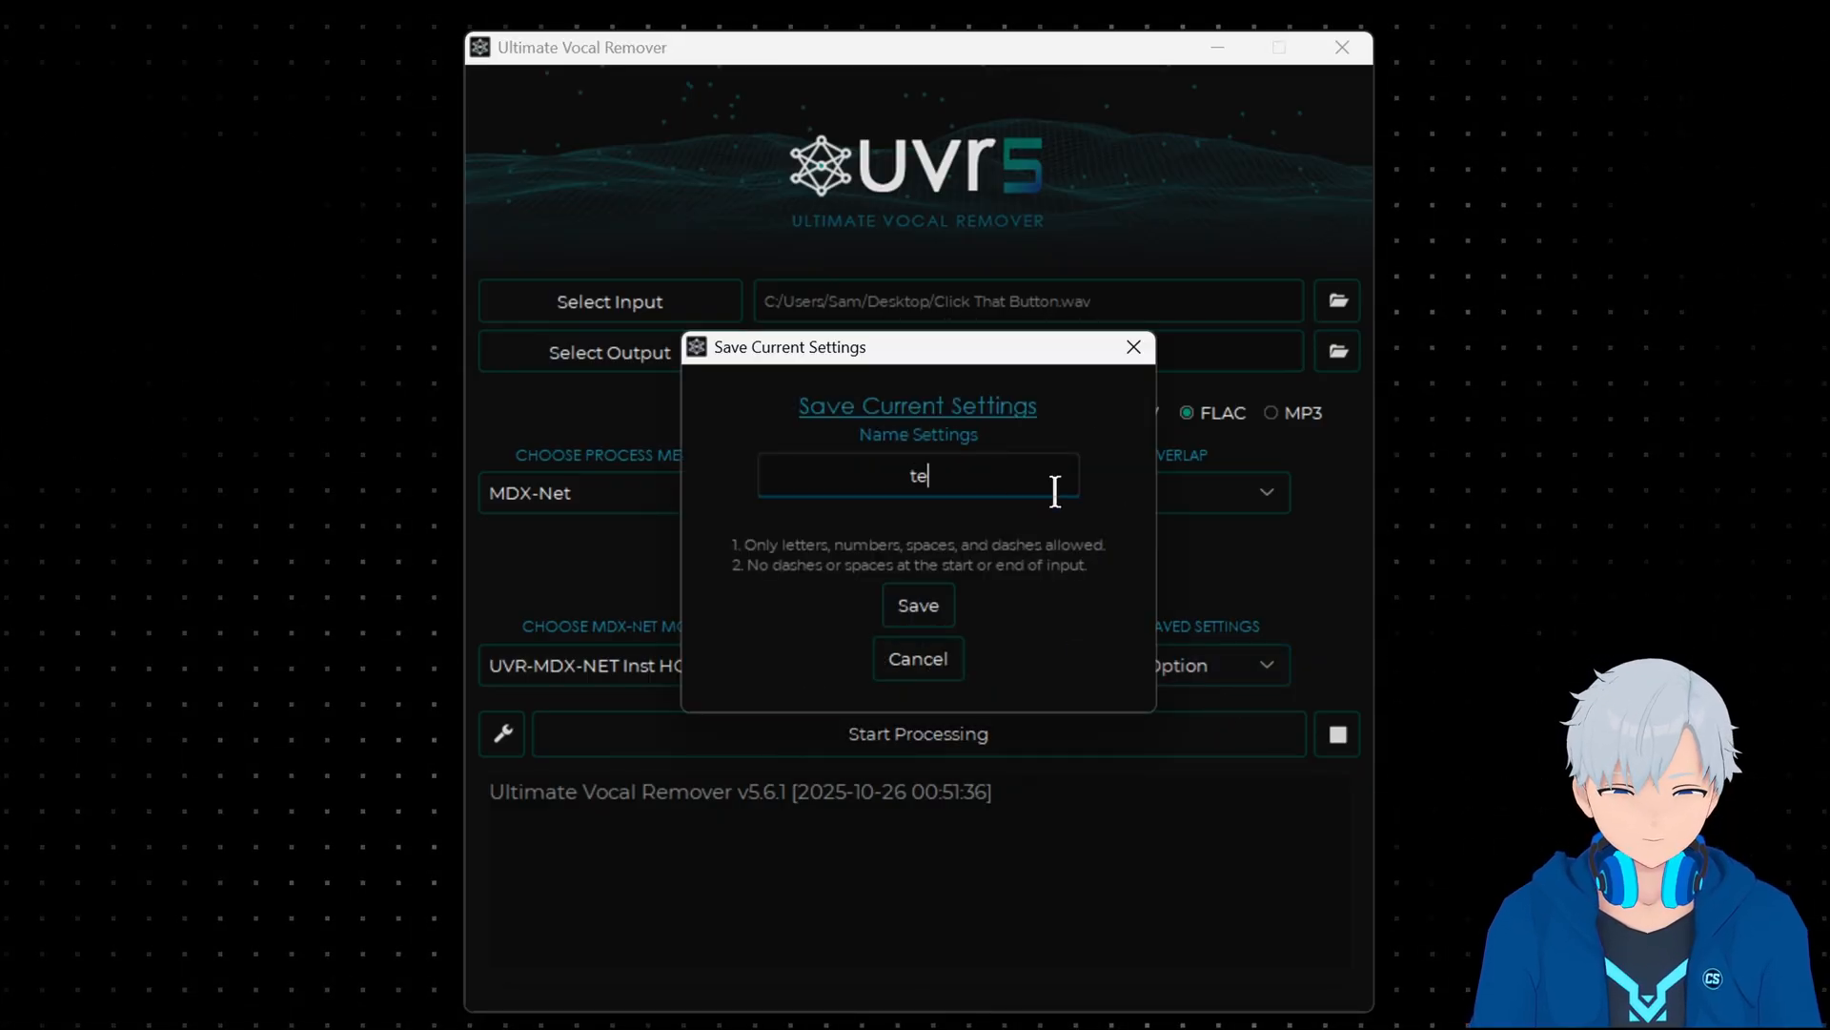
text(st)
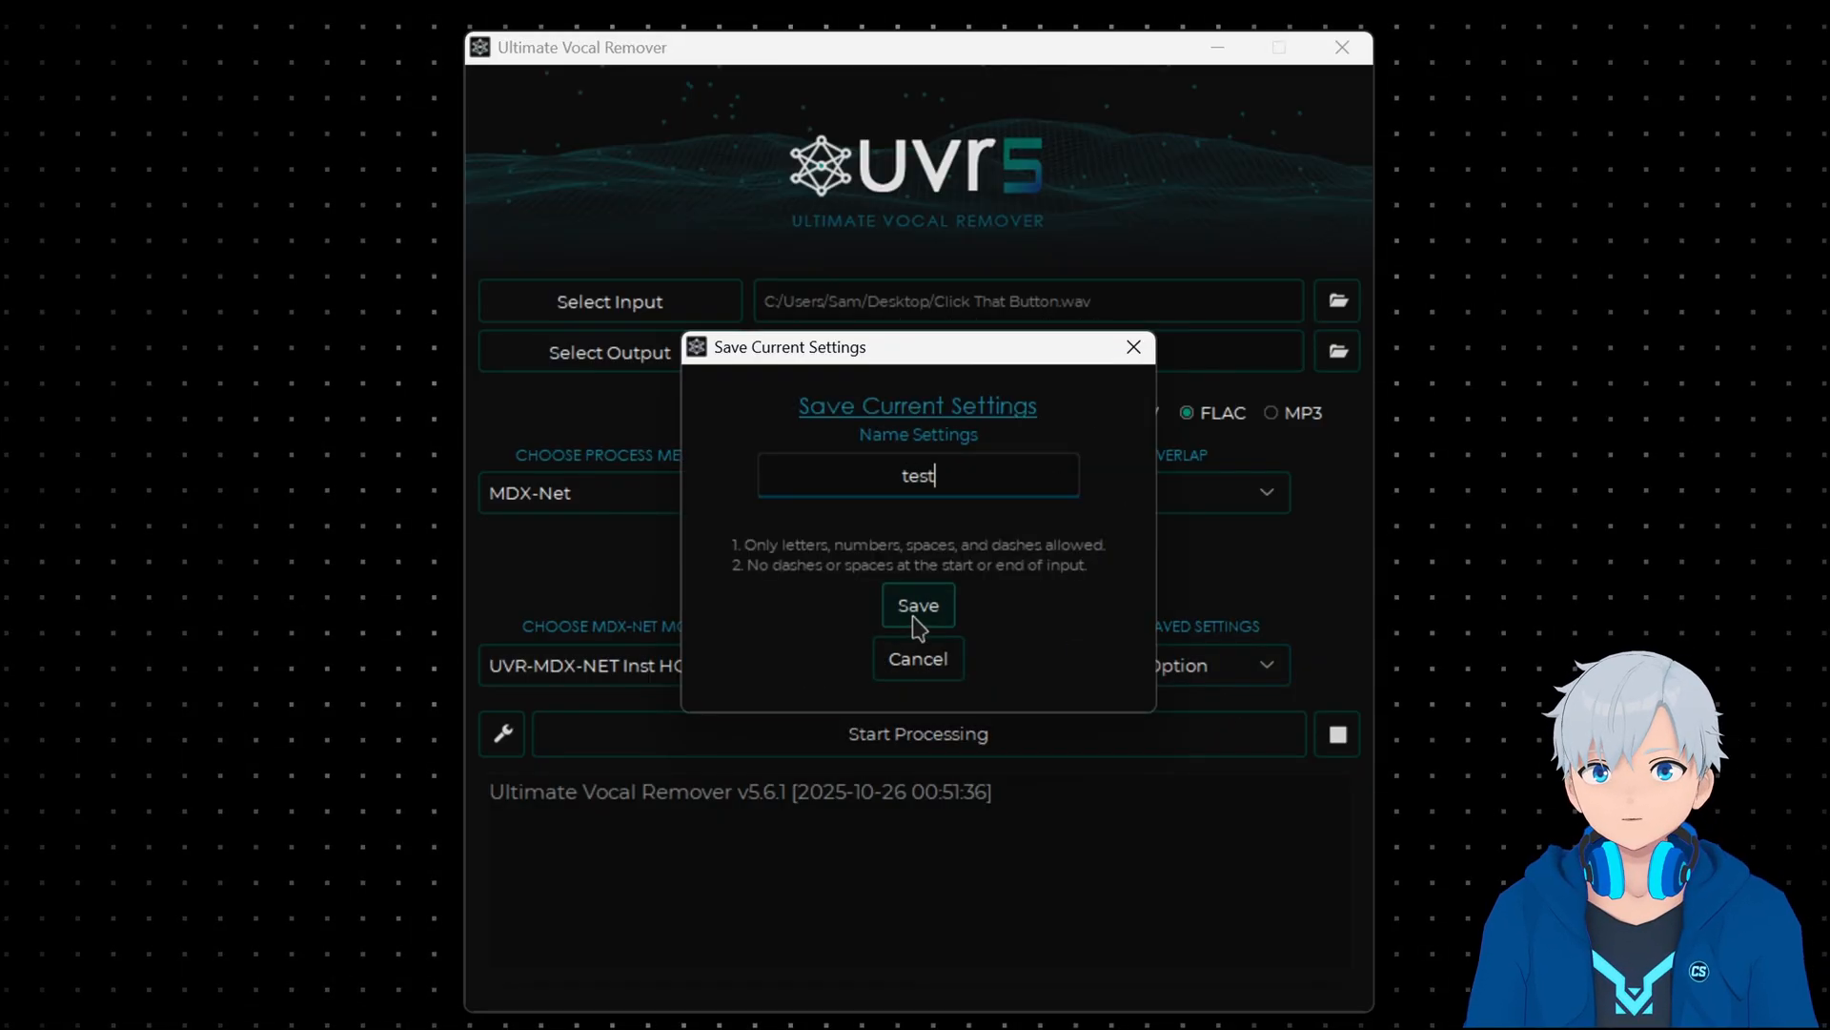
click(917, 604)
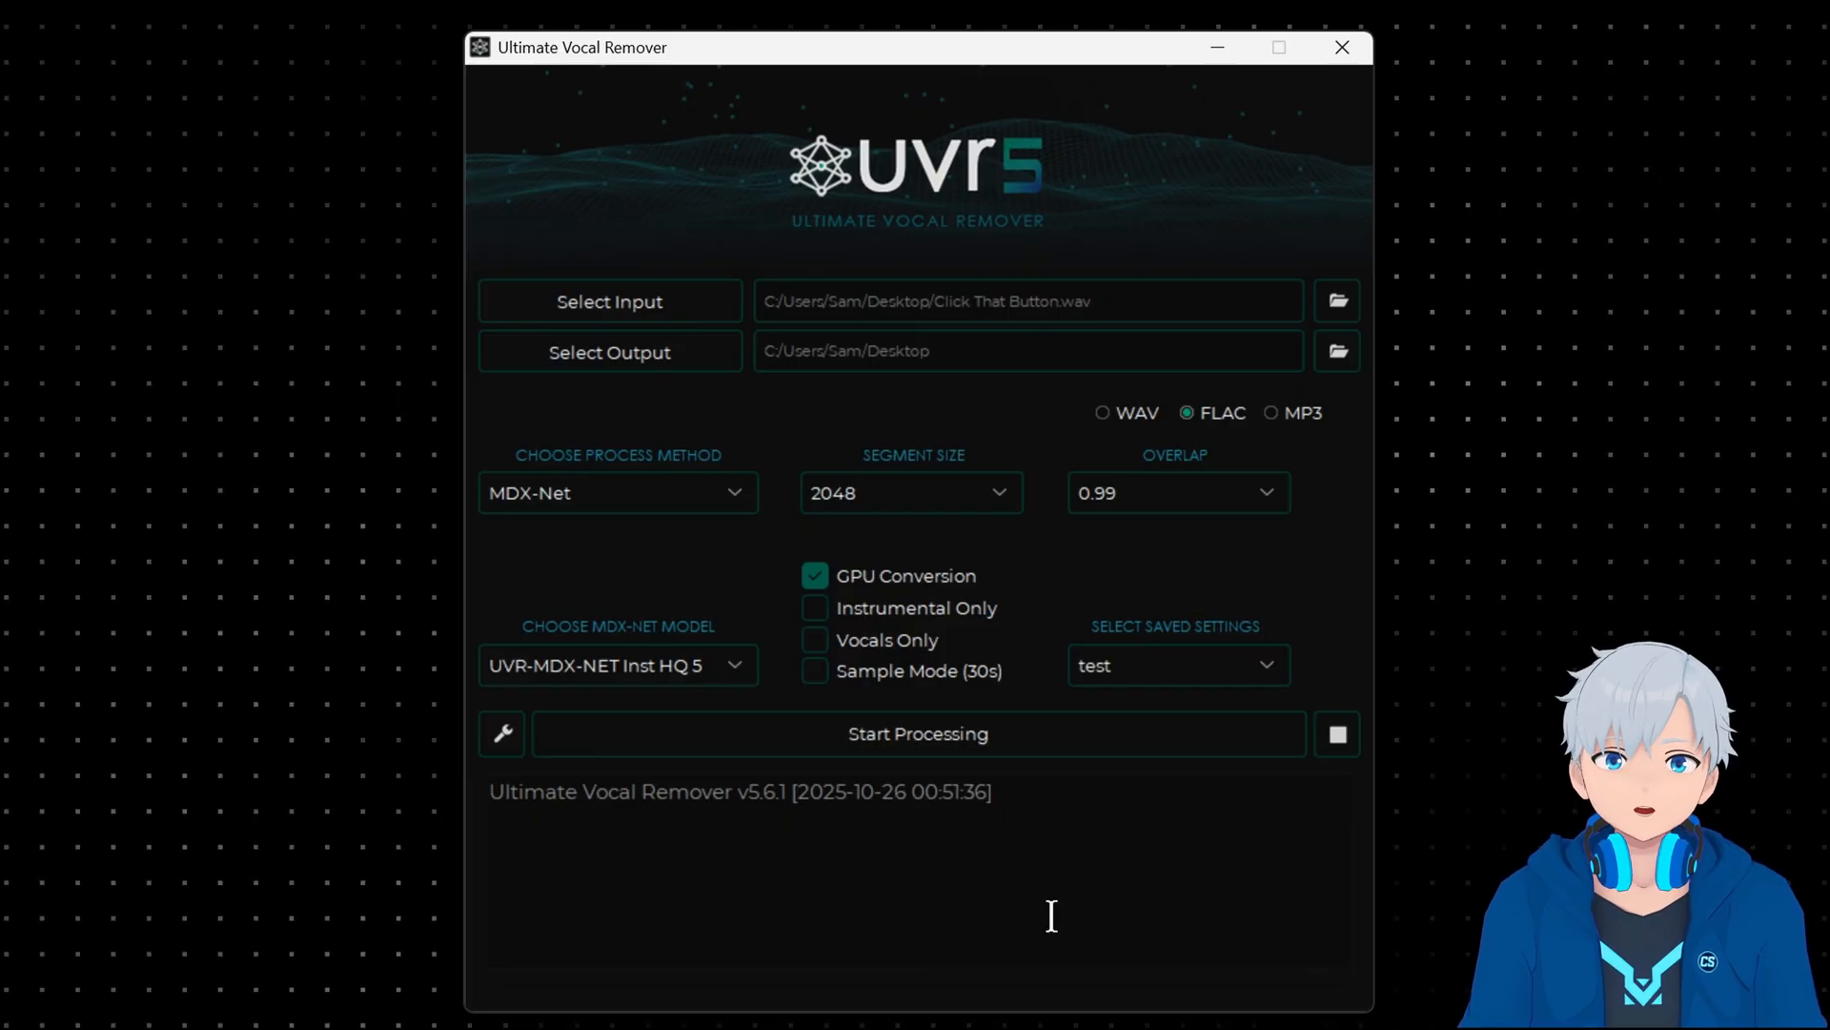
mouse_move(1002, 755)
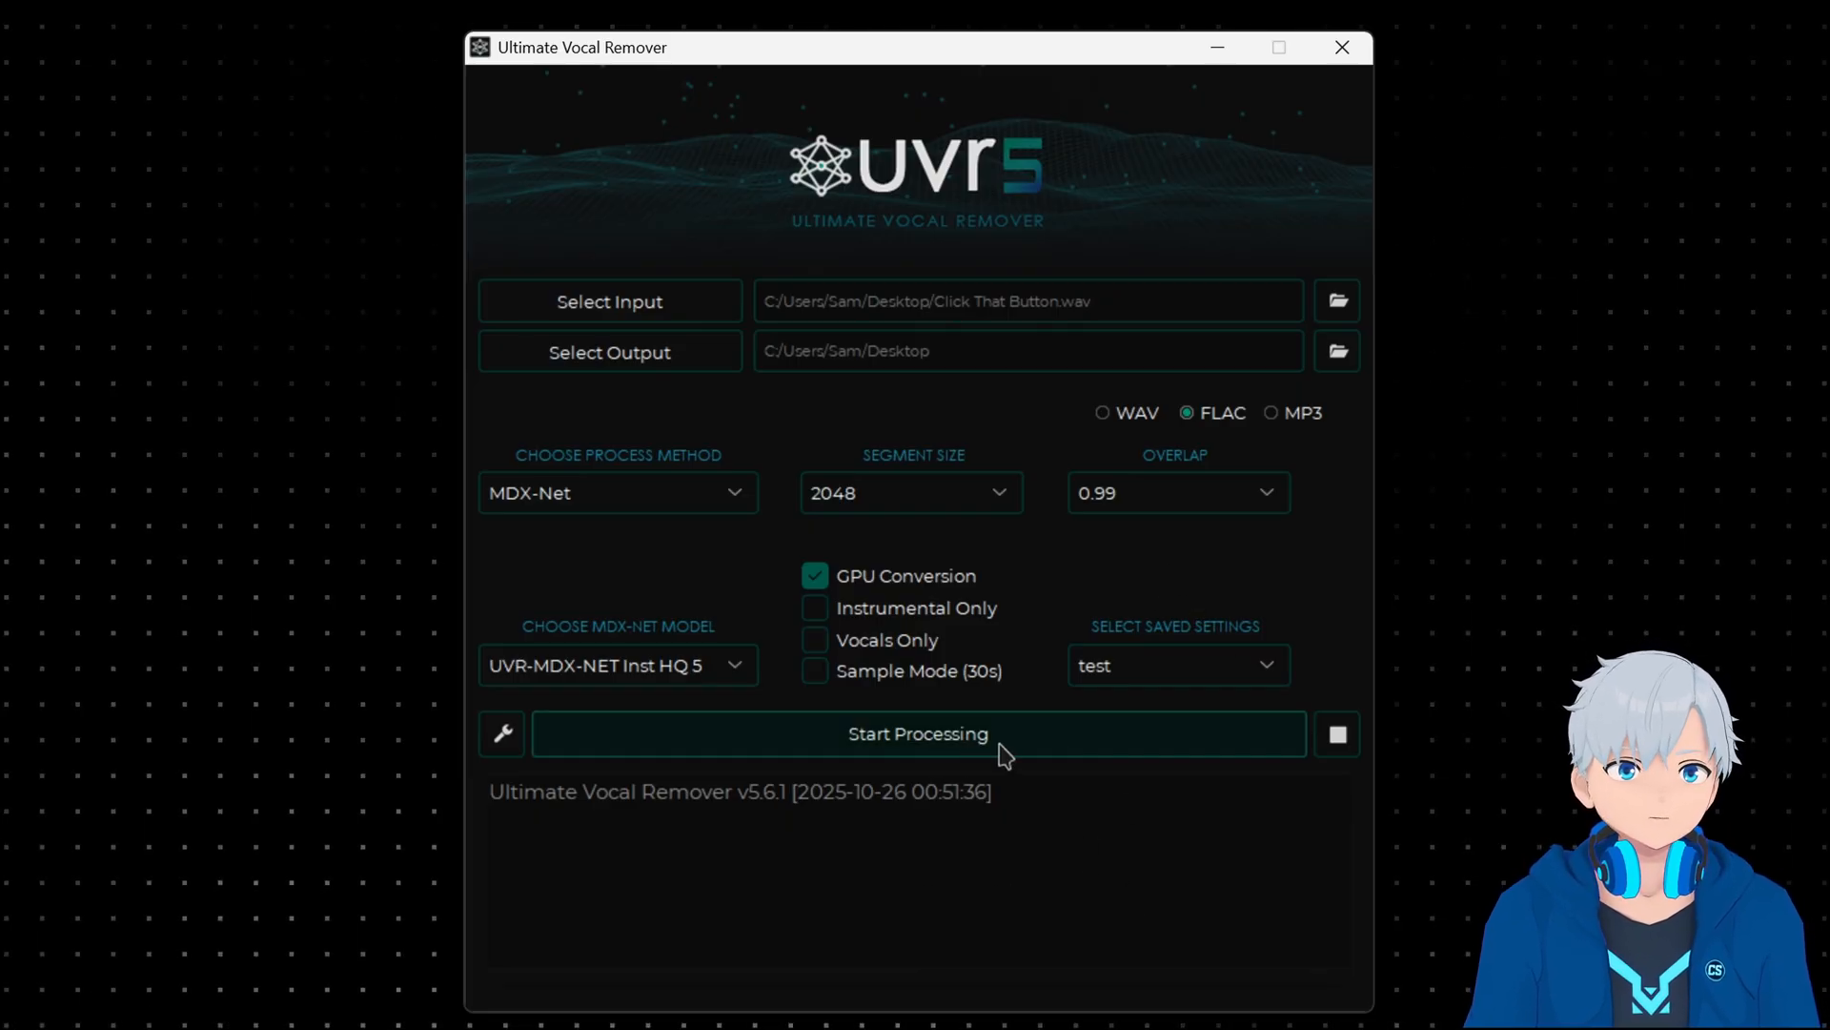
mouse_move(984, 753)
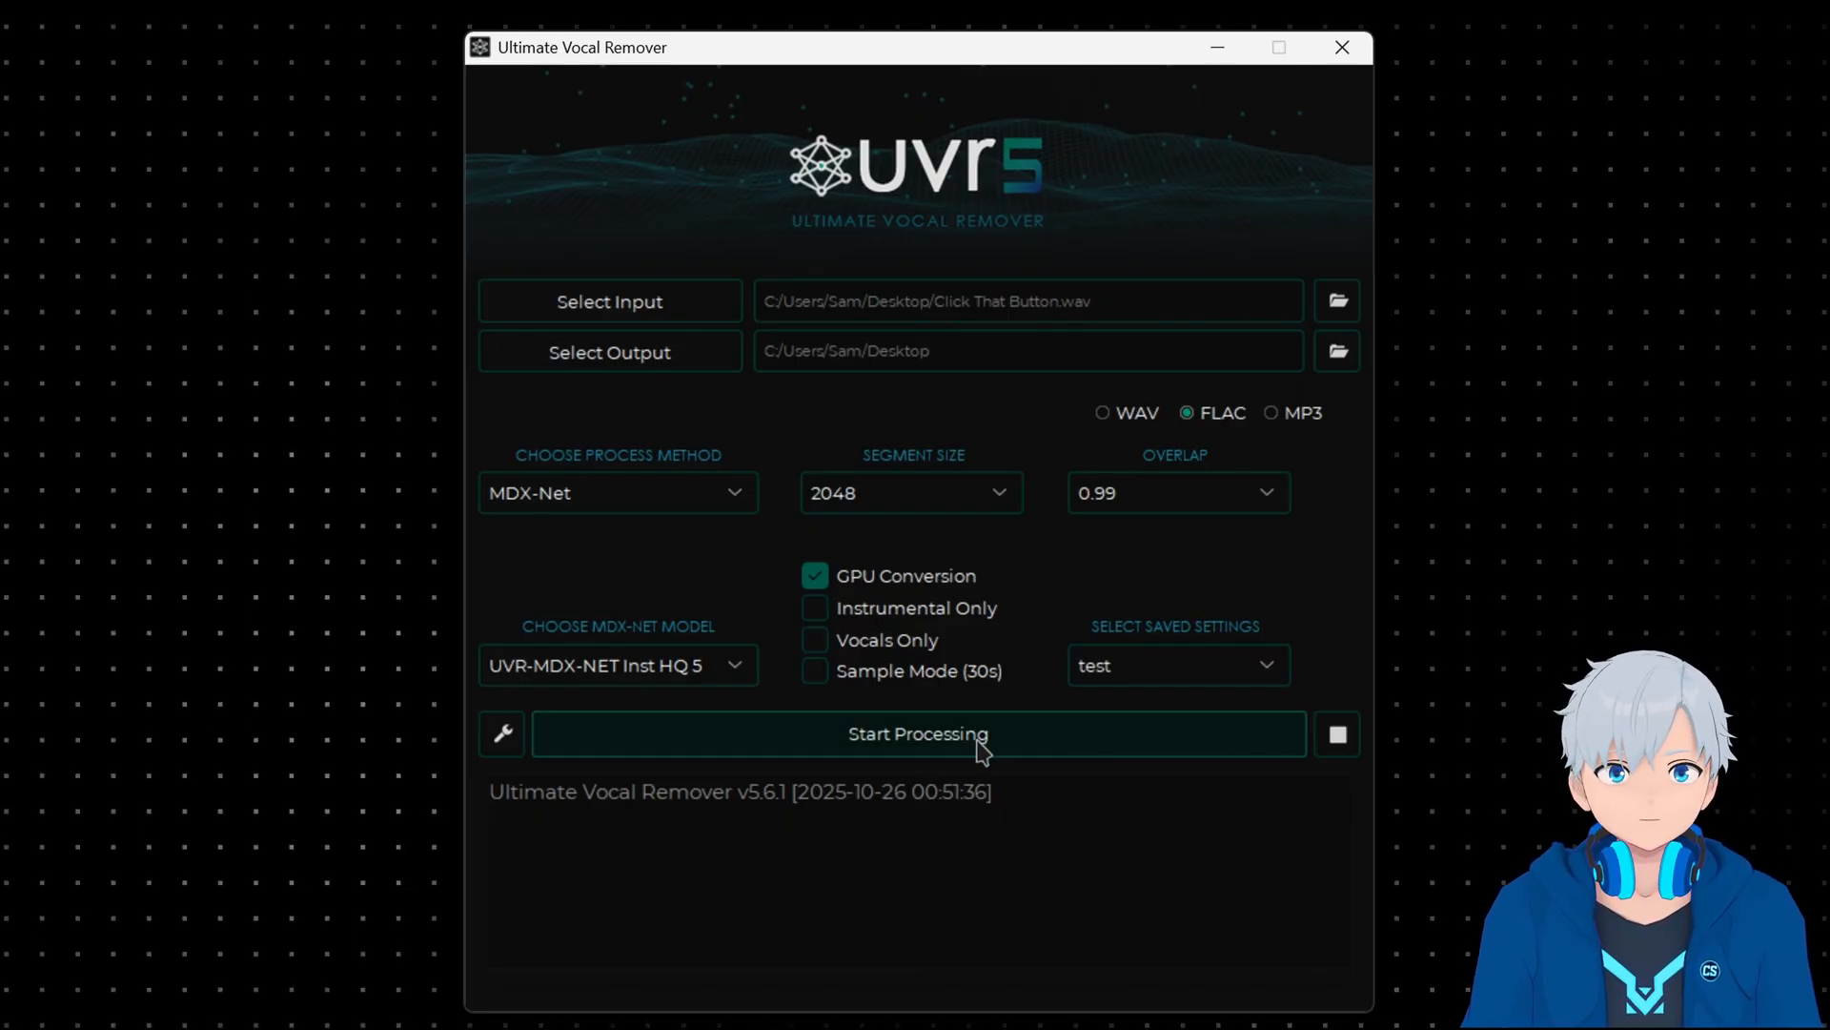
Start processing Click That Button.wav into stems with the Inst HQ 5 model
click(917, 734)
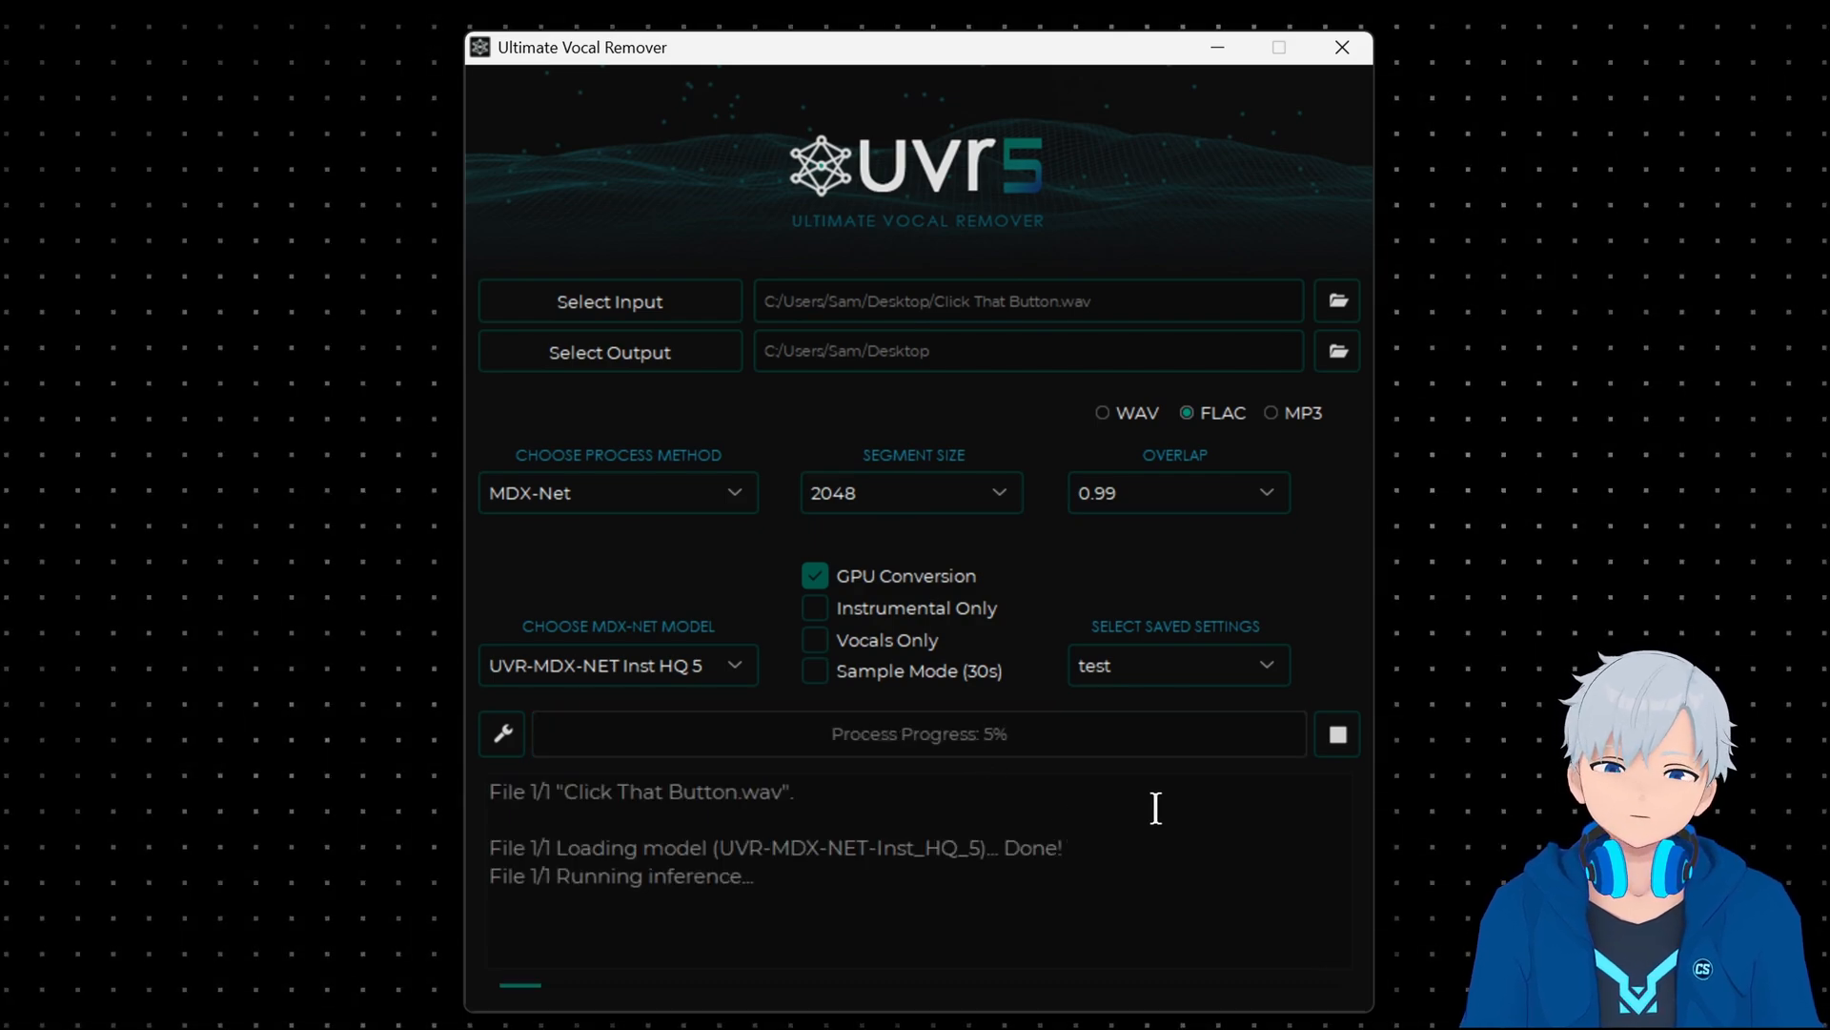
mouse_move(828, 709)
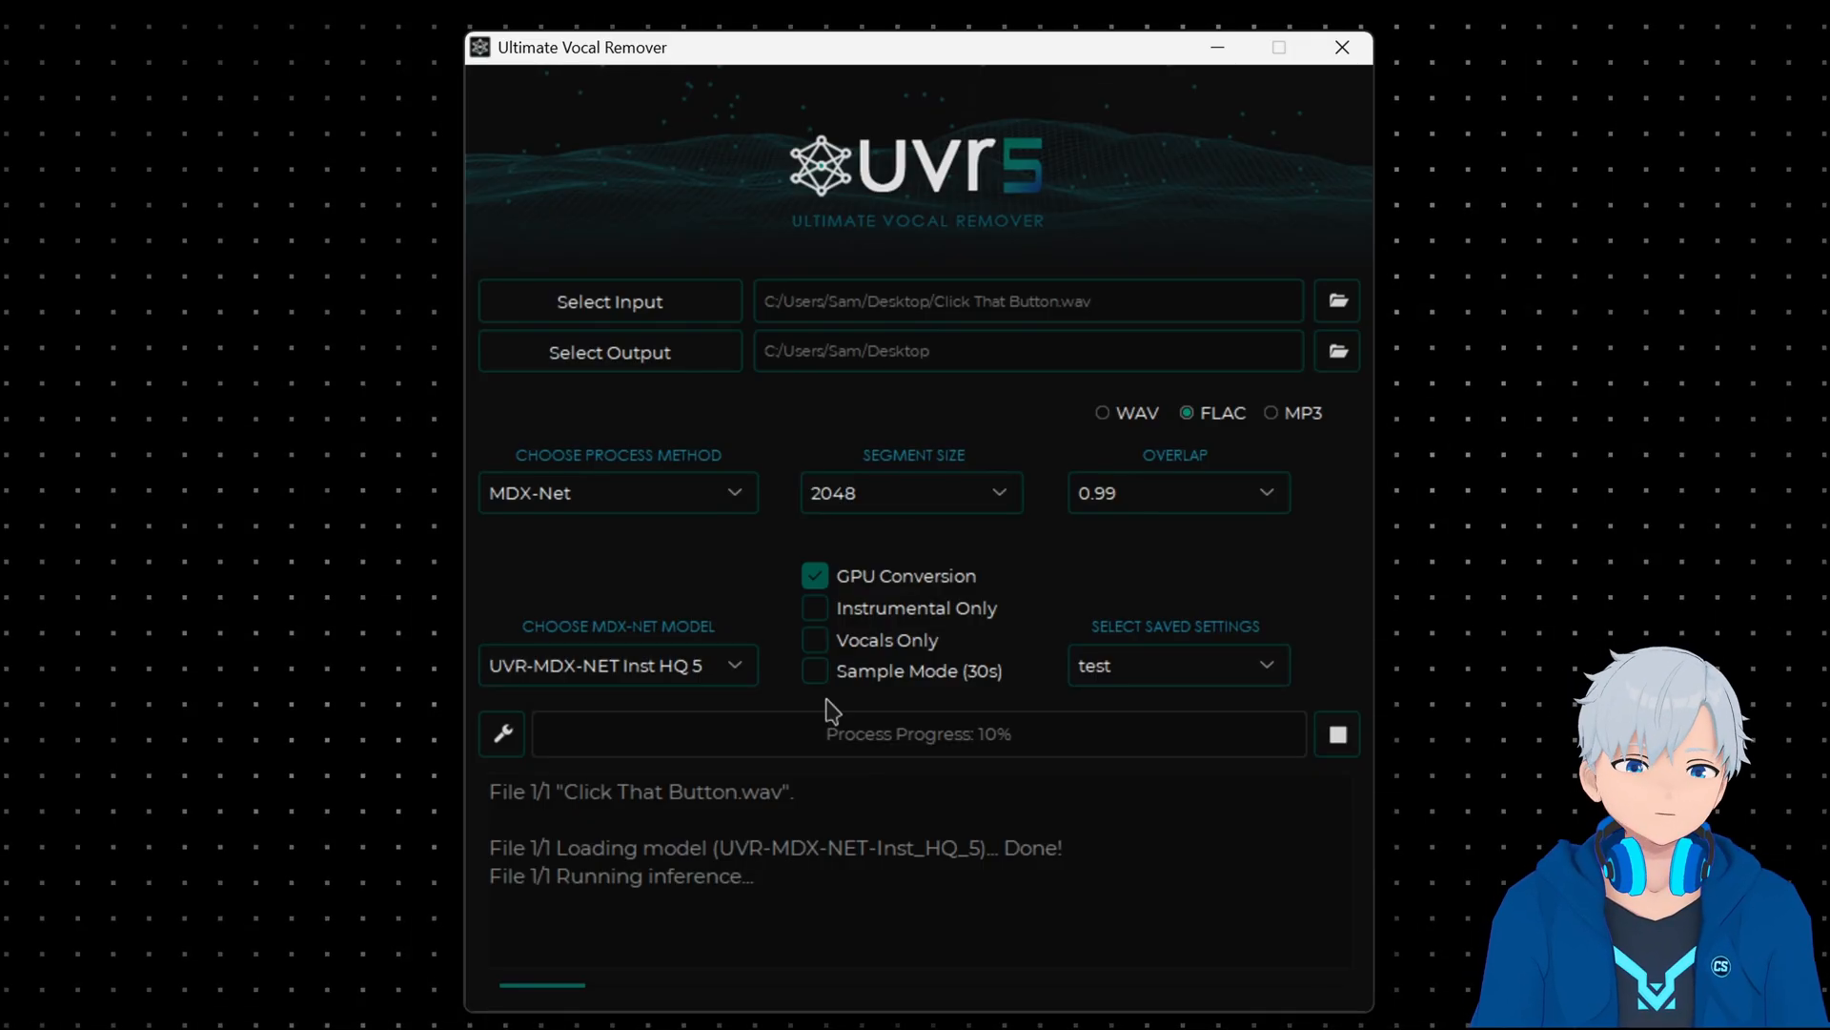
mouse_move(1042, 806)
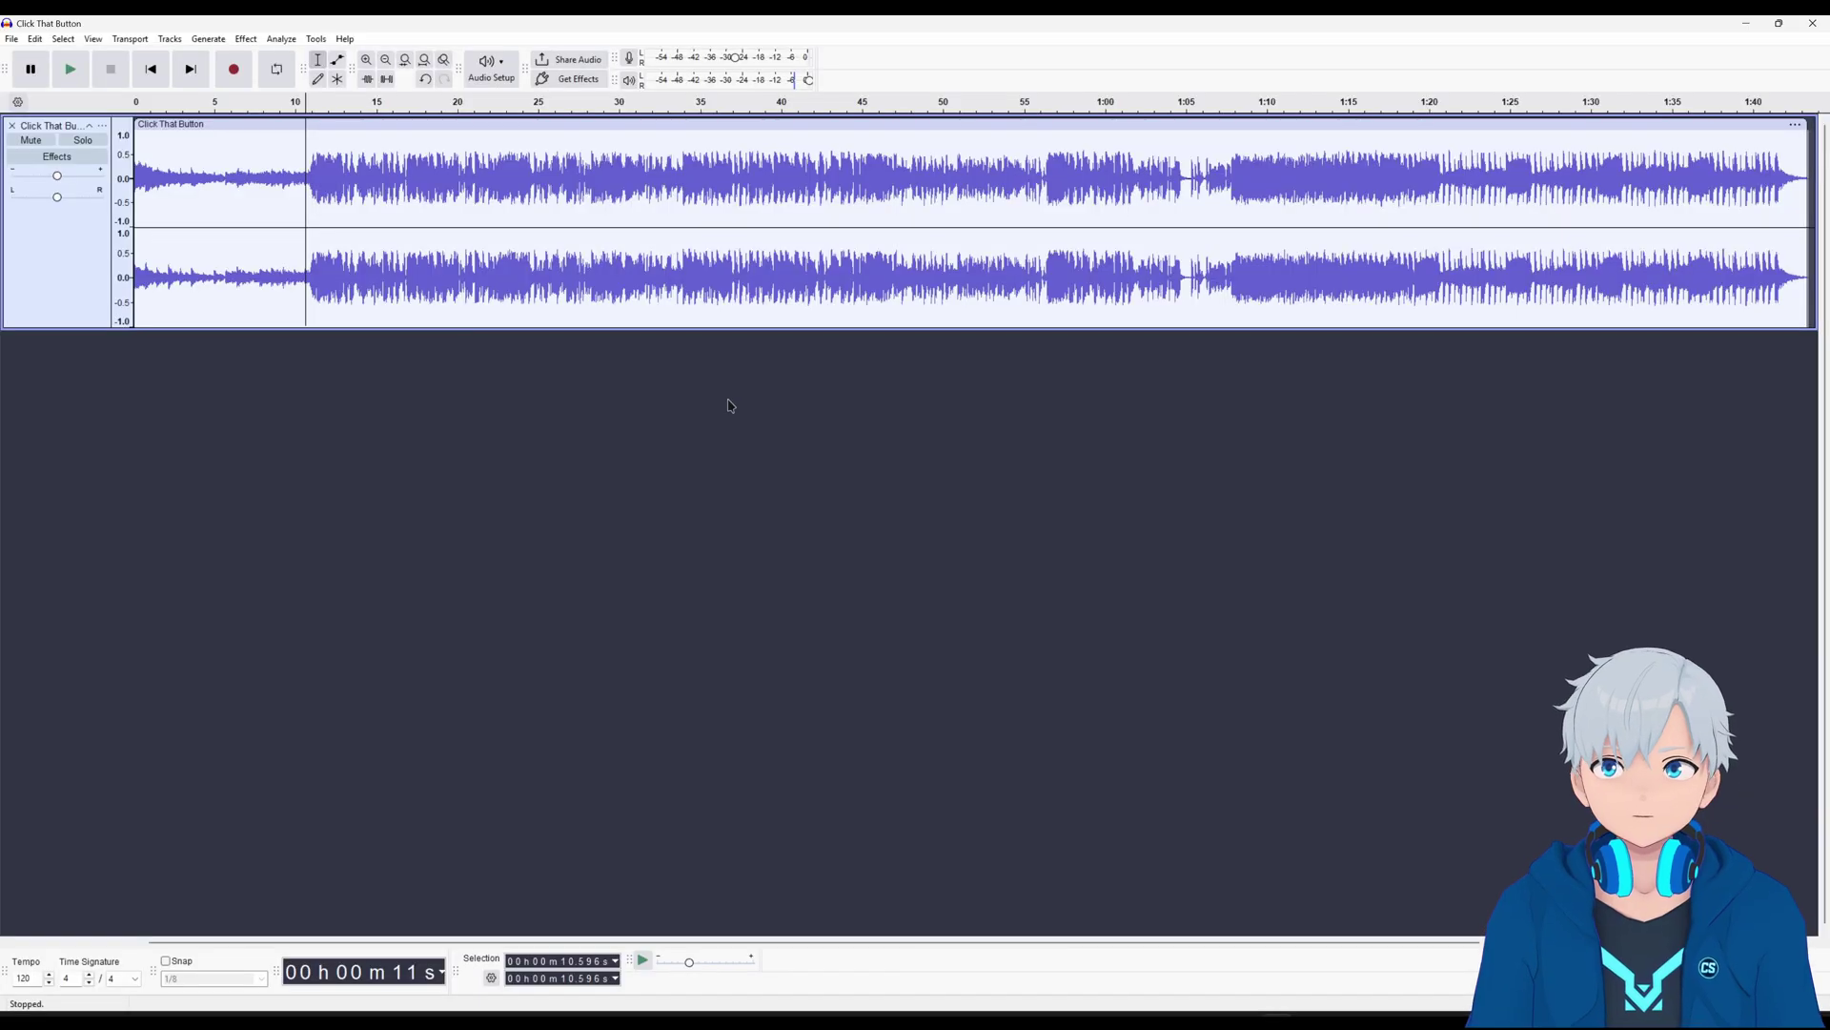
click(69, 68)
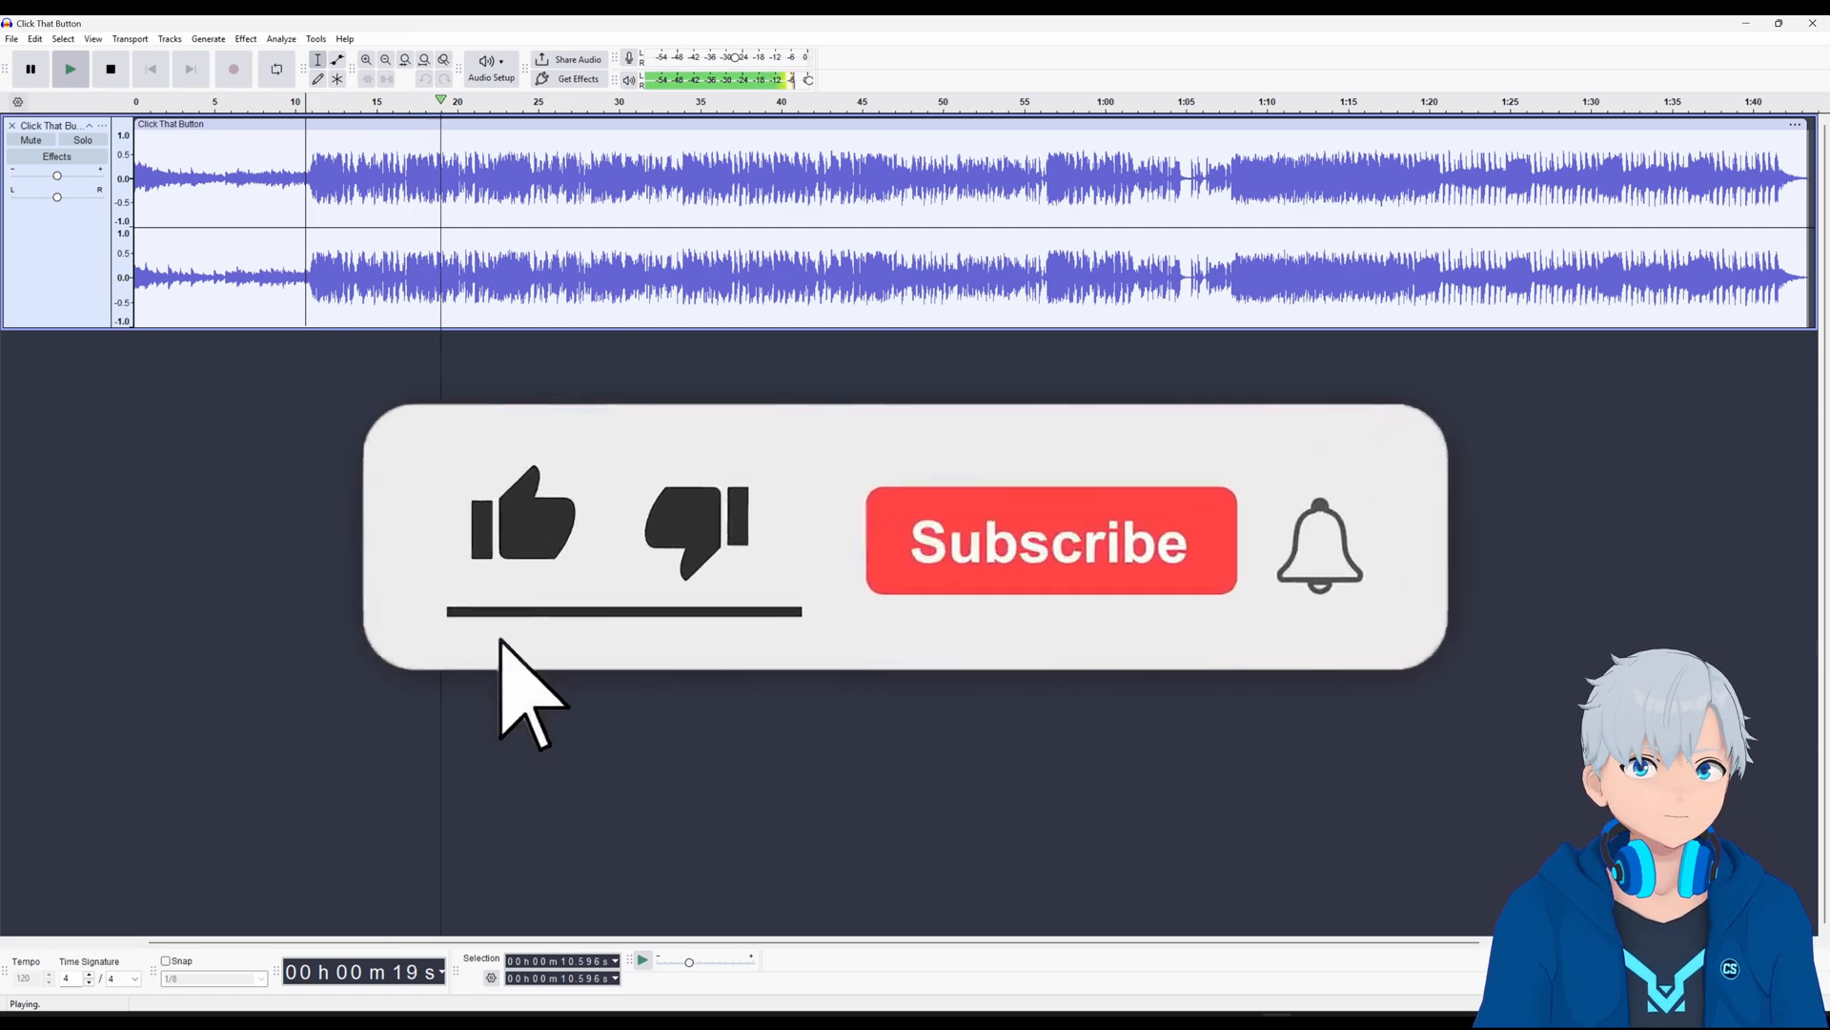
click(1049, 541)
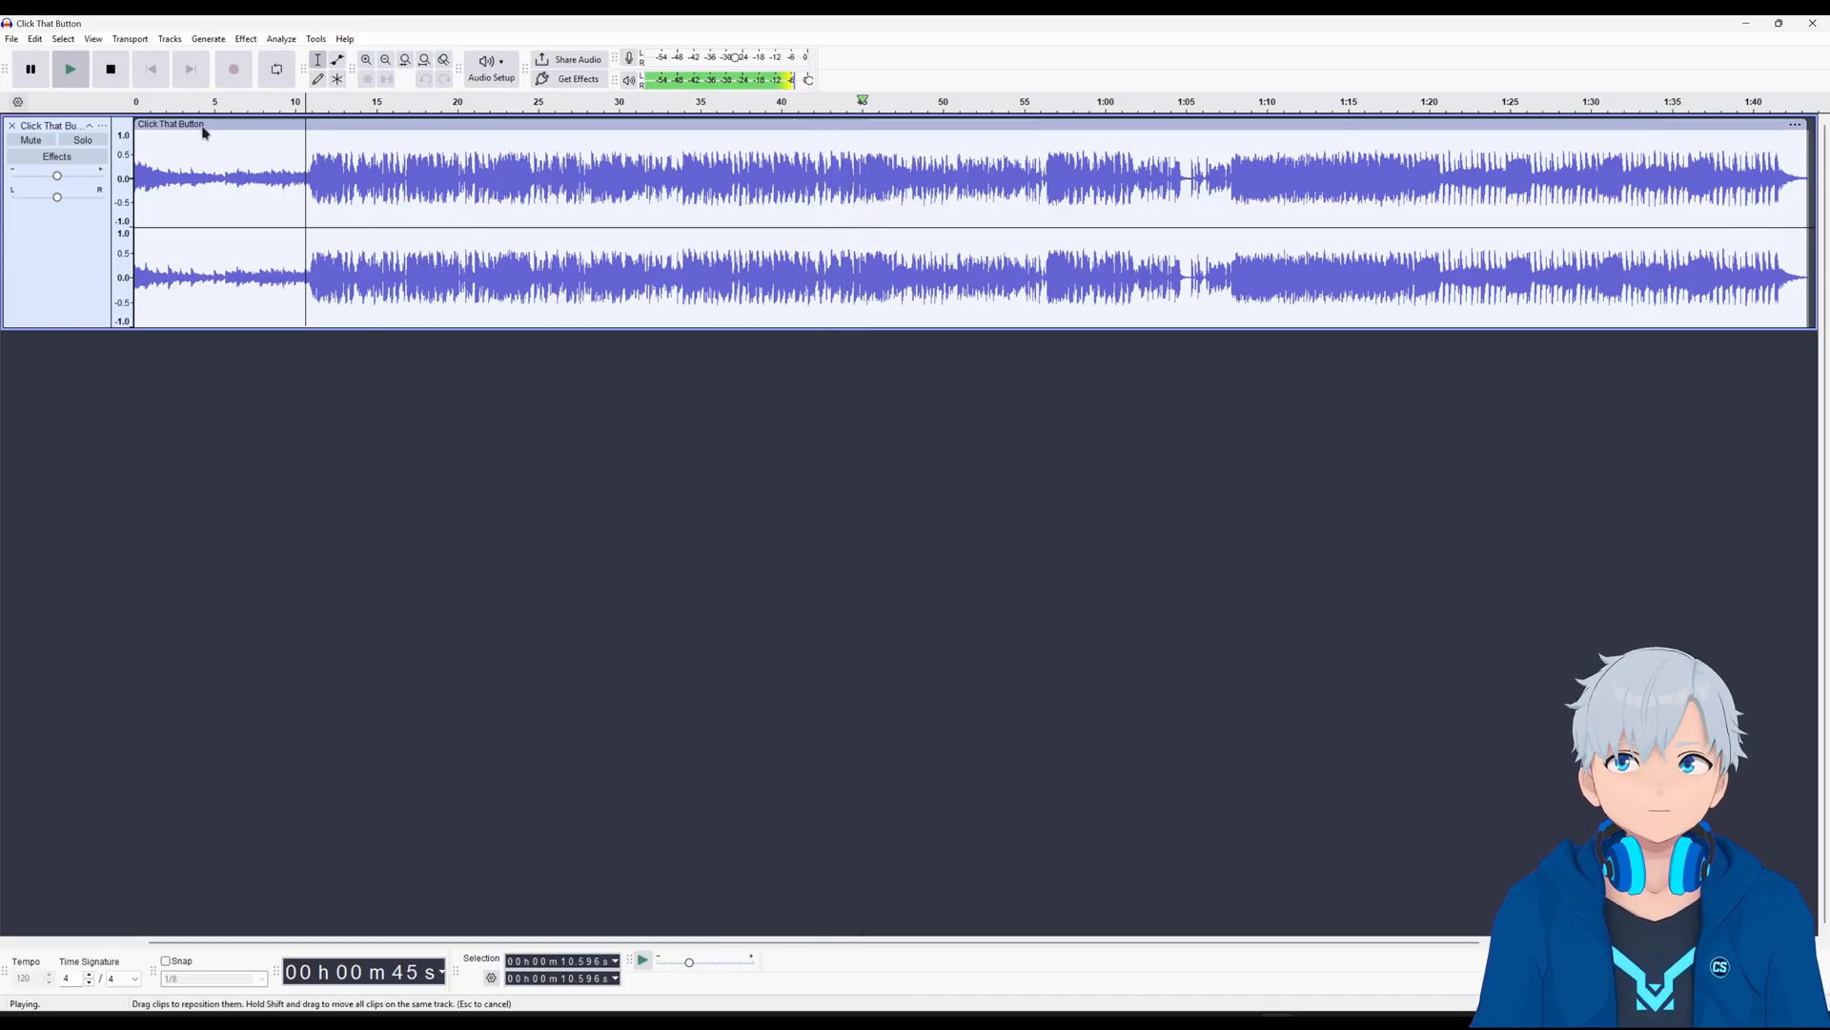
click(110, 68)
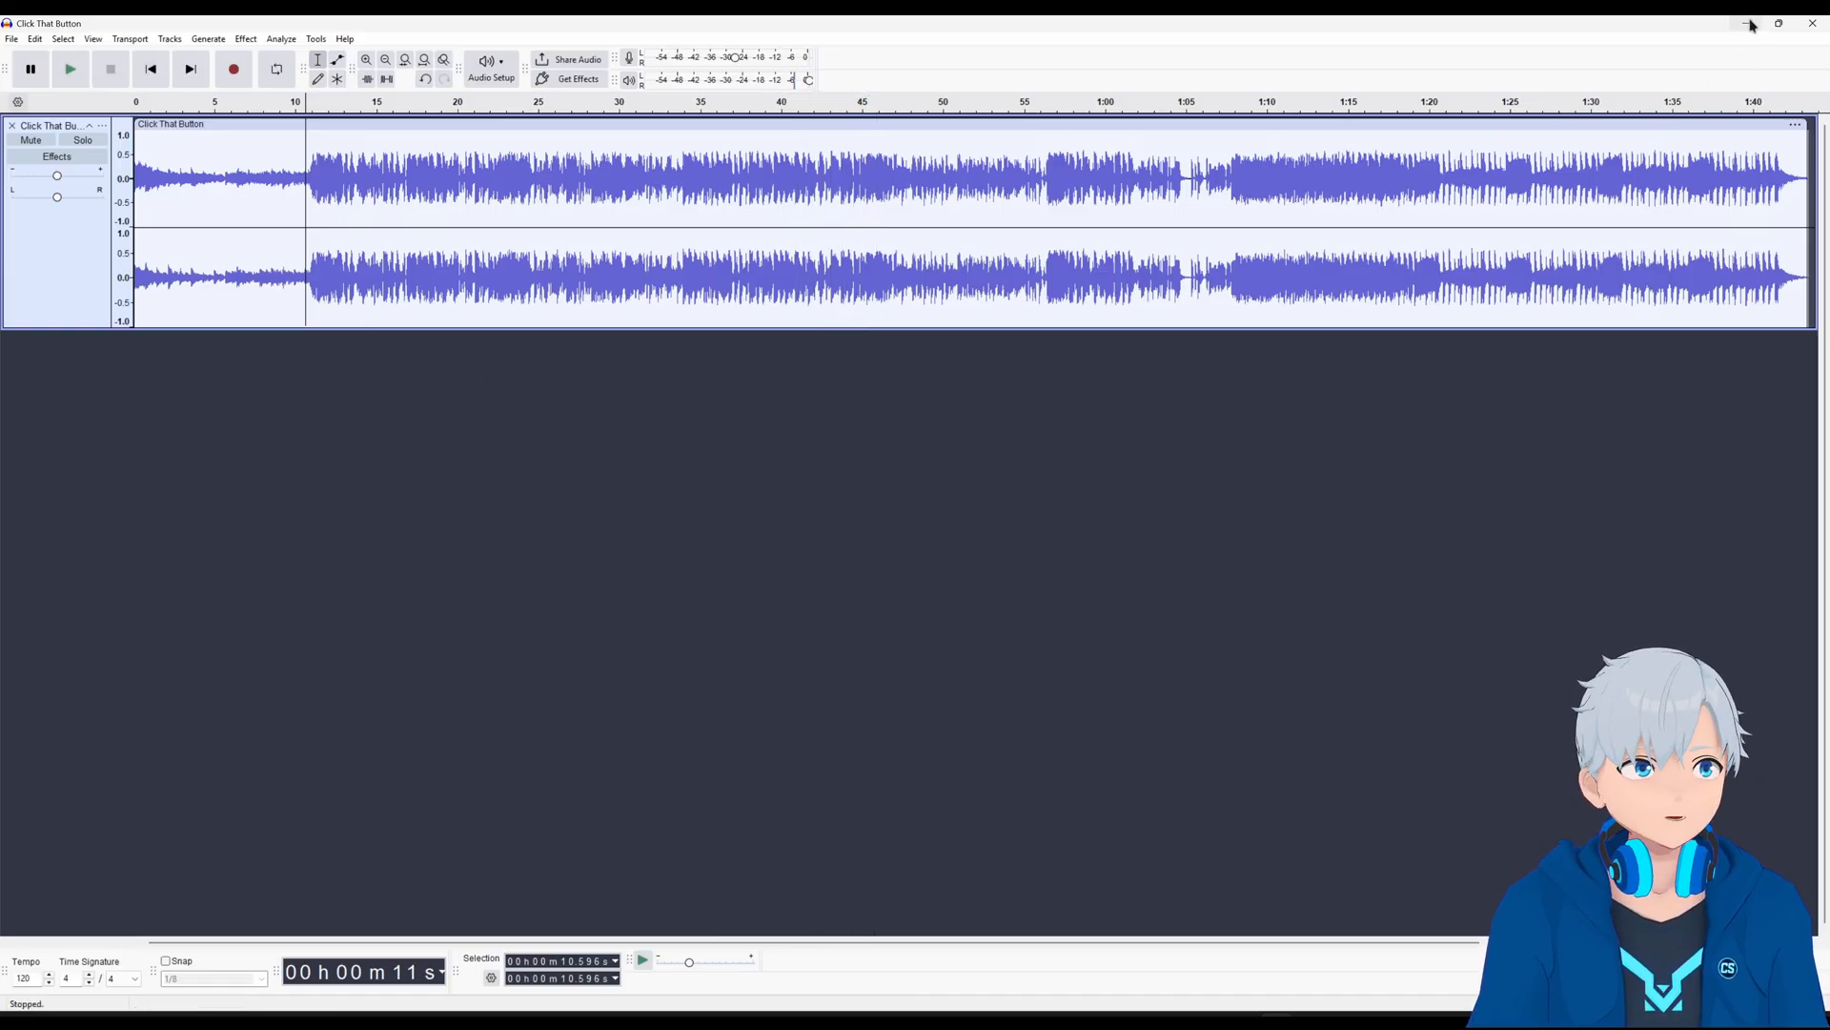
Minimize Audacity to check Ultimate Vocal Remover's separation progress on Click That Button
click(1751, 23)
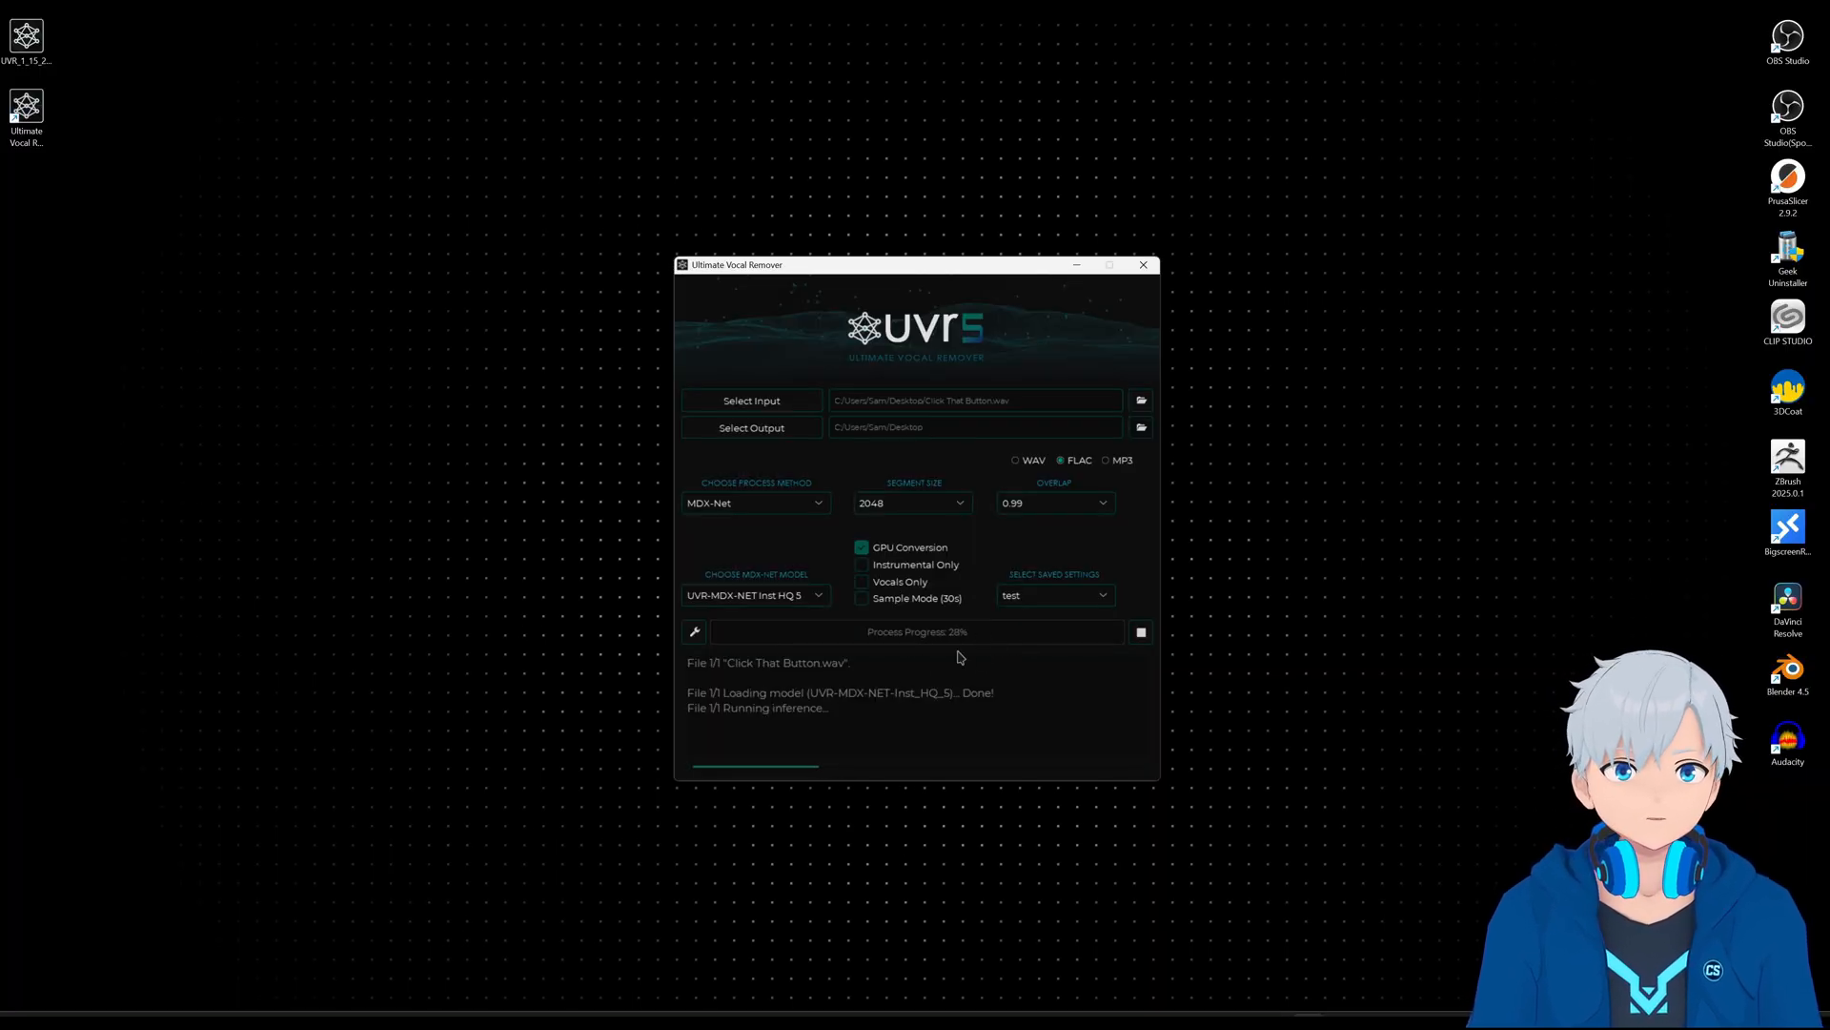
mouse_move(1045, 690)
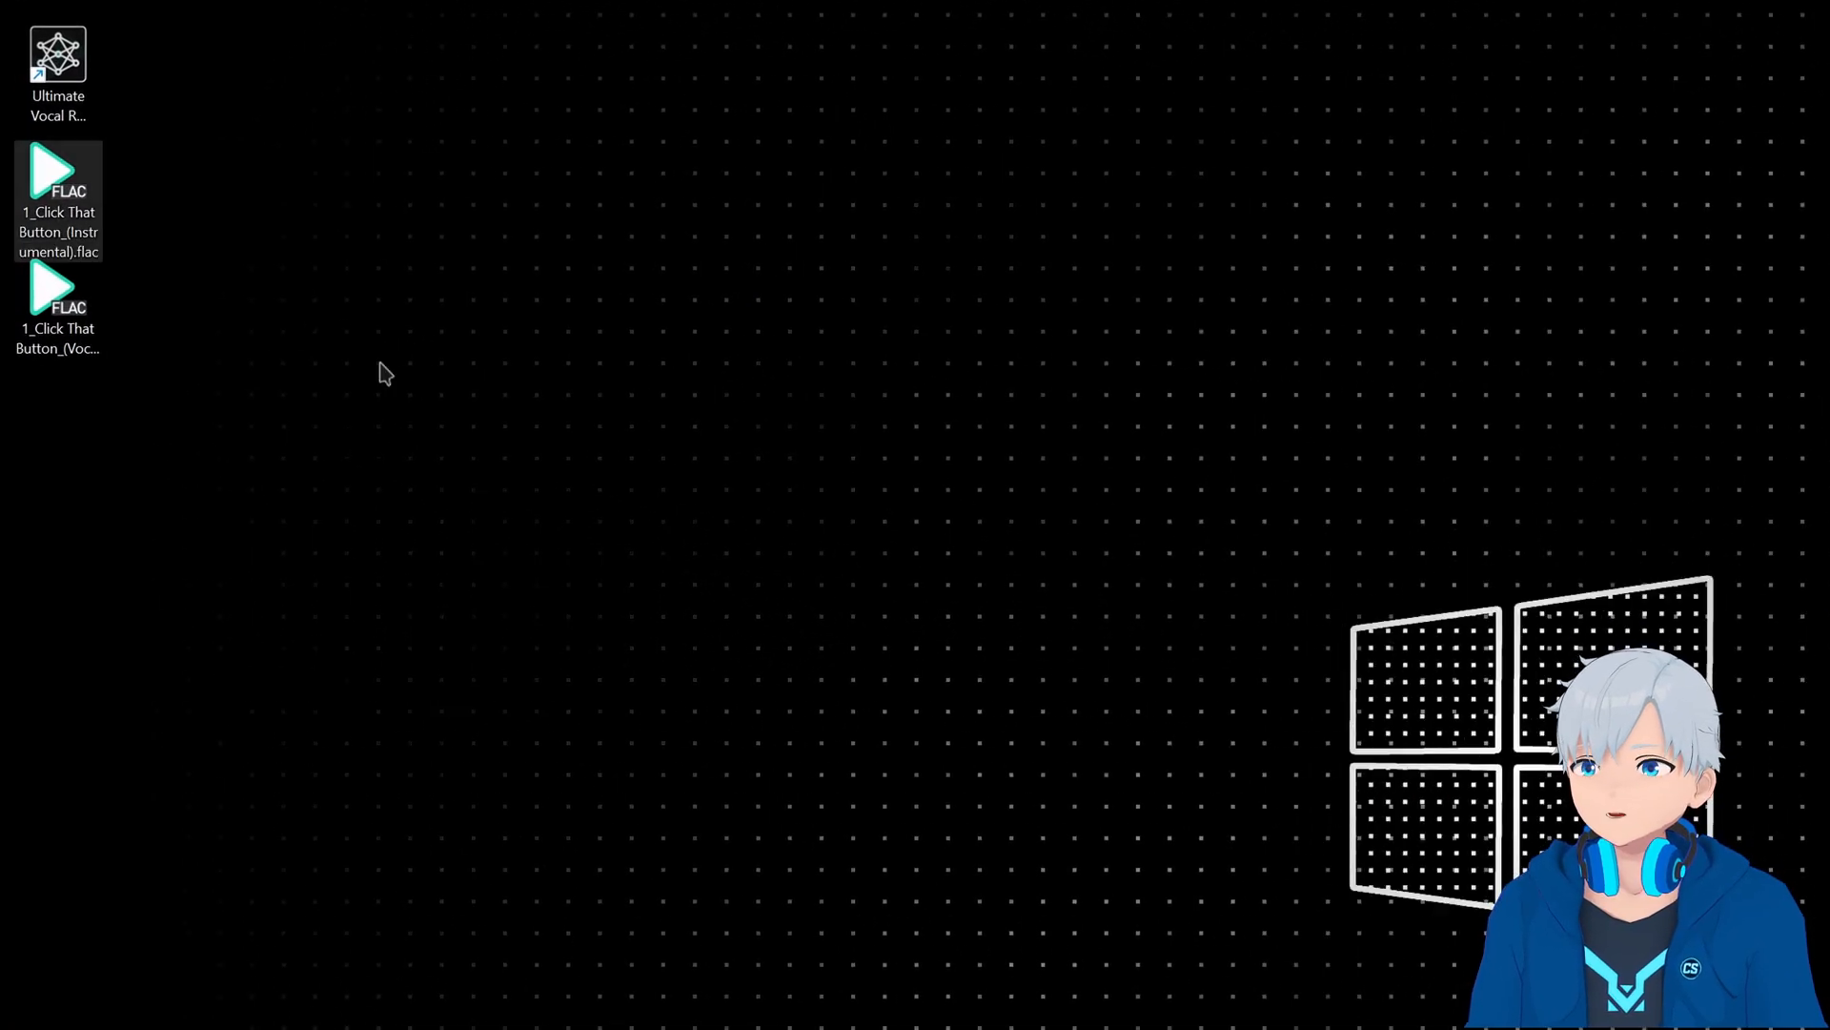
Mute the original Click That Button track, solo the instrumental stem, then play and stop it
click(57, 290)
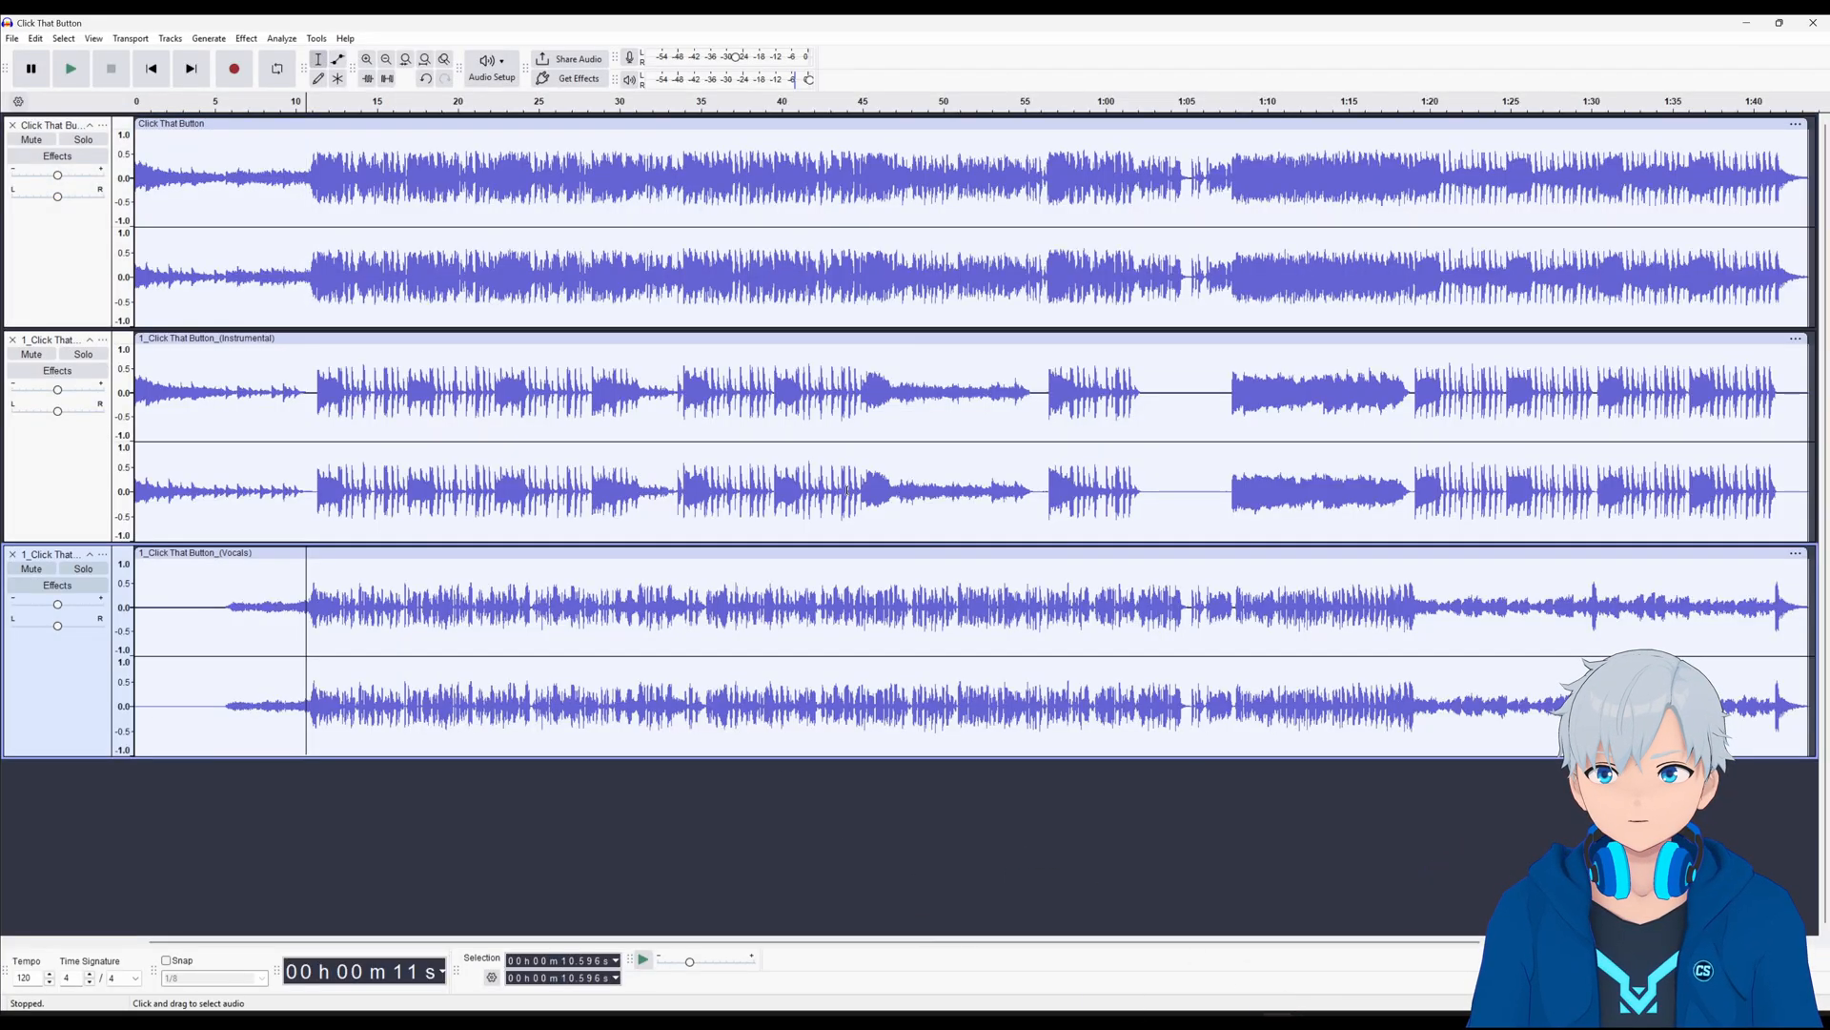
click(30, 139)
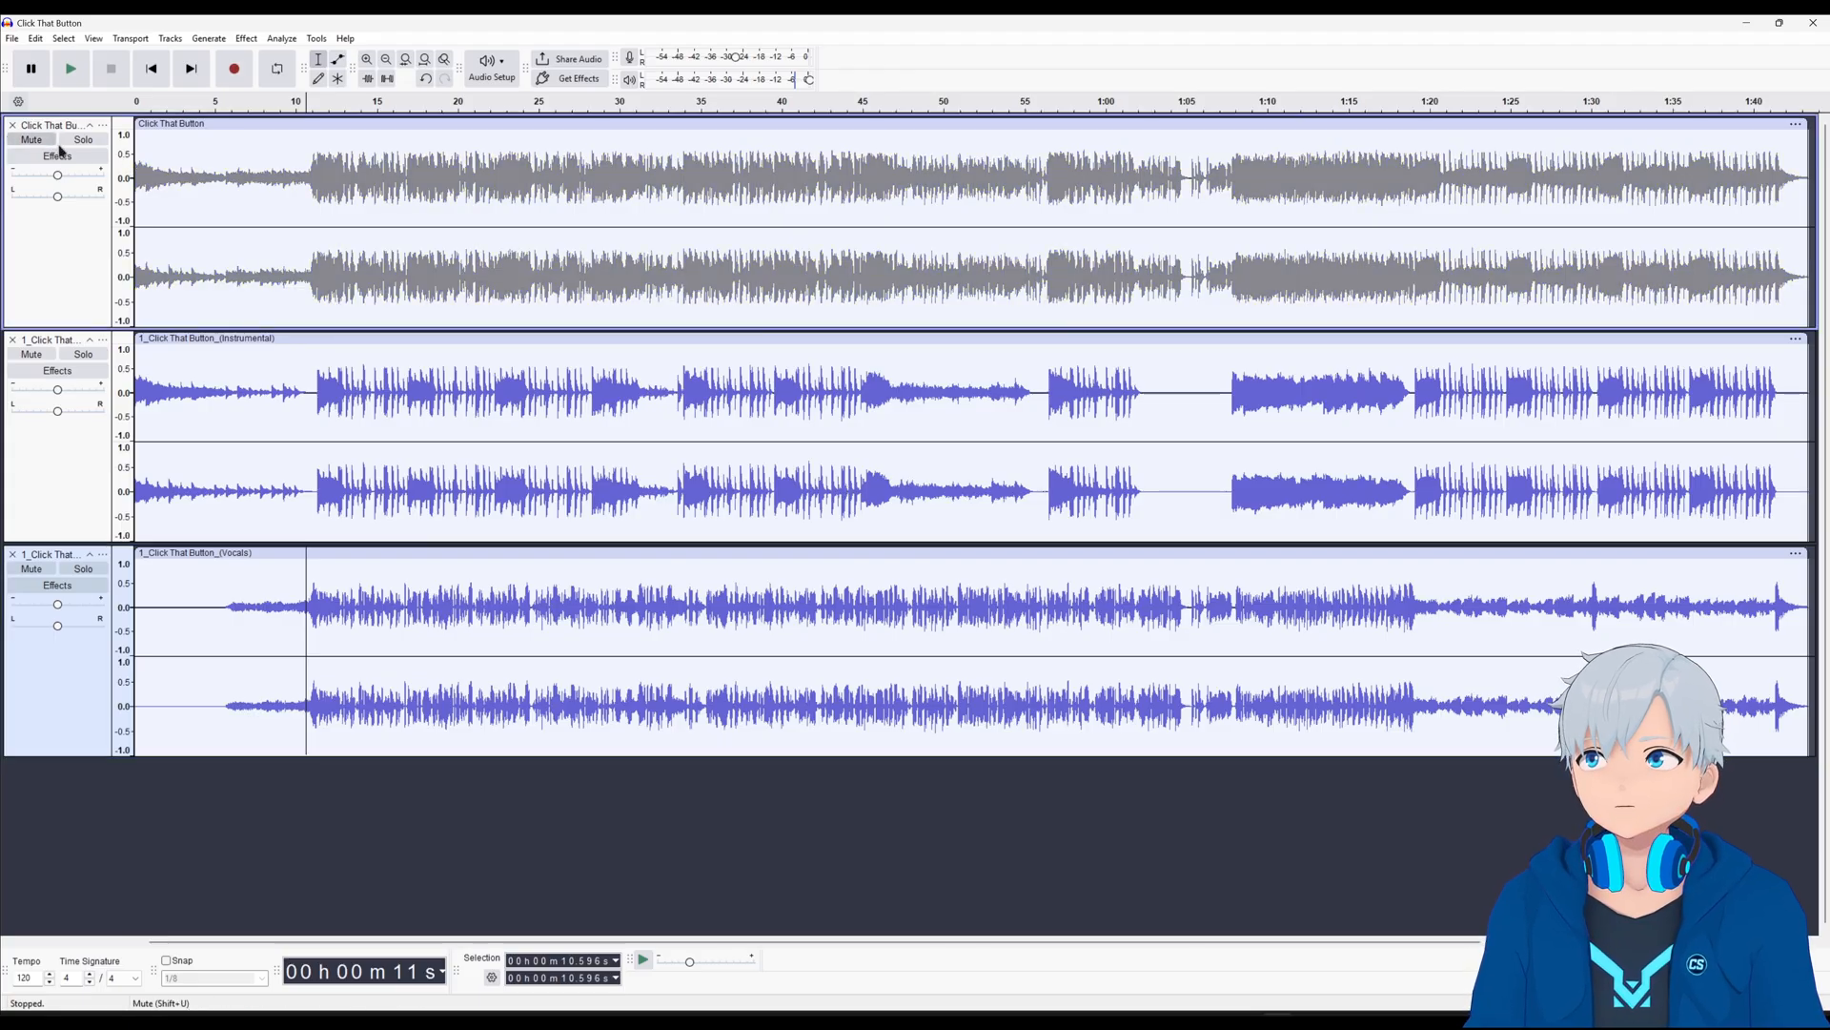
click(31, 139)
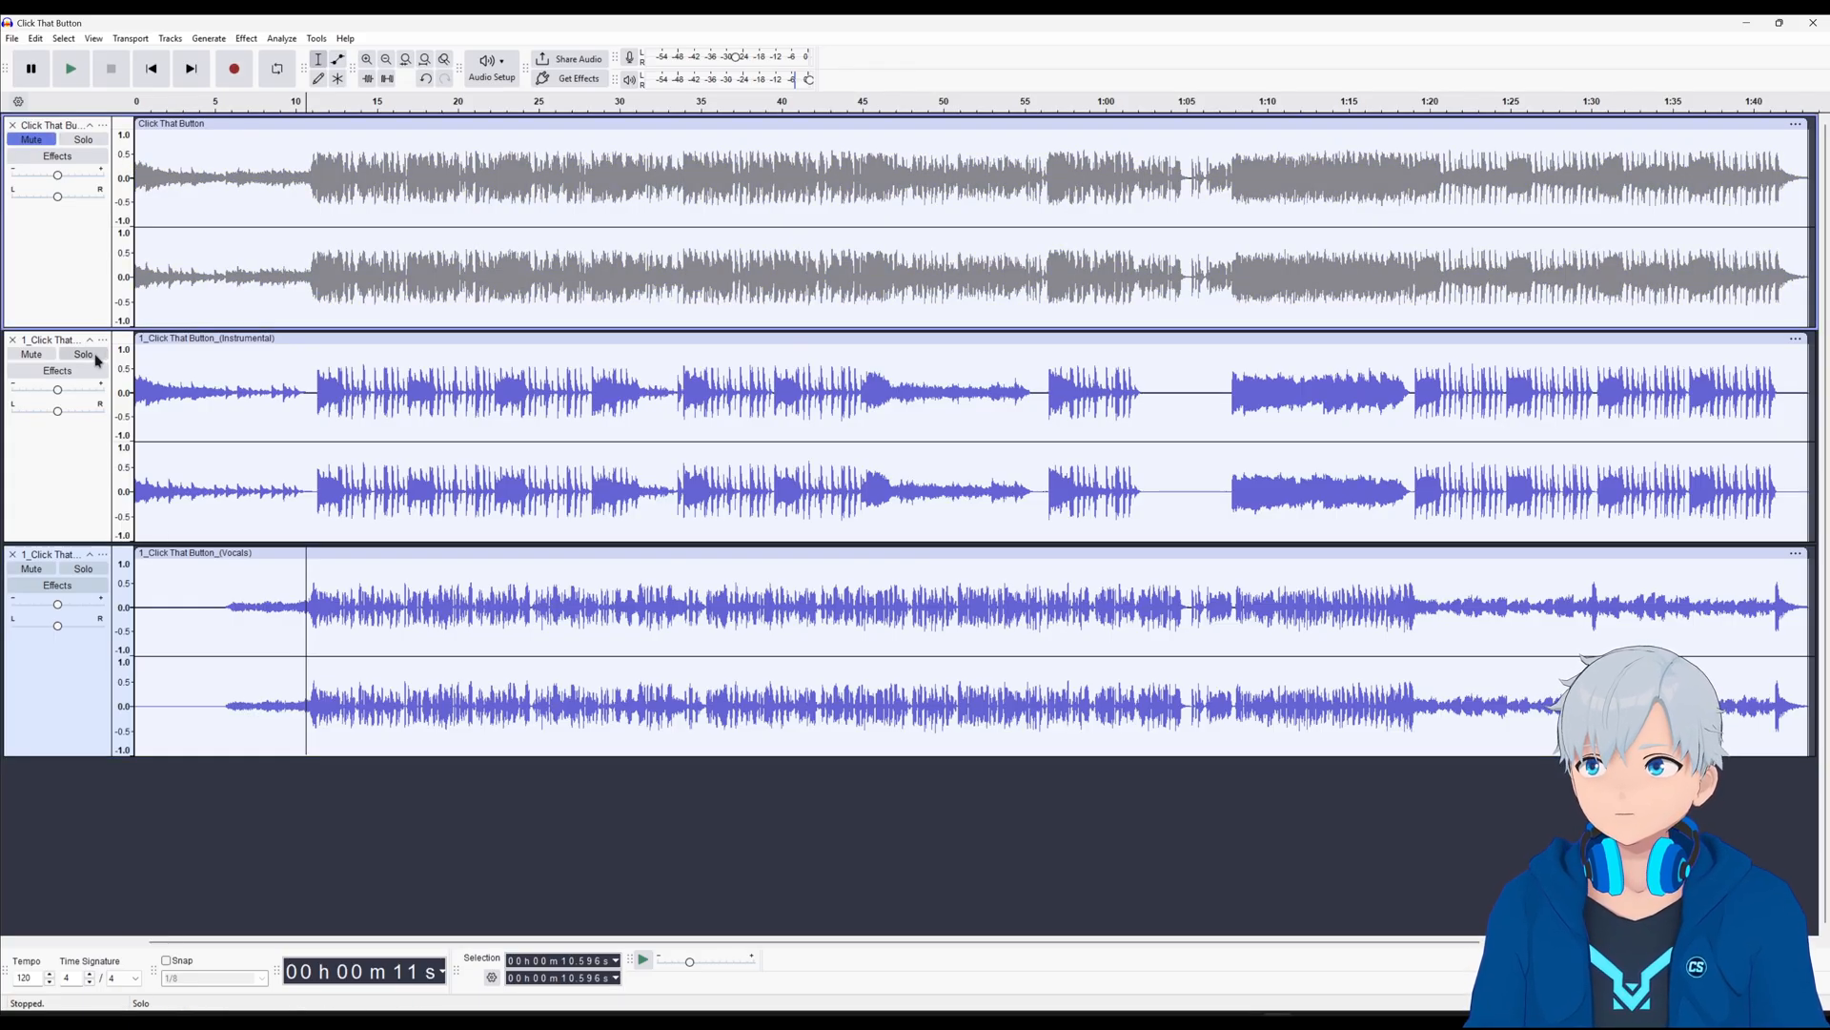
click(83, 354)
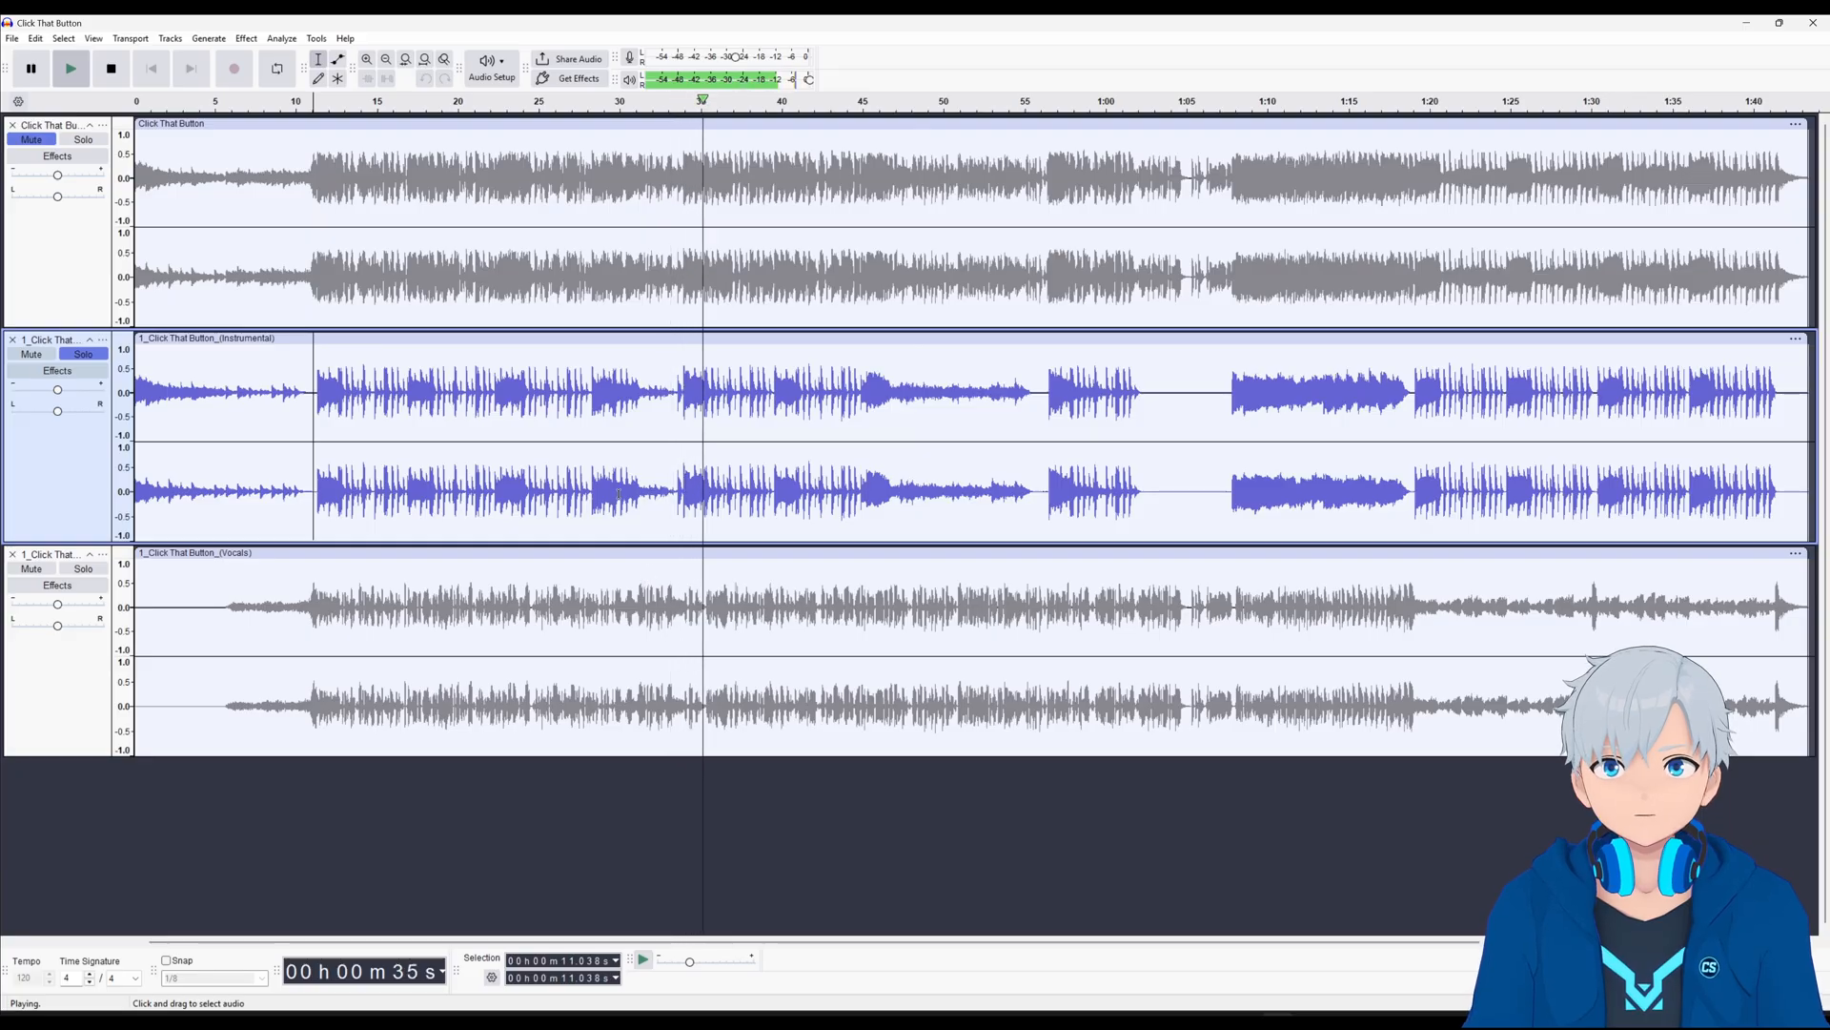
click(110, 68)
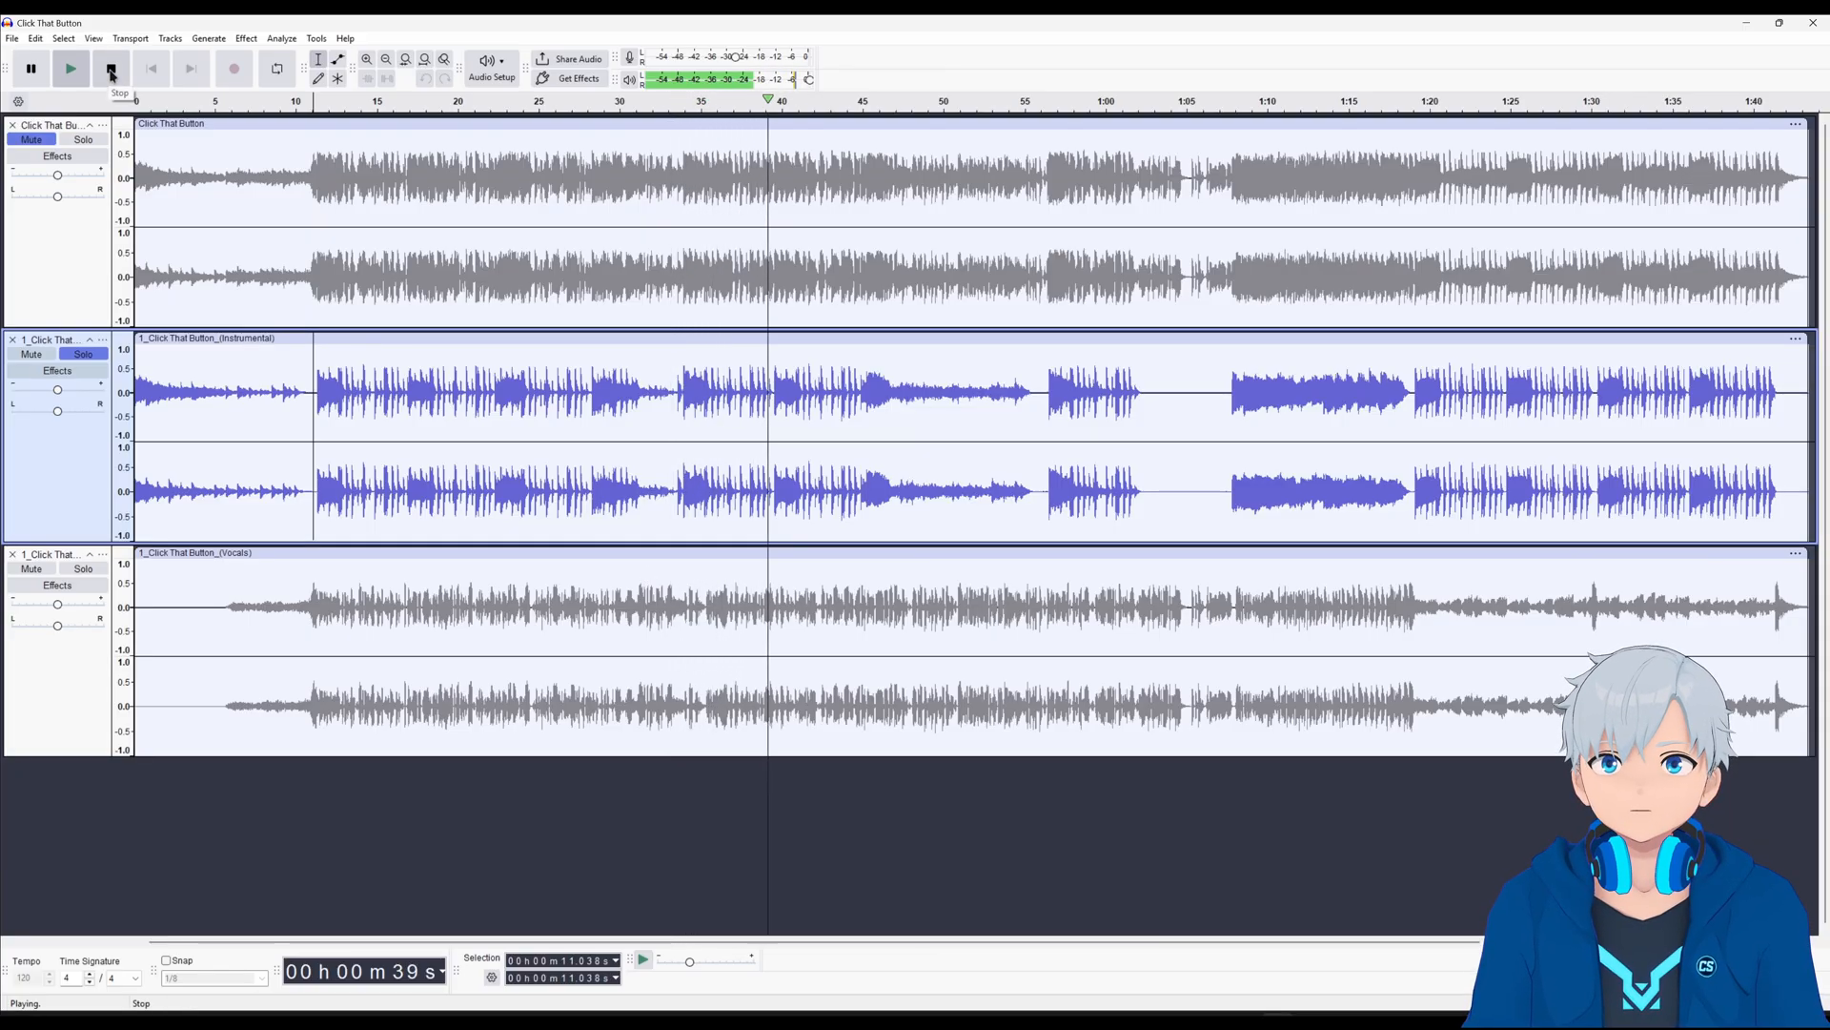
click(111, 67)
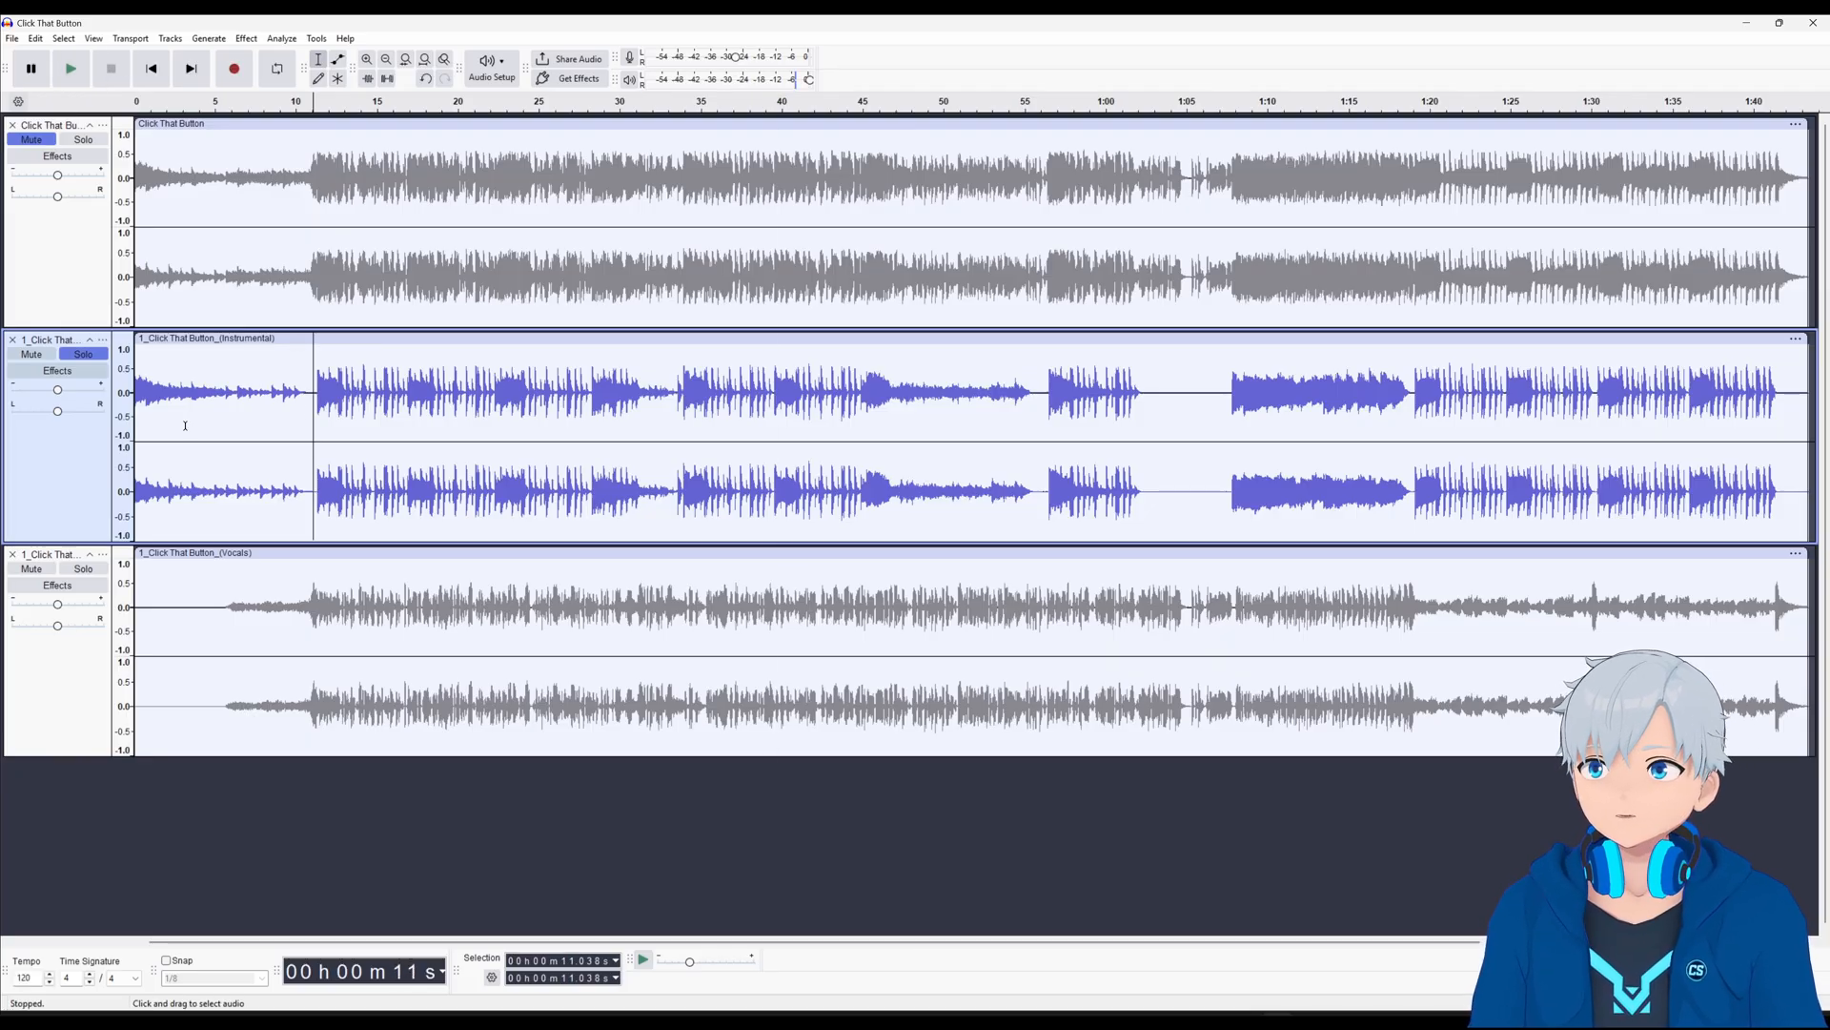
Play the Click That Button vocals stem from a point near 11 s, then stop
click(83, 568)
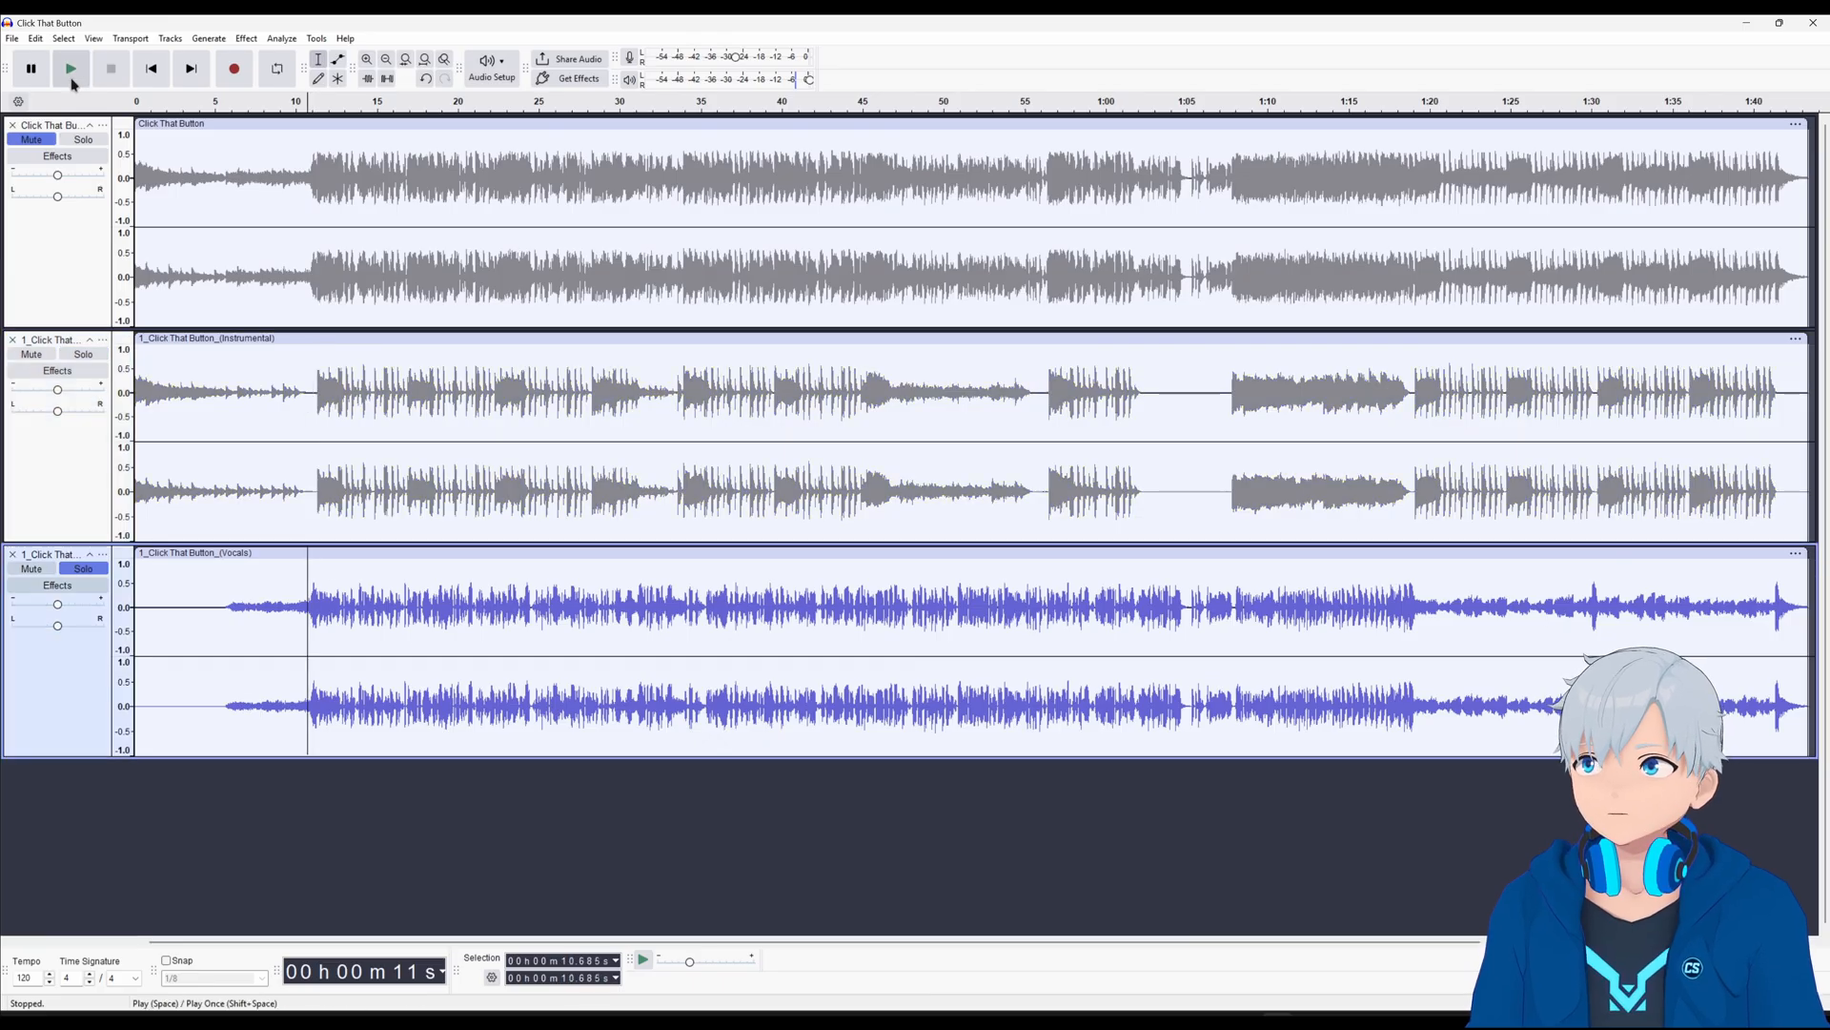
click(70, 67)
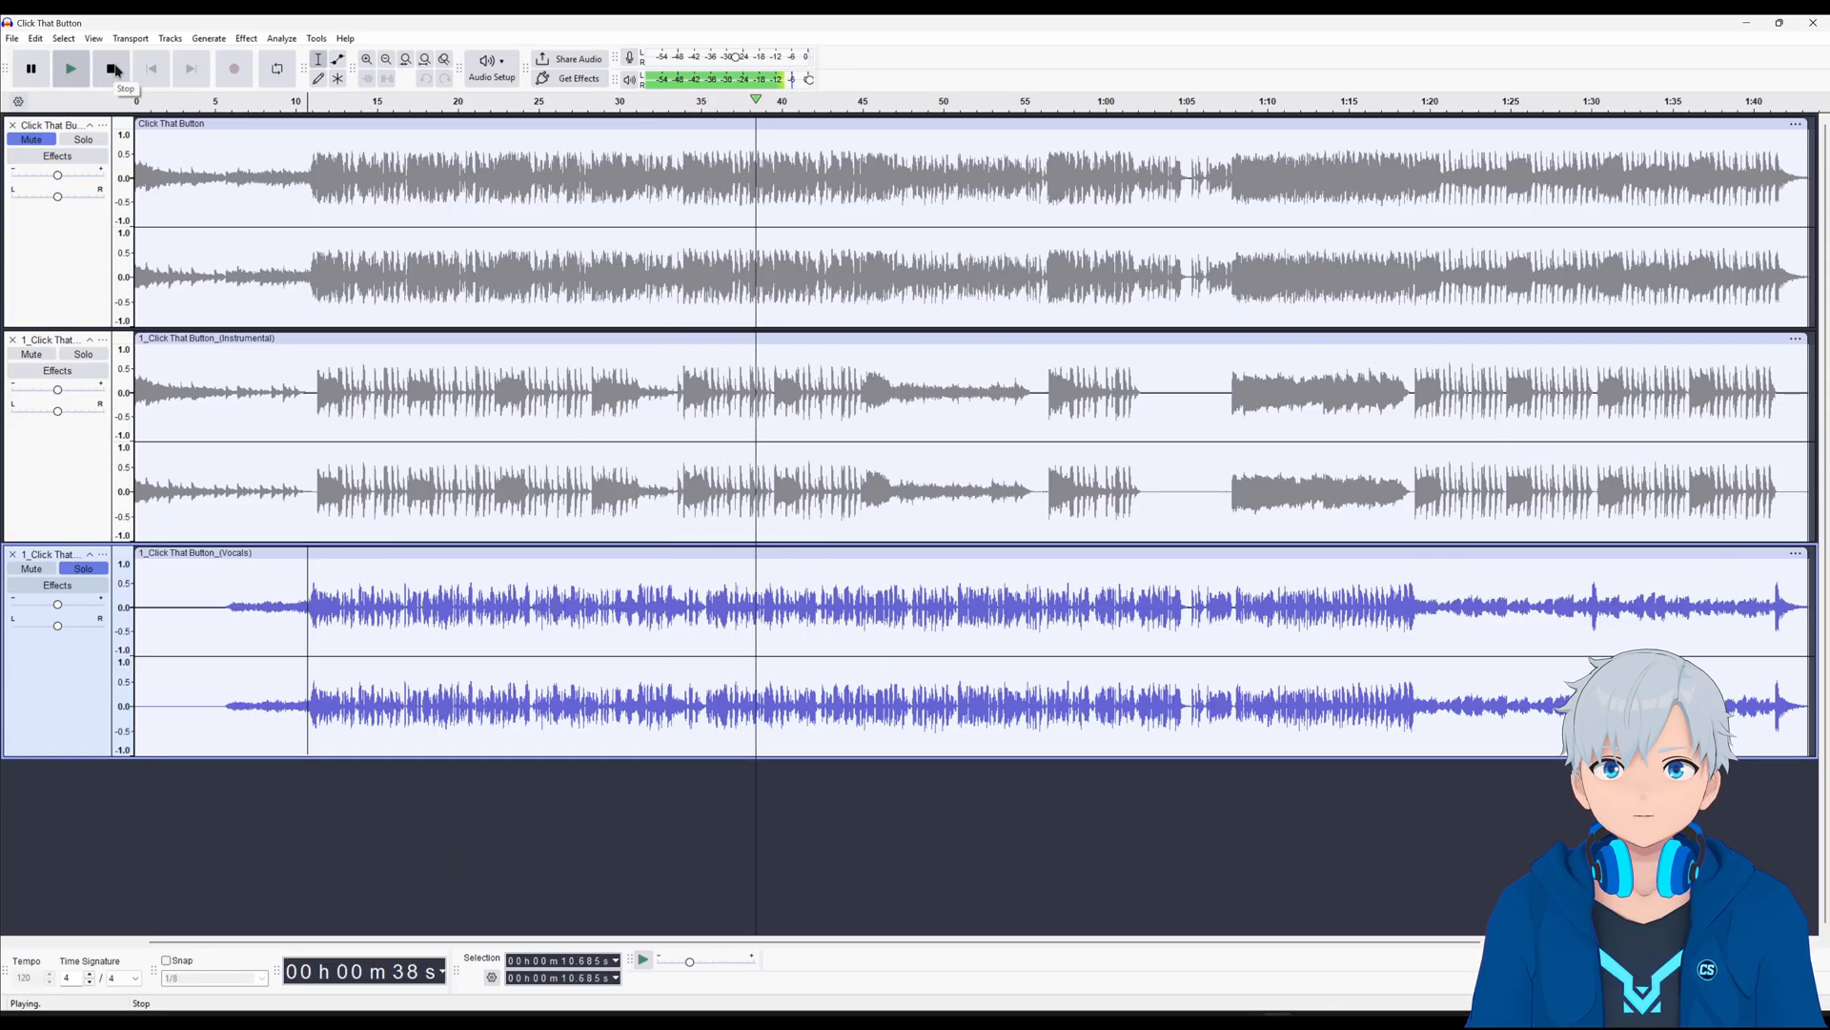
click(112, 68)
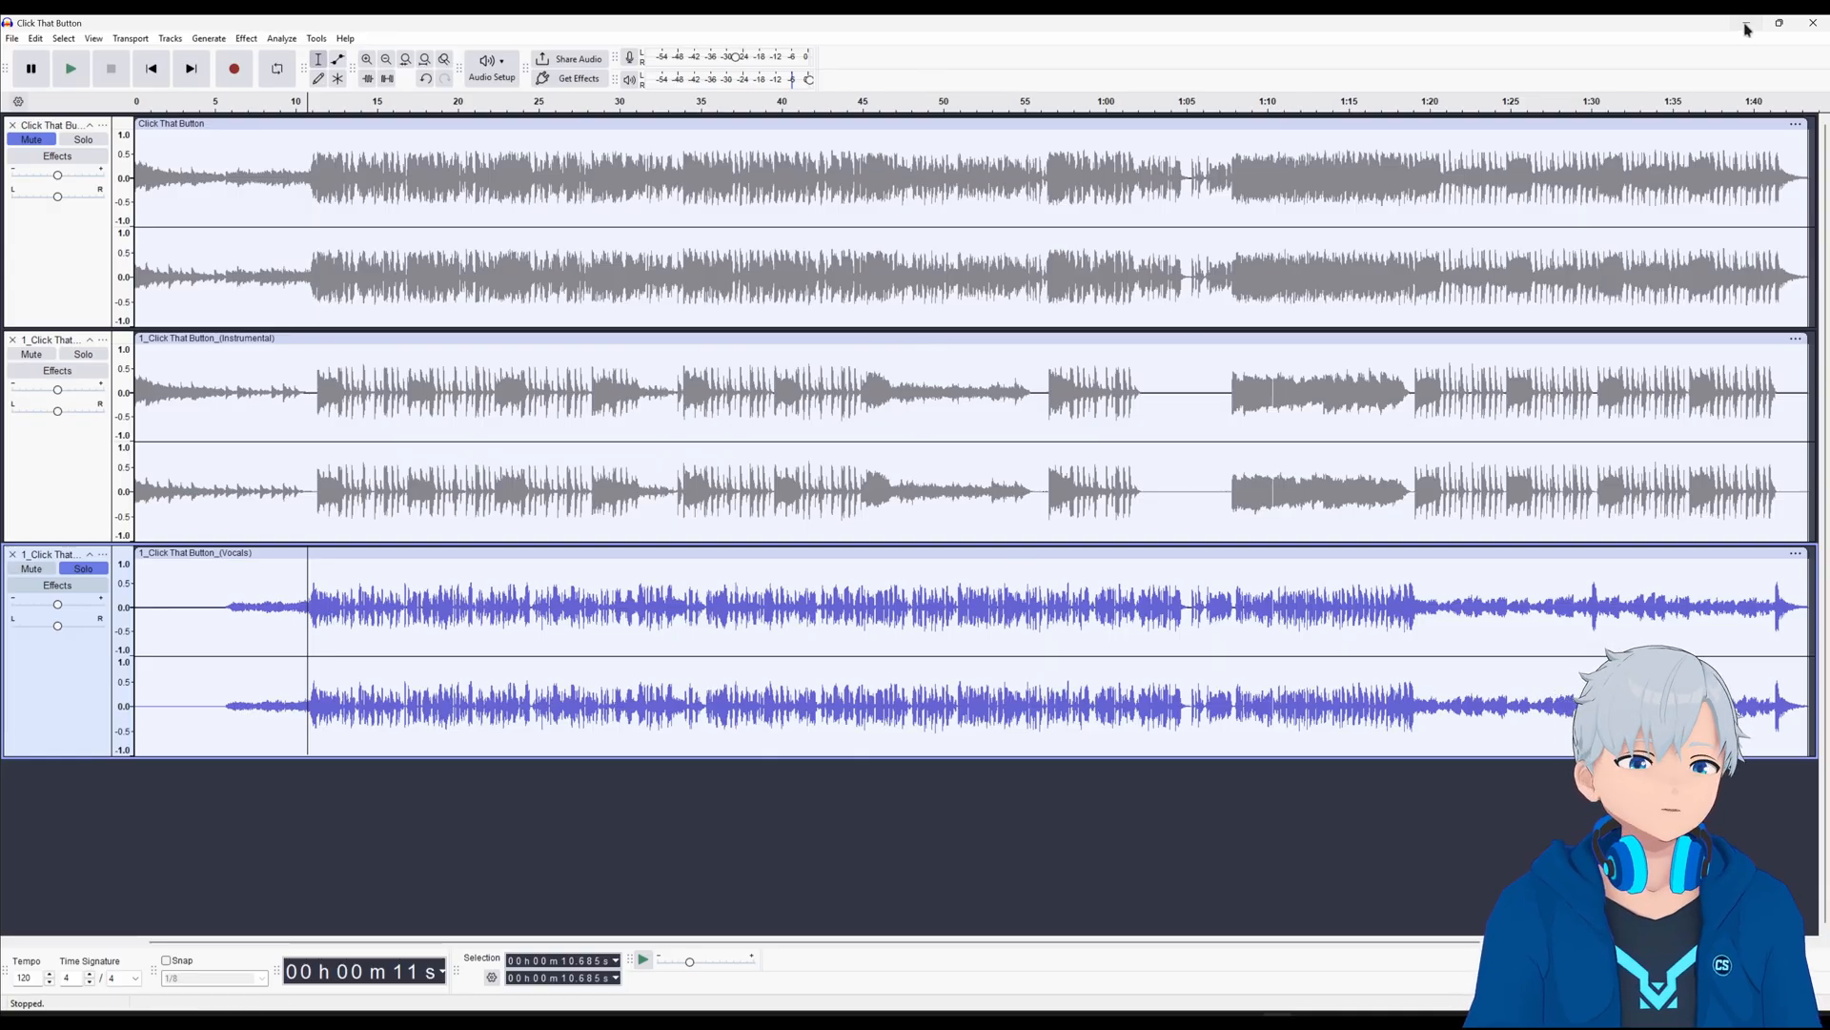
Minimize Audacity and relaunch Ultimate Vocal Remover with Subscribe to Cybersoul as the input
click(1779, 22)
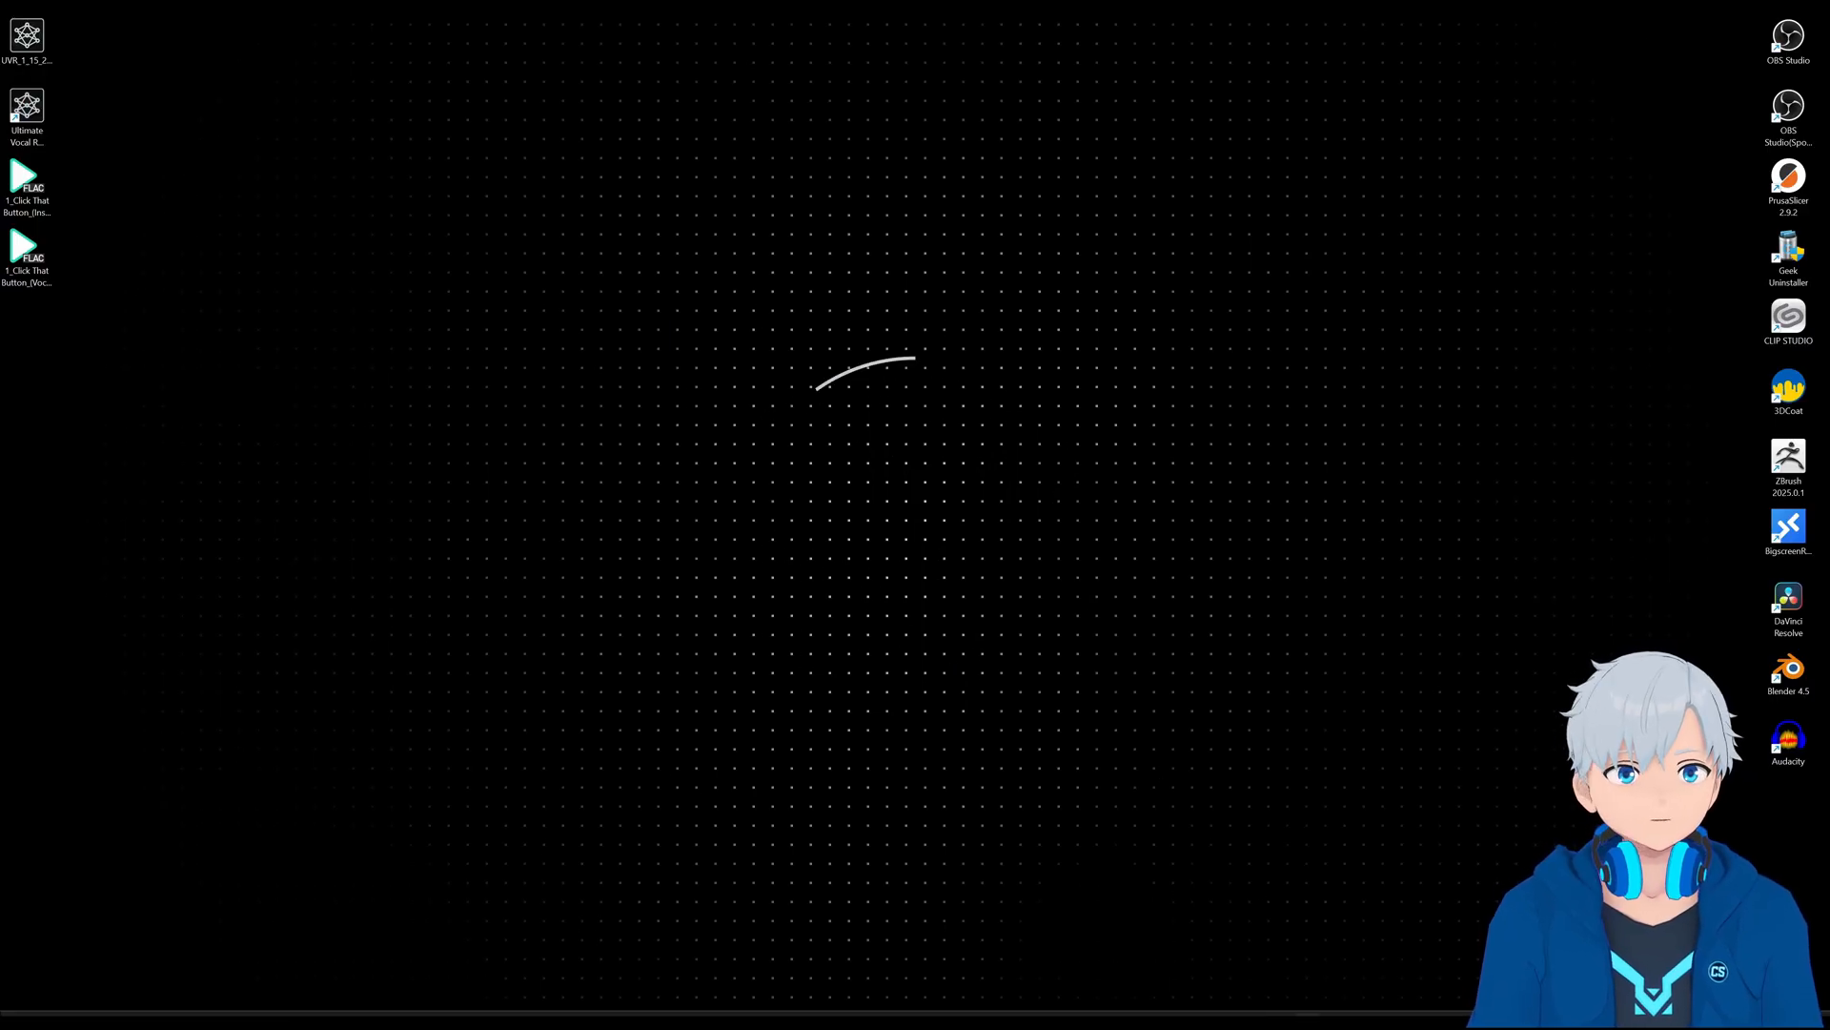
double_click(27, 111)
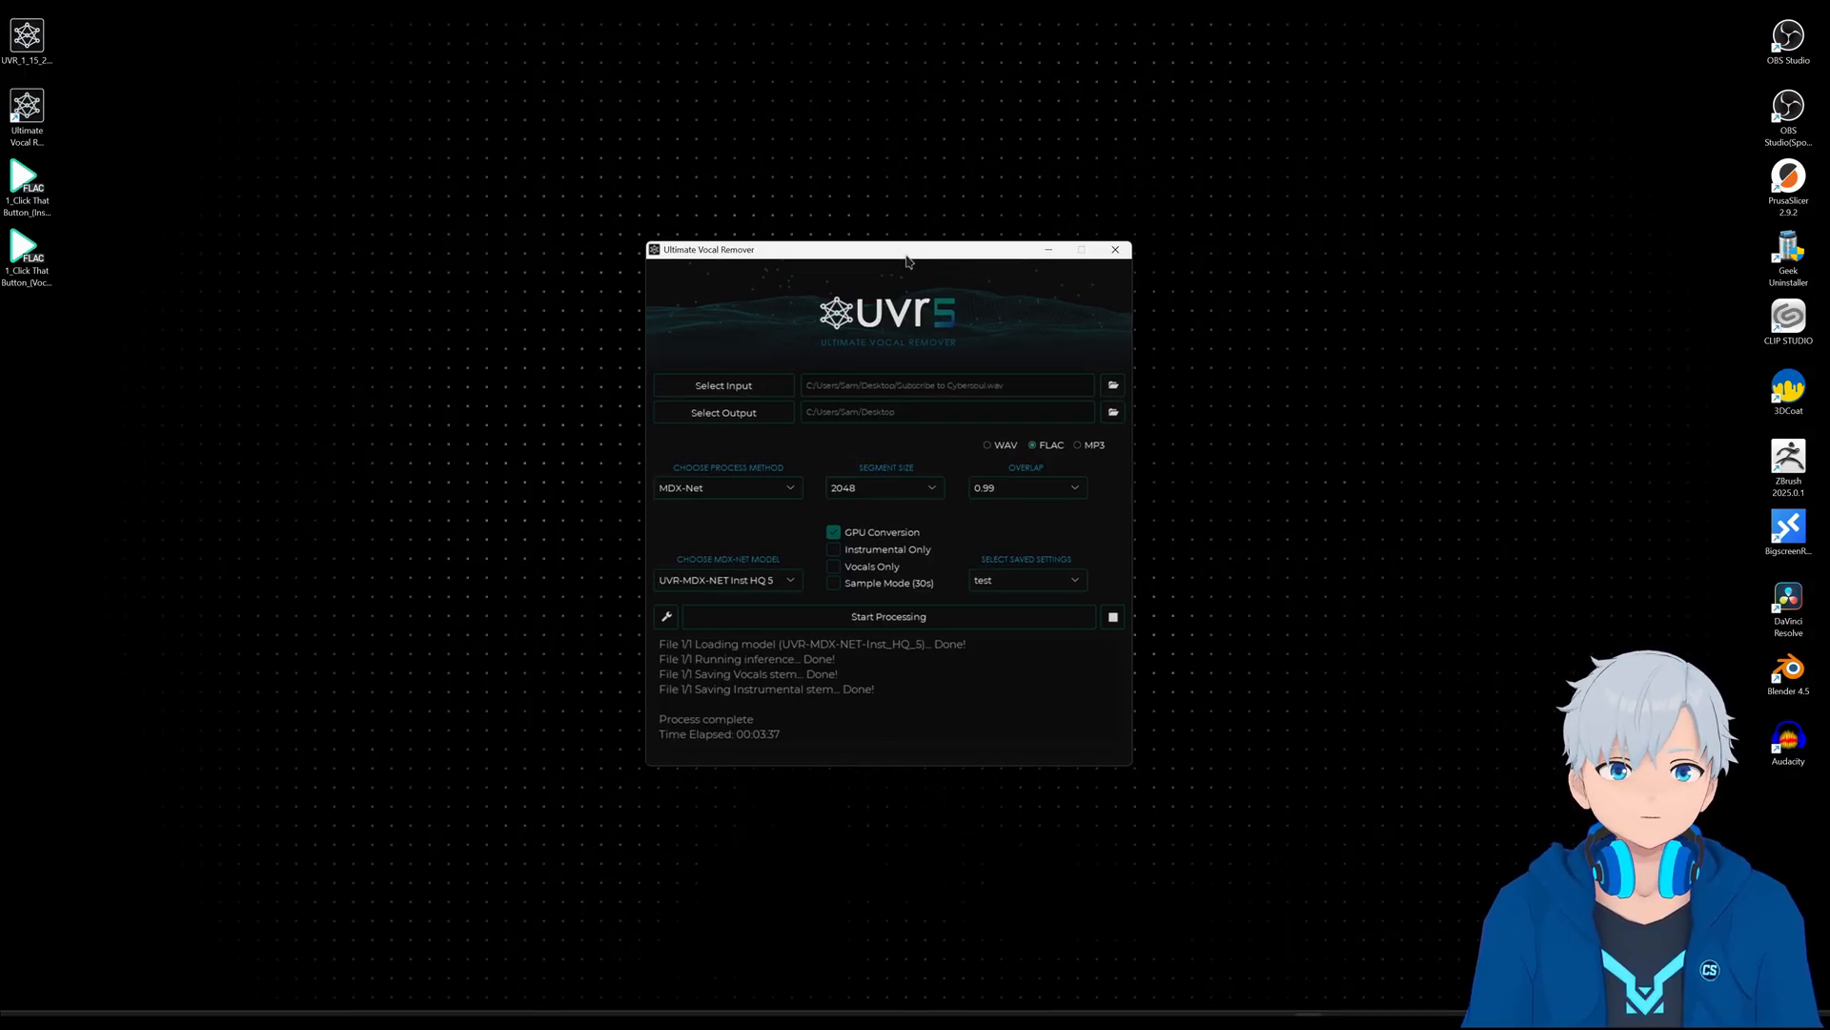
mouse_move(833, 531)
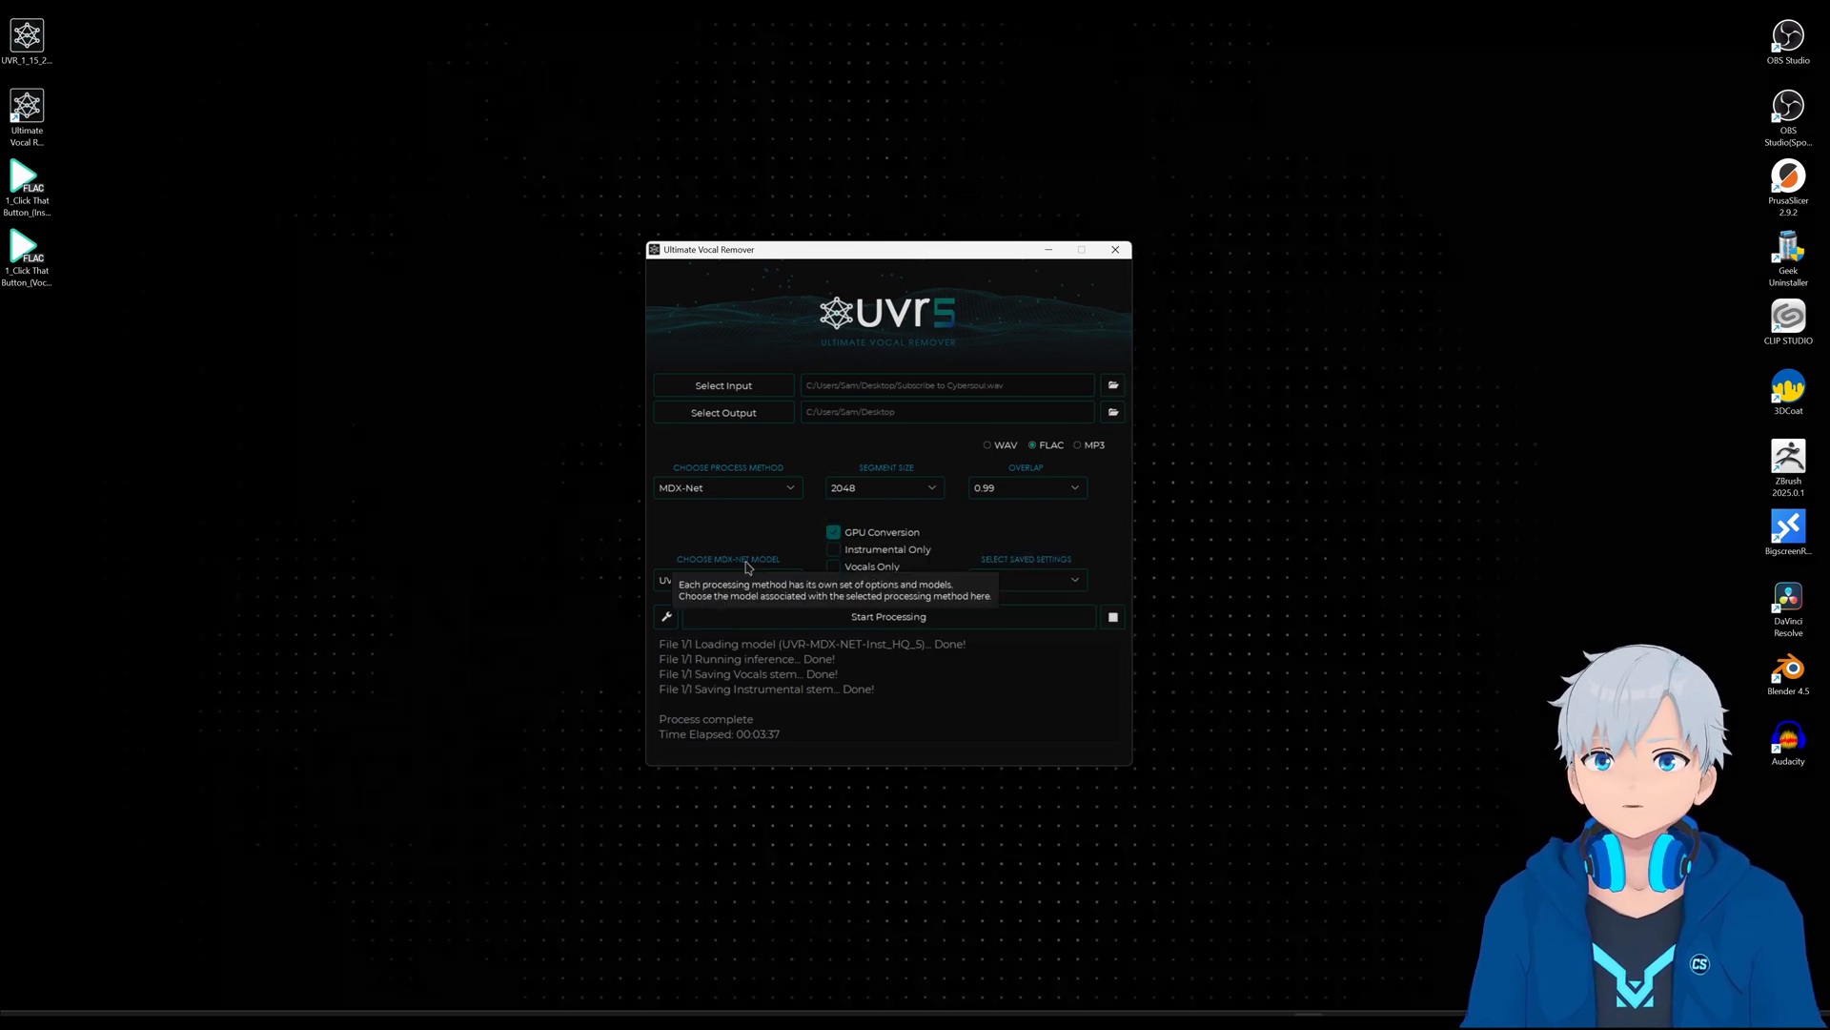
click(888, 615)
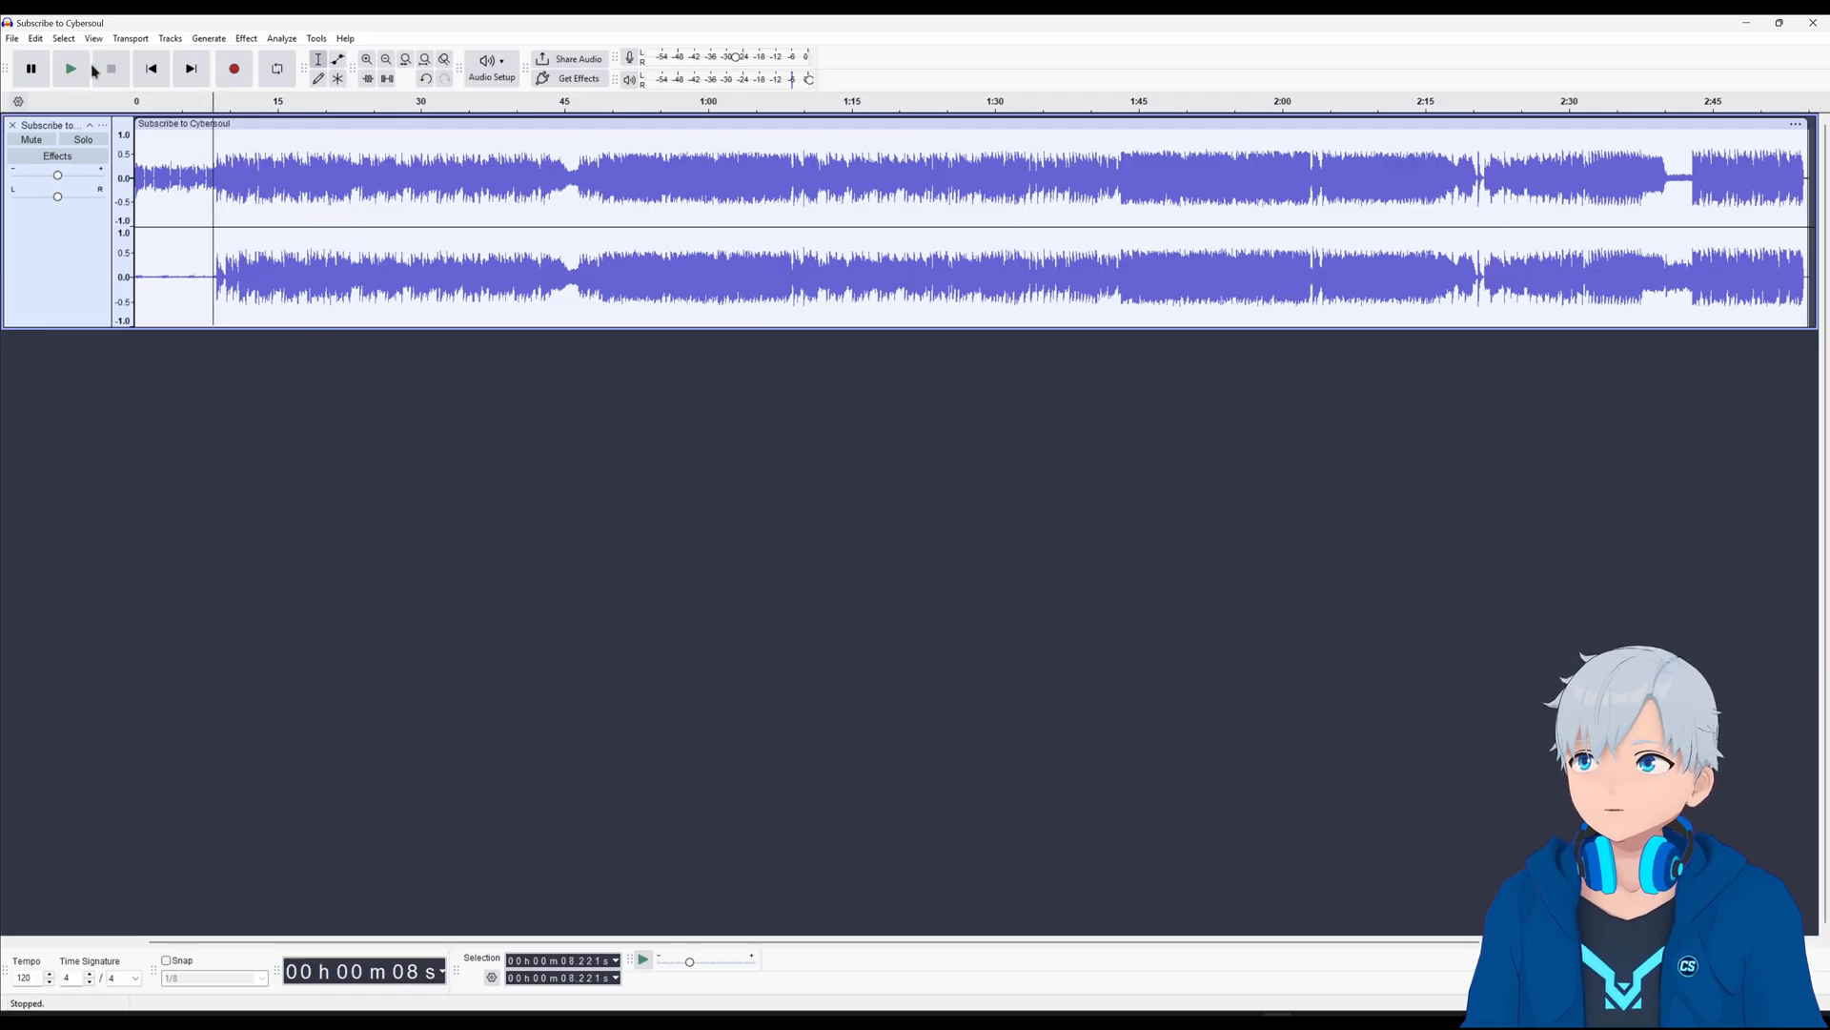
click(70, 67)
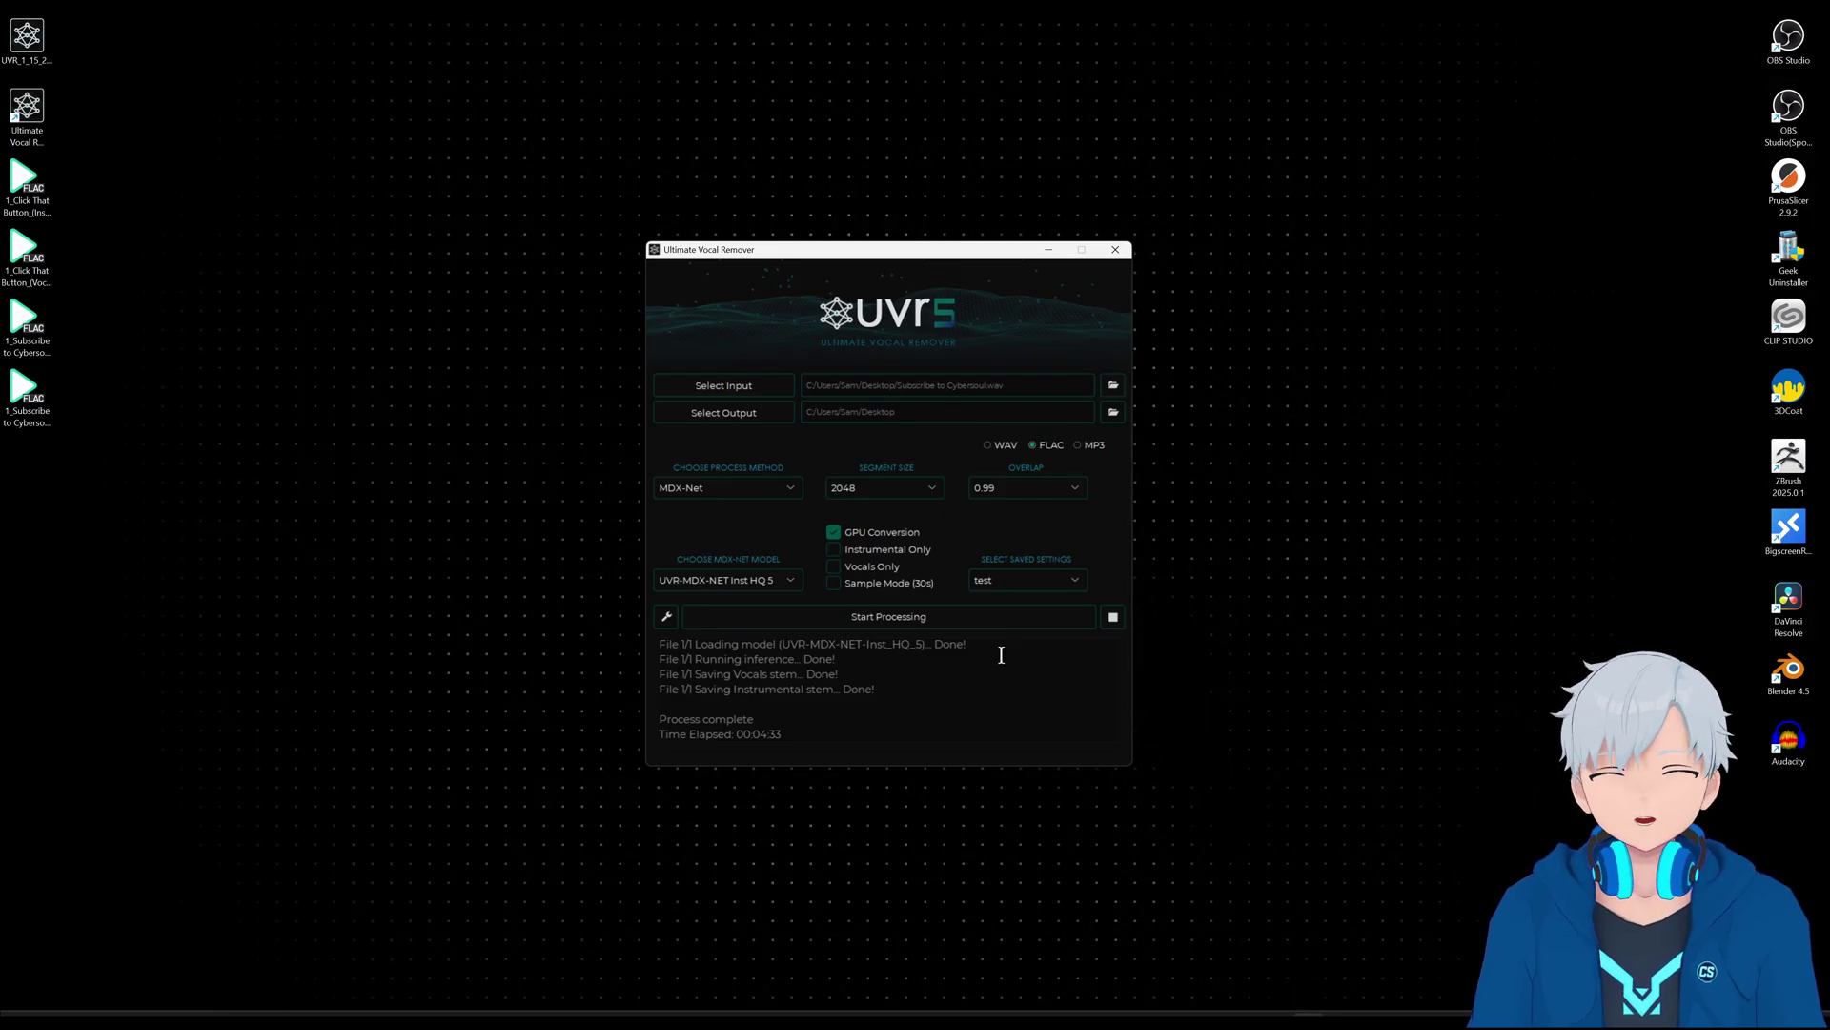
mouse_move(230, 454)
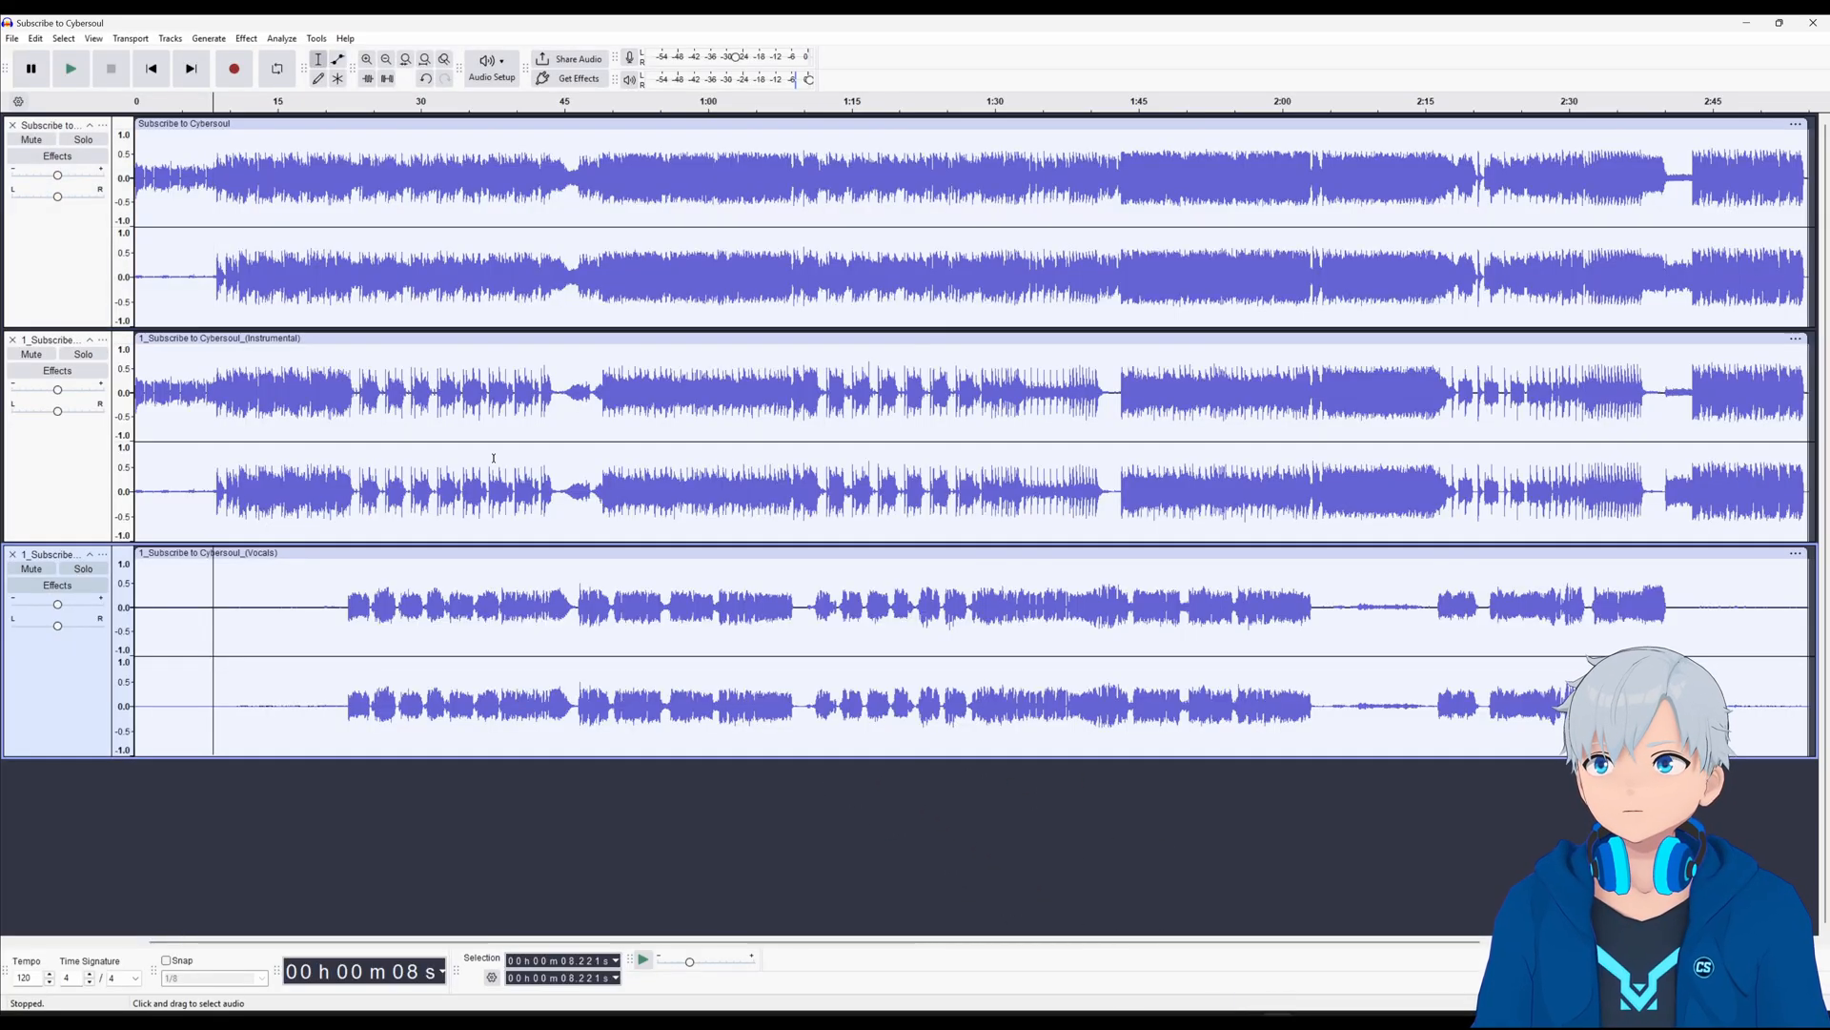
Mute the original Subscribe to Cybersoul track and play the soloed instrumental from about 23 s
click(32, 140)
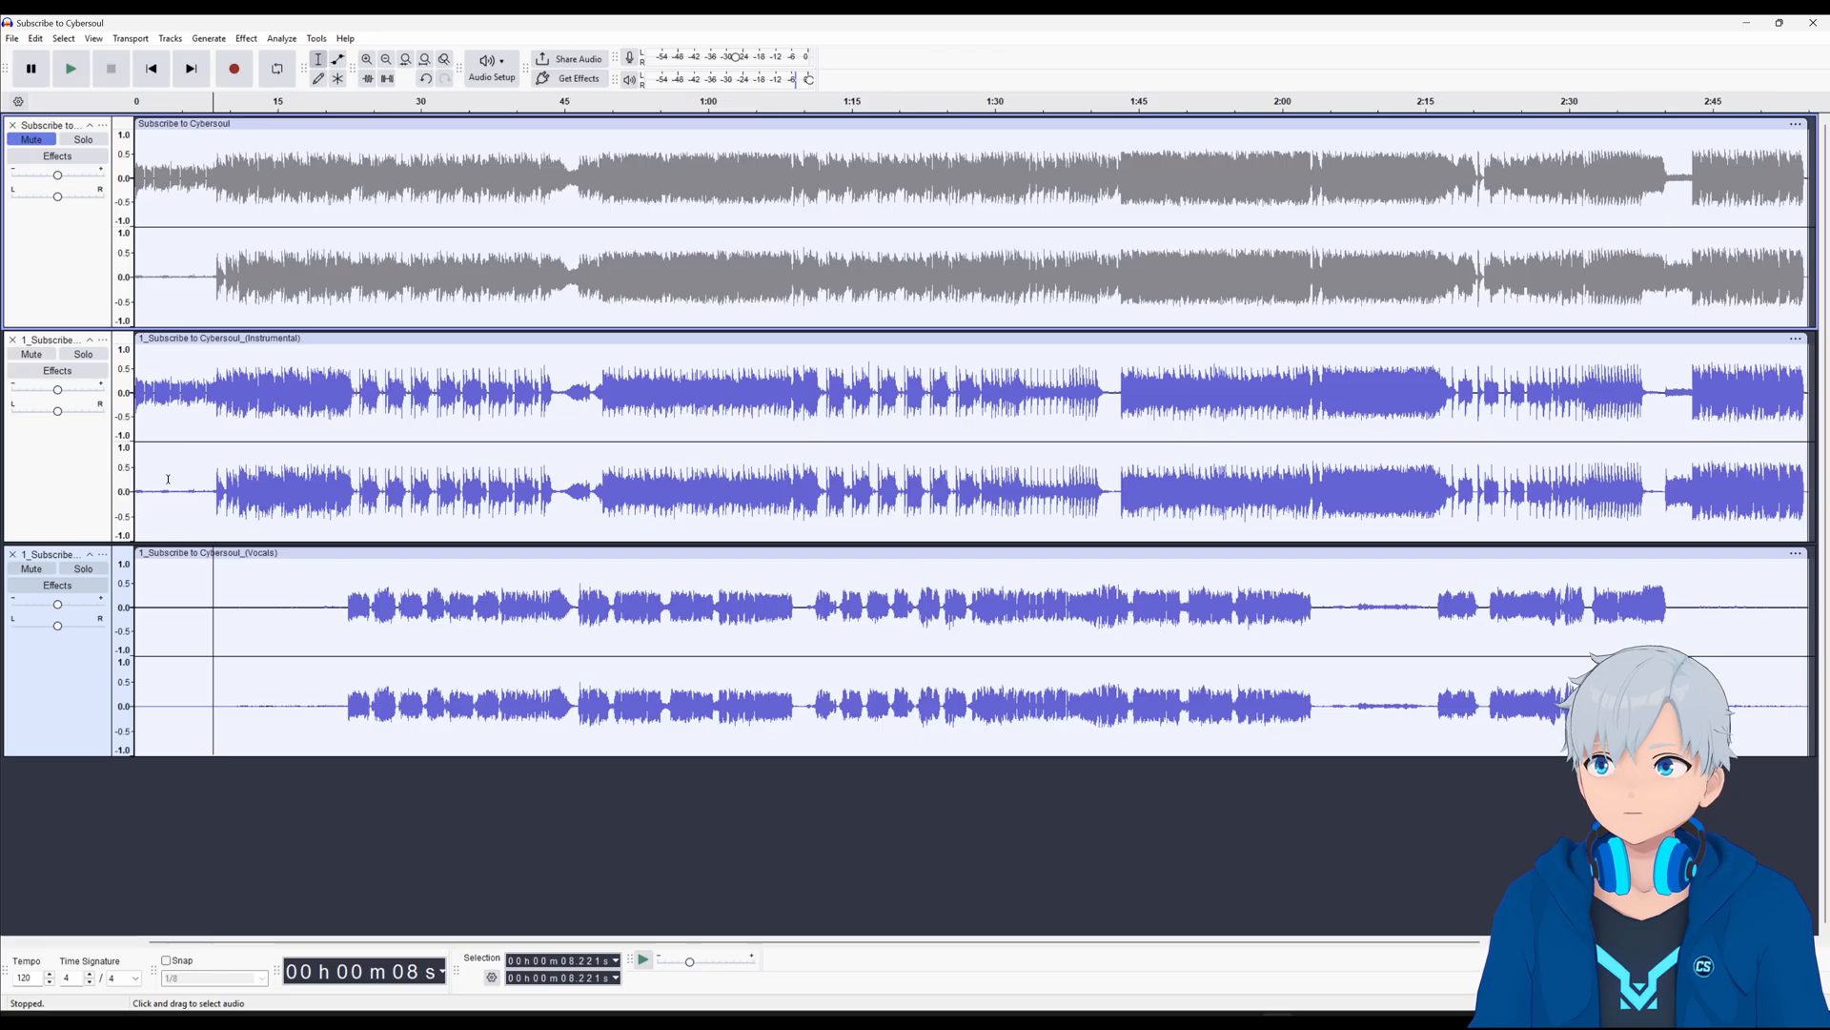
click(83, 353)
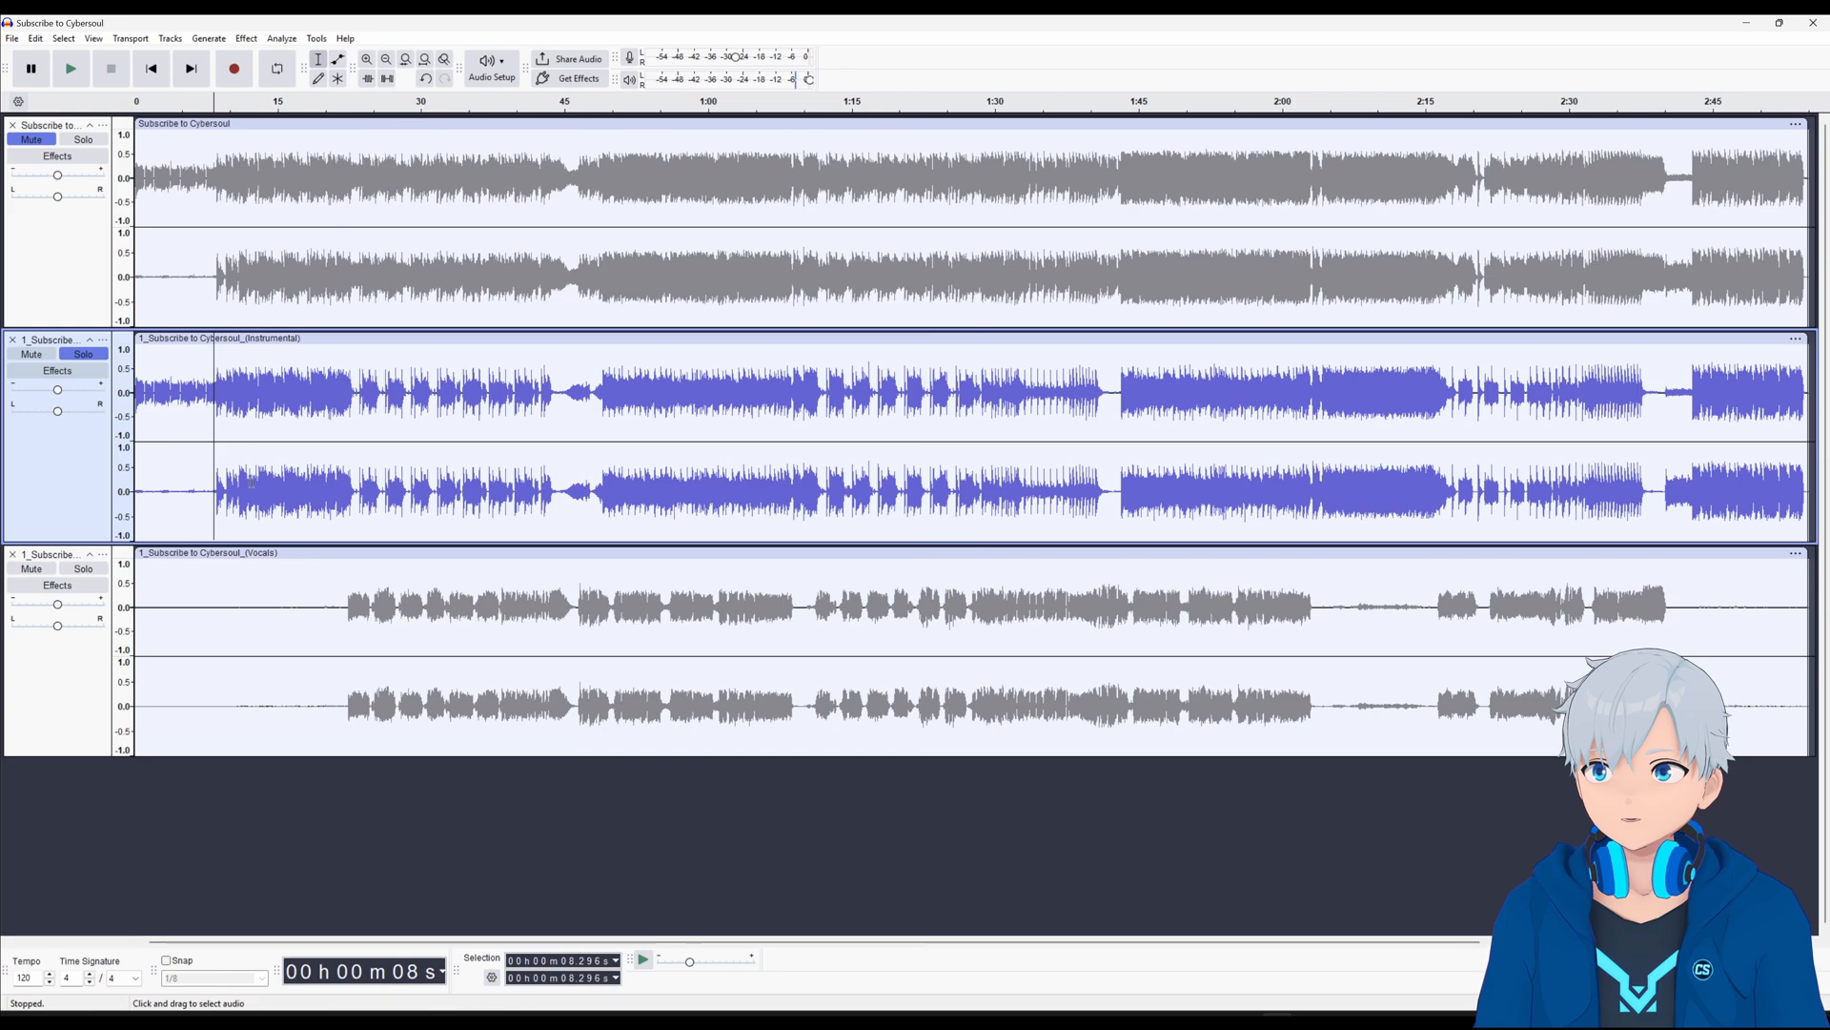
click(350, 391)
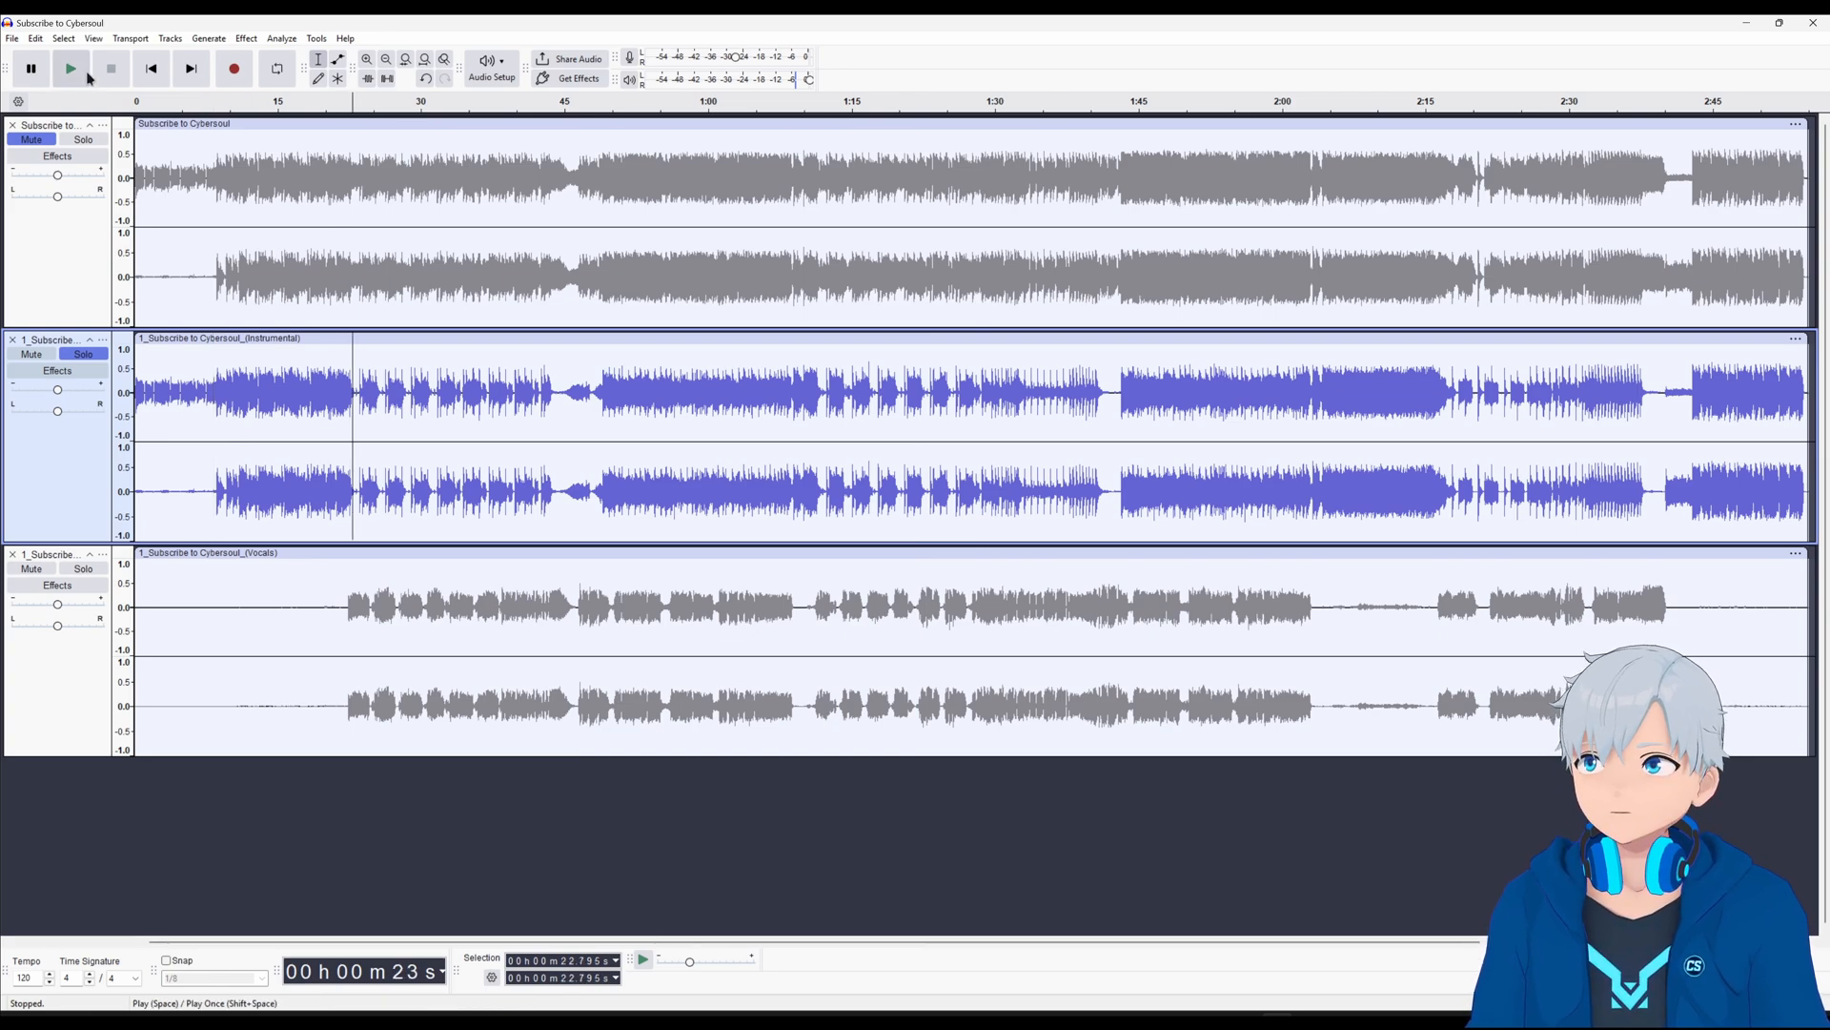
click(69, 68)
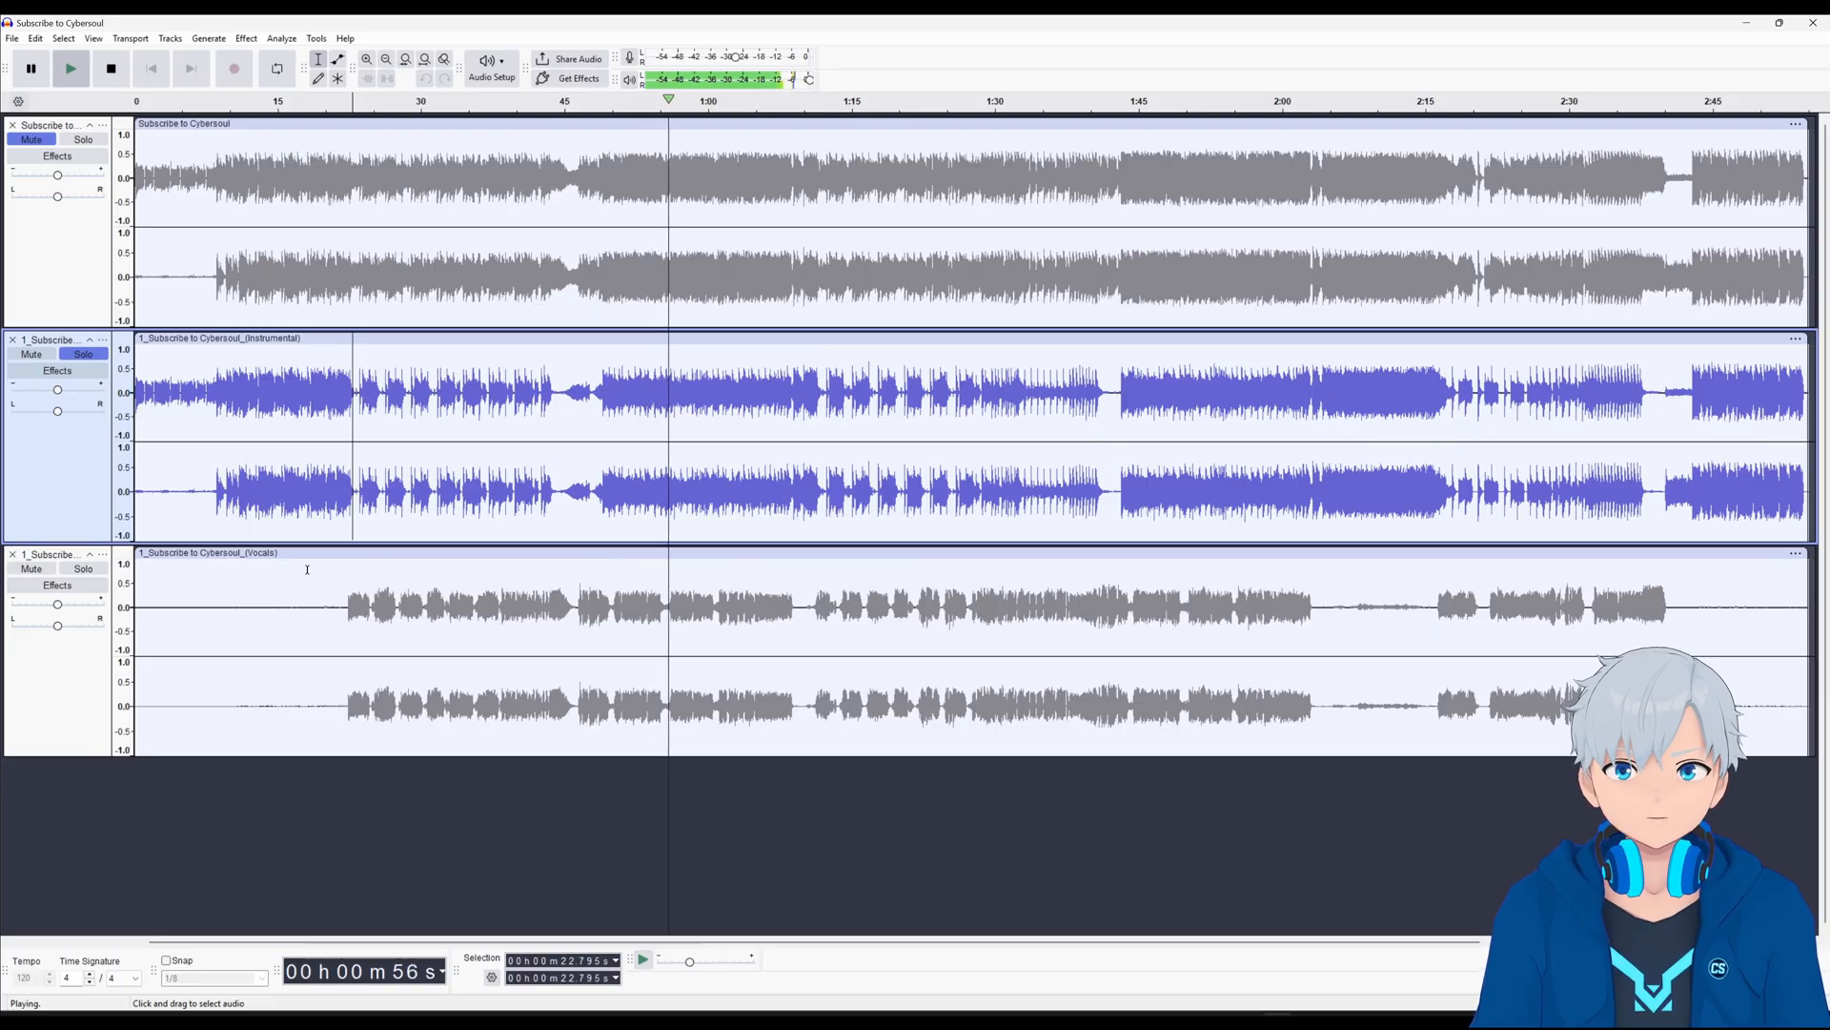
click(111, 68)
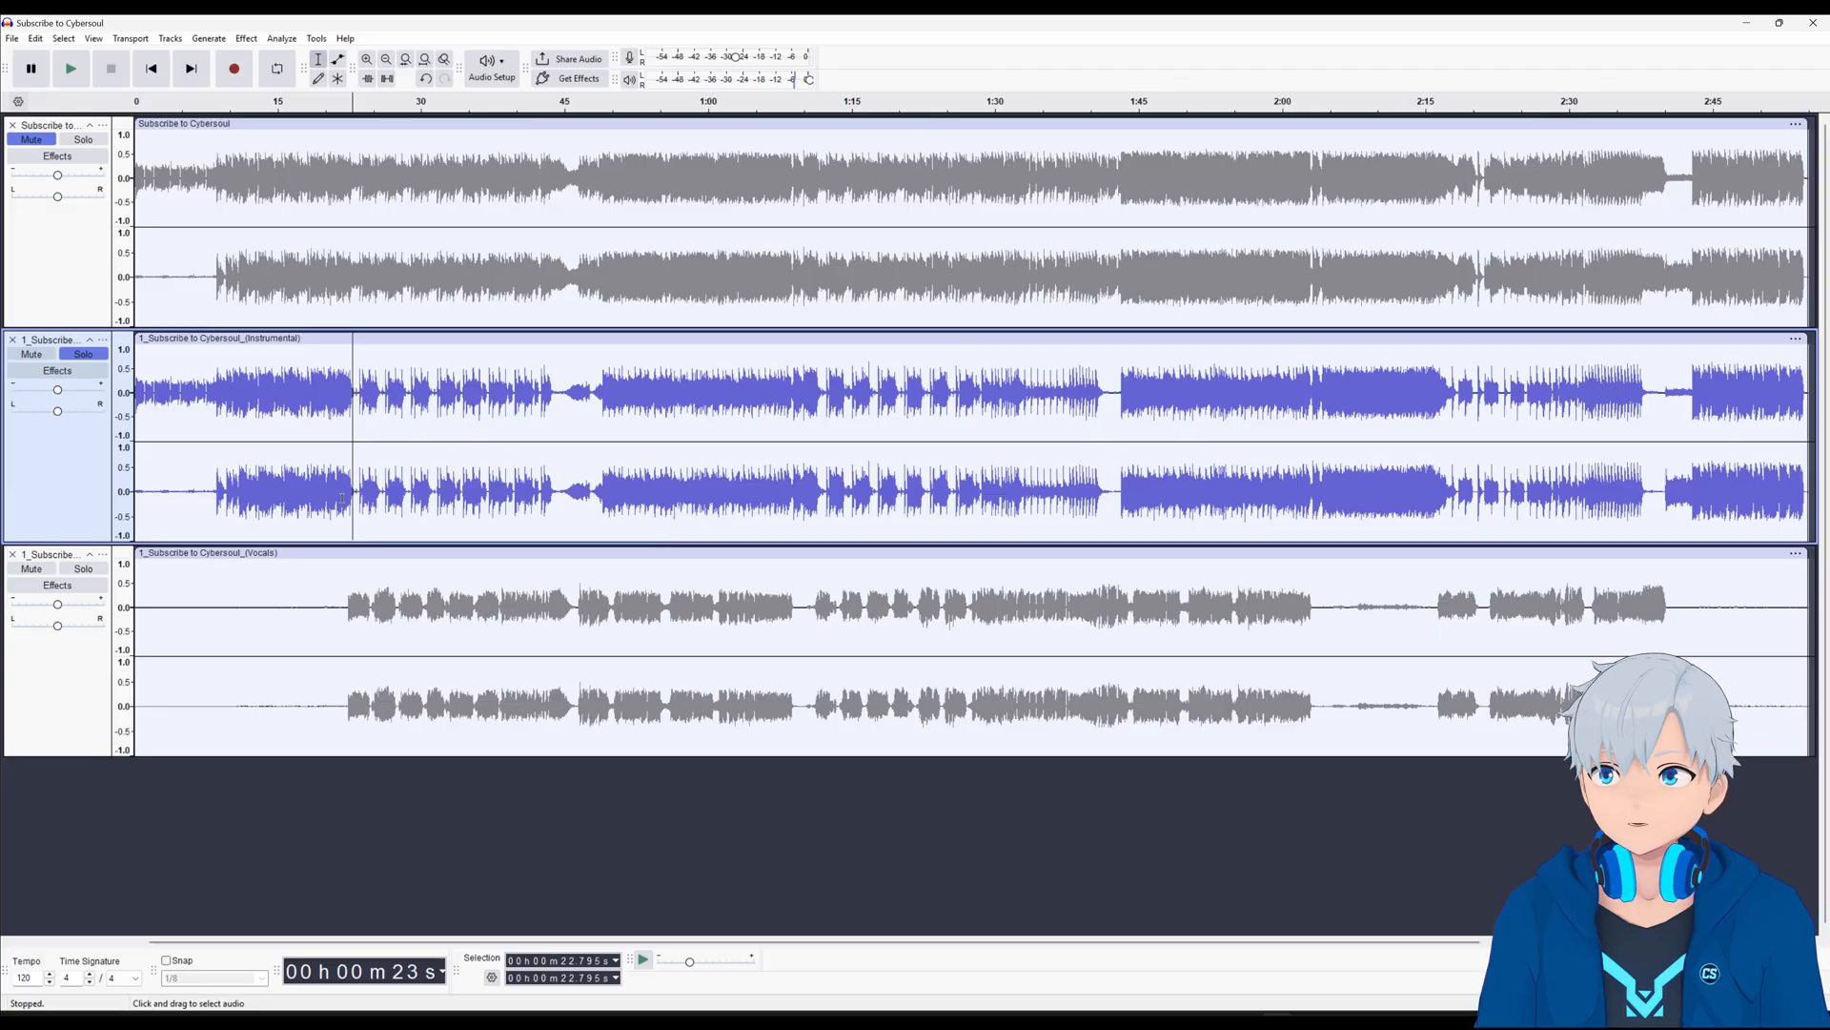
Switch the solo to the vocals stem and briefly preview it from about 11 seconds
click(83, 567)
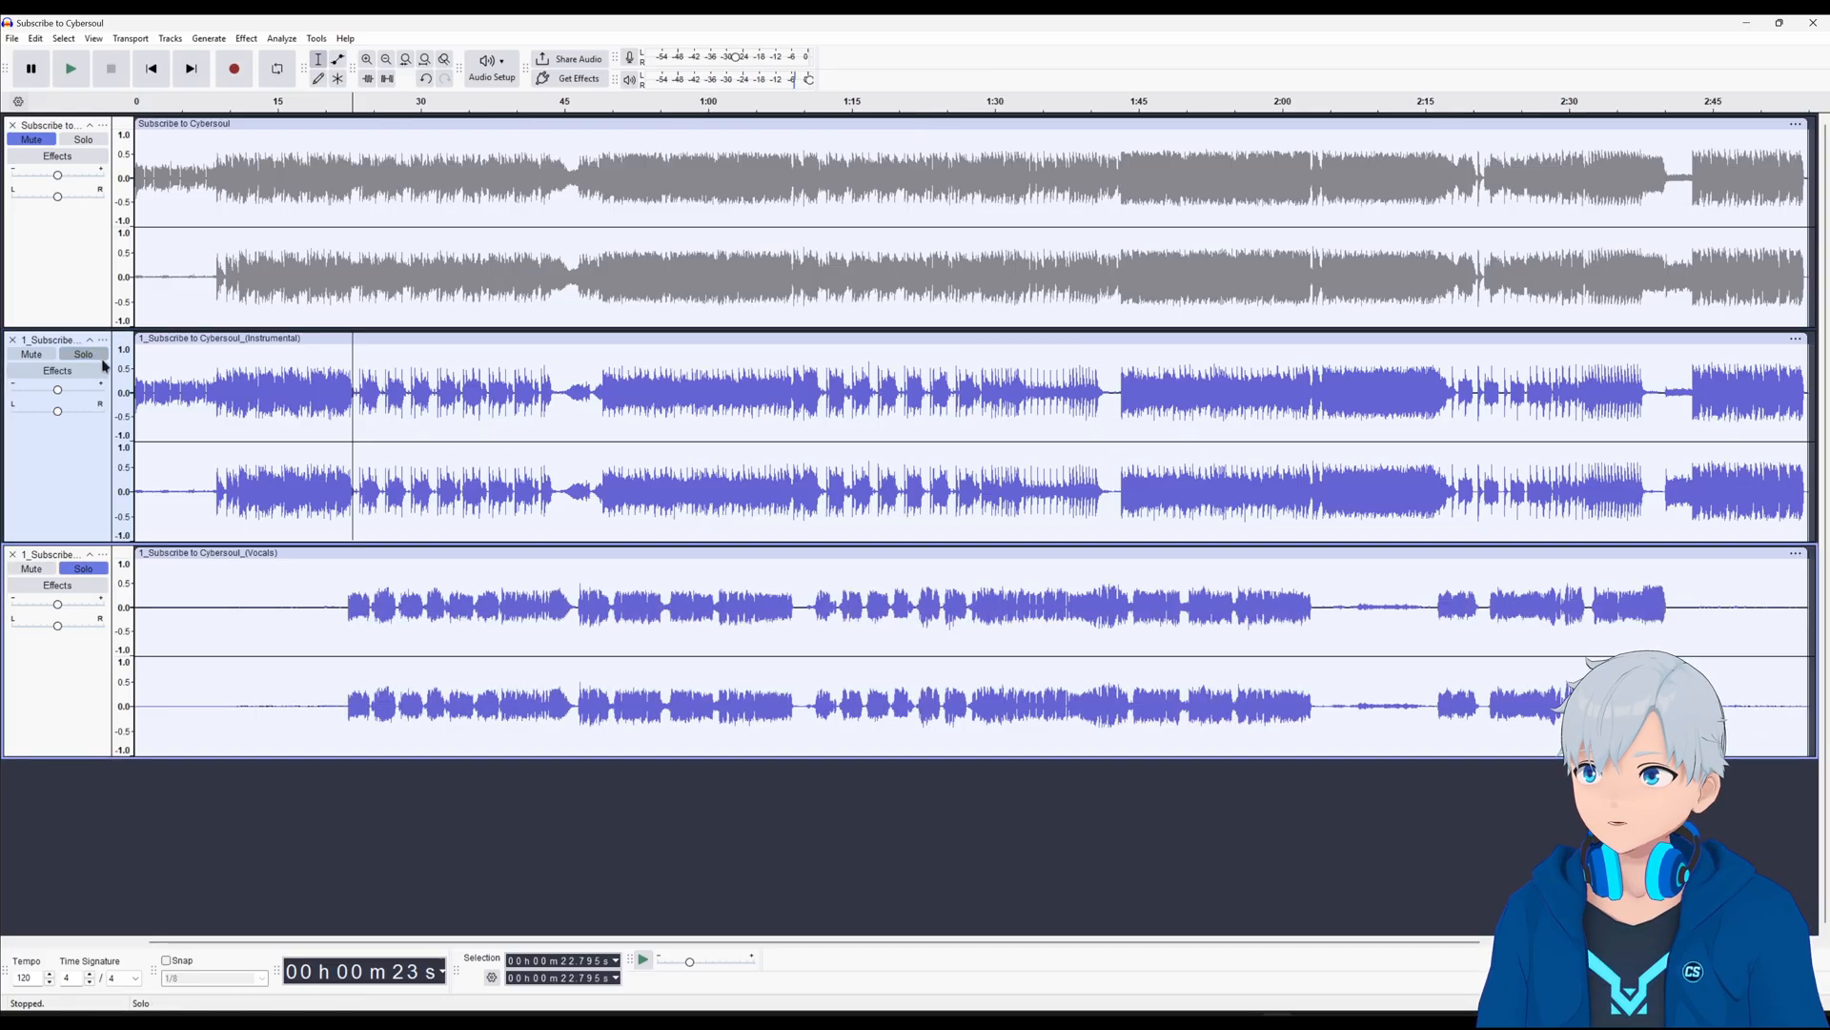
click(83, 354)
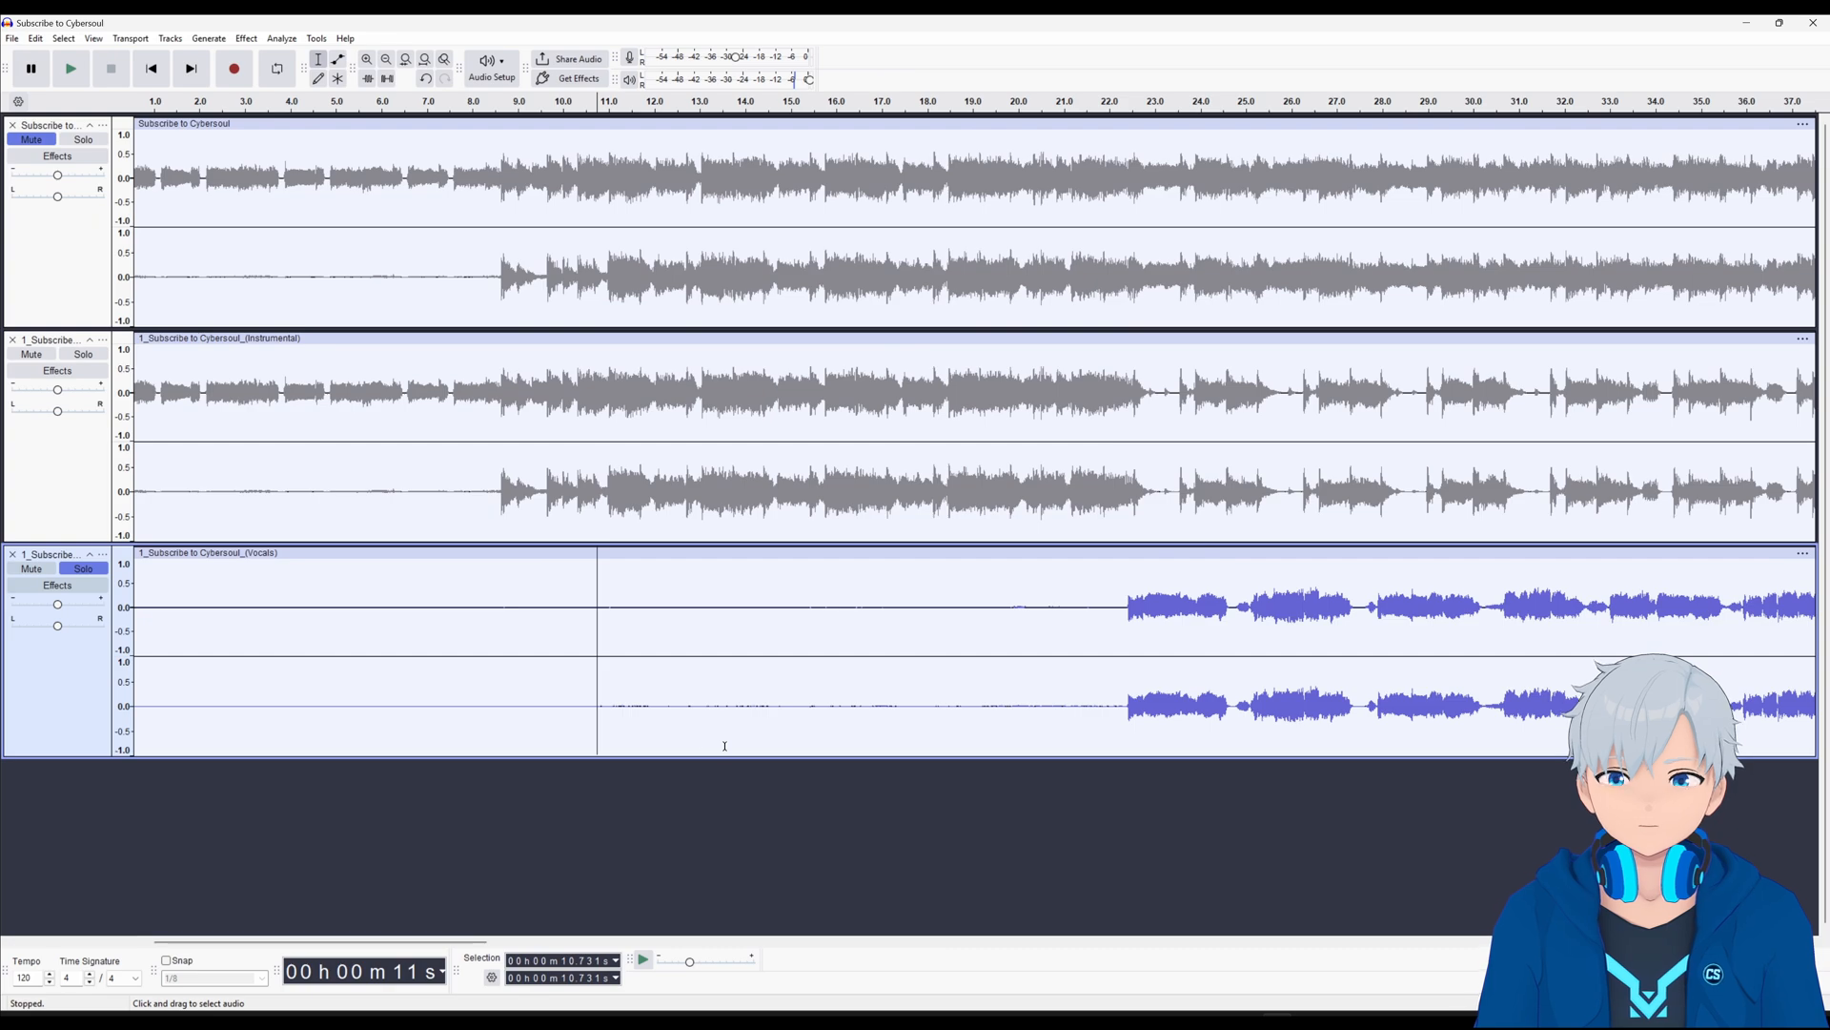
click(68, 68)
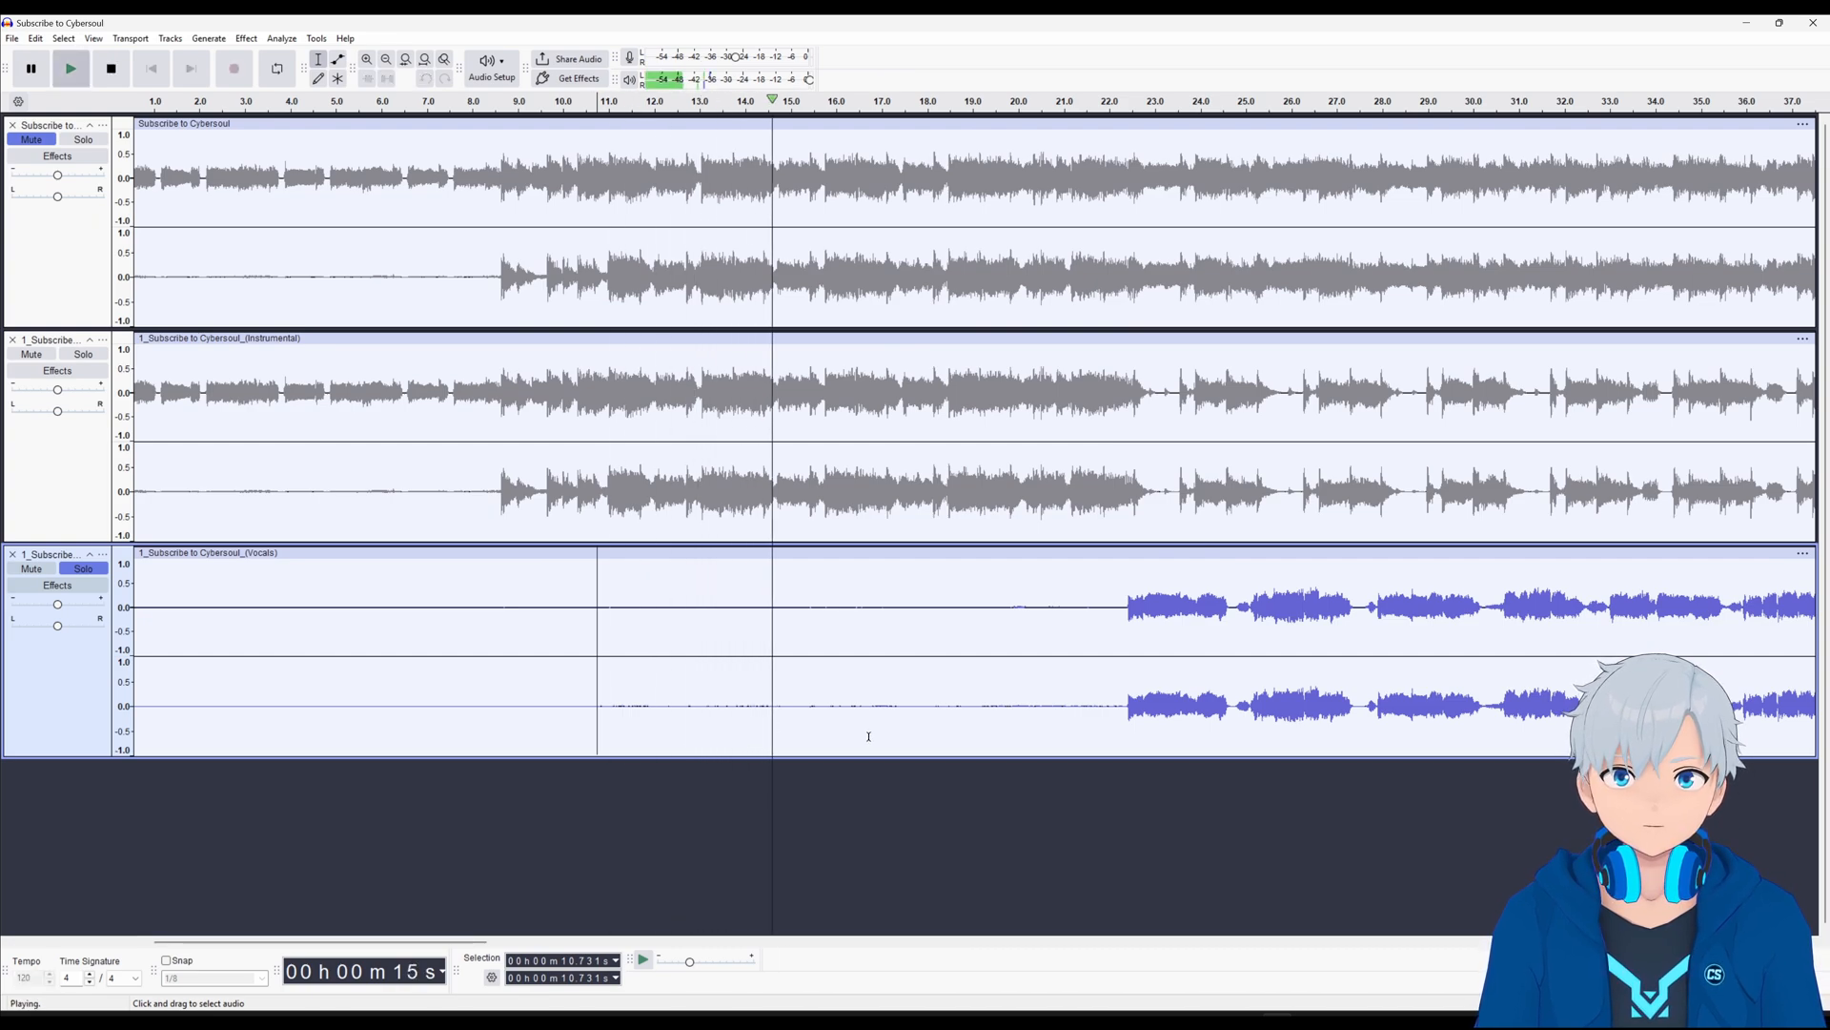
click(110, 67)
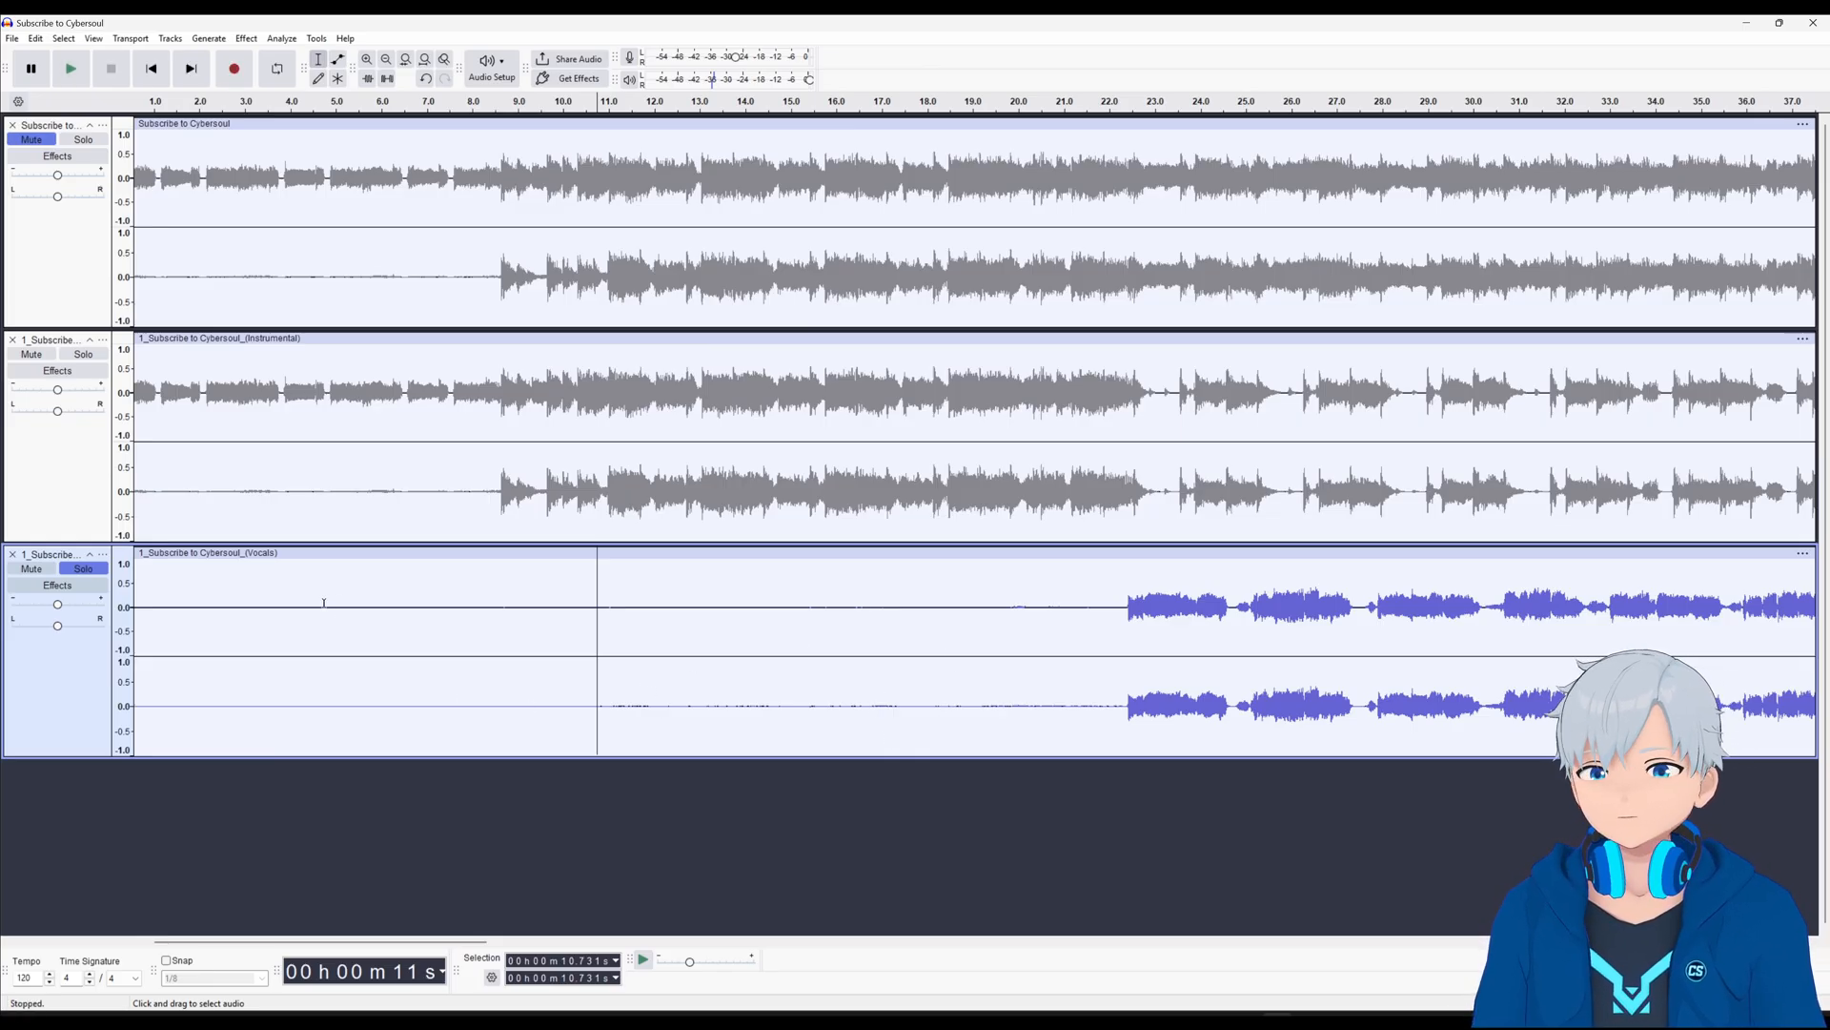
mouse_move(917, 628)
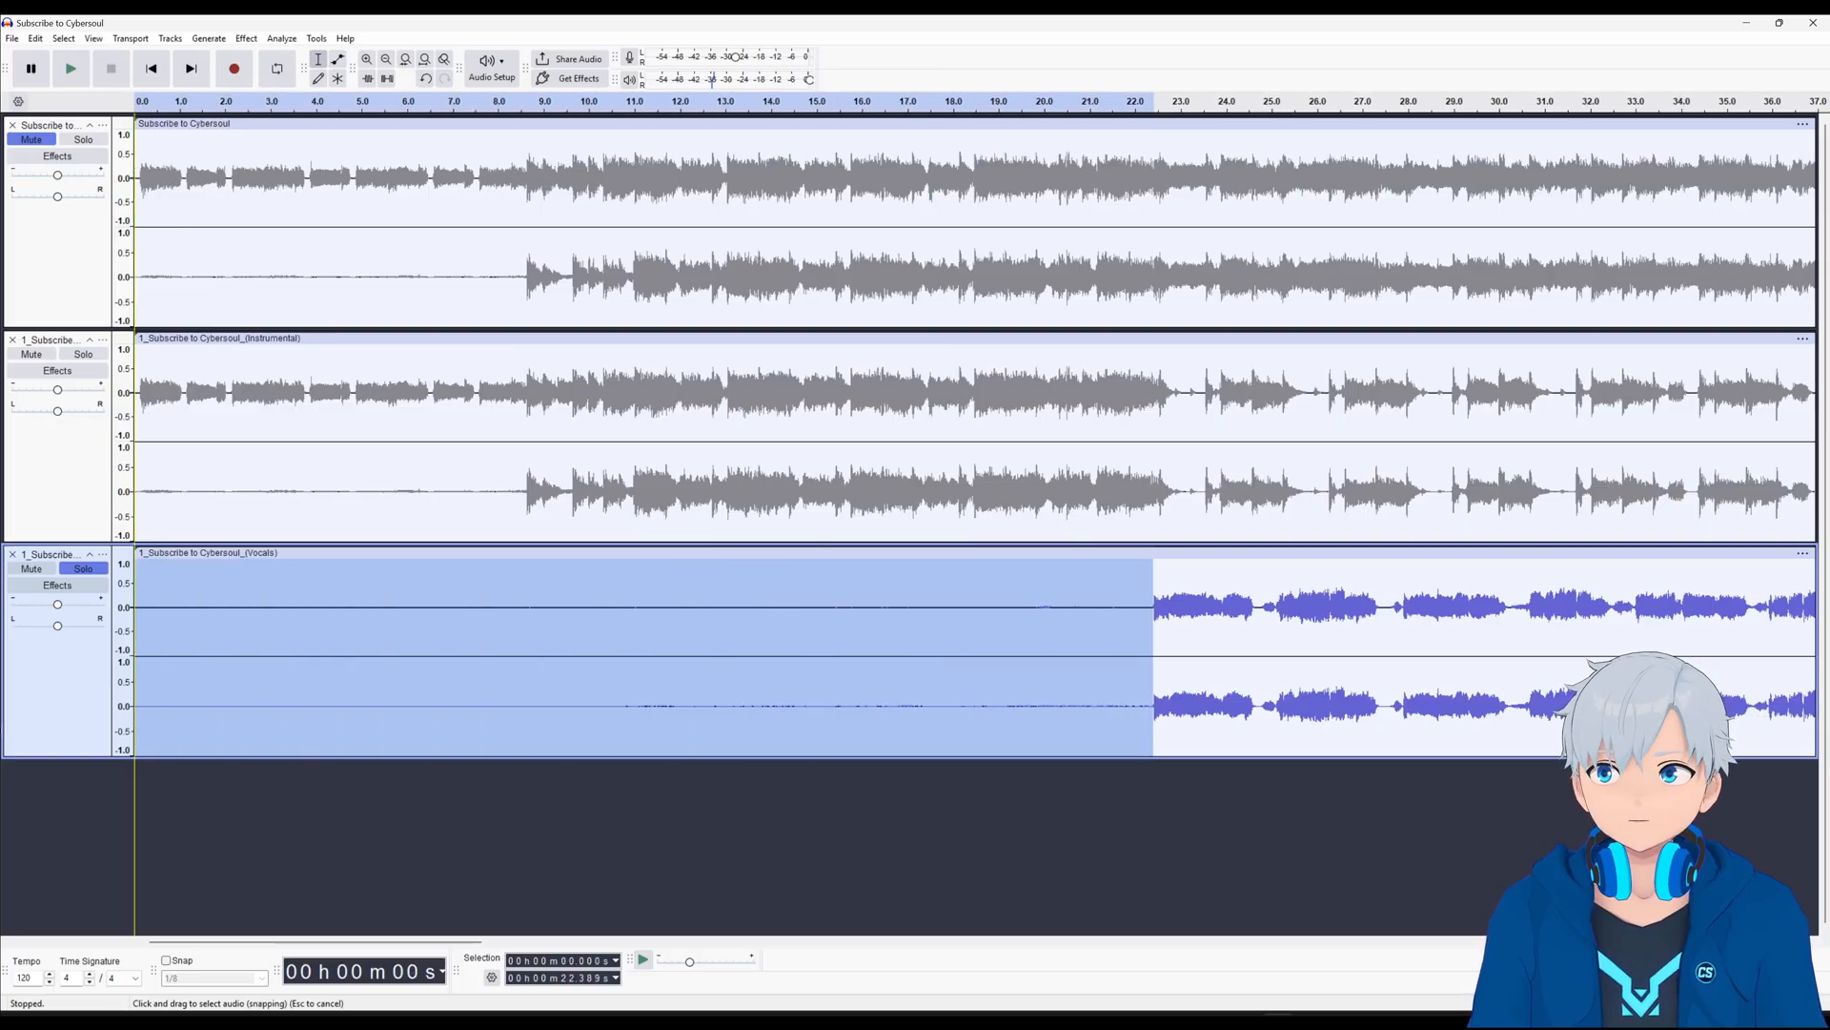
Generate silence over the vocals stem's first ~22 seconds and set the cursor near 22.3 s
click(208, 37)
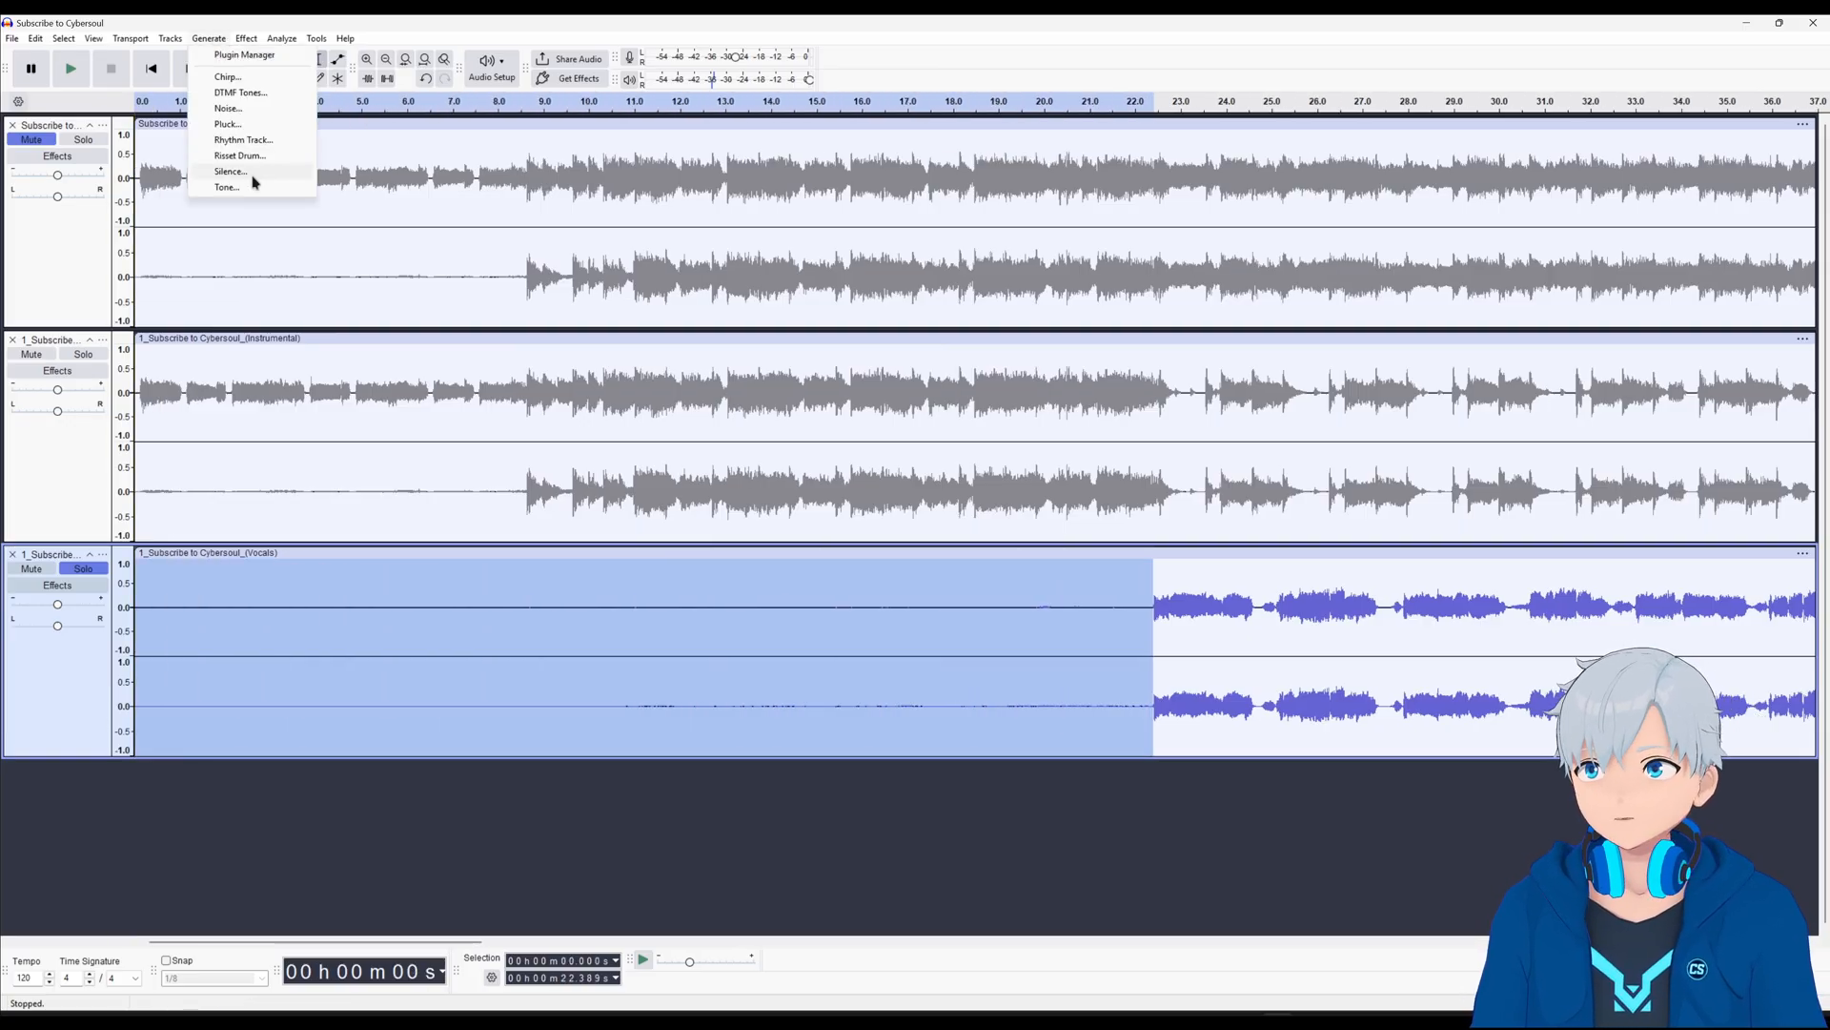
click(229, 171)
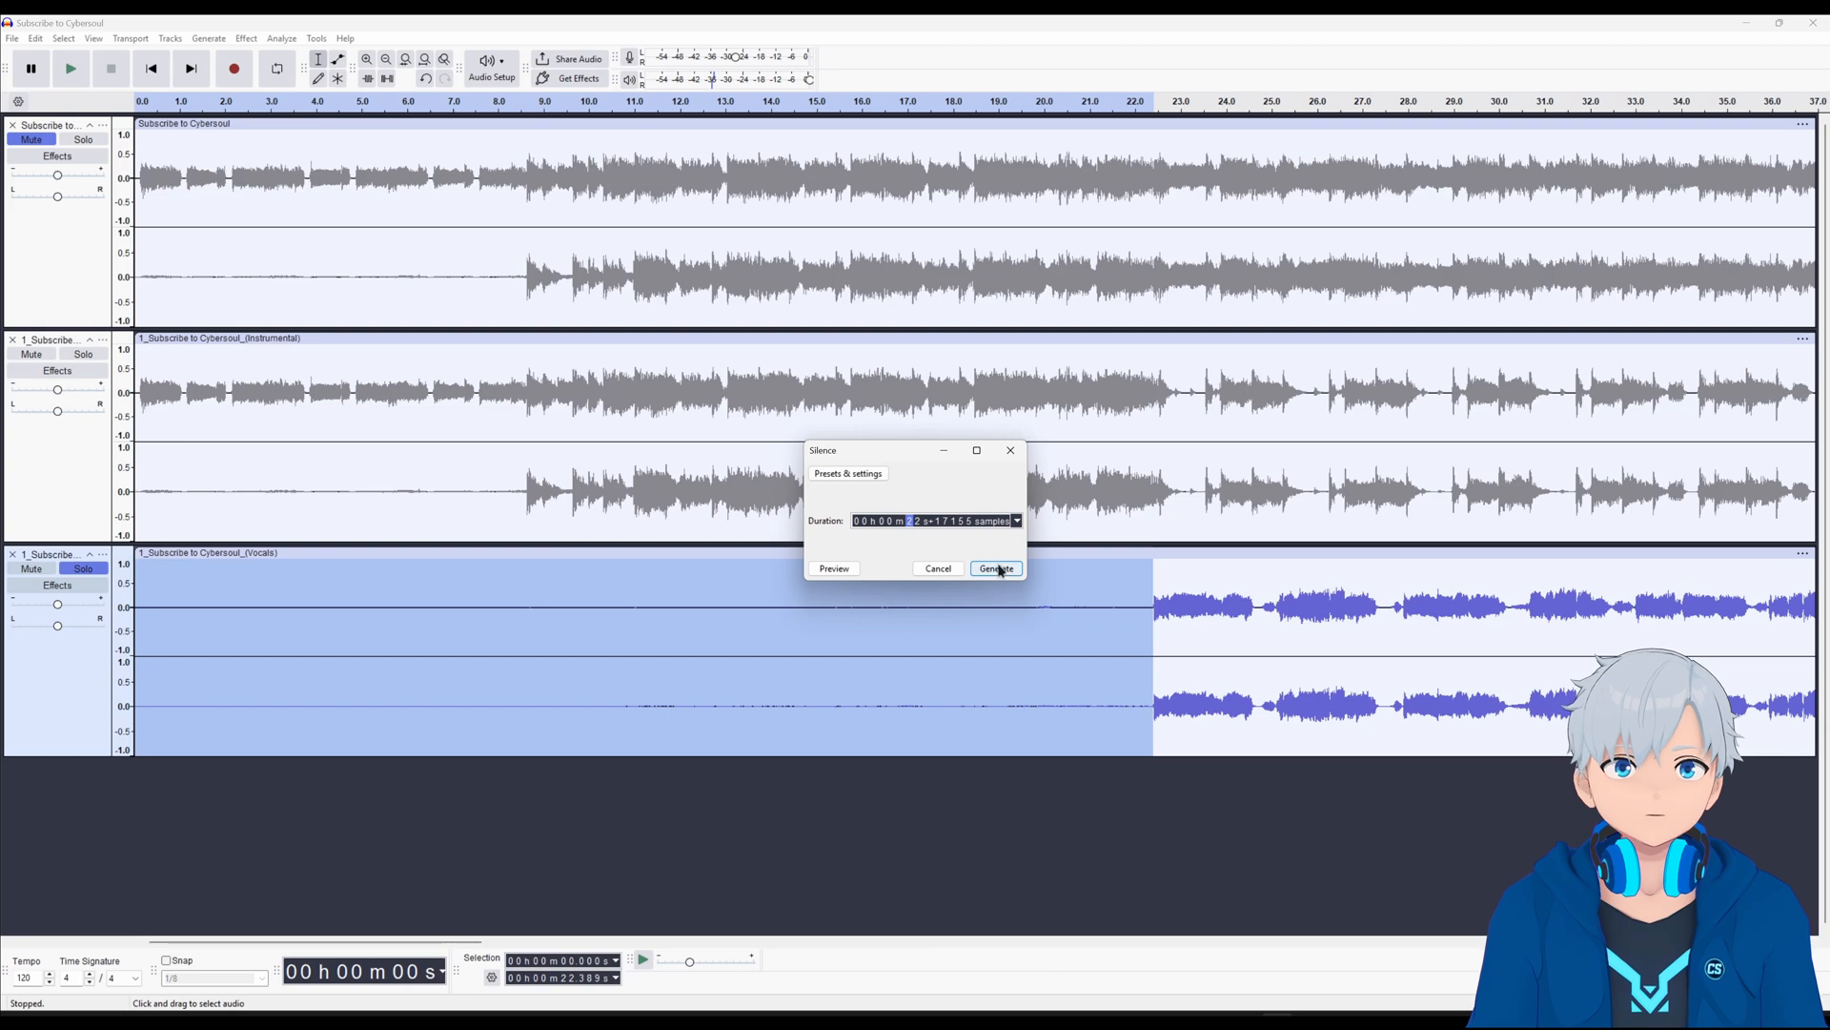
click(994, 568)
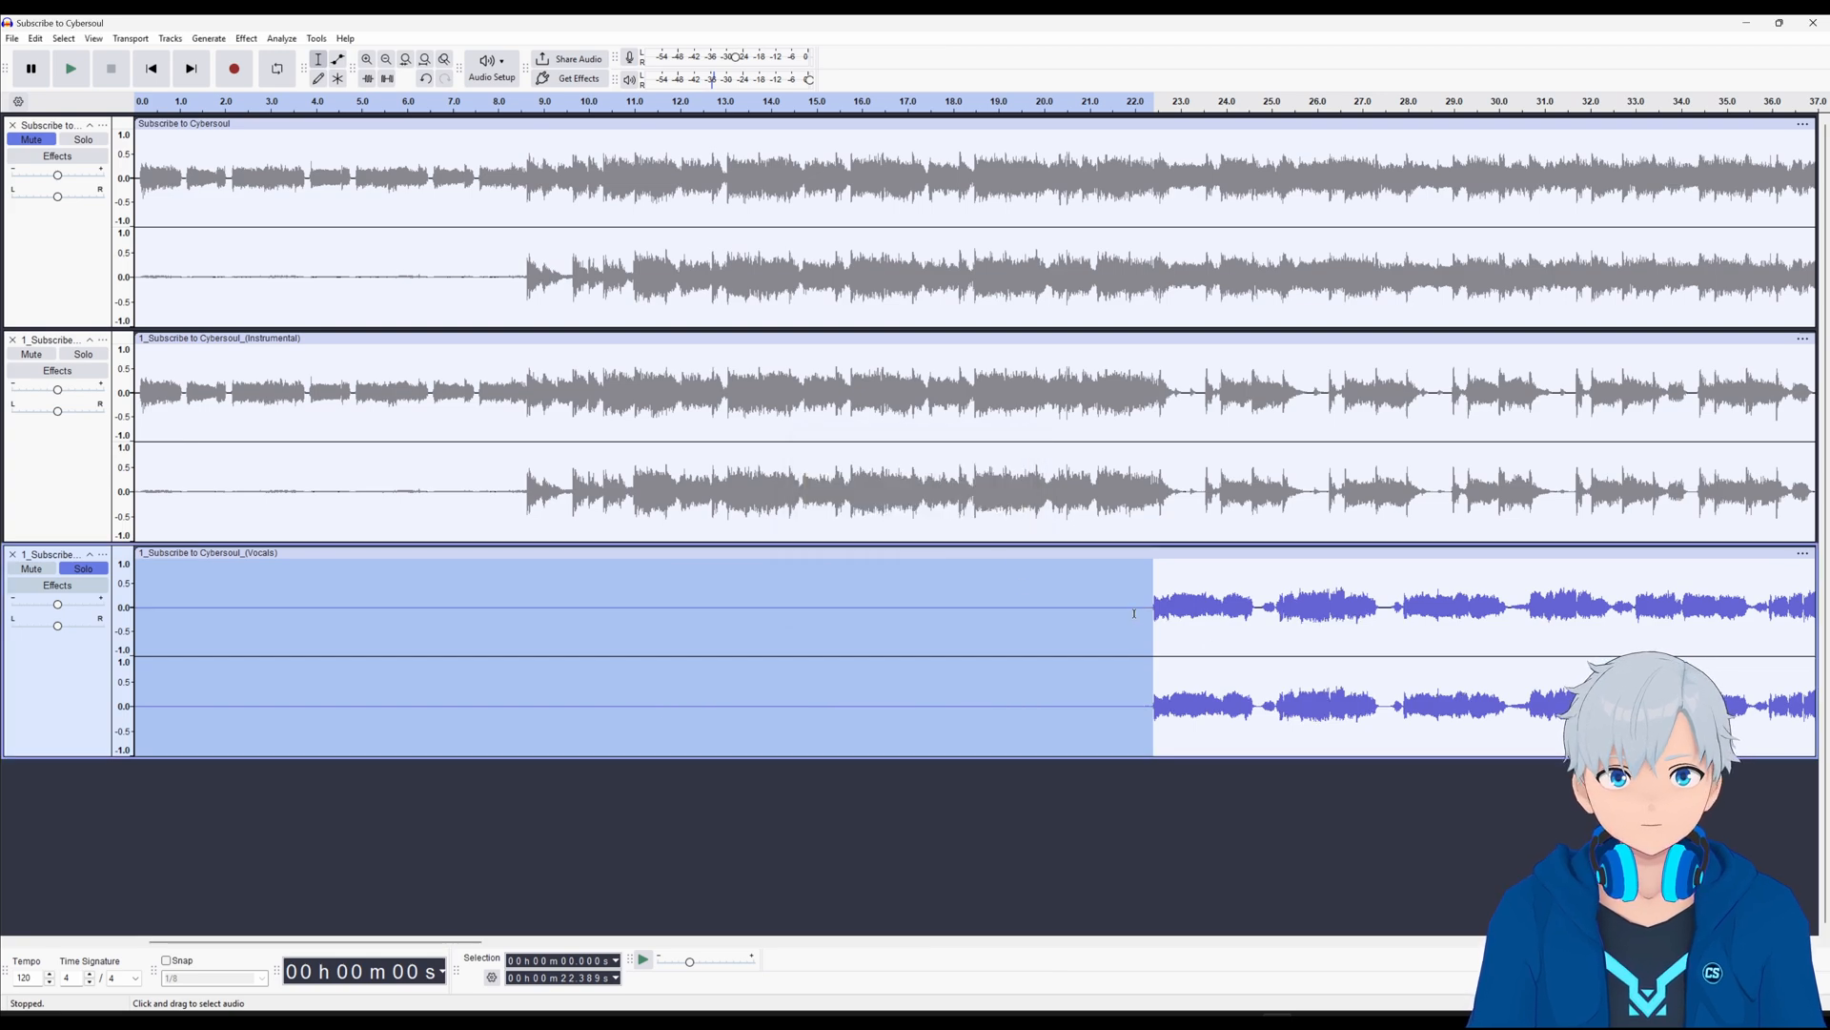
click(1300, 737)
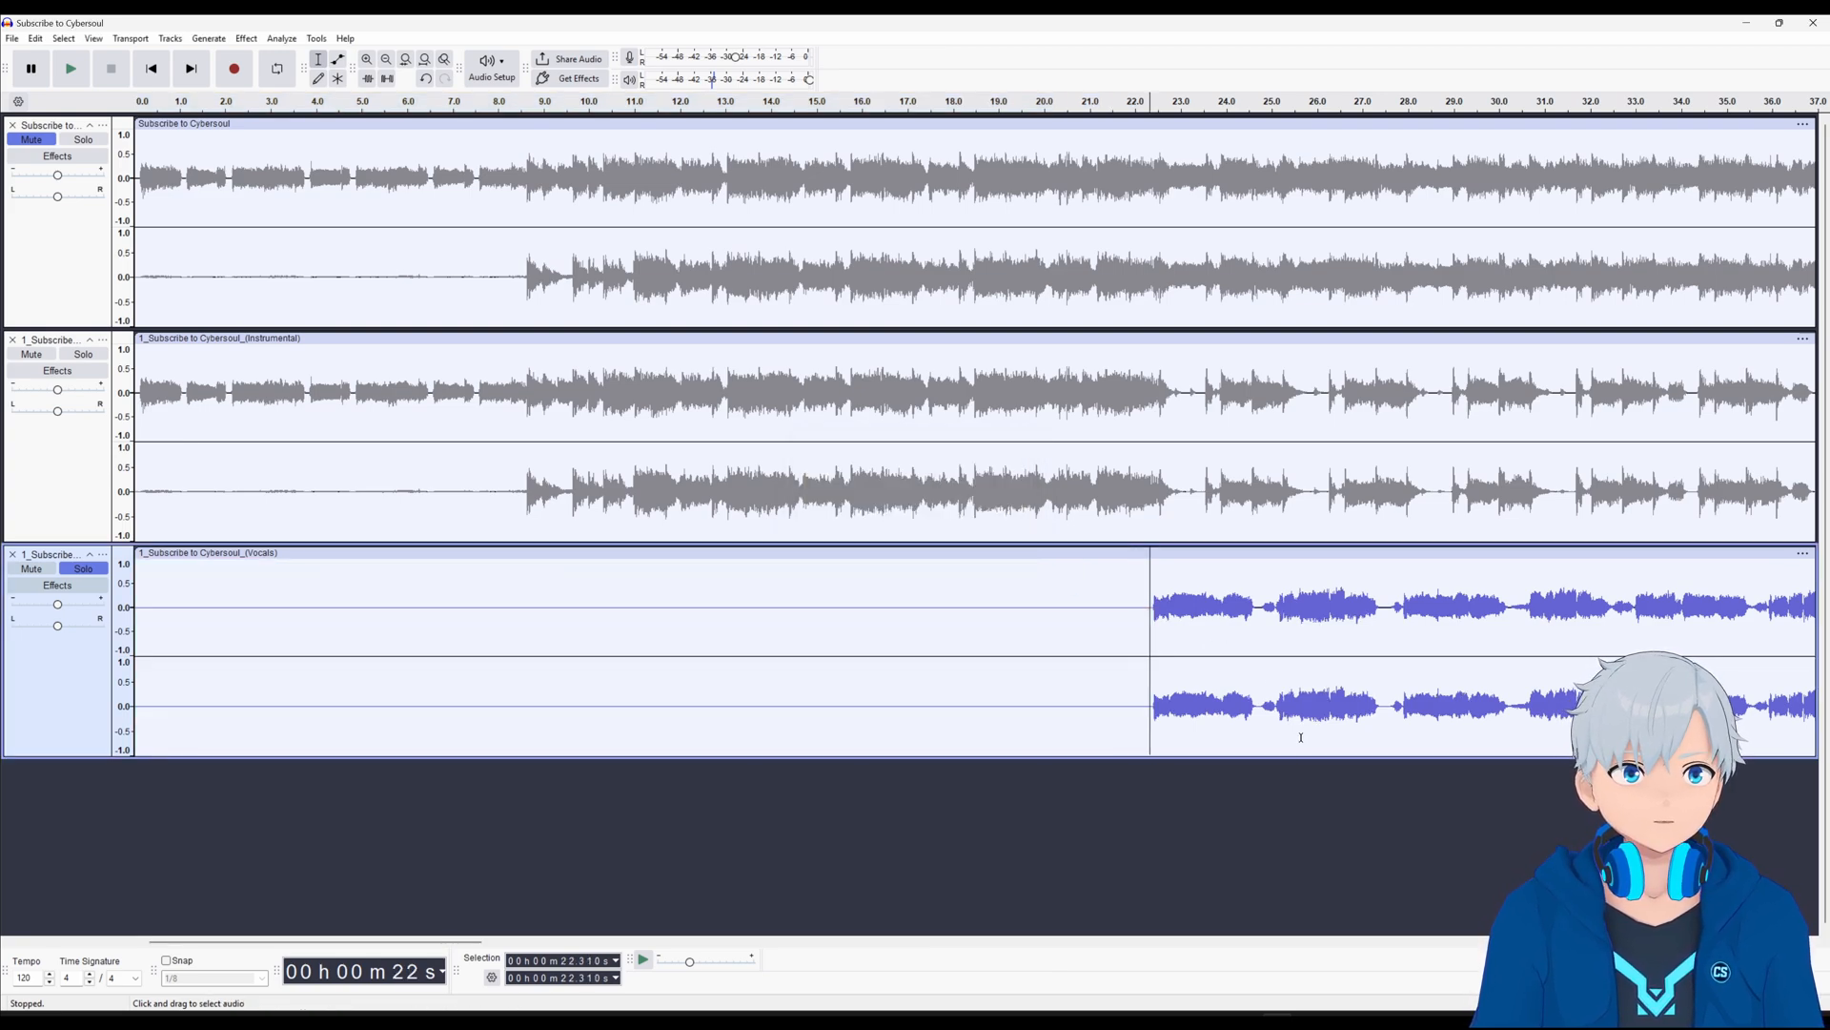
click(68, 68)
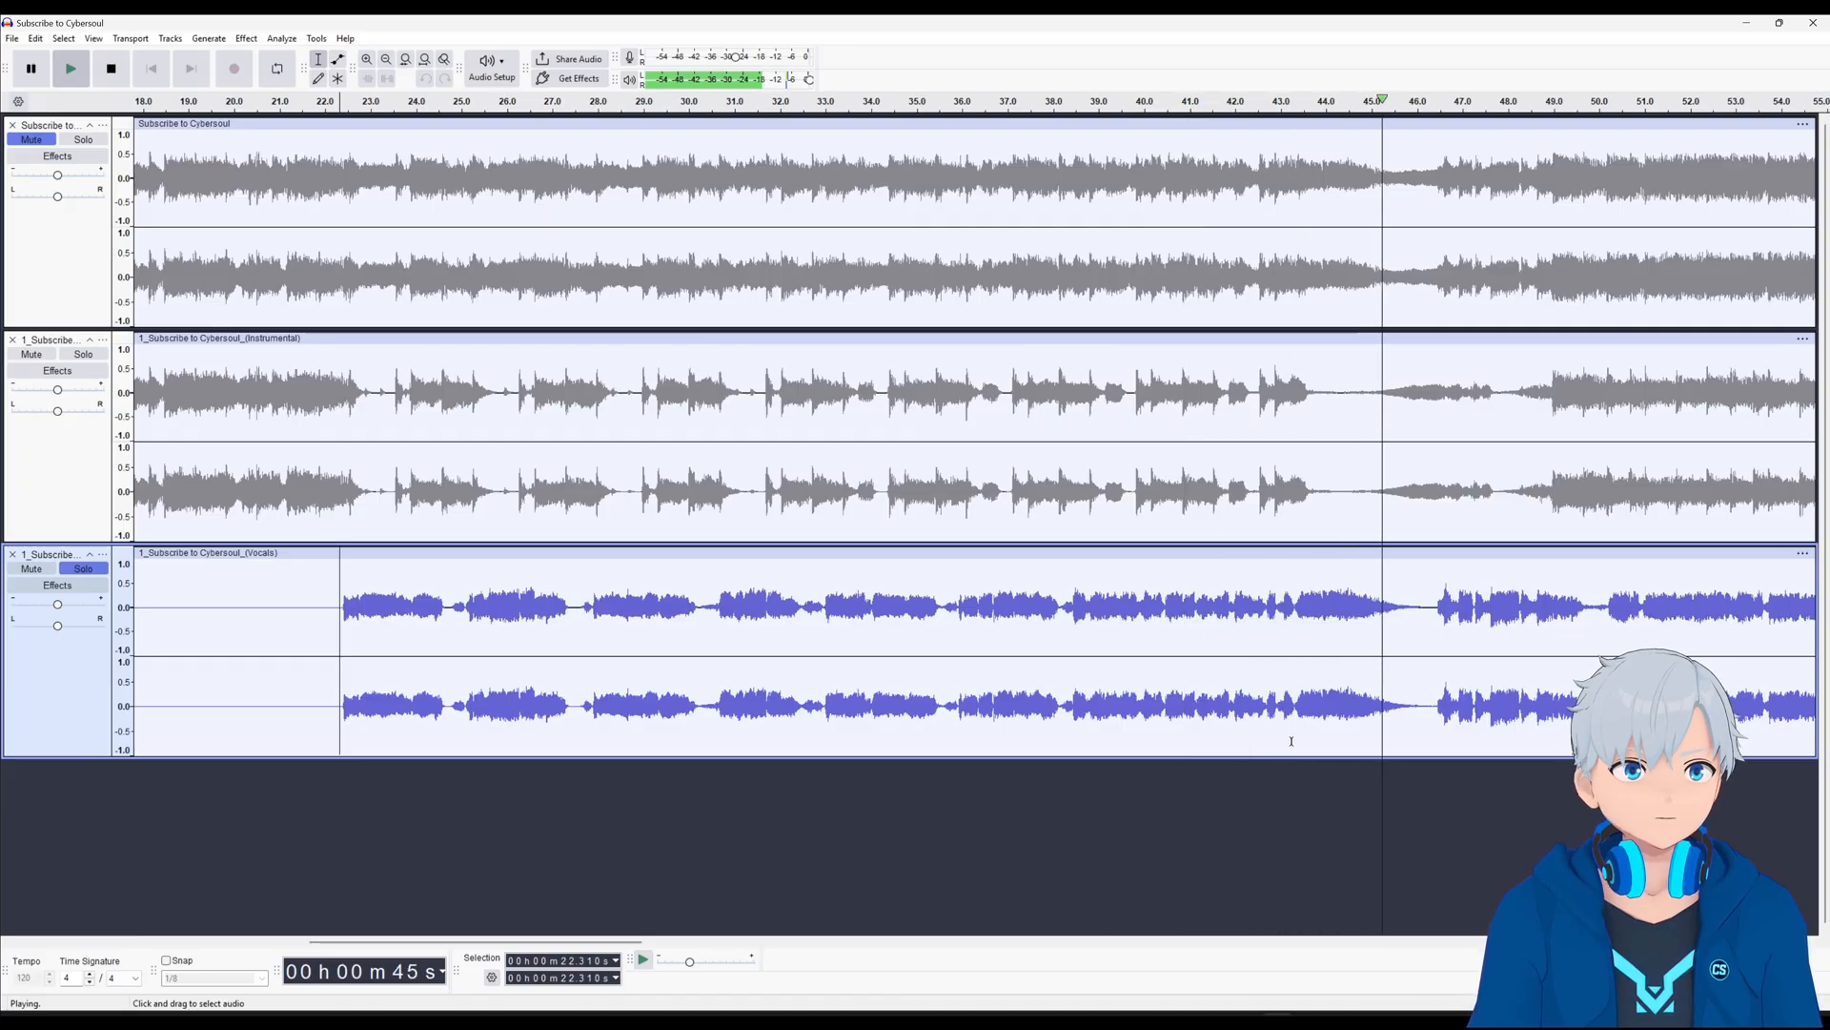
click(109, 68)
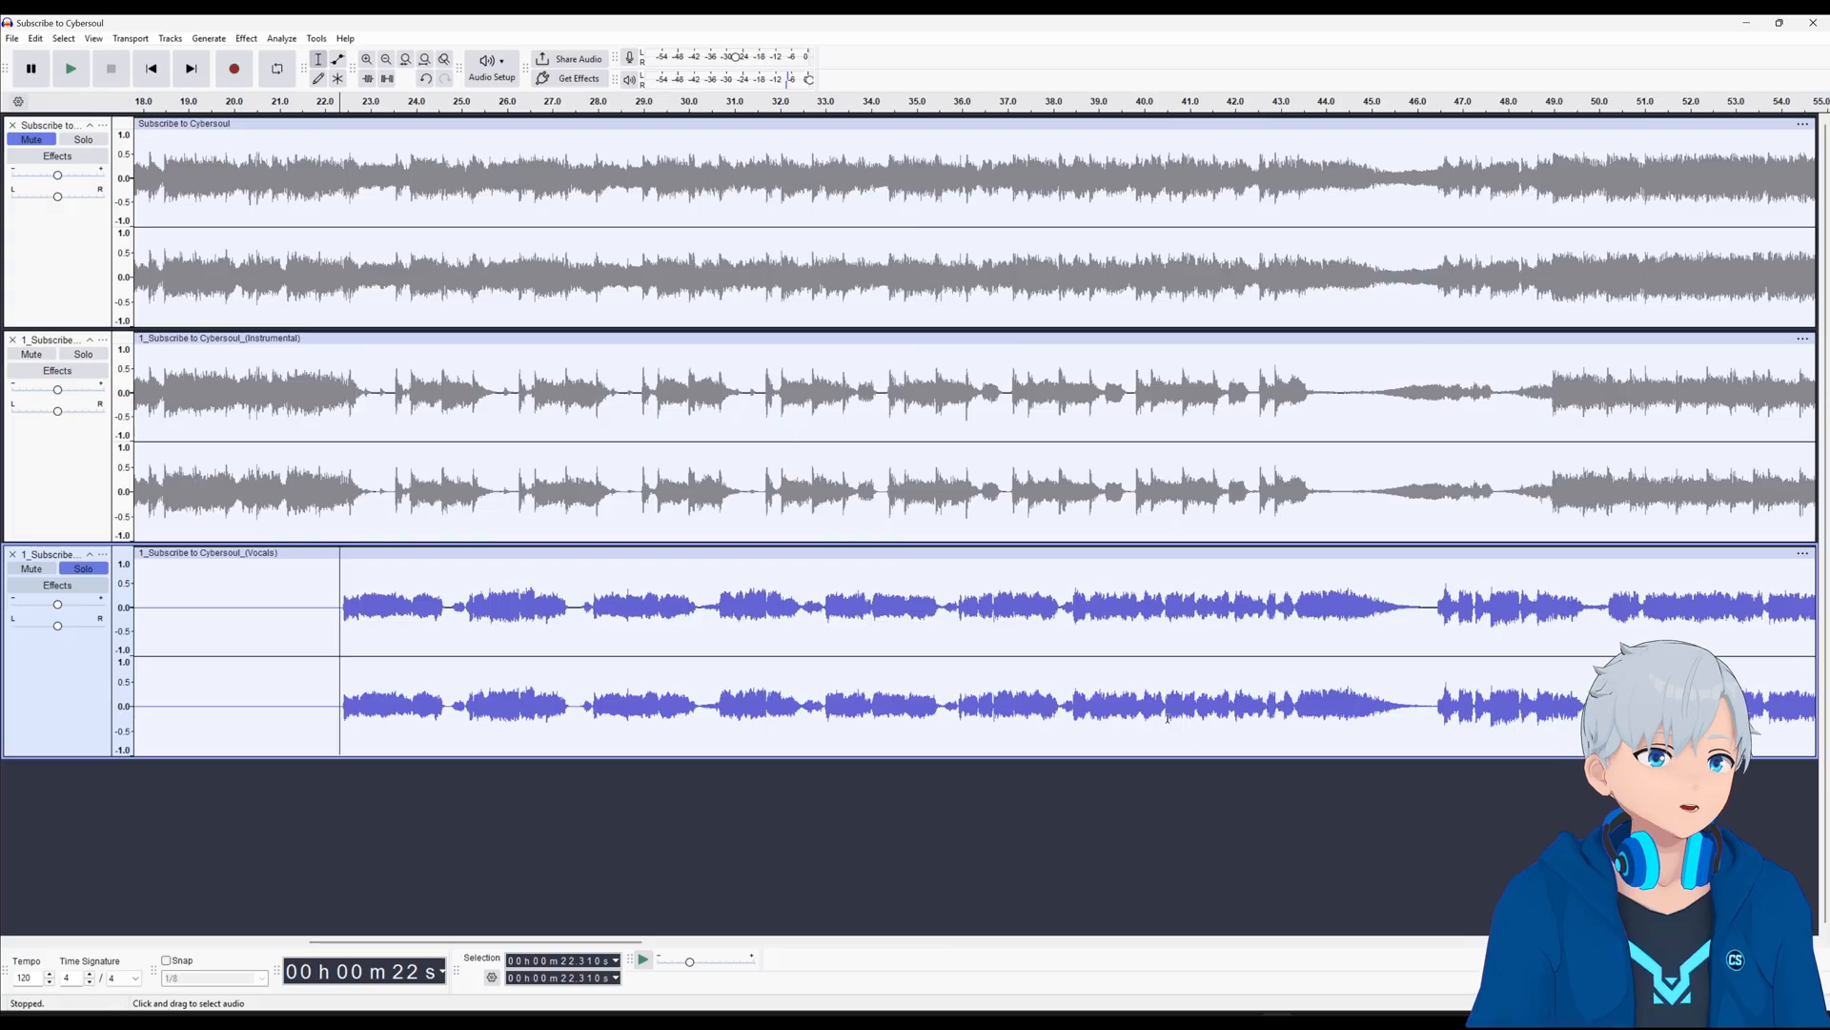
mouse_move(386, 649)
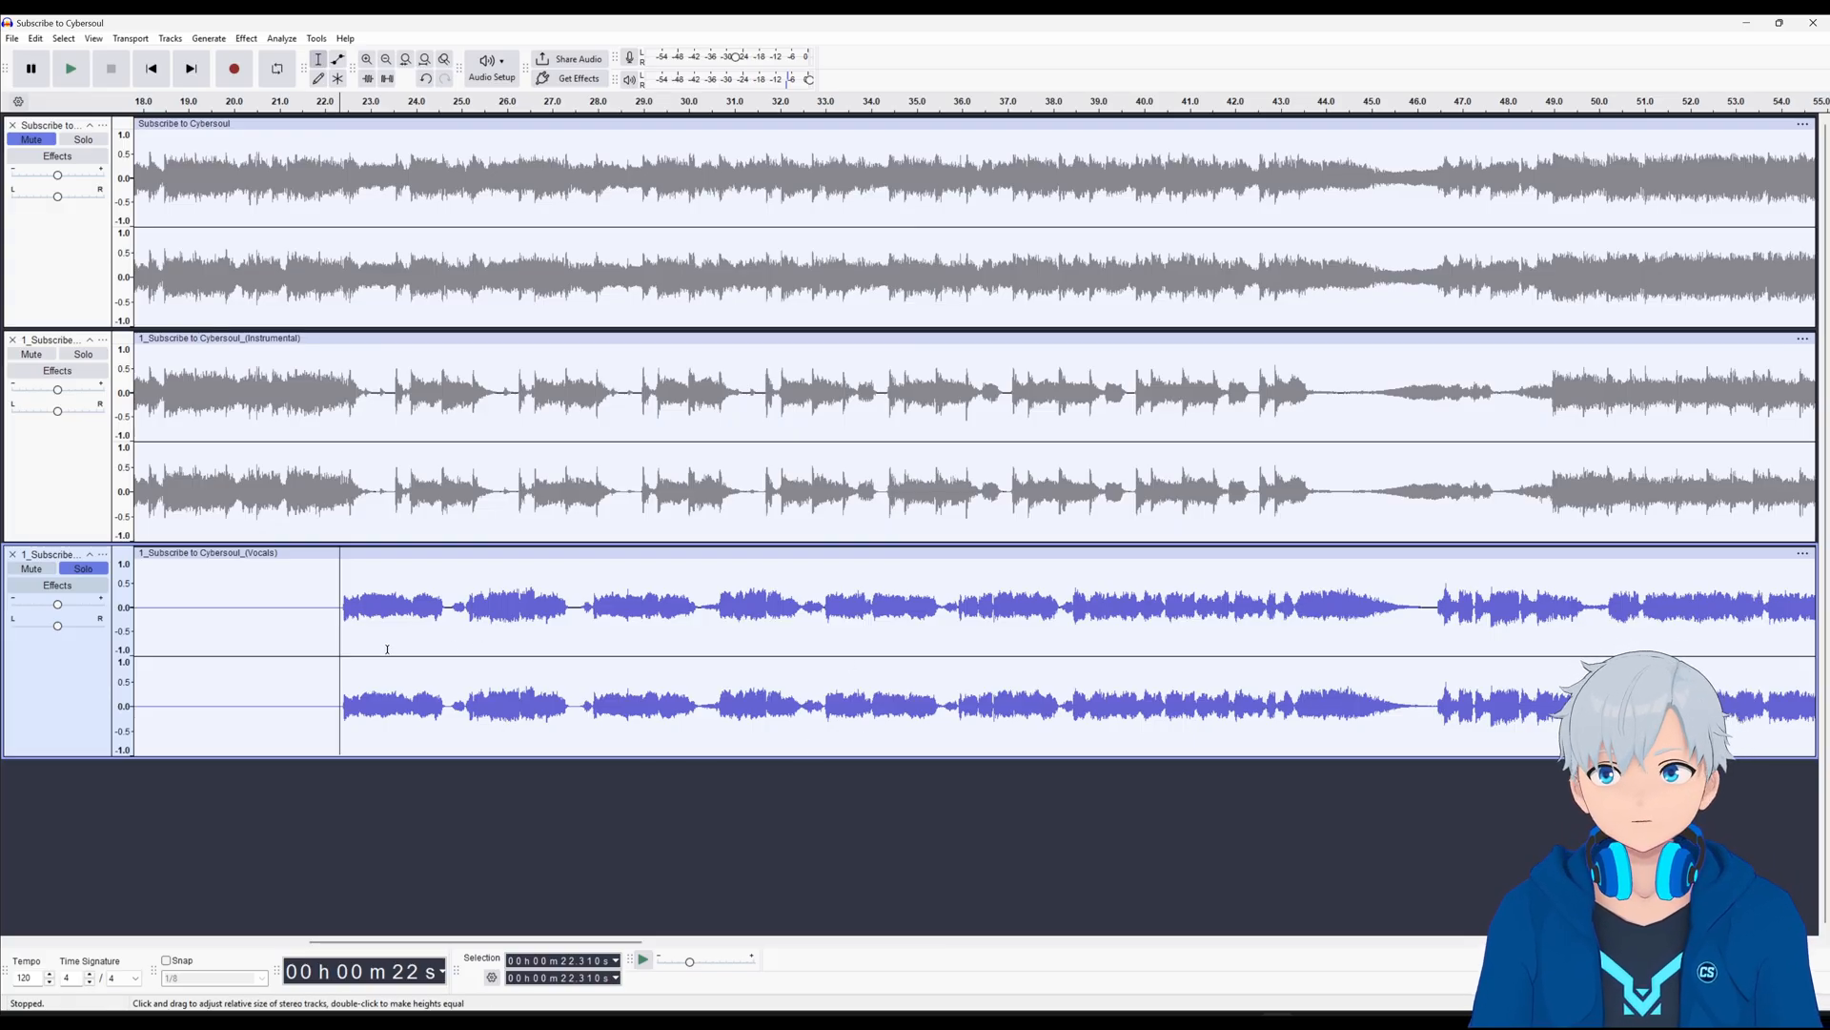